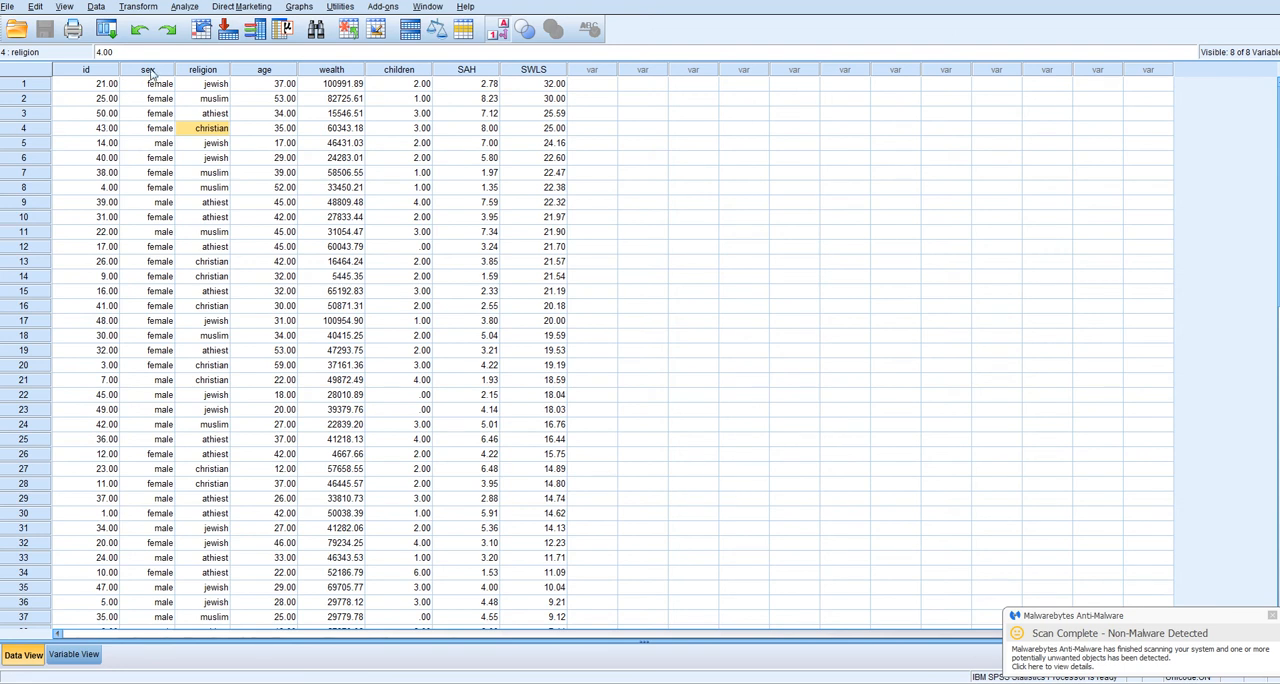
{"action": "mouse_move", "coordinate": [158, 84]}
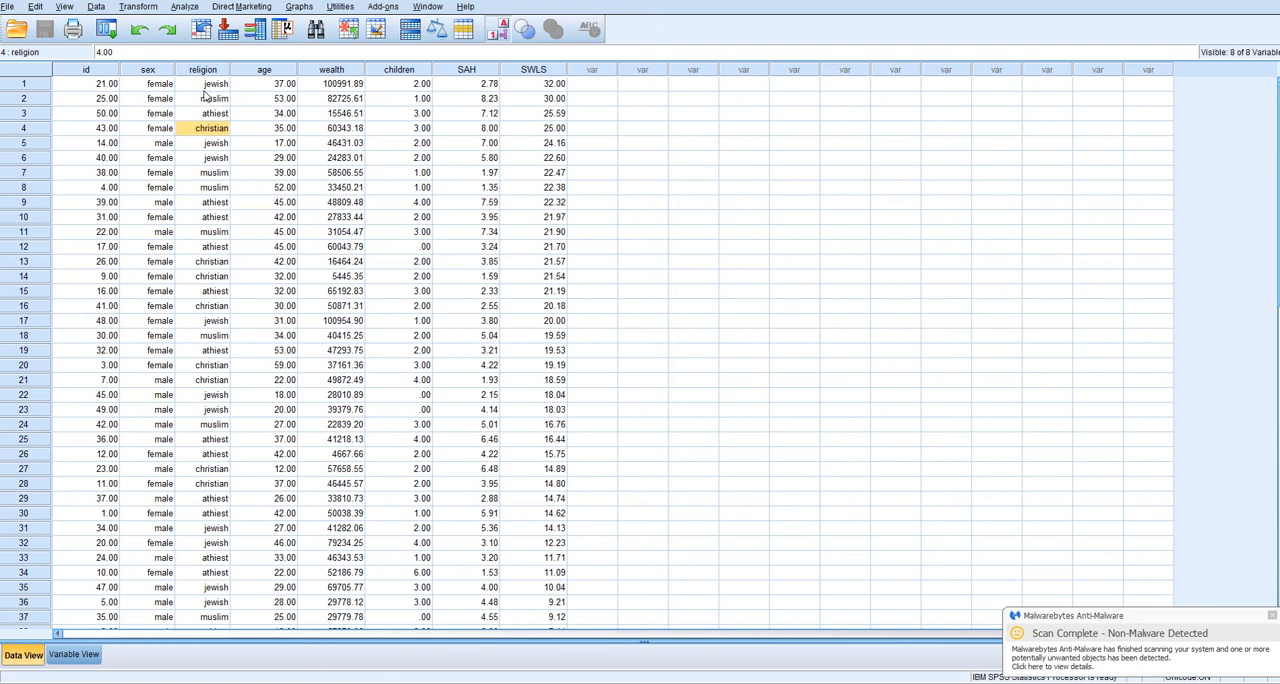
{"action": "mouse_move", "coordinate": [212, 96]}
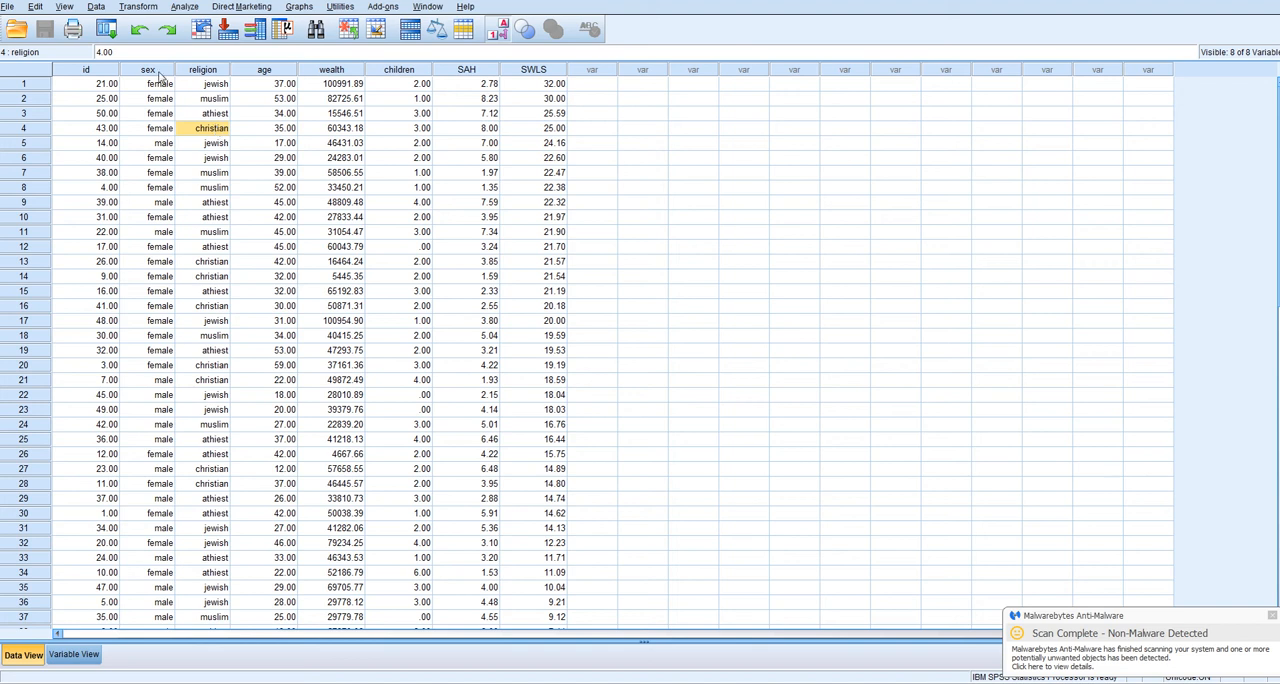
{"action": "mouse_move", "coordinate": [140, 184]}
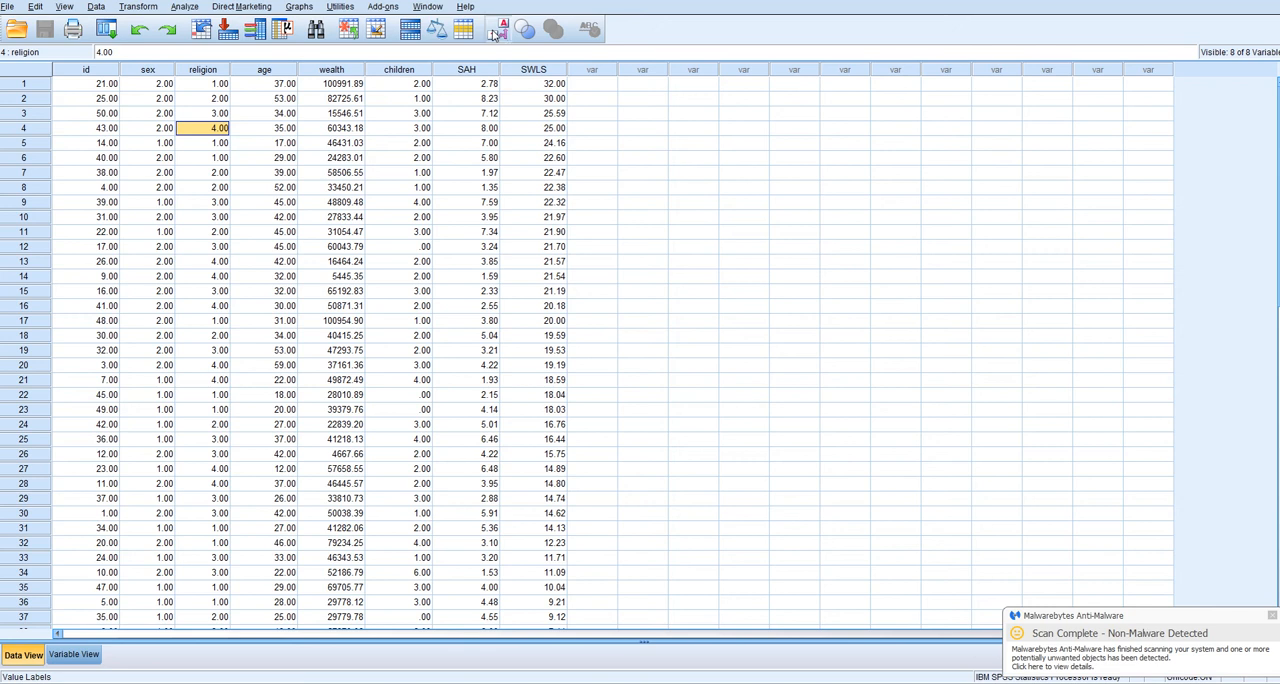
Review the dummy and effects coding tables for sex and religion, then return to the SPSS data
{"action": "left_click", "coordinate": [492, 28]}
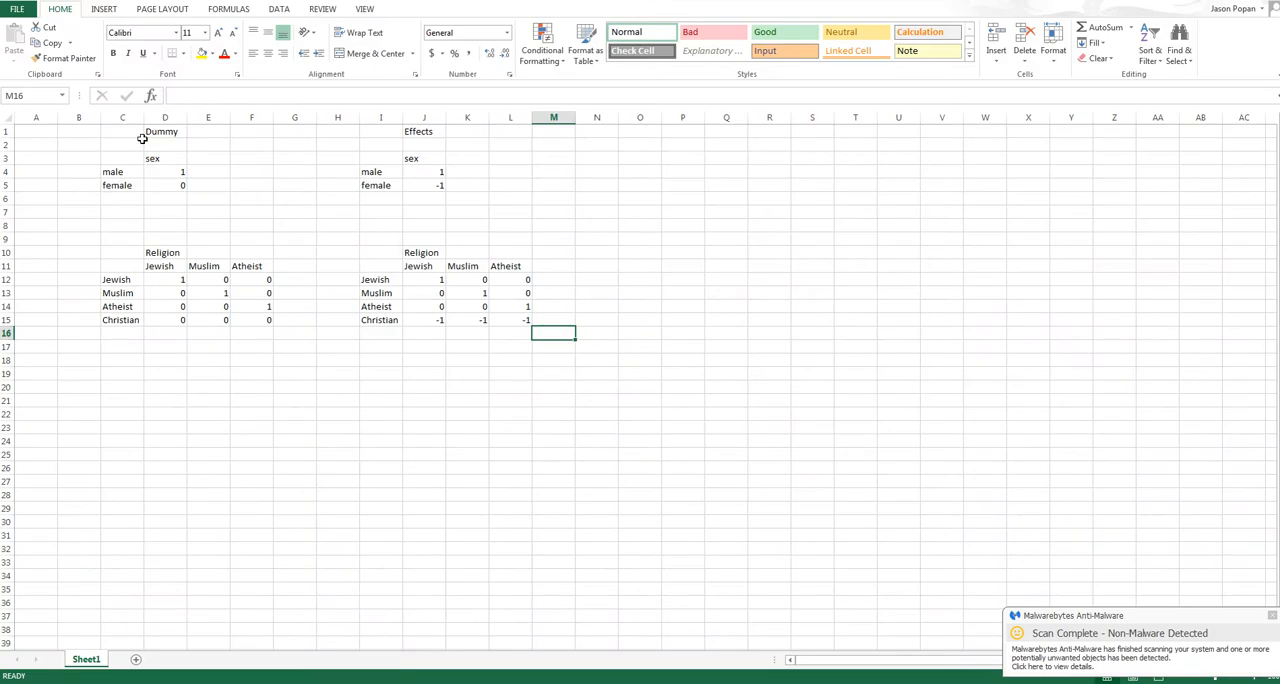
{"action": "mouse_move", "coordinate": [88, 132]}
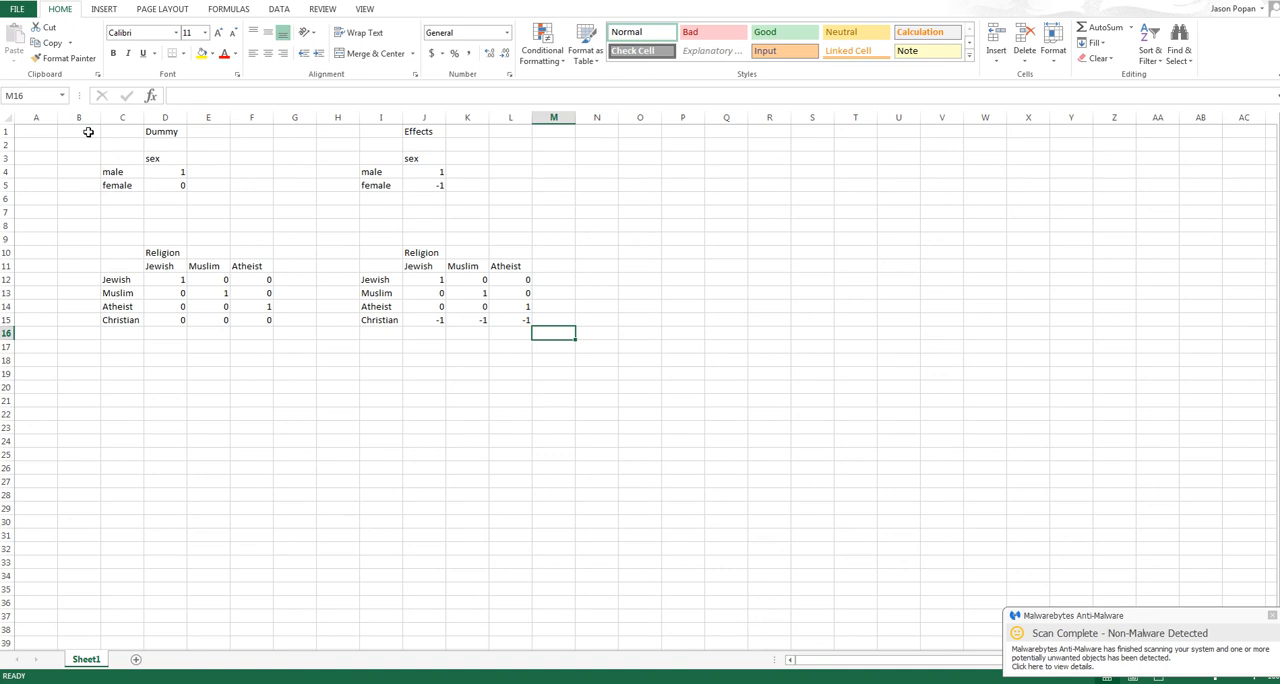
{"action": "left_click_drag", "start_coordinate": [80, 132], "coordinate": [208, 186]}
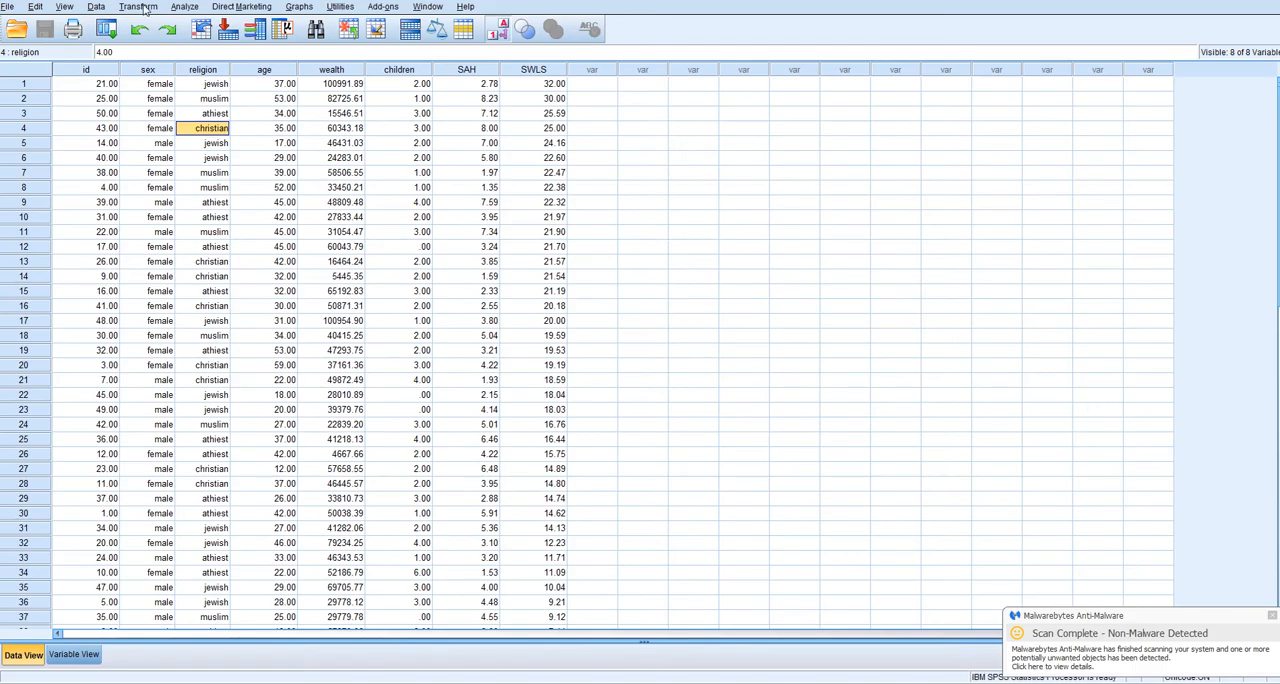
Start Recode into Different Variables with sex as the variable to recode
{"action": "left_click", "coordinate": [138, 6]}
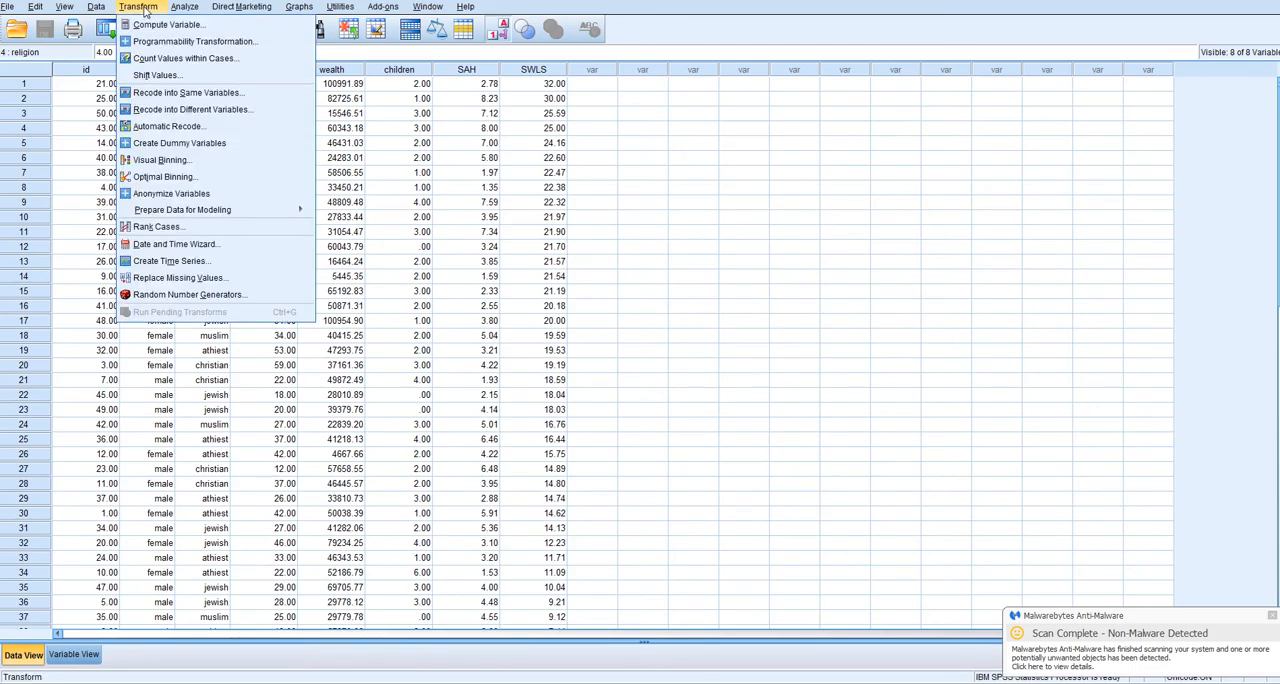
{"action": "mouse_move", "coordinate": [188, 92]}
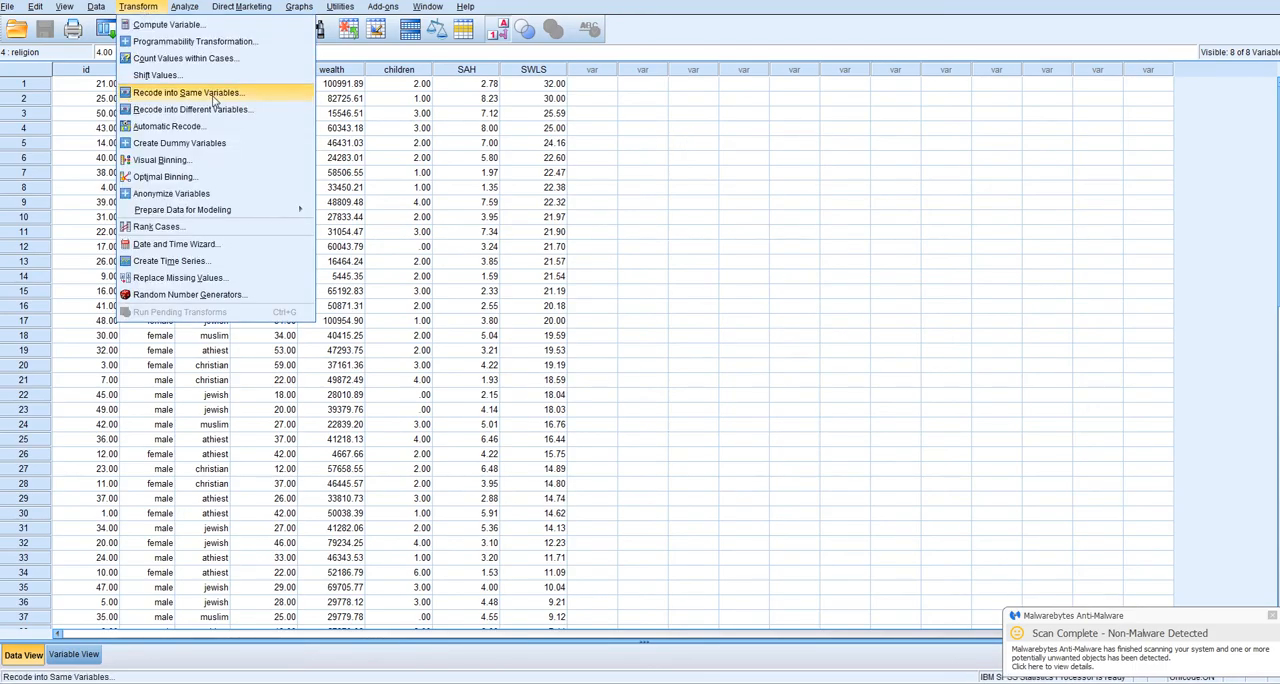
{"action": "mouse_move", "coordinate": [190, 108]}
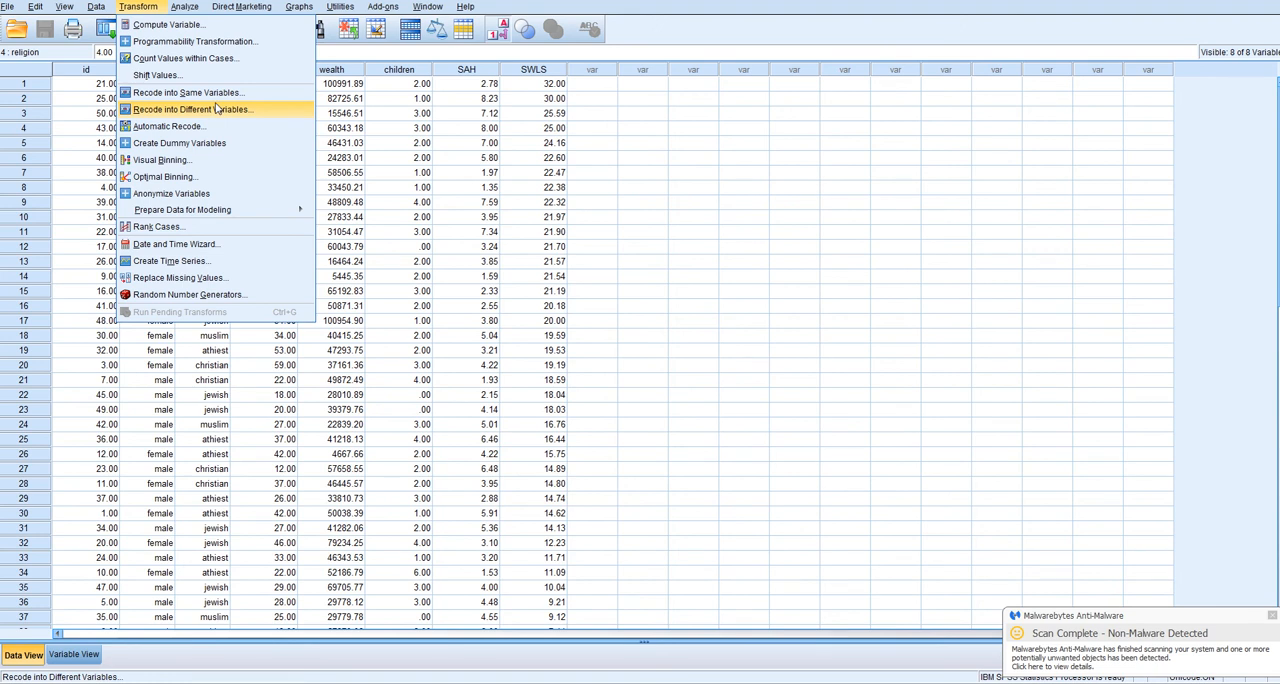
{"action": "mouse_move", "coordinate": [216, 110]}
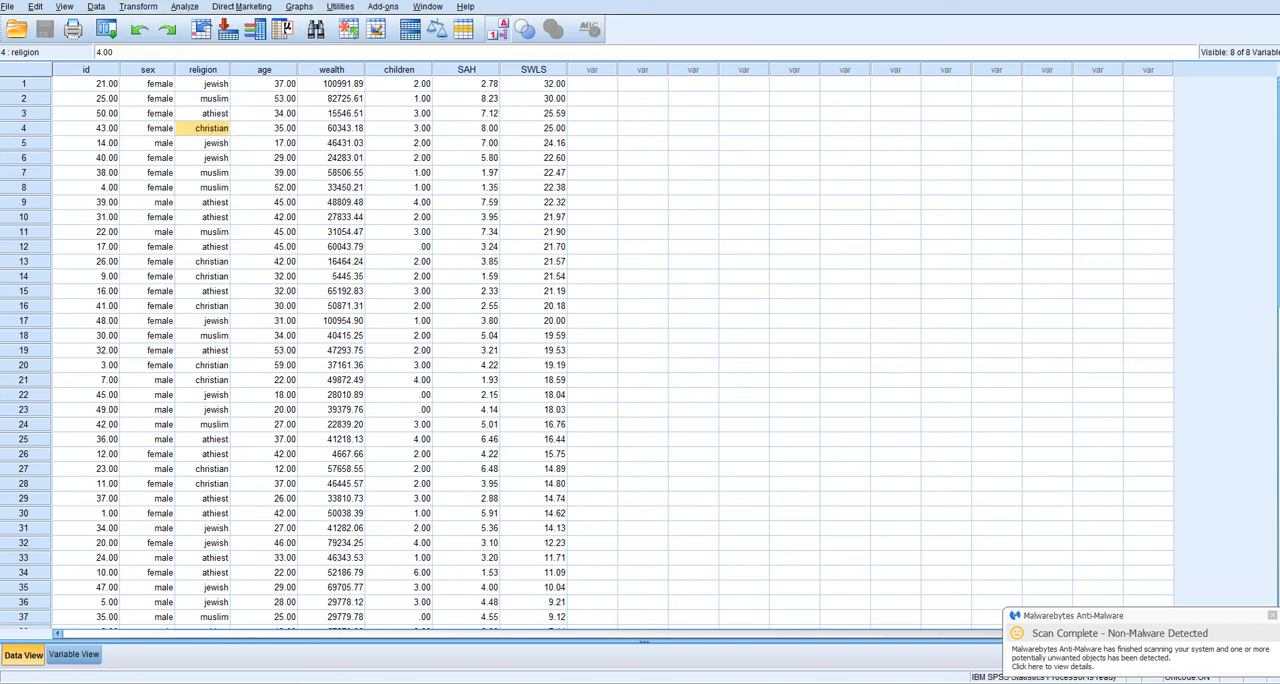
{"action": "left_click", "coordinate": [138, 6]}
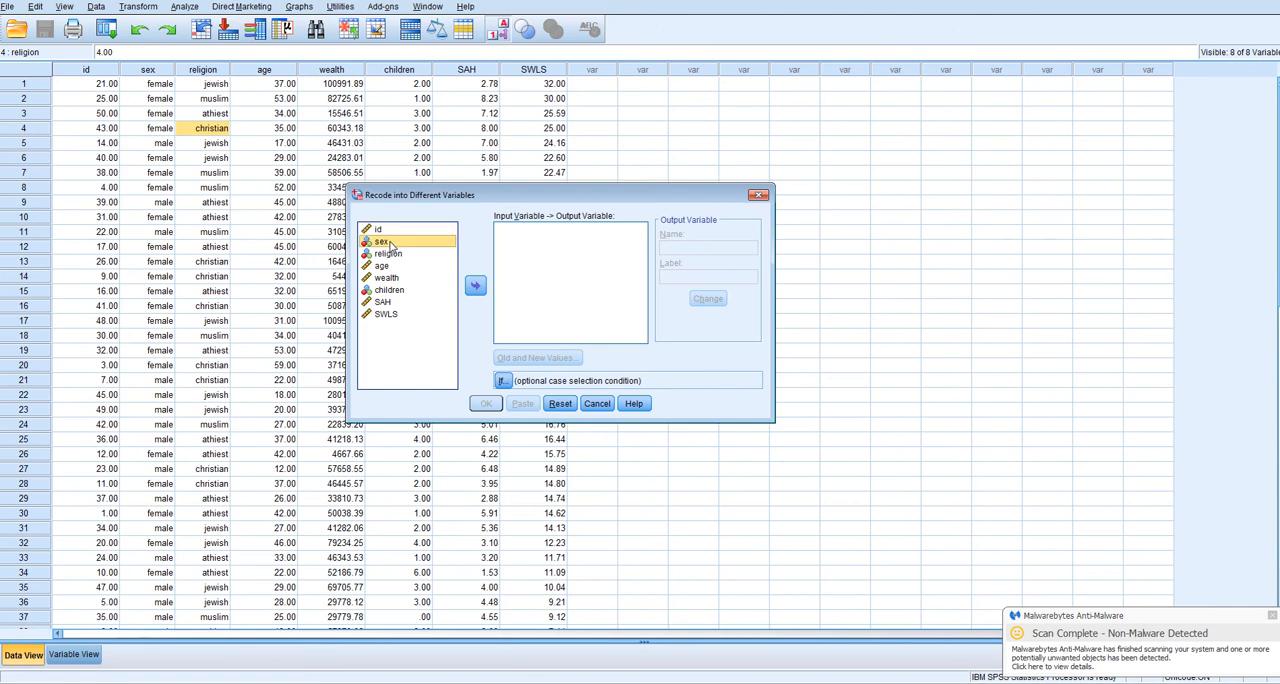
{"action": "left_click", "coordinate": [476, 284]}
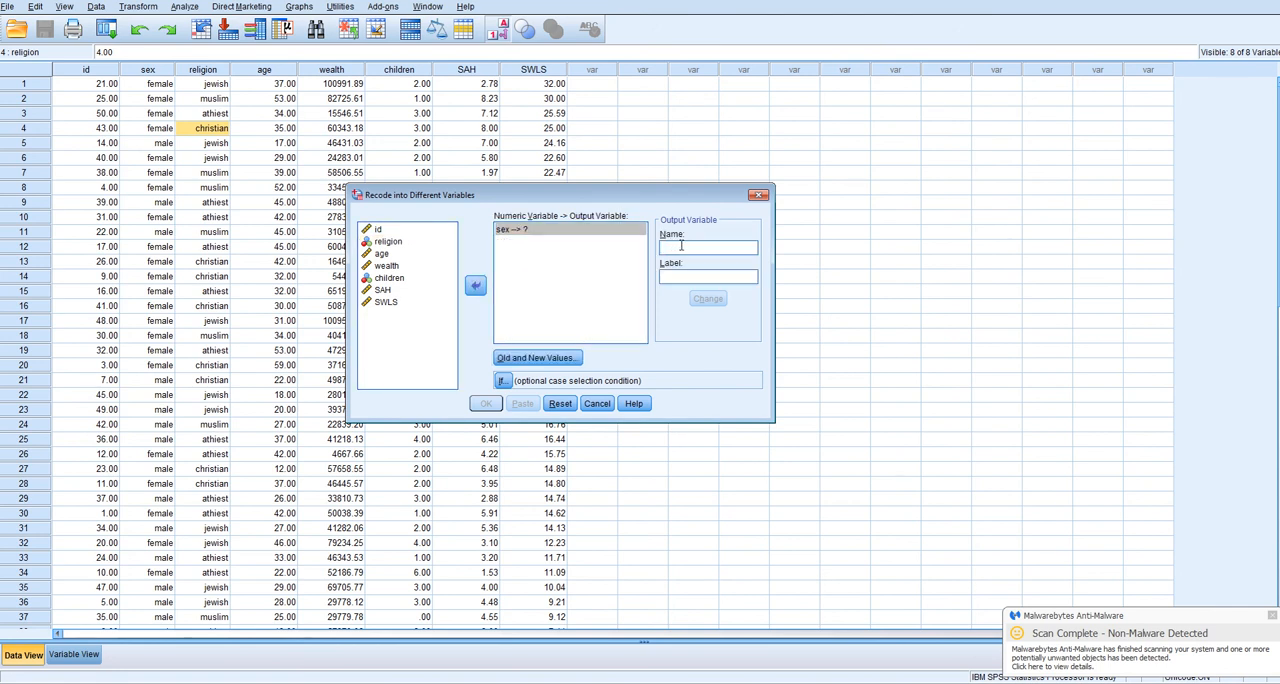
Name the output dummy_sex, labelled 'sex with female as reference', and apply it
{"action": "type", "text": "dummy_sex"}
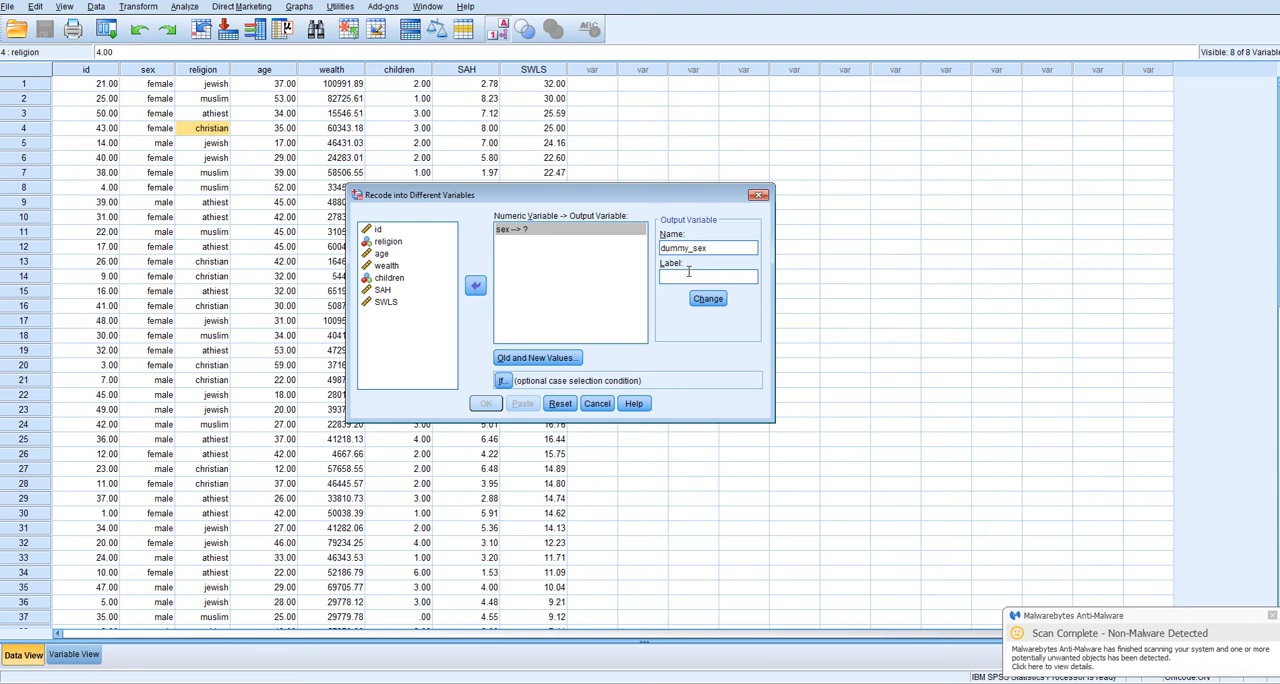
{"action": "type", "text": "females ar"}
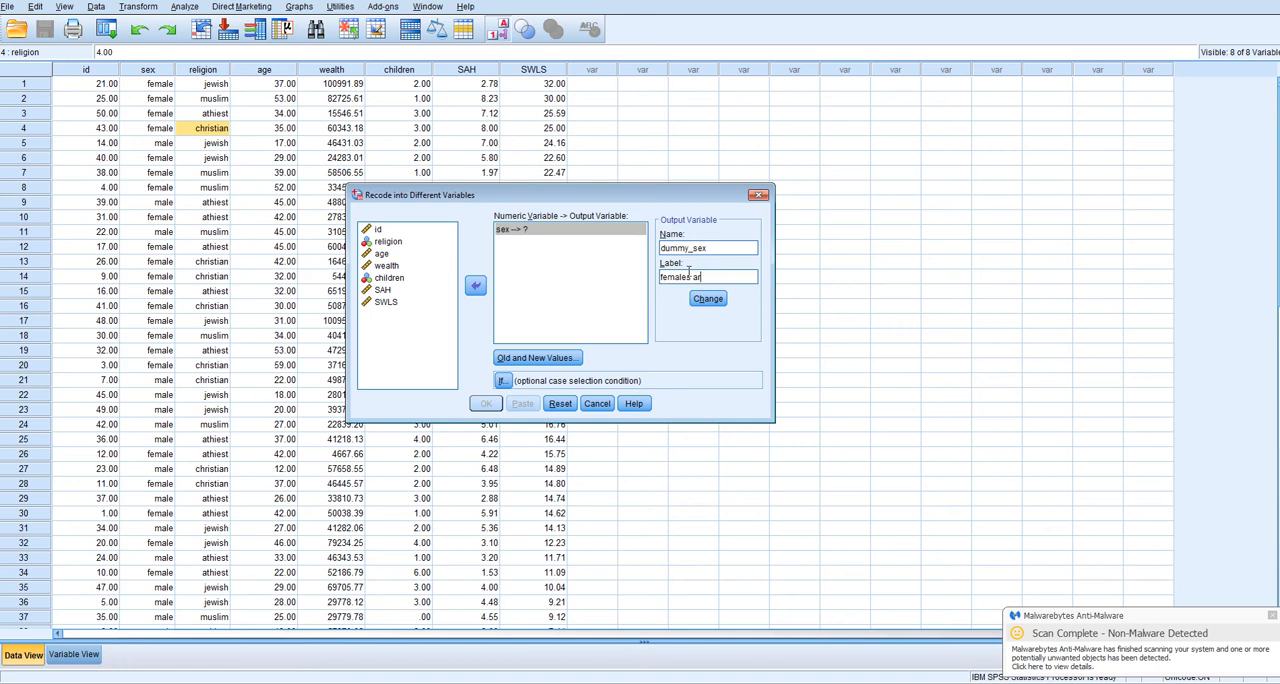
{"action": "type", "text": "sex with"}
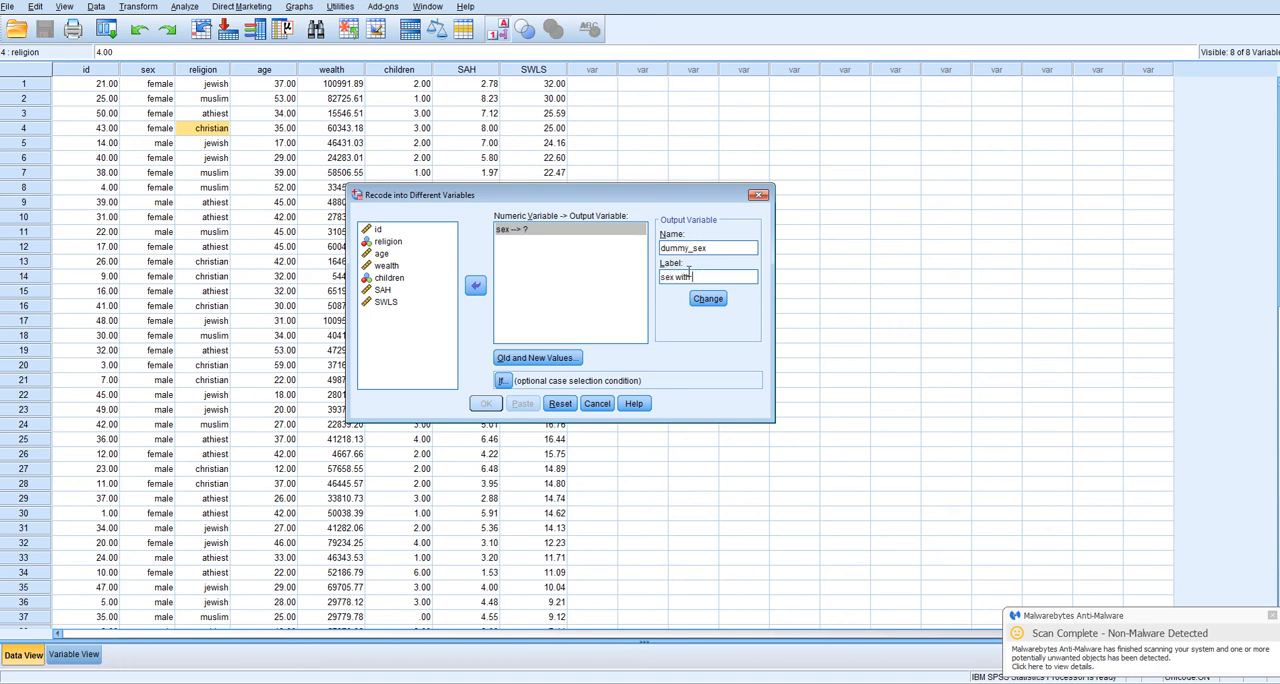
{"action": "type", "text": "female"}
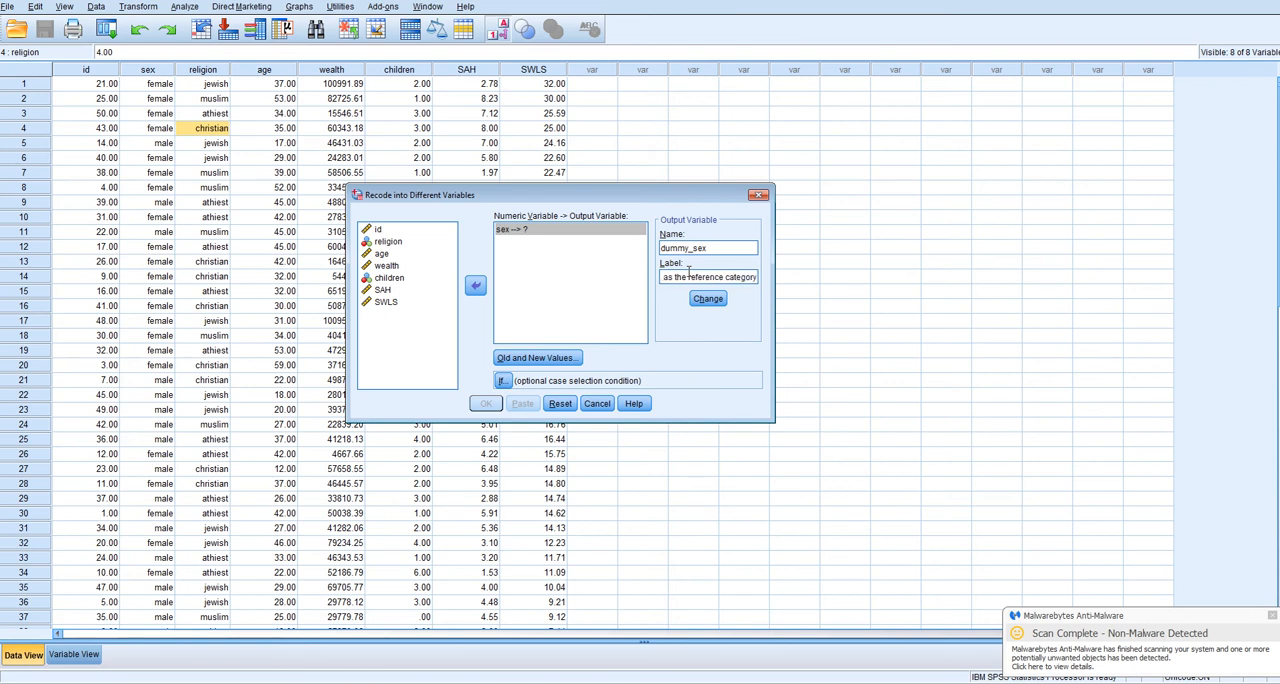
{"action": "left_click", "coordinate": [708, 298]}
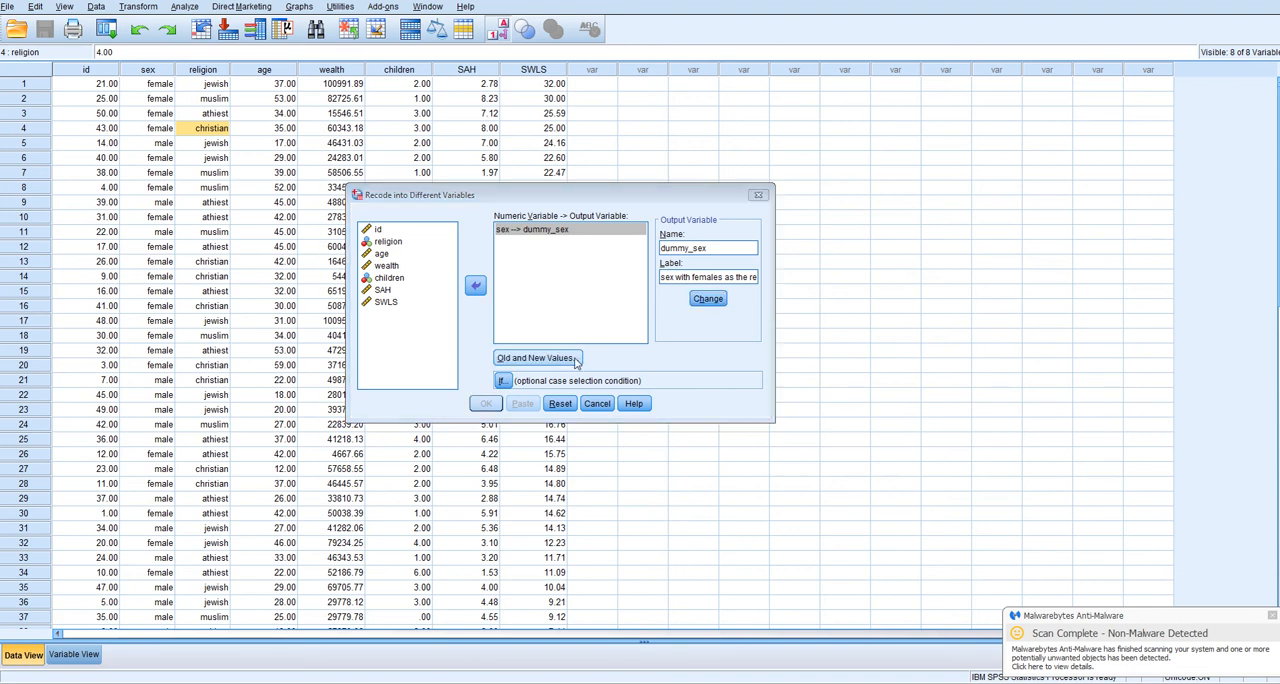
In Old and New Values, add the mapping of sex code 1 to 1
{"action": "left_click", "coordinate": [536, 358]}
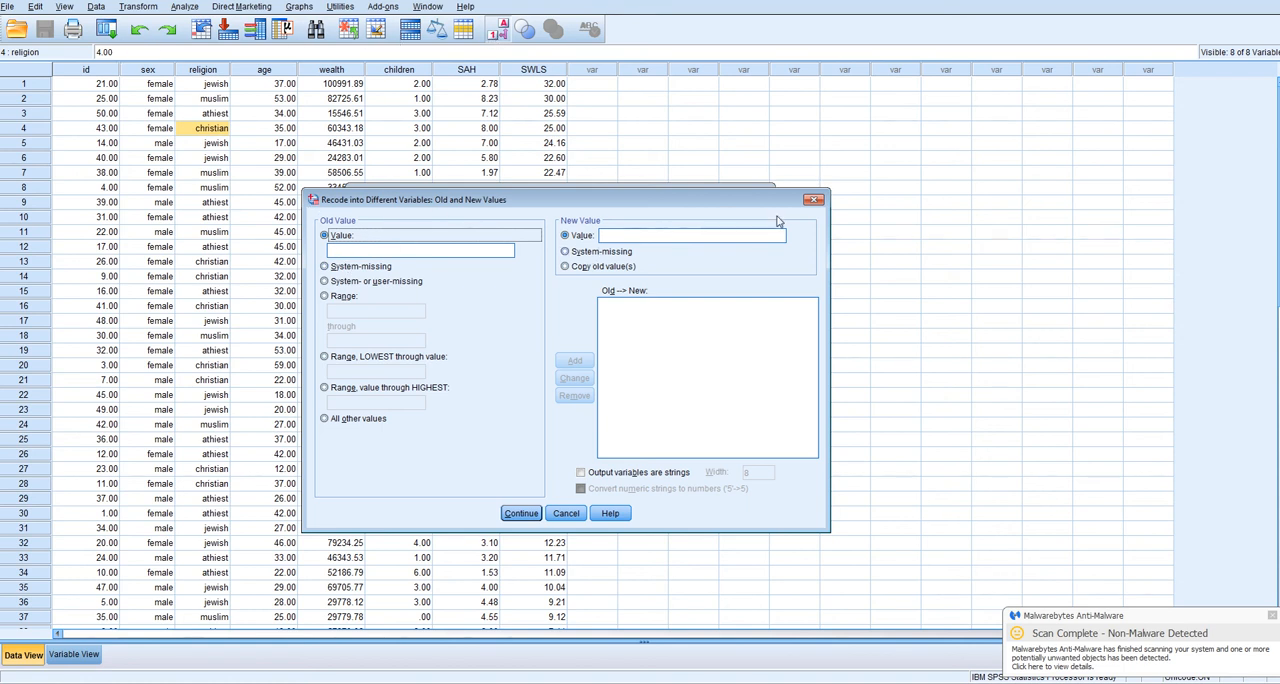
{"action": "left_click", "coordinate": [520, 512]}
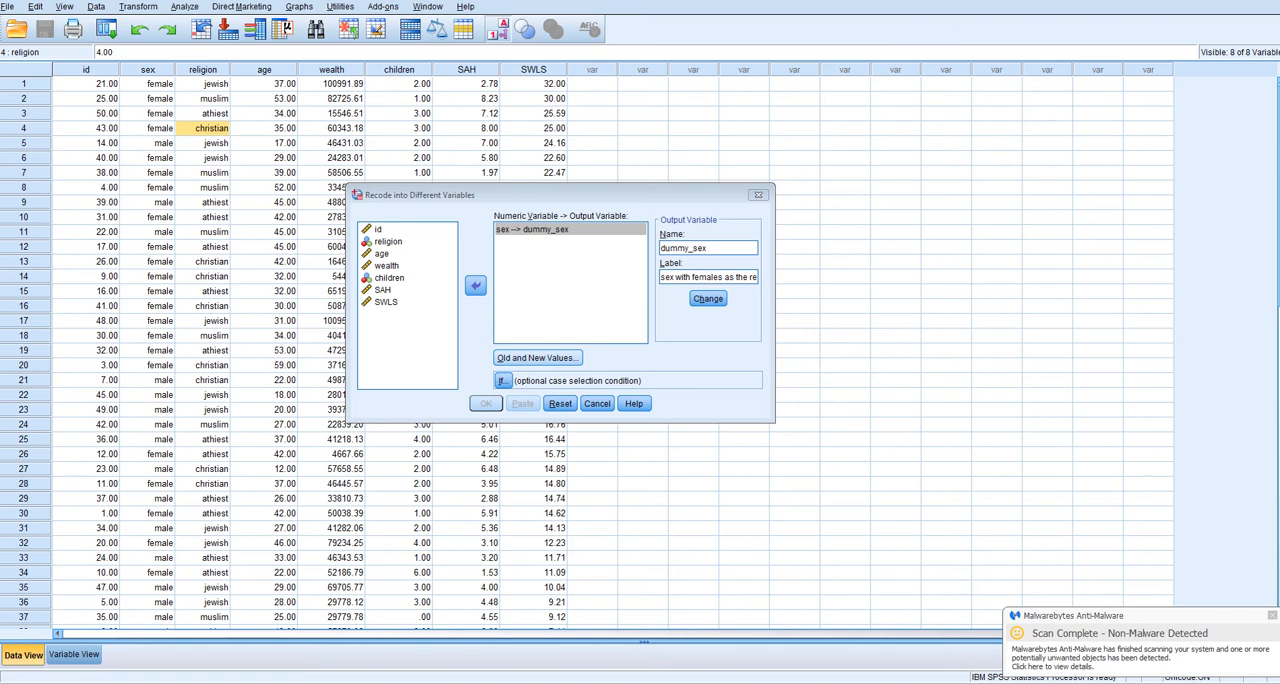
{"action": "left_click", "coordinate": [536, 356]}
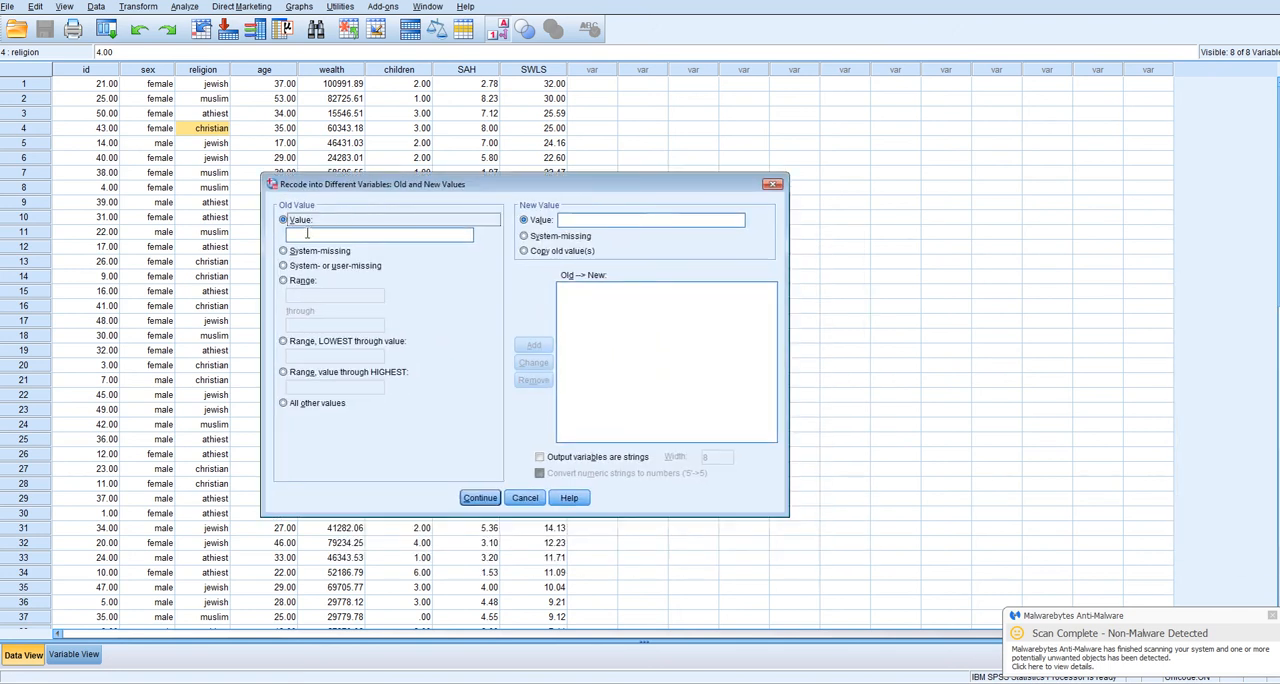
{"action": "type", "text": "1"}
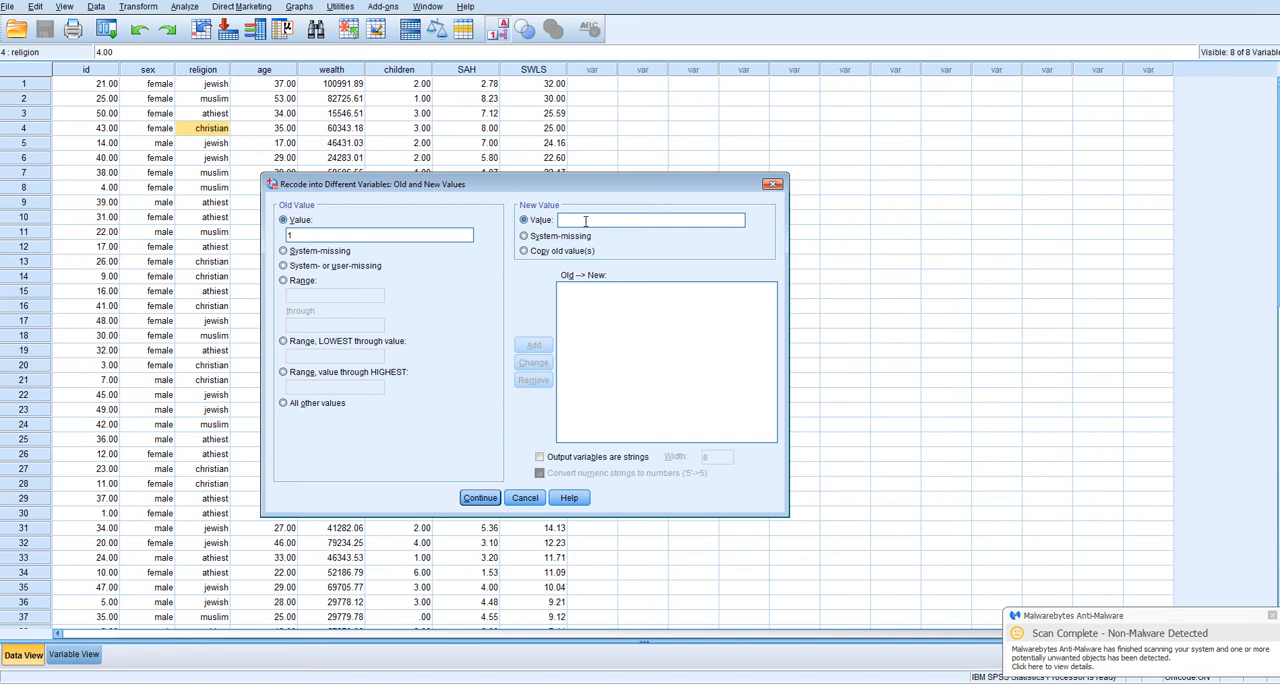
{"action": "left_click", "coordinate": [532, 344]}
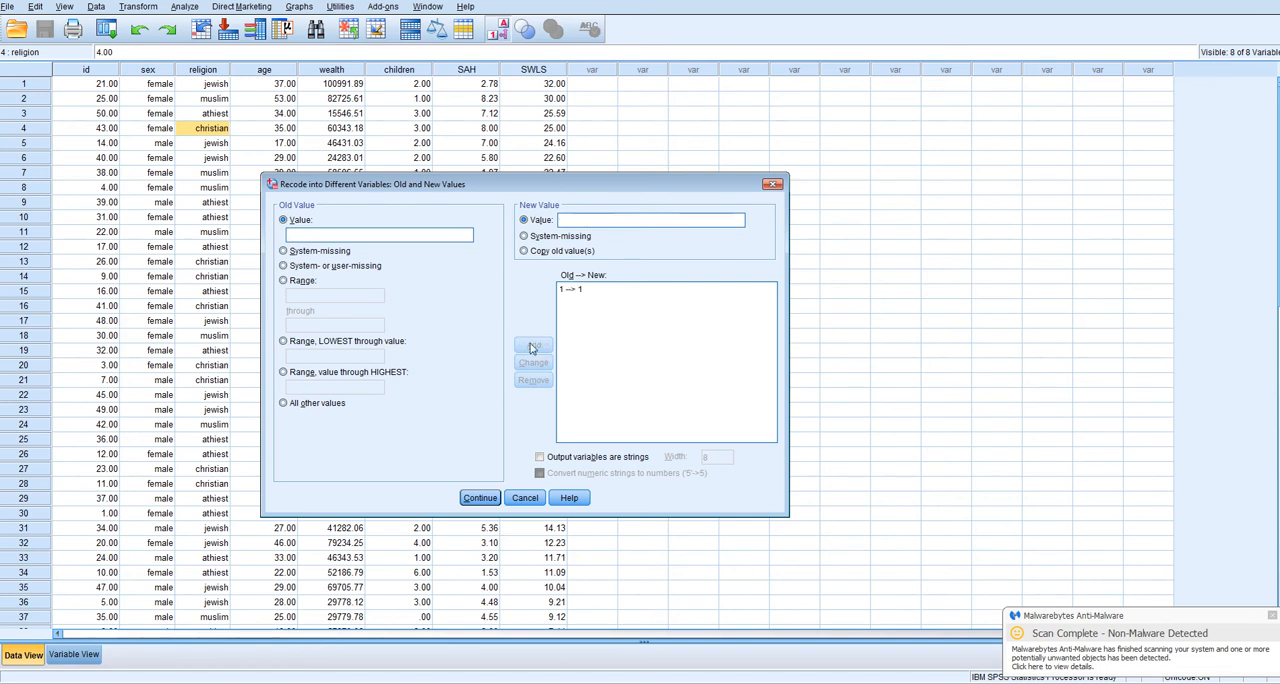
Add the mapping of code 2 to 0, dismissing the incomplete-operation warning, and confirm the mappings
{"action": "type", "text": "2"}
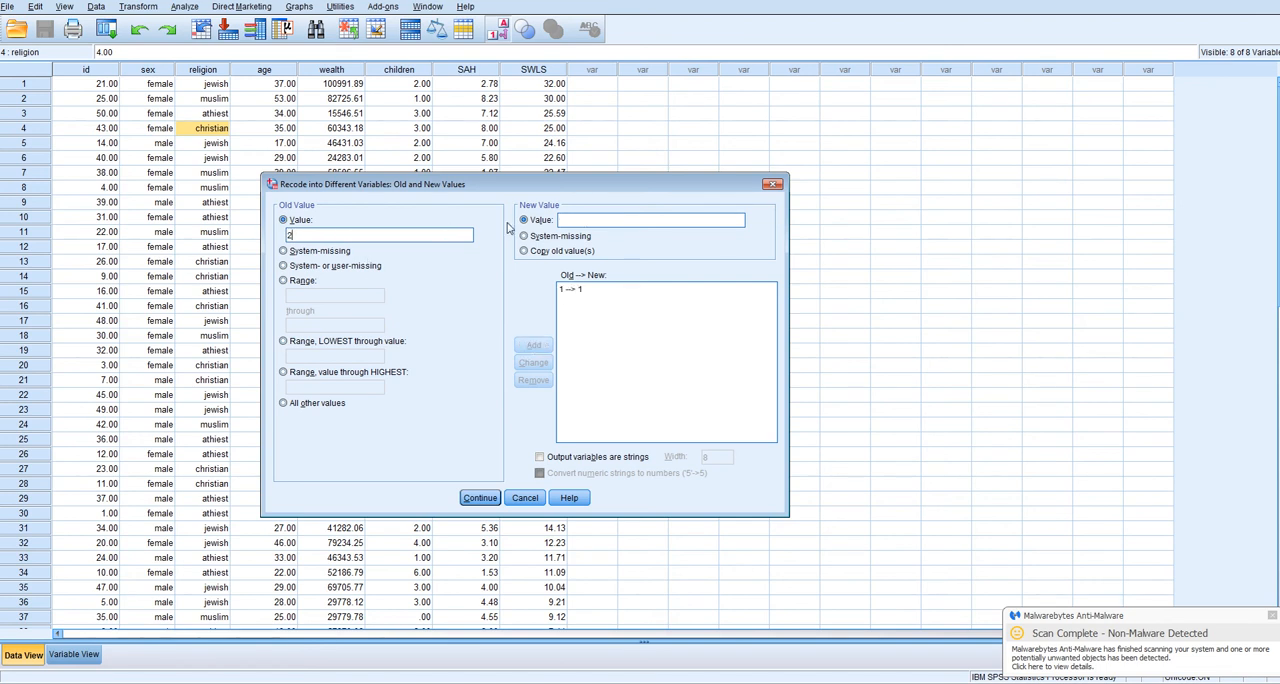
{"action": "type", "text": "0"}
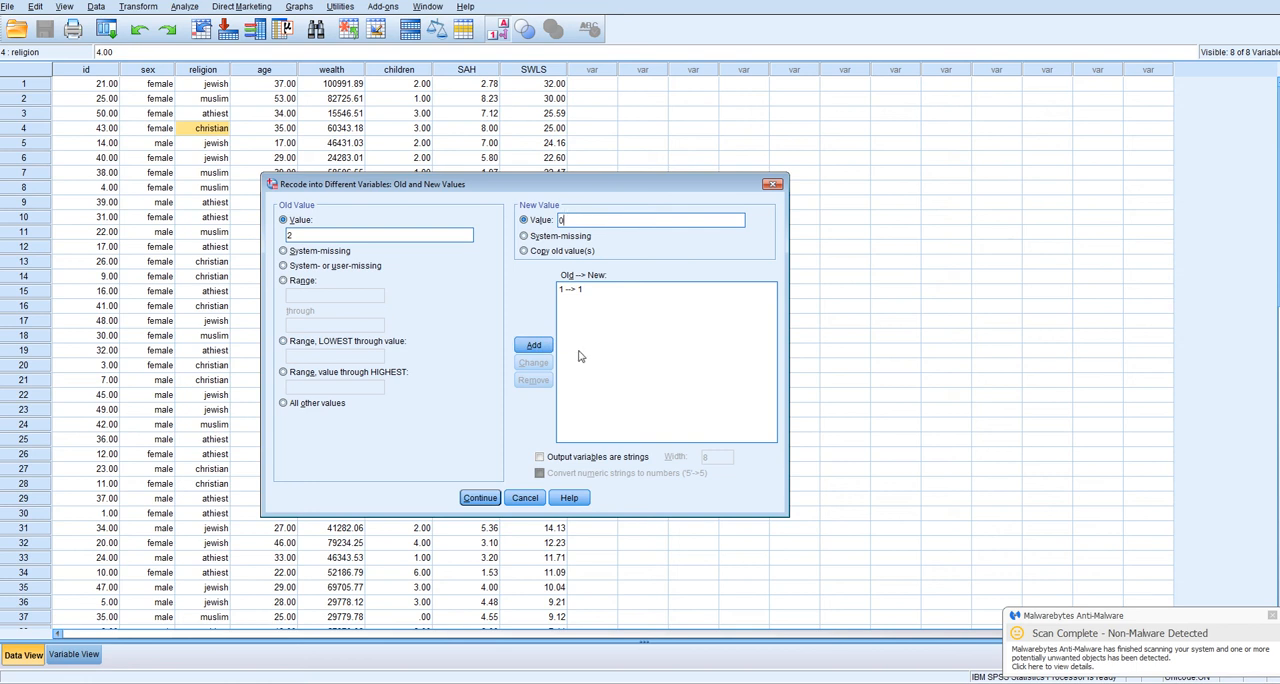
{"action": "left_click", "coordinate": [480, 496]}
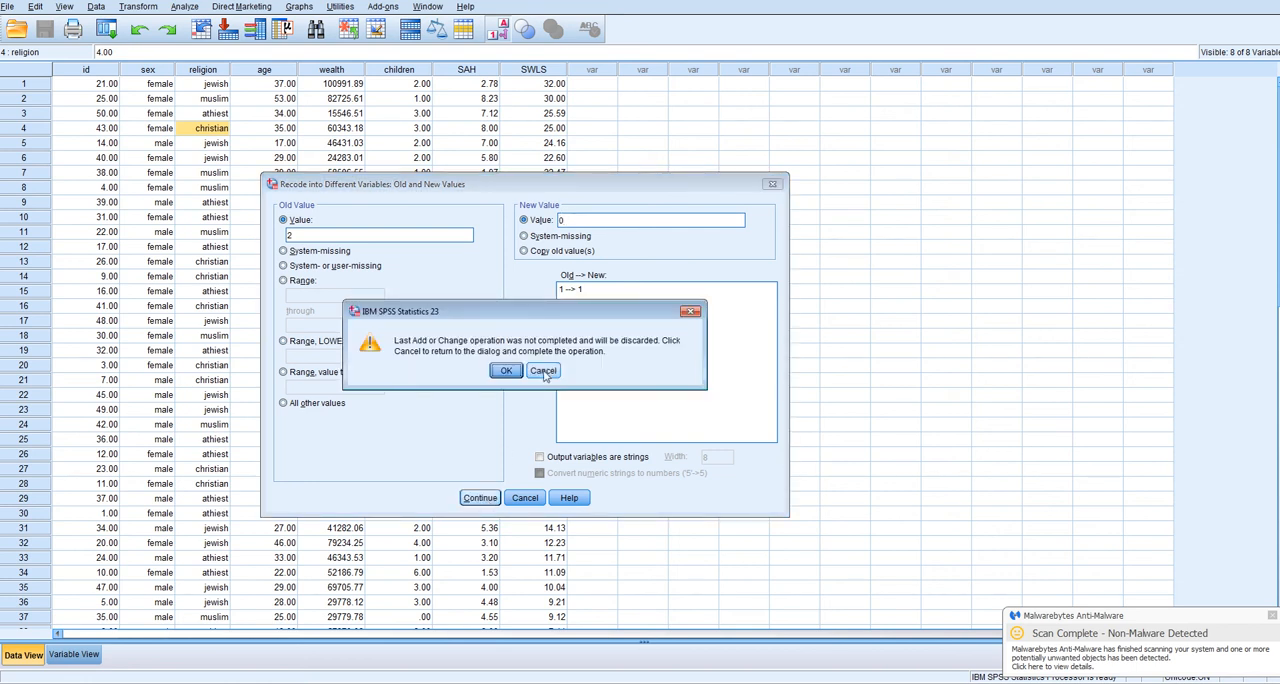
{"action": "left_click", "coordinate": [504, 370]}
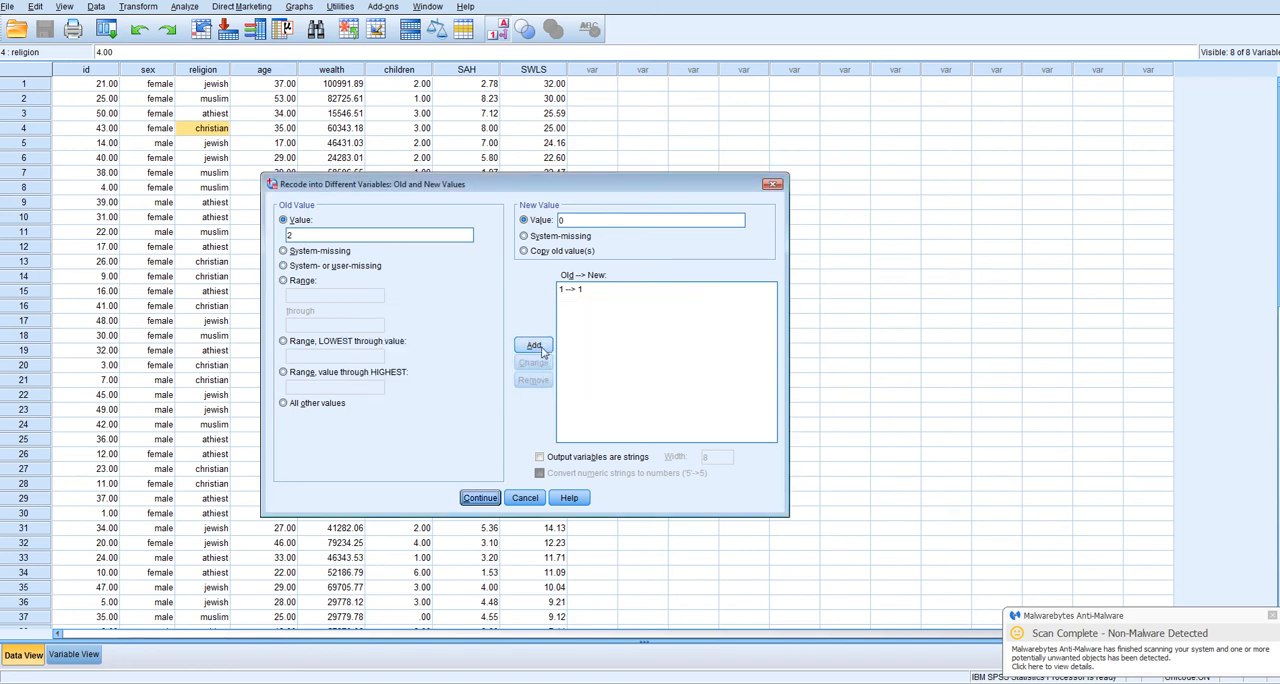
{"action": "left_click", "coordinate": [532, 344]}
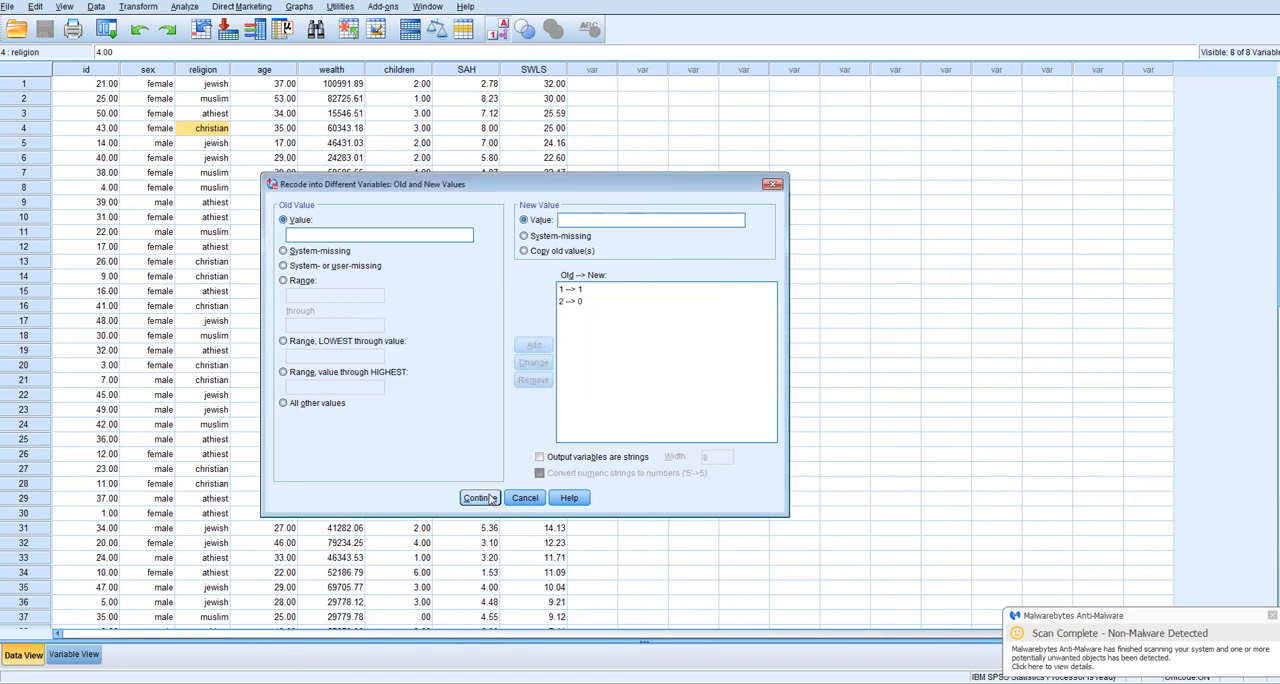
{"action": "left_click", "coordinate": [478, 496]}
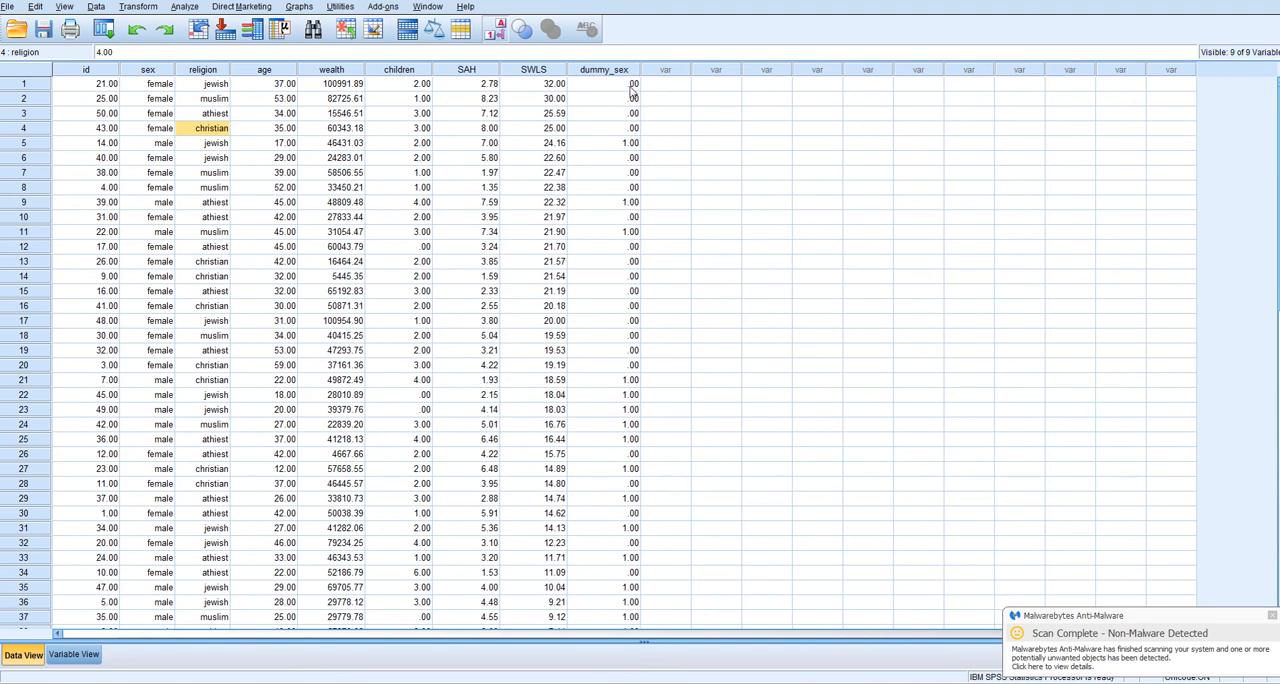
{"action": "left_click", "coordinate": [604, 84]}
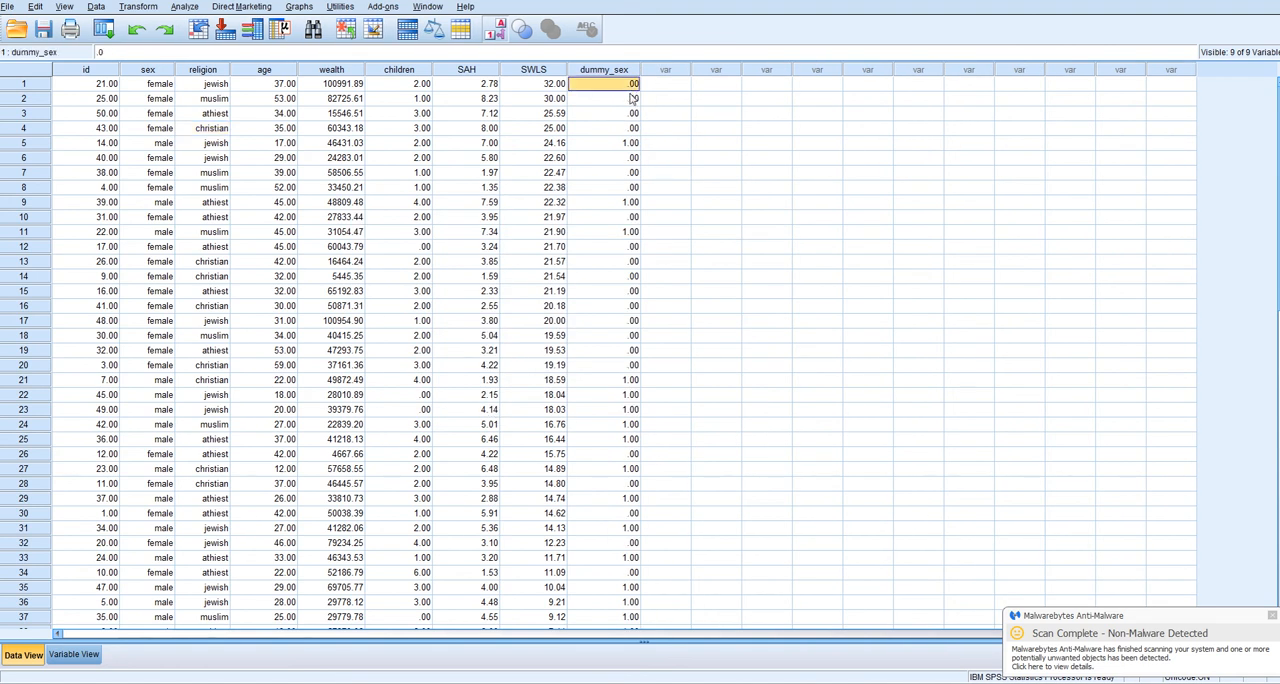
{"action": "left_click", "coordinate": [604, 128]}
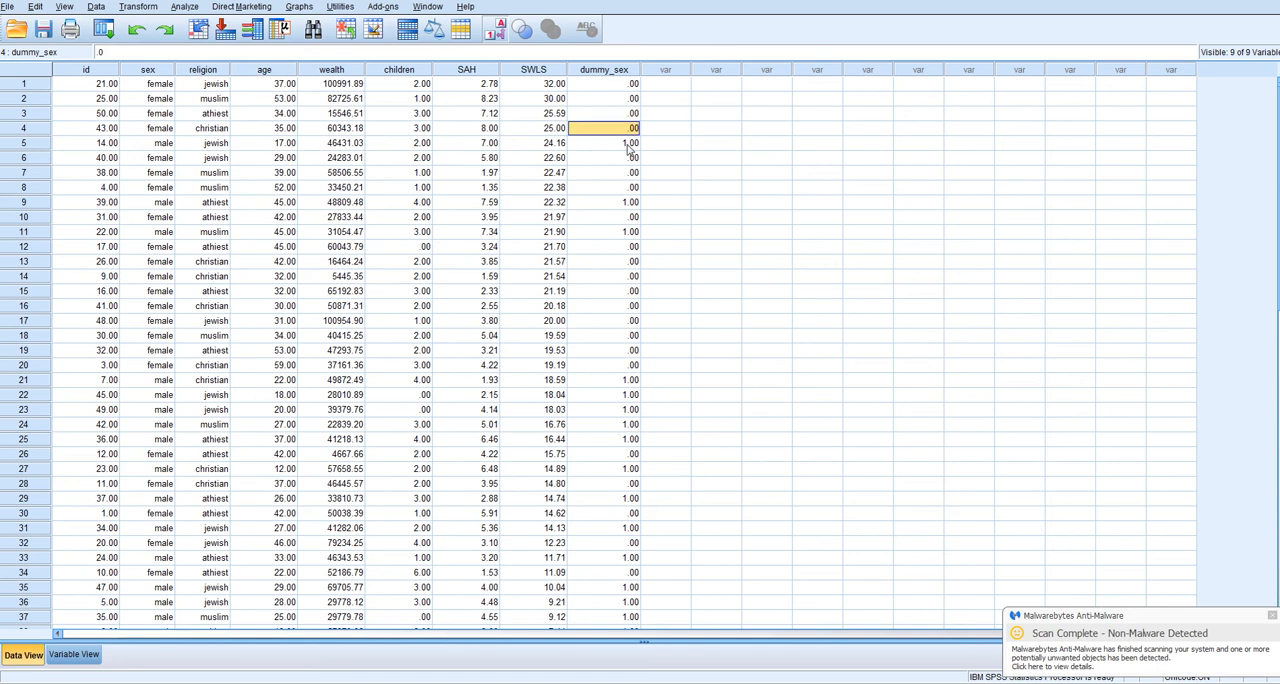
{"action": "left_click", "coordinate": [604, 142]}
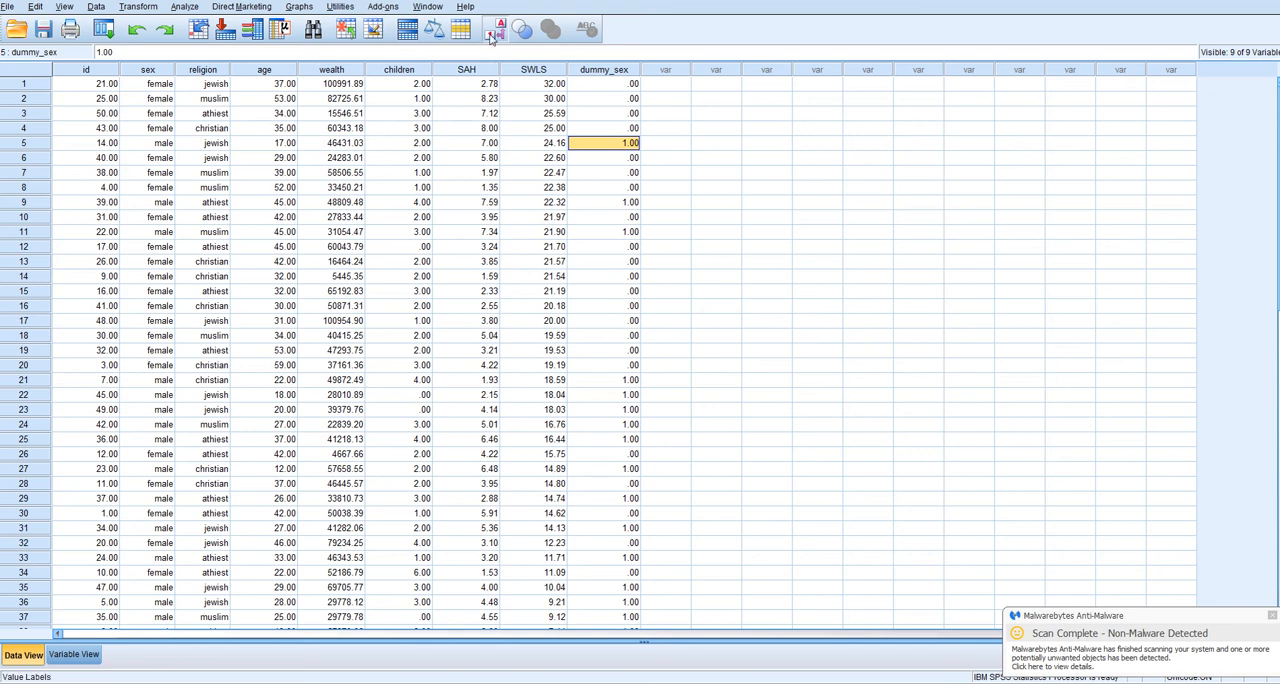
{"action": "mouse_move", "coordinate": [490, 30]}
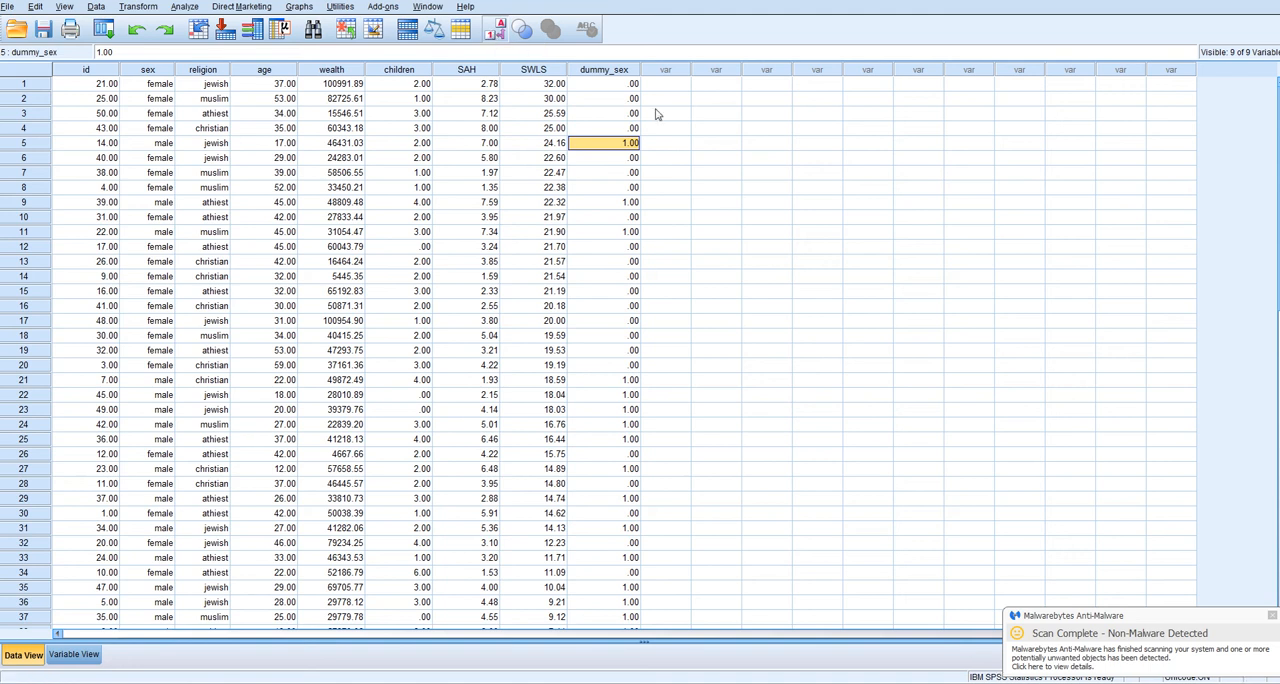
{"action": "mouse_move", "coordinate": [680, 132]}
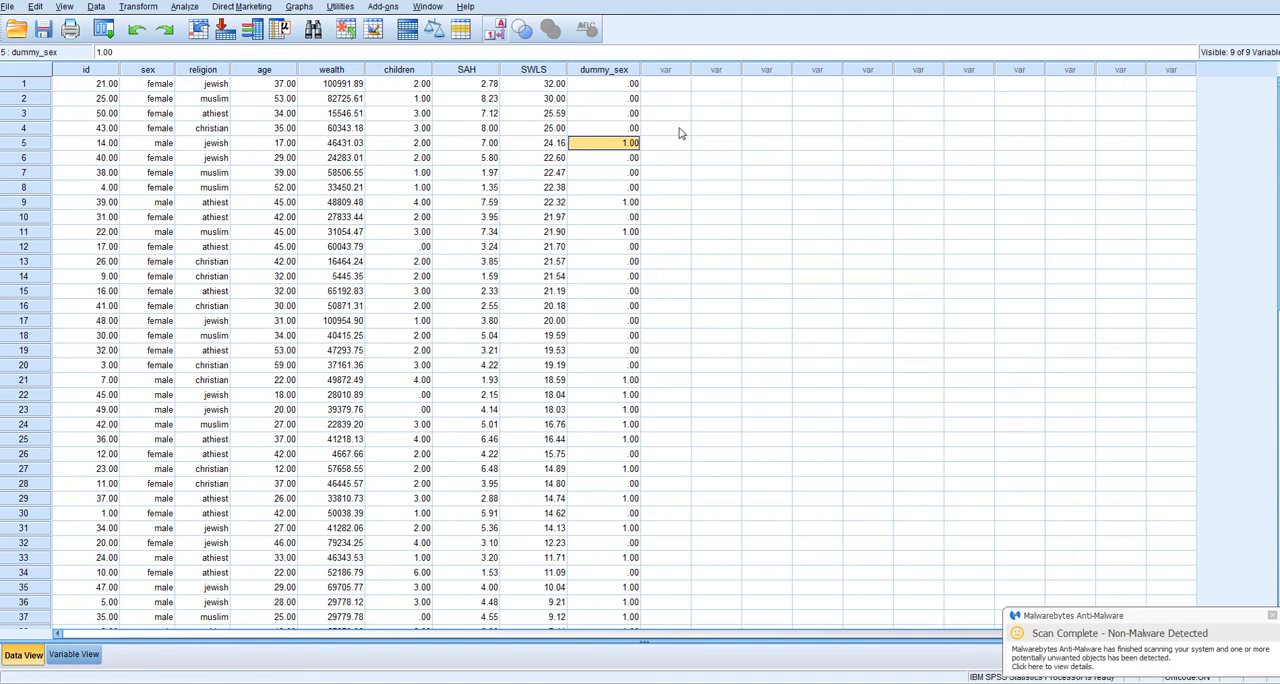
{"action": "left_click", "coordinate": [604, 84]}
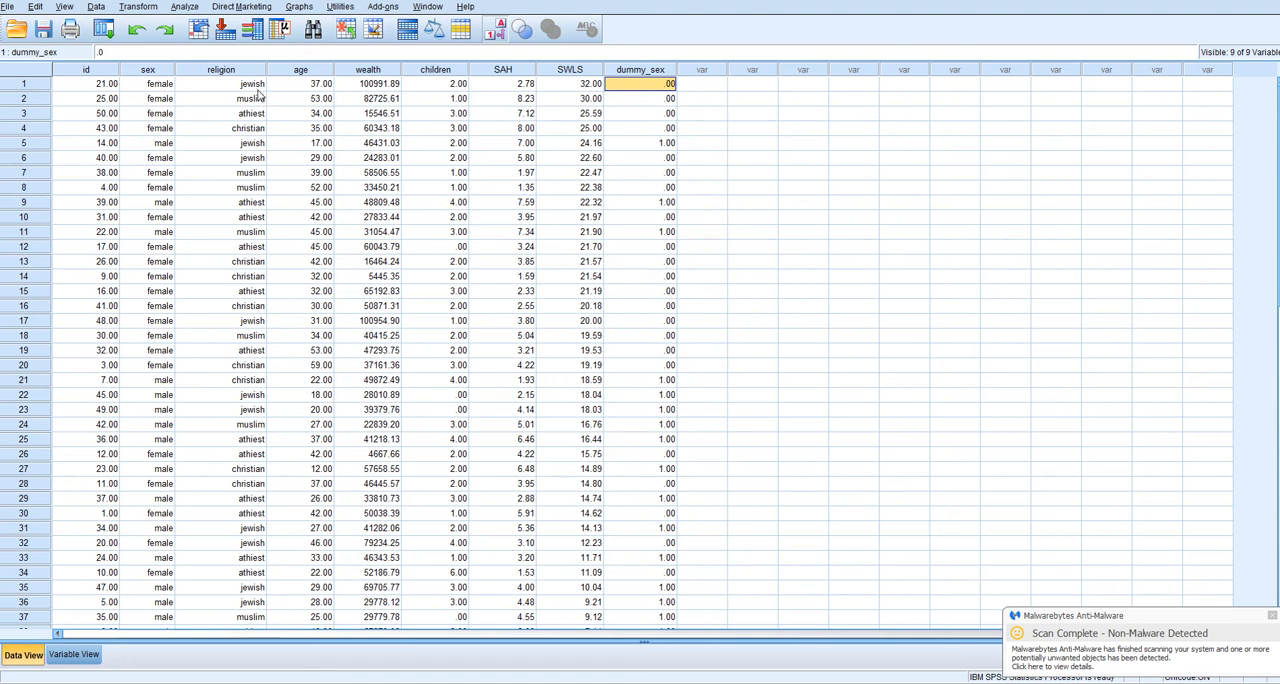
{"action": "left_click", "coordinate": [220, 98]}
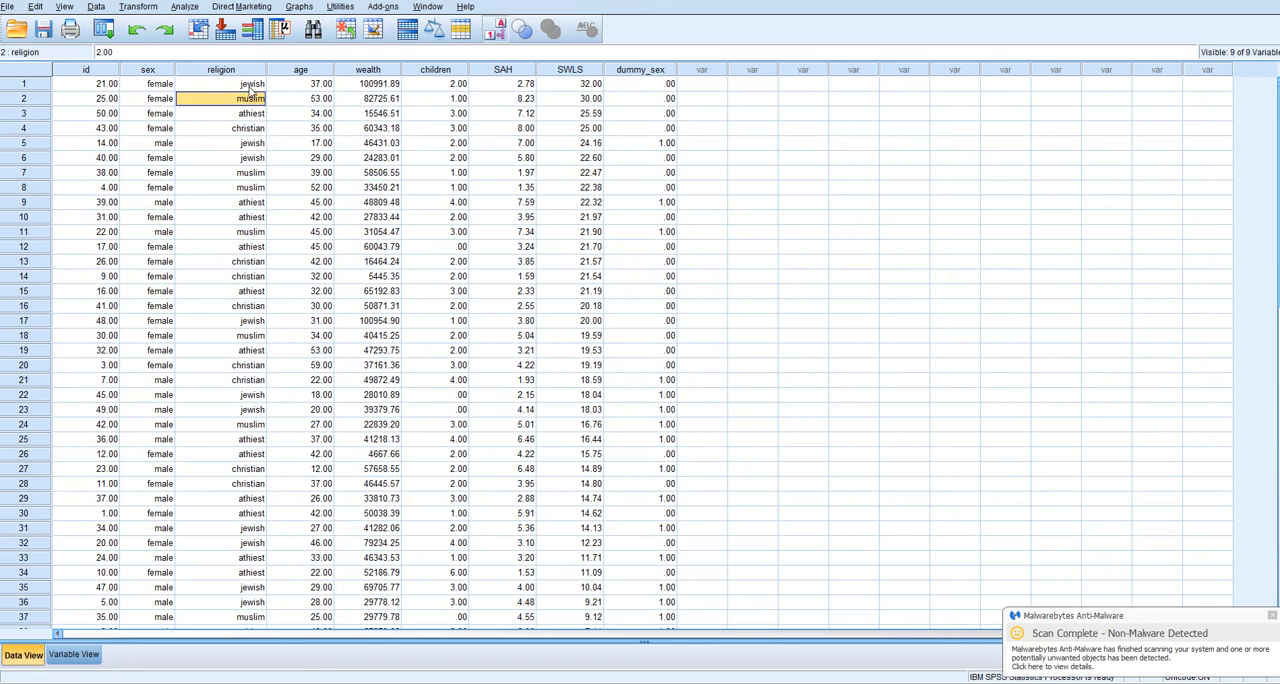
{"action": "mouse_move", "coordinate": [606, 148]}
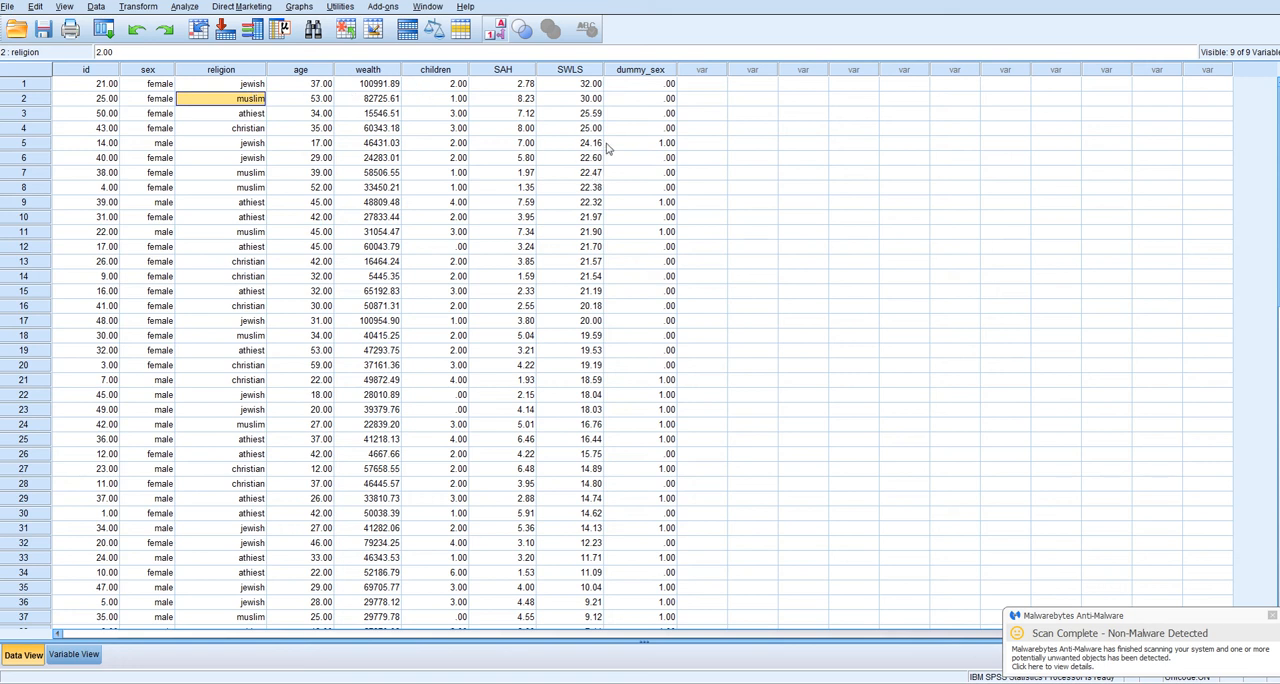
{"action": "left_click", "coordinate": [640, 68]}
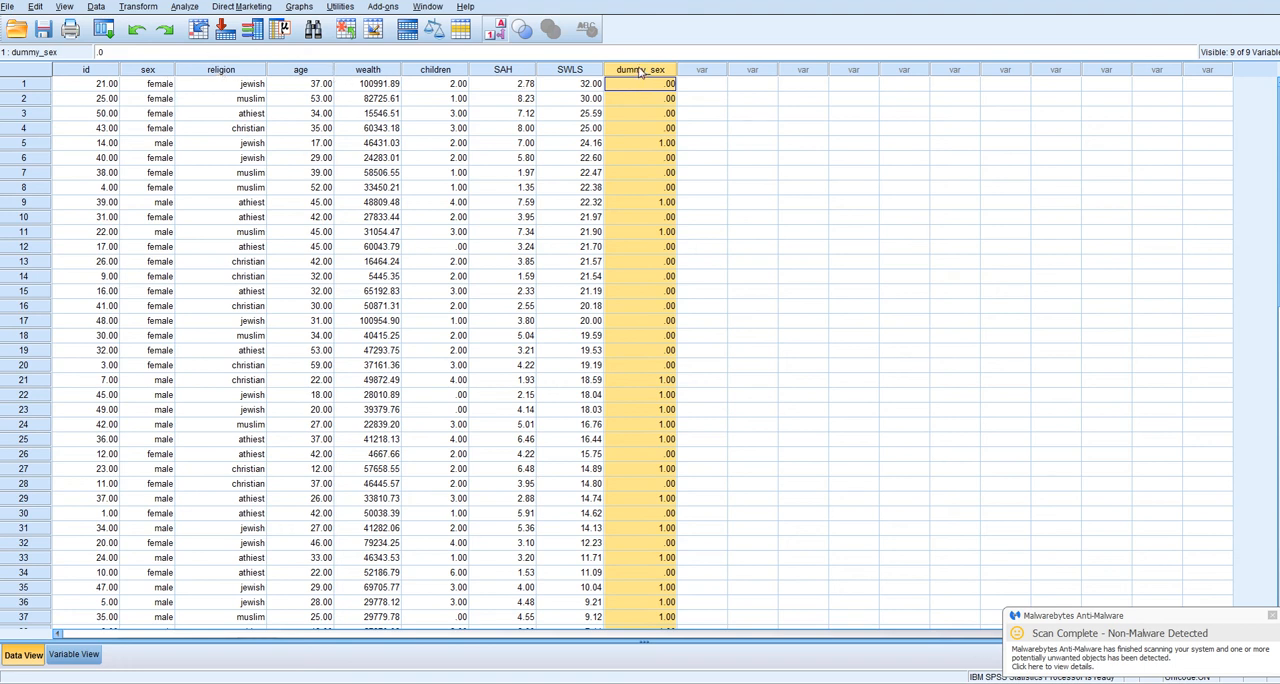
{"action": "mouse_move", "coordinate": [228, 84]}
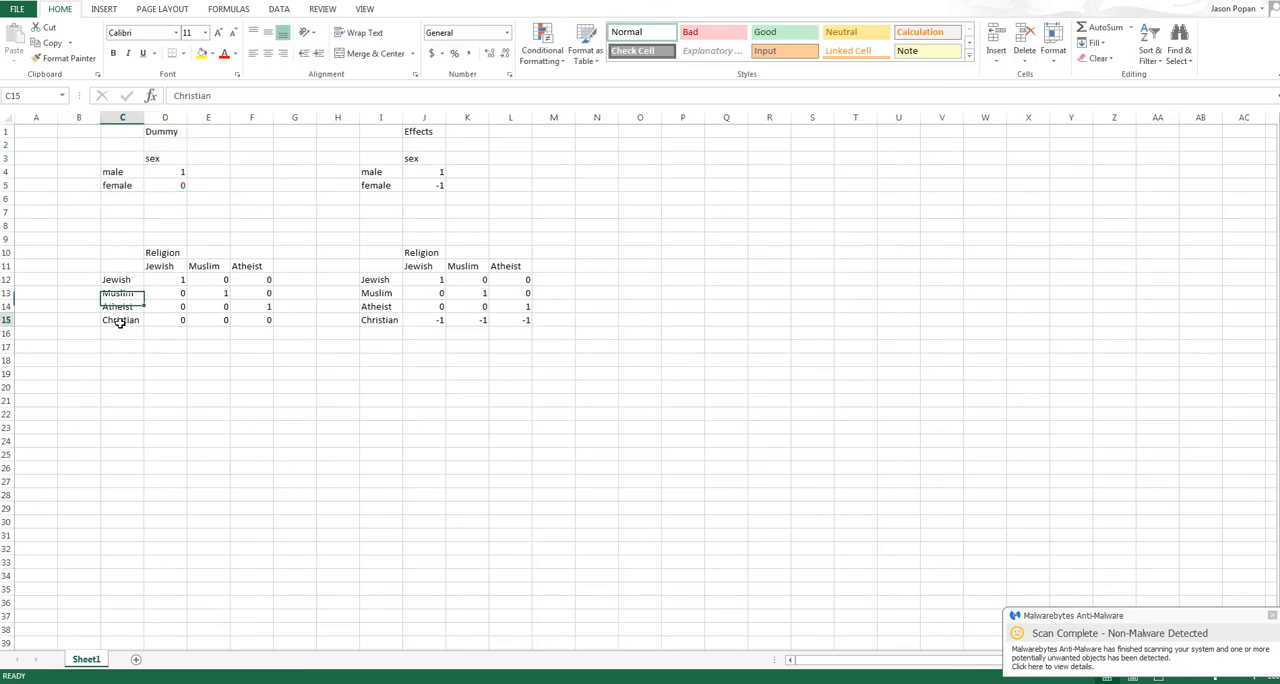
{"action": "left_click", "coordinate": [120, 320]}
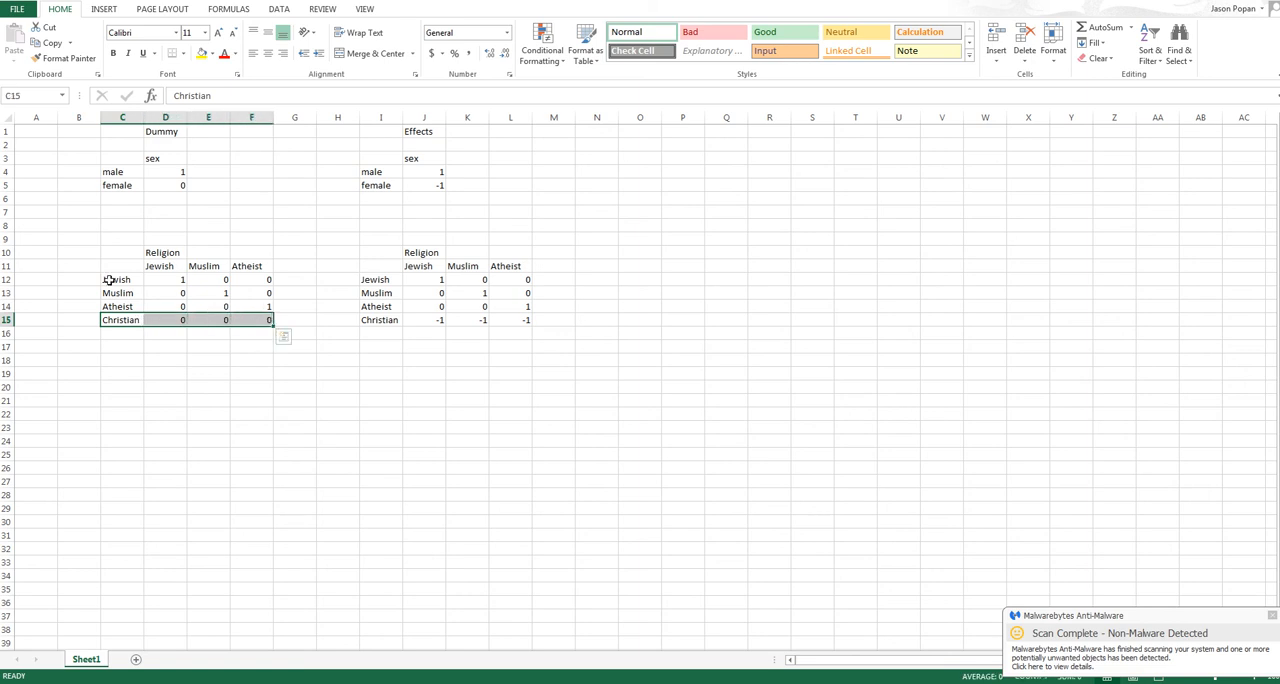
{"action": "left_click", "coordinate": [120, 266]}
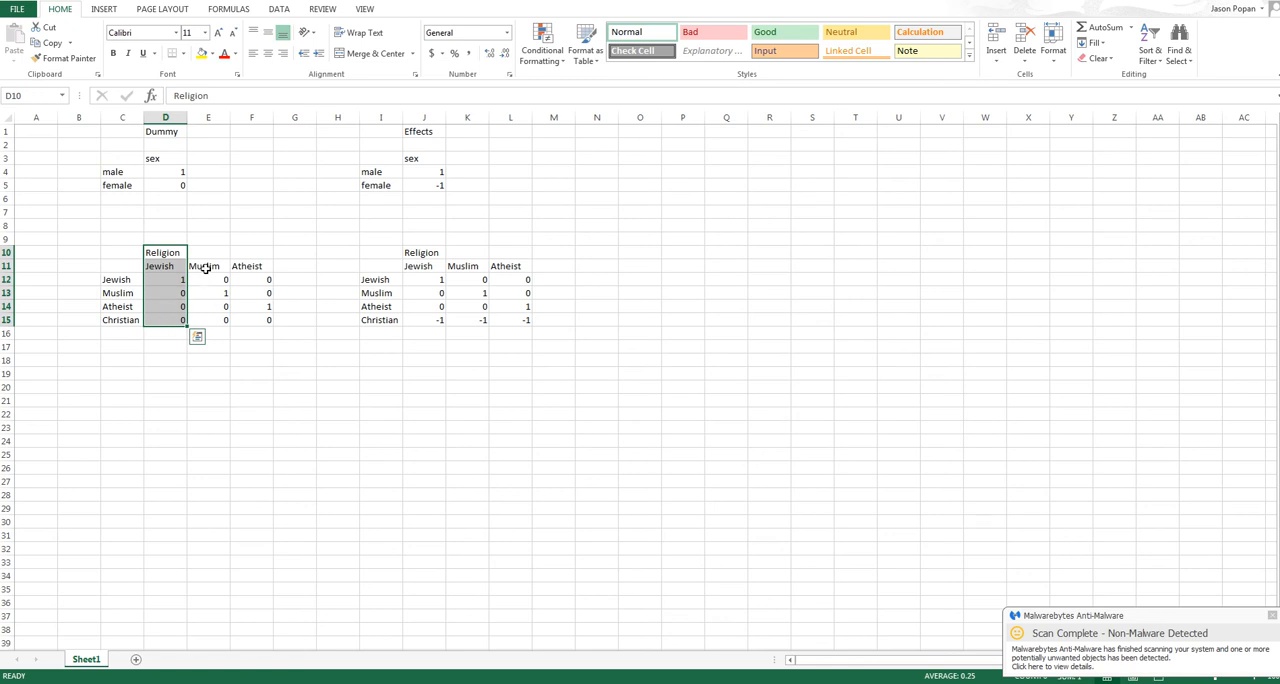
{"action": "left_click", "coordinate": [208, 266]}
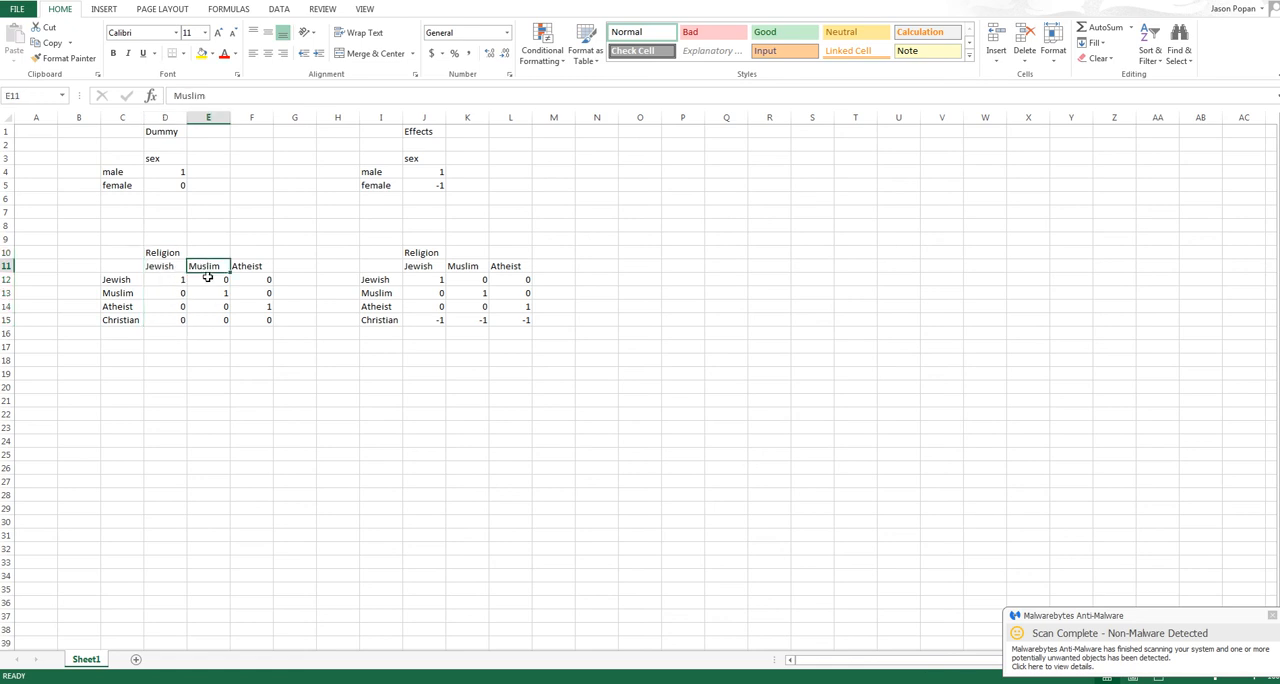
{"action": "left_click", "coordinate": [208, 292]}
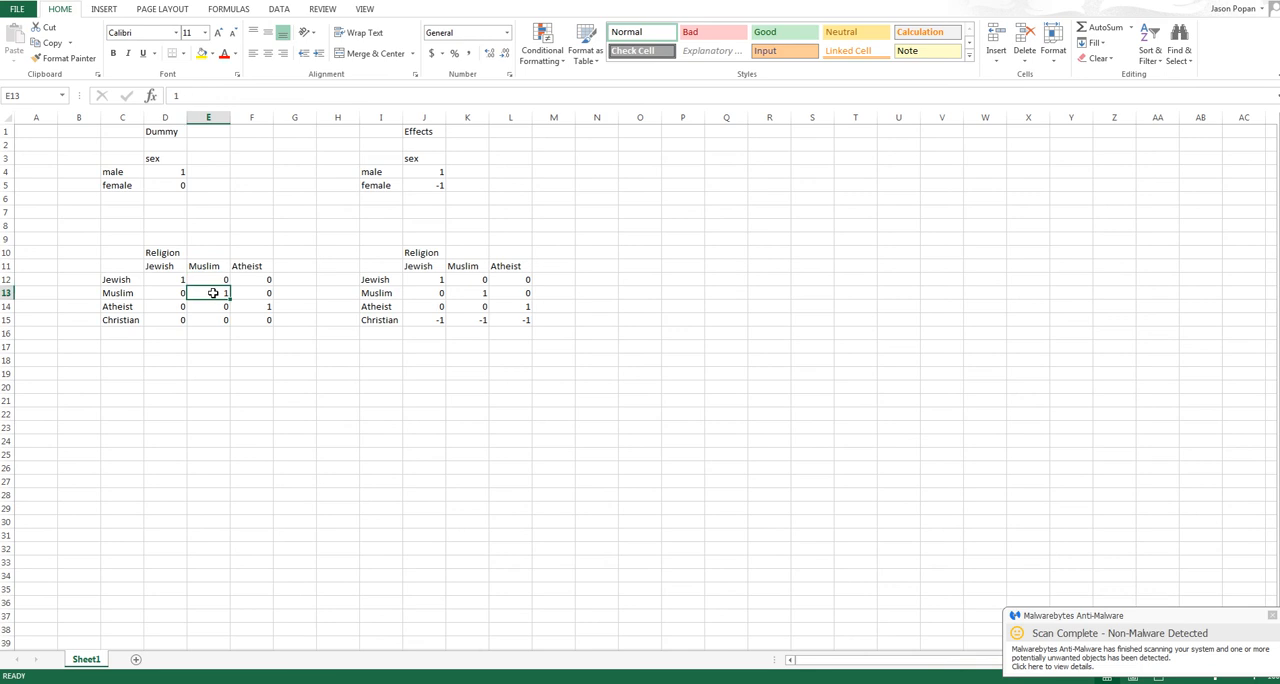
{"action": "left_click", "coordinate": [208, 280]}
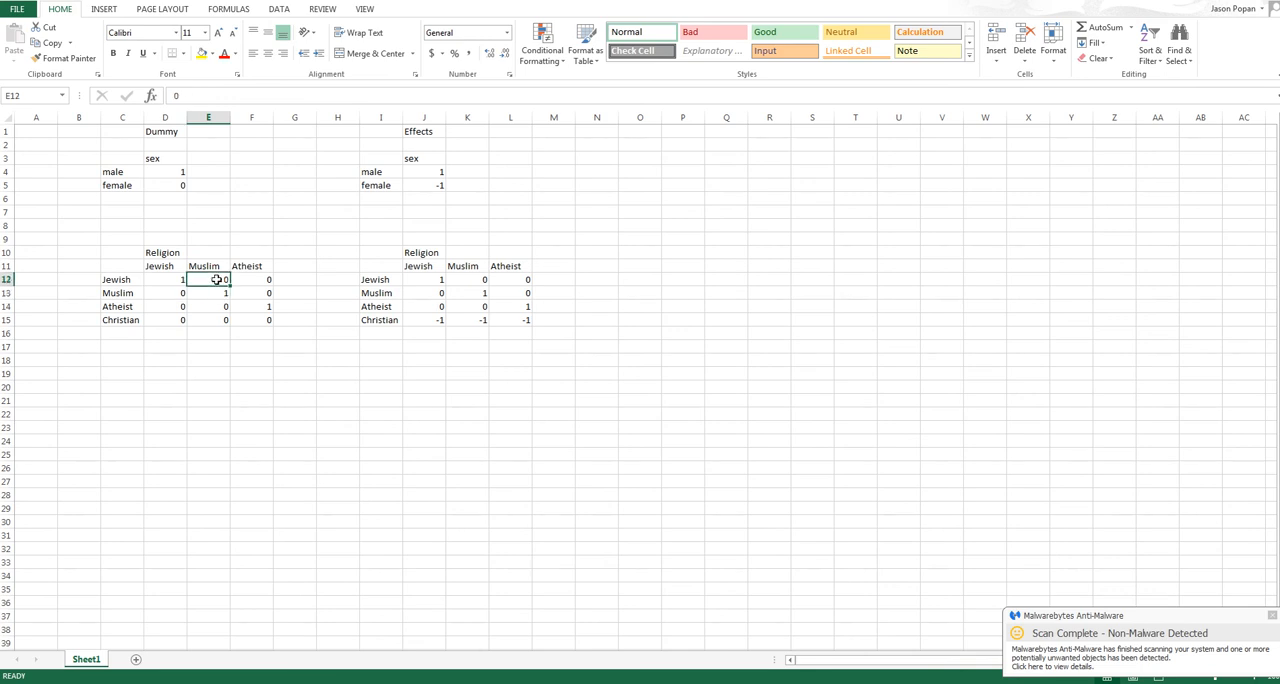
{"action": "left_click_drag", "start_coordinate": [208, 280], "coordinate": [208, 320]}
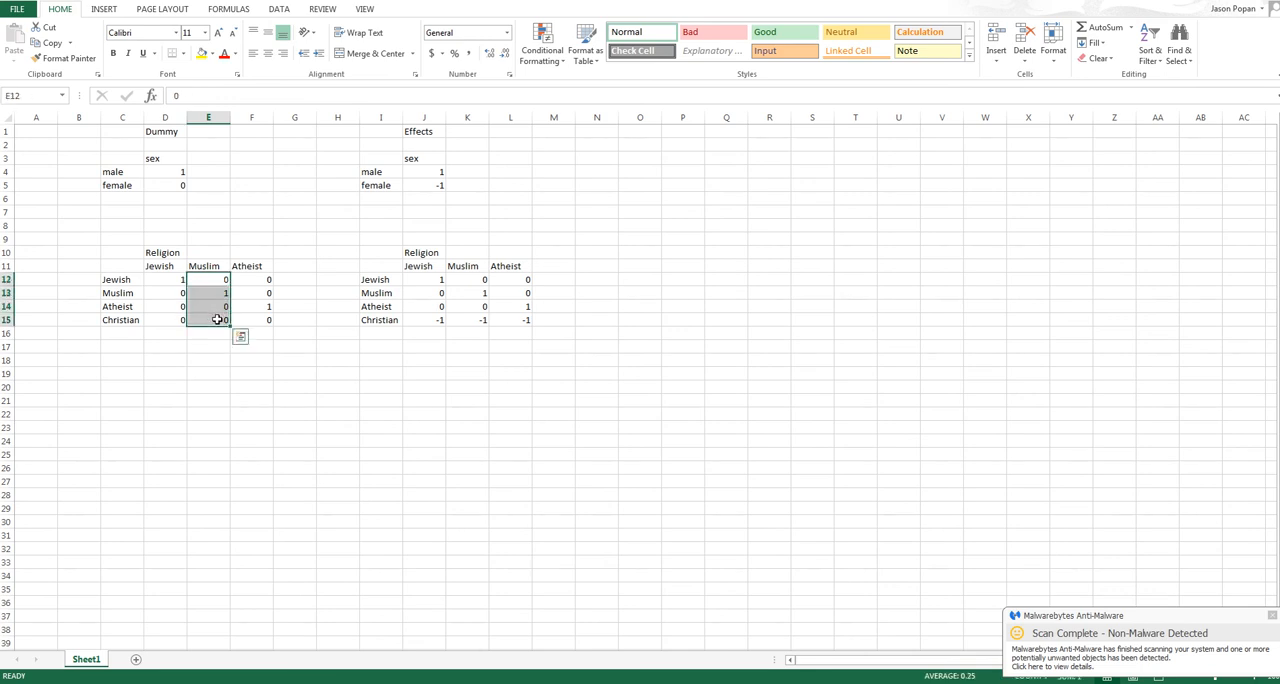
{"action": "left_click", "coordinate": [252, 306]}
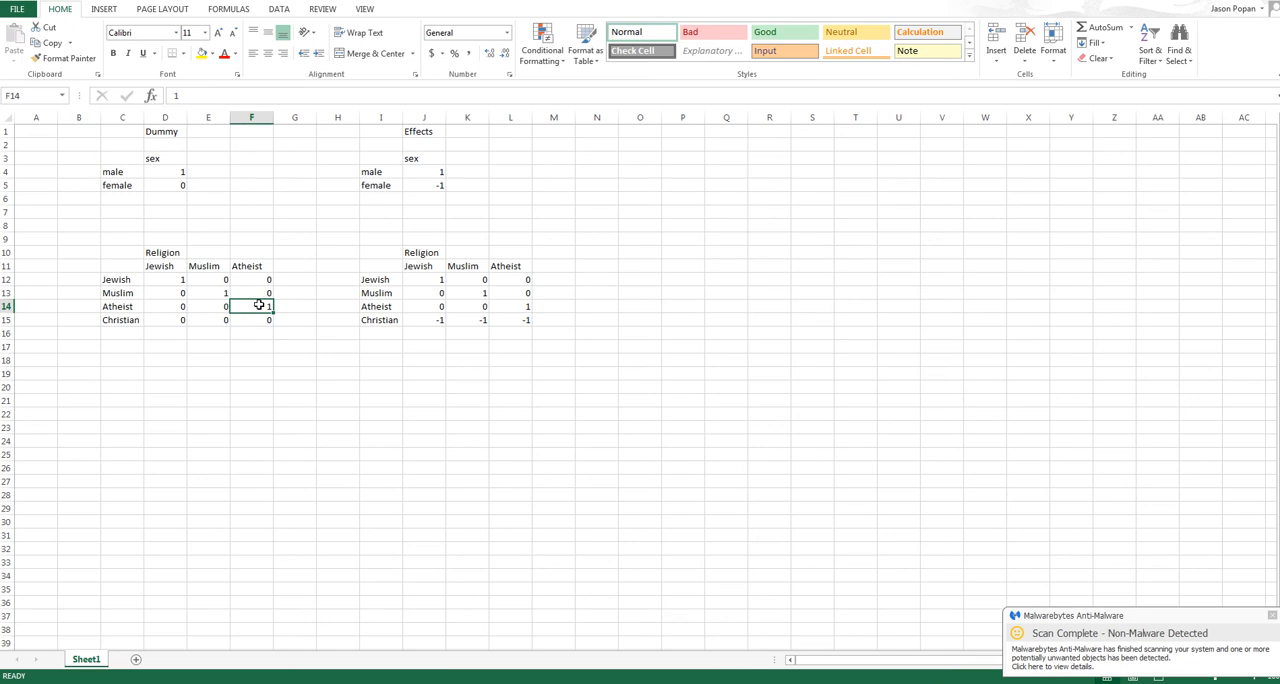
{"action": "mouse_move", "coordinate": [268, 292]}
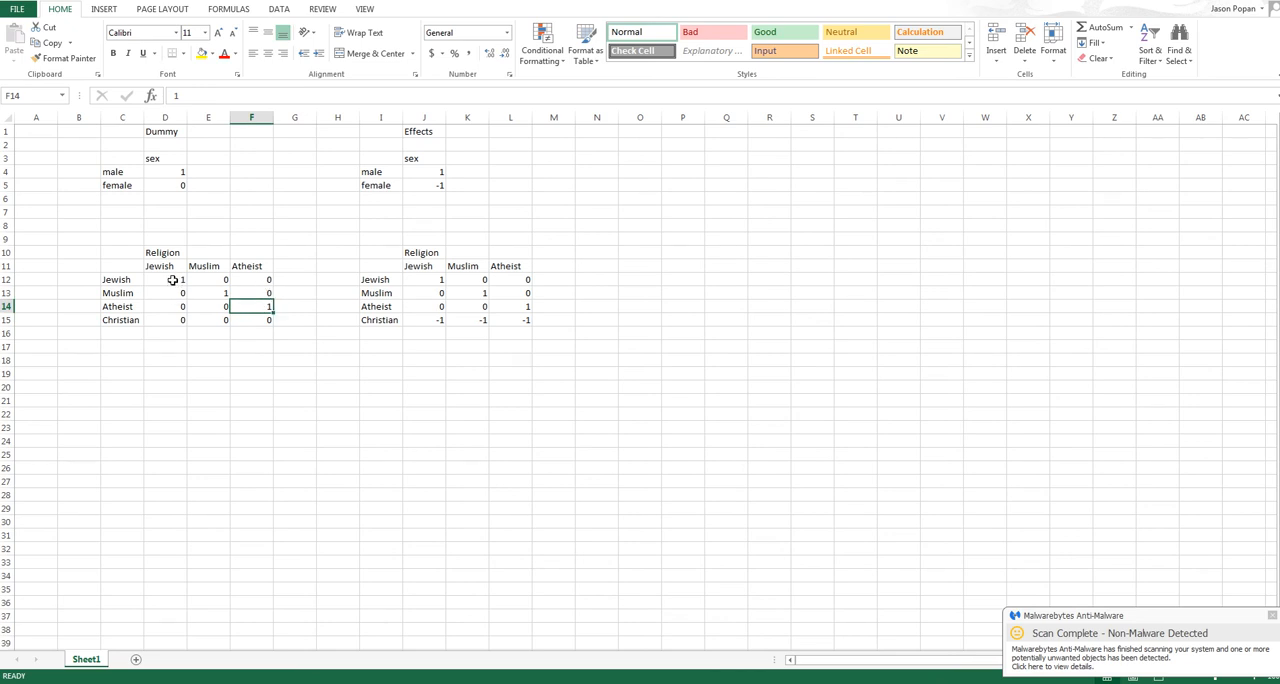
{"action": "left_click", "coordinate": [208, 292]}
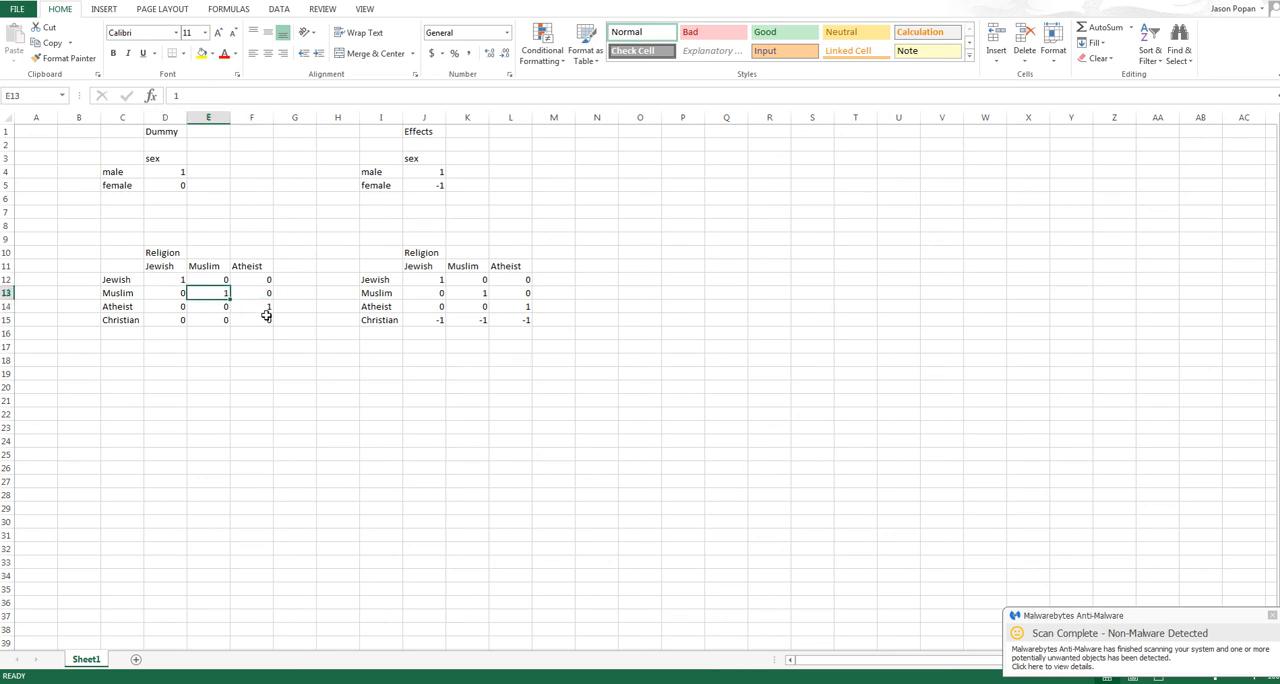
{"action": "left_click", "coordinate": [252, 306]}
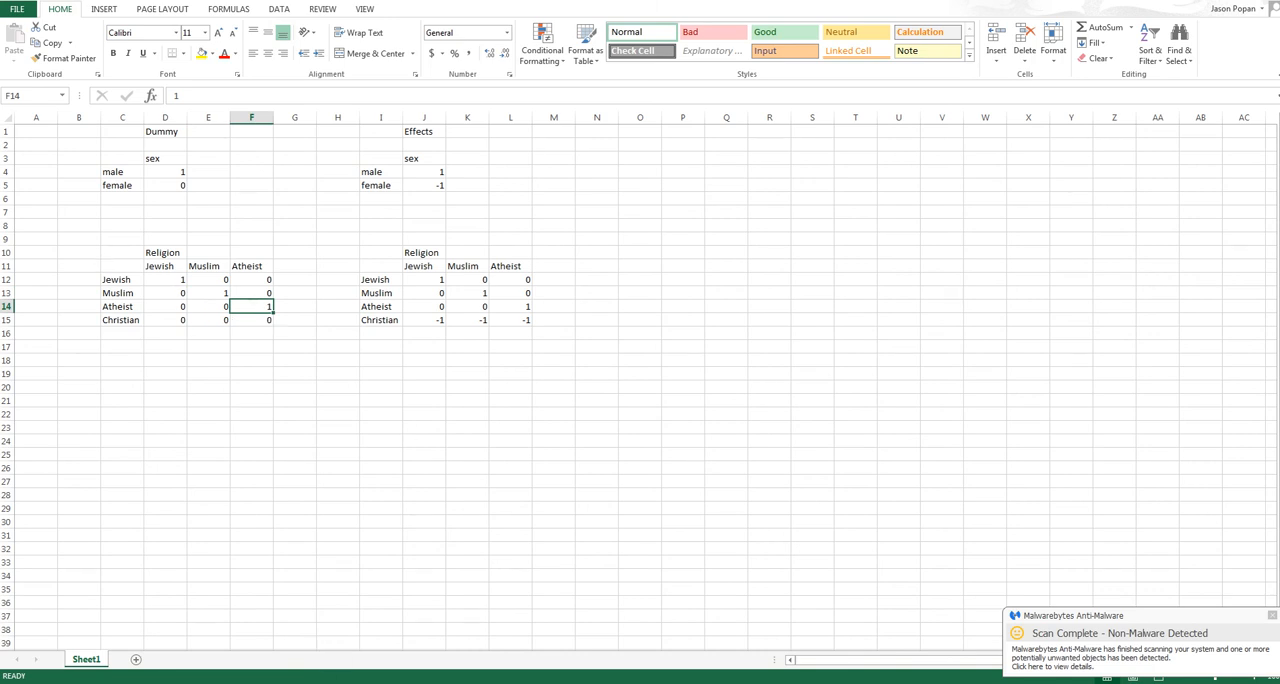
{"action": "left_click", "coordinate": [136, 678]}
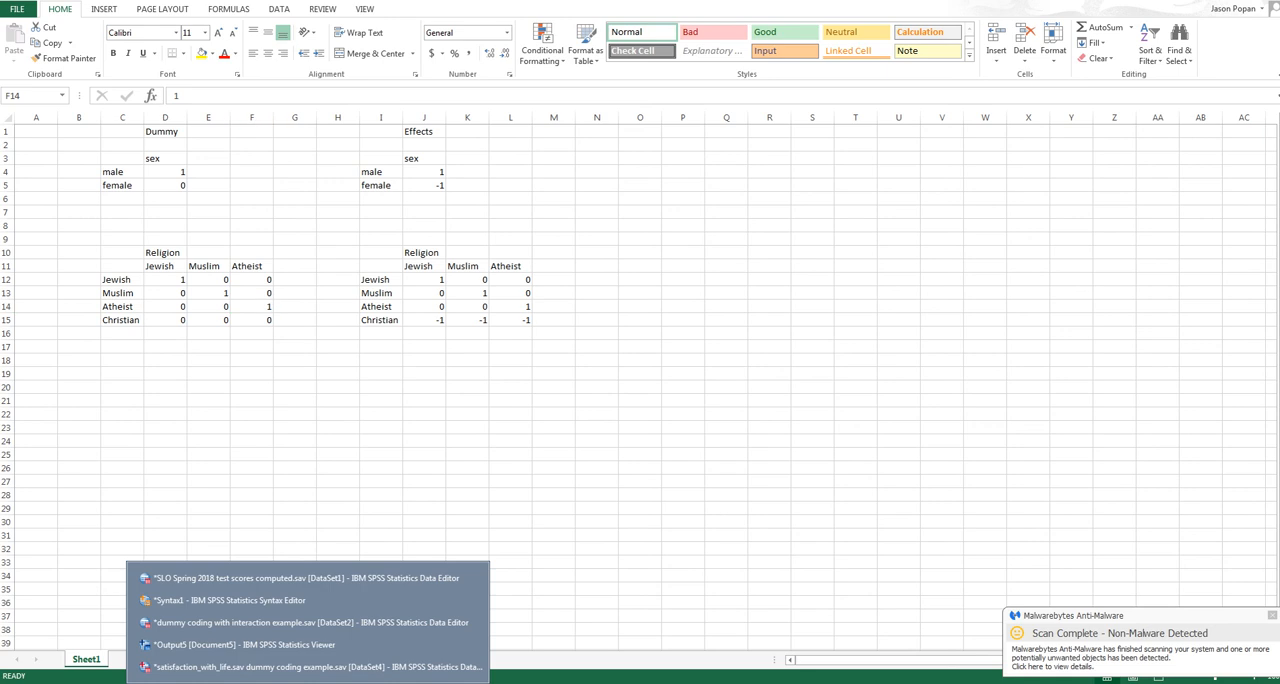
Back in the data file, start Recode into Different Variables with religion as the input
{"action": "left_click", "coordinate": [320, 622]}
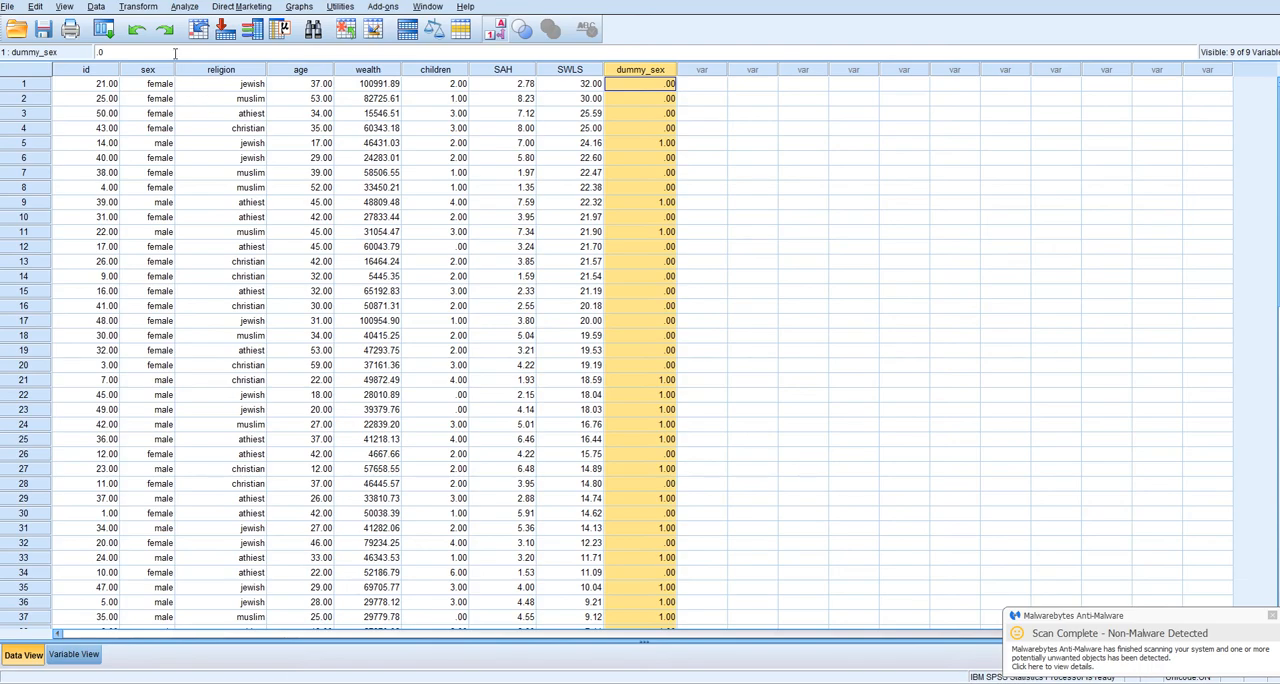
{"action": "left_click", "coordinate": [138, 6]}
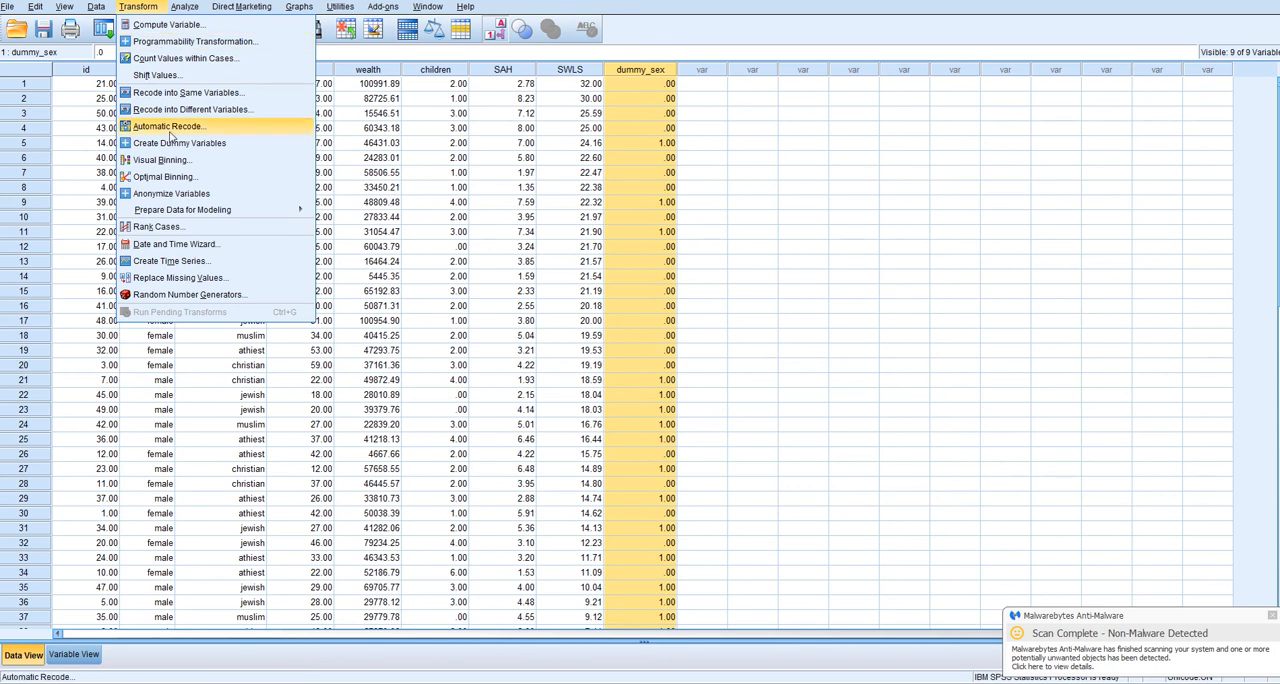
{"action": "mouse_move", "coordinate": [184, 92]}
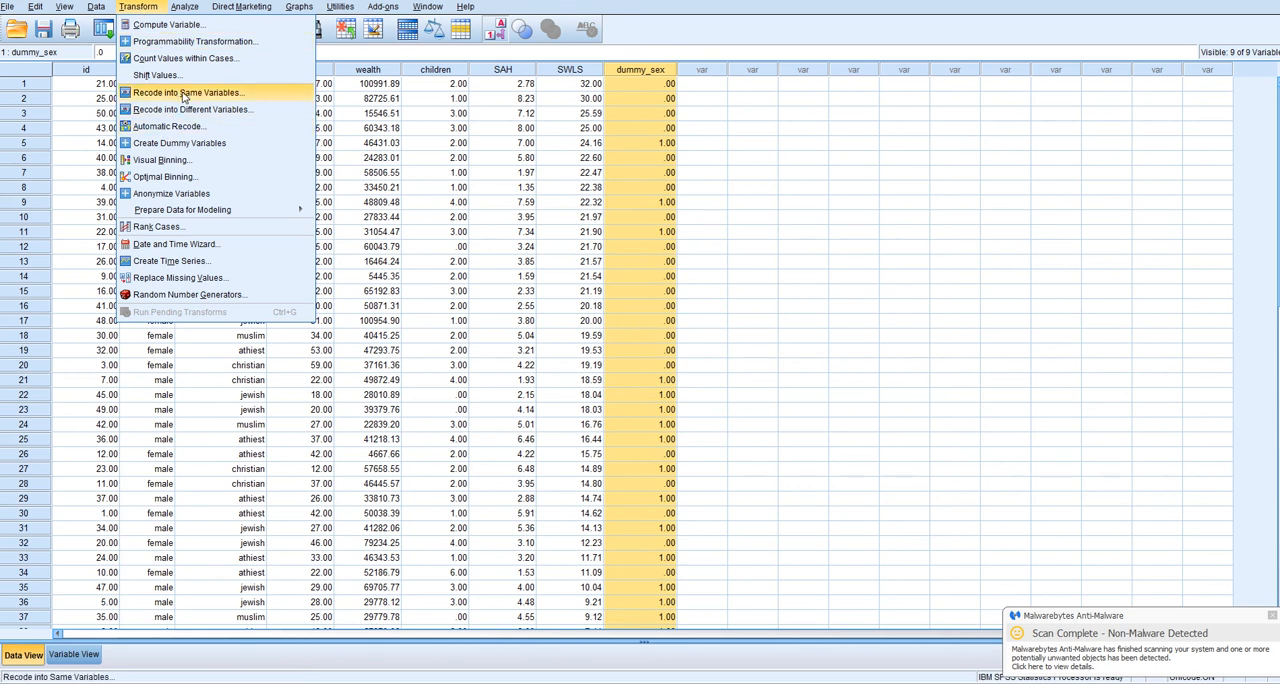
{"action": "left_click", "coordinate": [190, 108]}
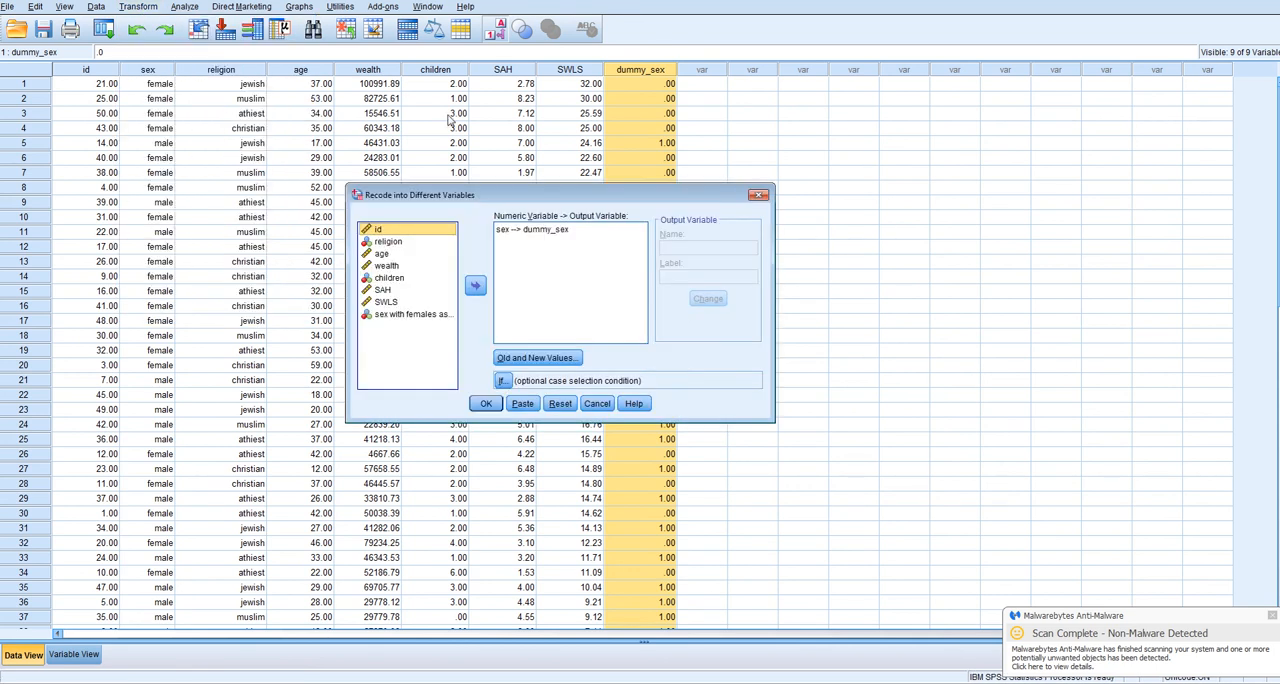
{"action": "mouse_move", "coordinate": [492, 196]}
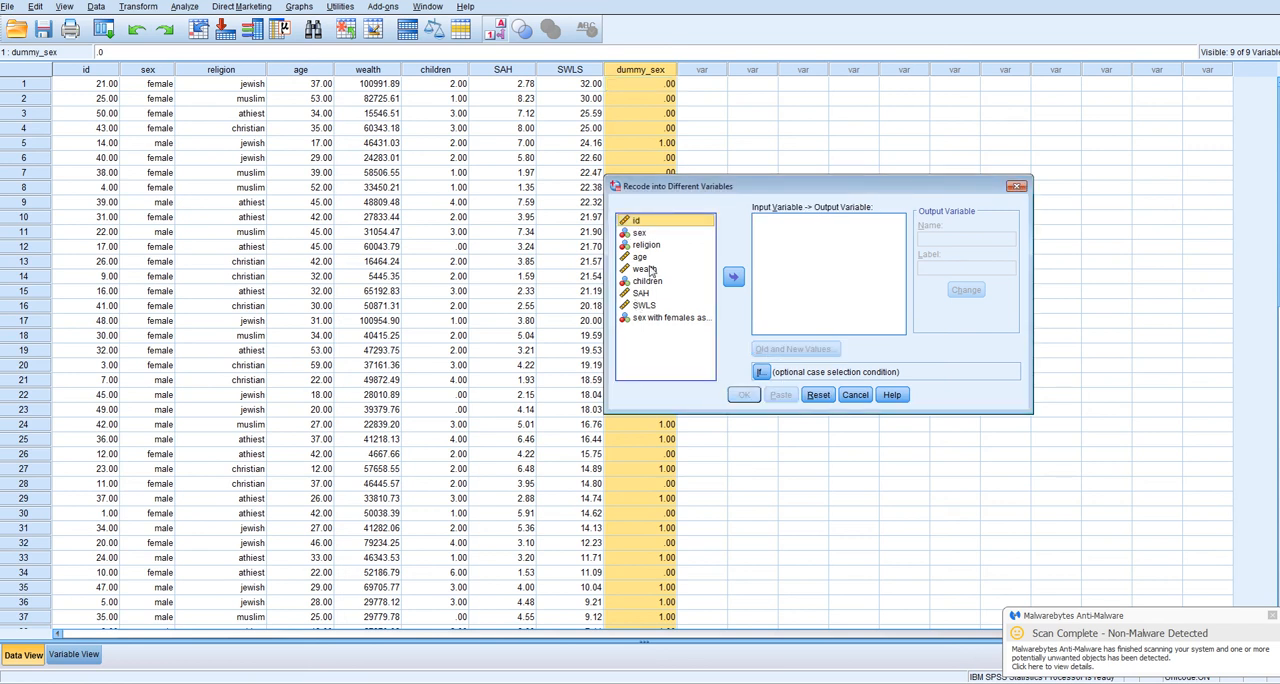
{"action": "left_click", "coordinate": [732, 276]}
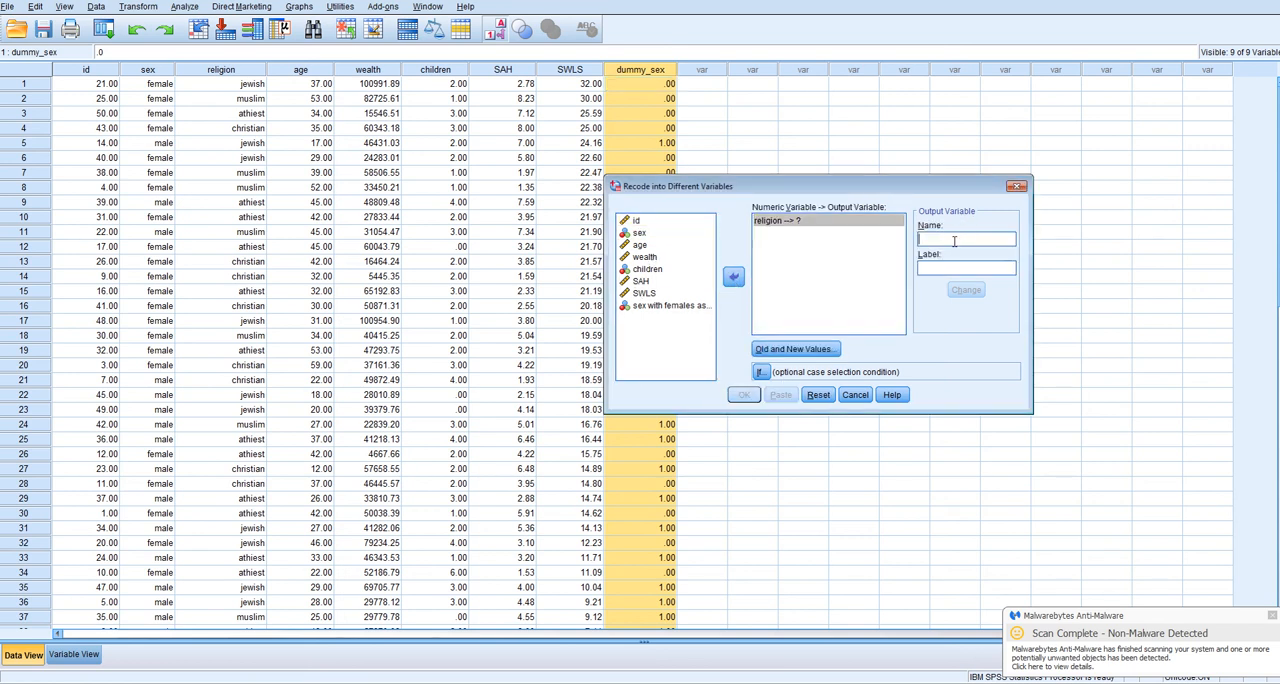
Name the output dummy_jewish, labelled as Jewish compared to Christians, and apply it
{"action": "type", "text": "dumm"}
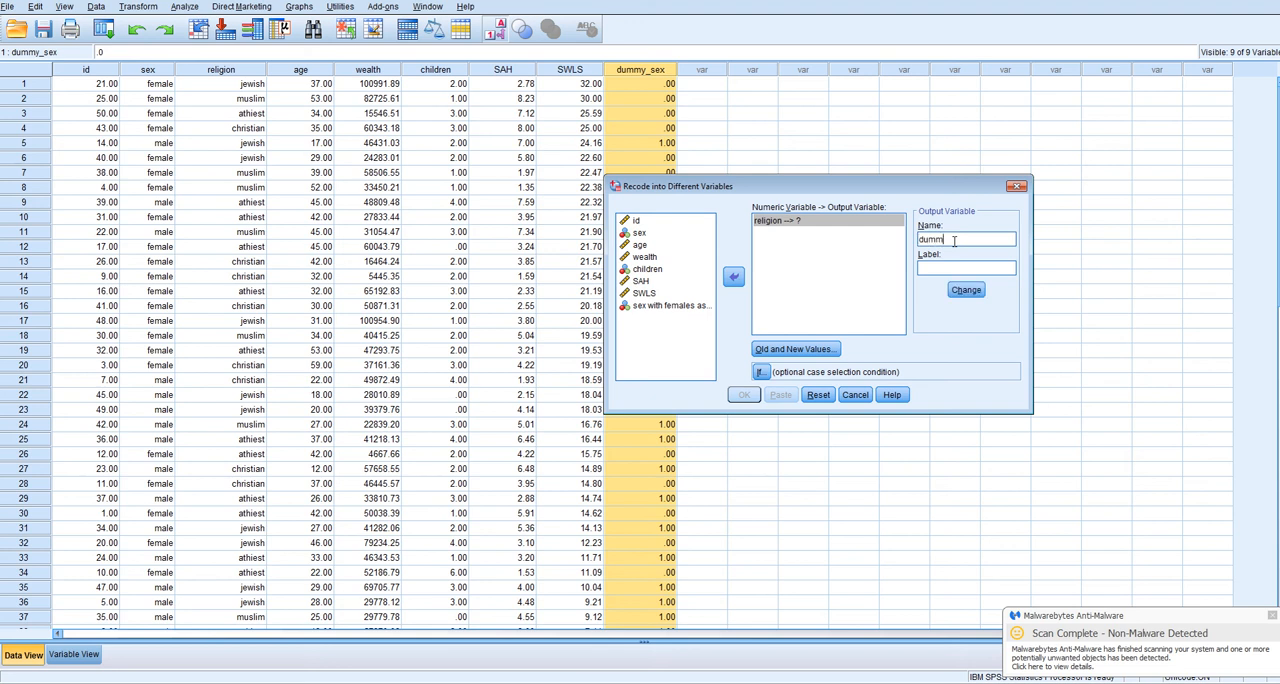
{"action": "type", "text": "Y"}
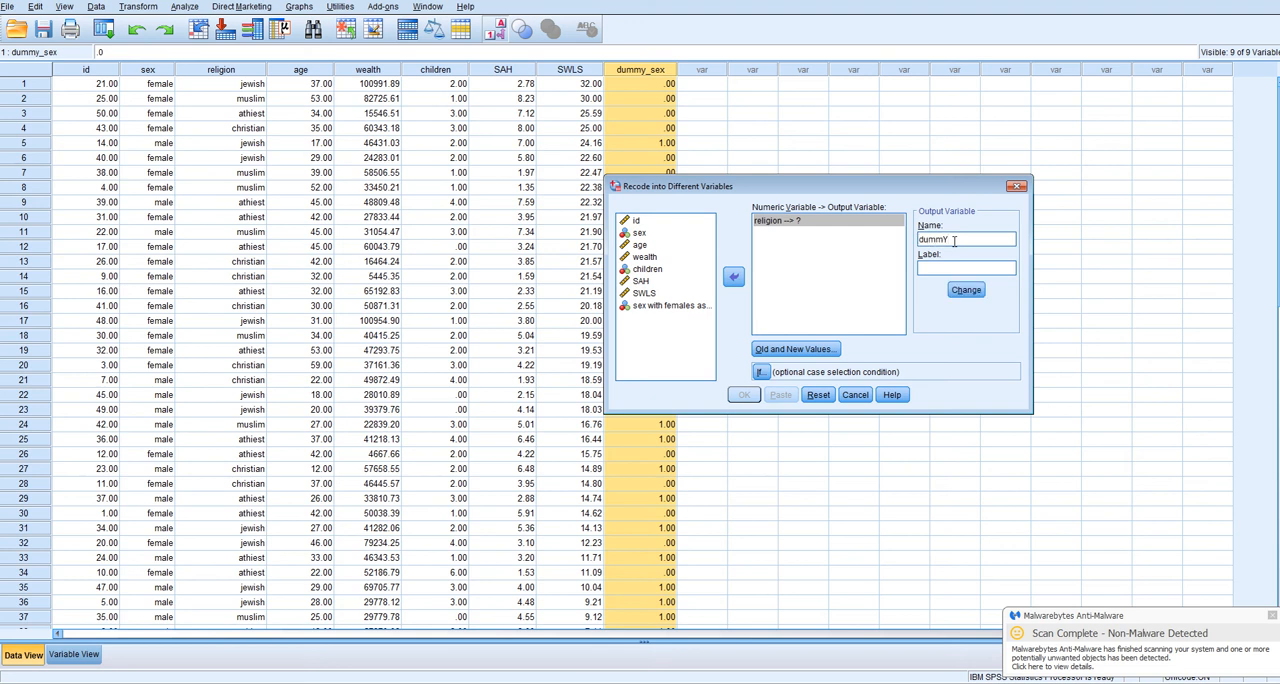
{"action": "key", "text": "BackSpace"}
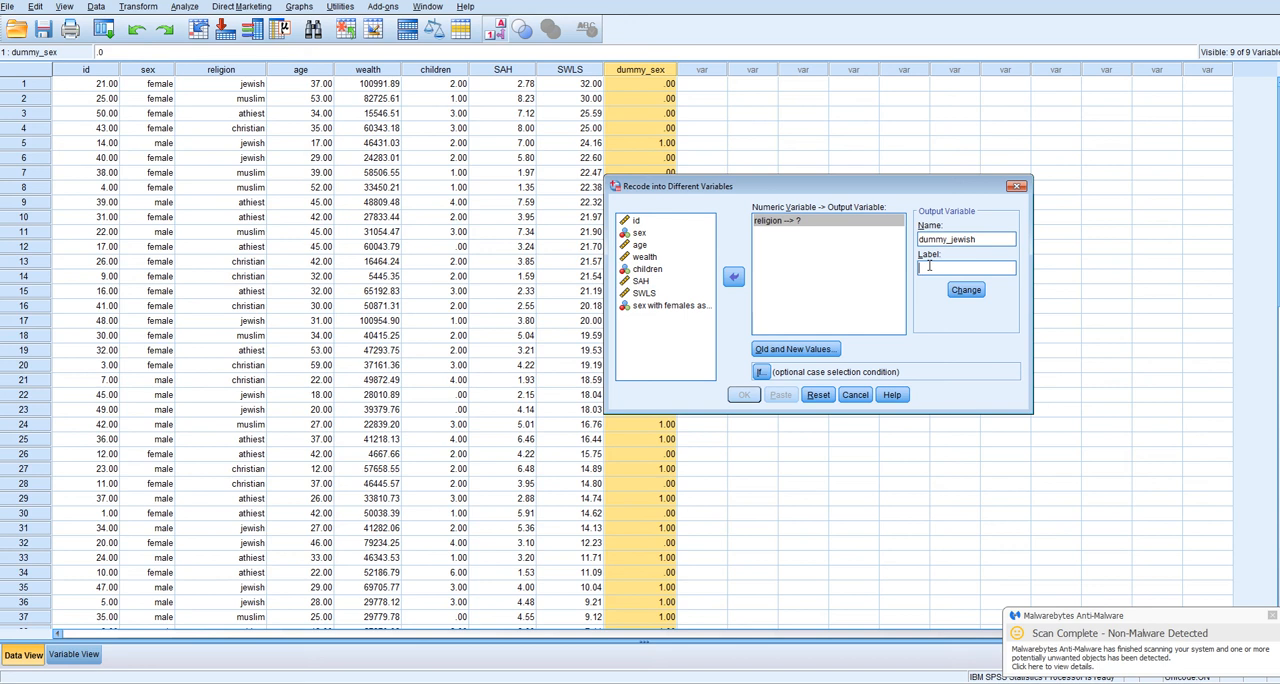
{"action": "type", "text": "dummy coded"}
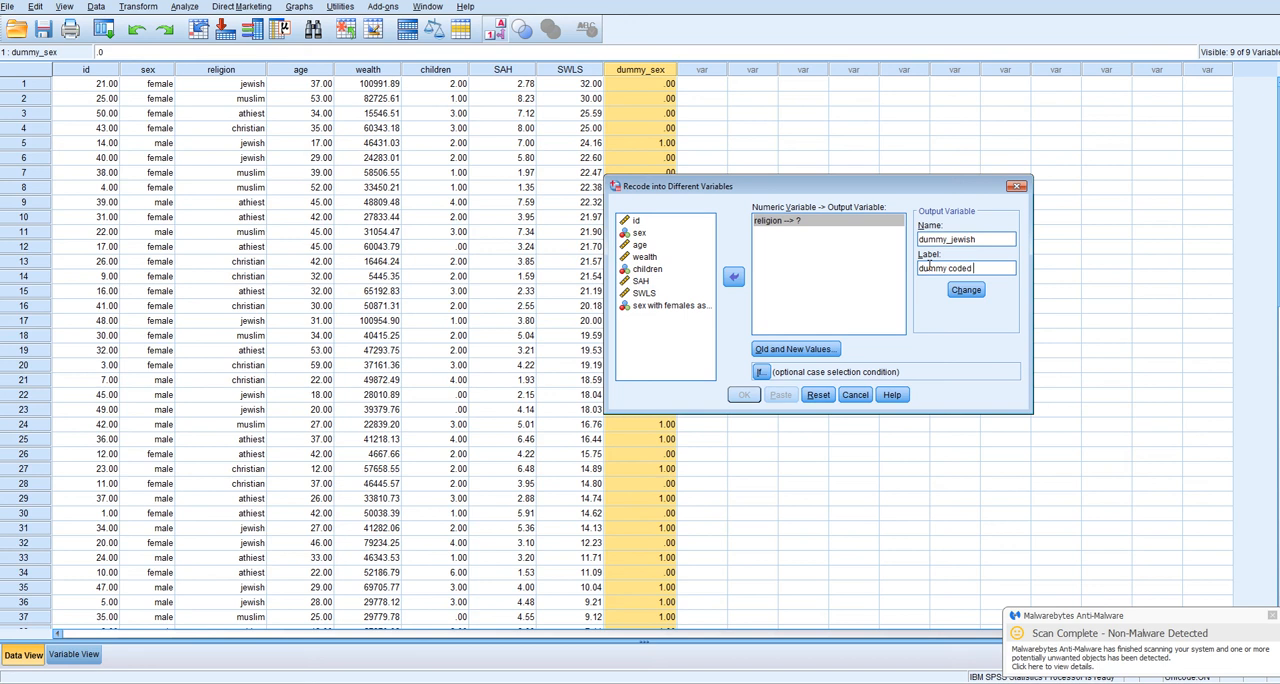
{"action": "type", "text": "jewis"}
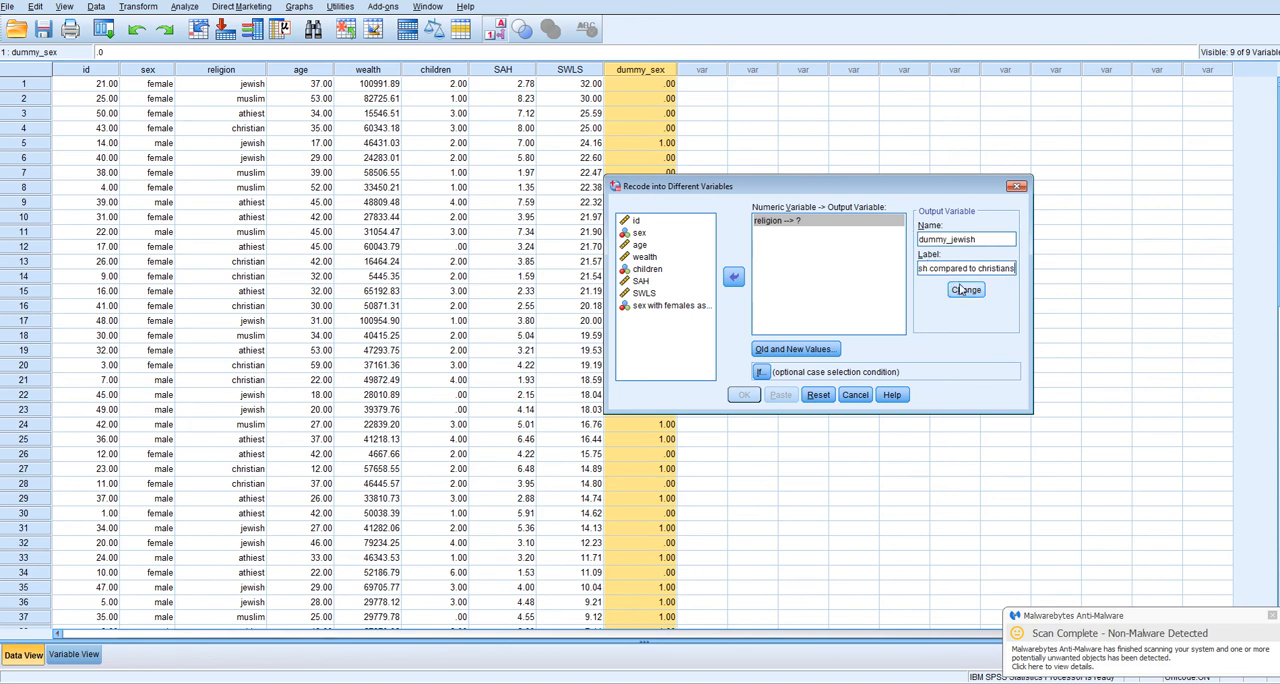
{"action": "left_click", "coordinate": [964, 288]}
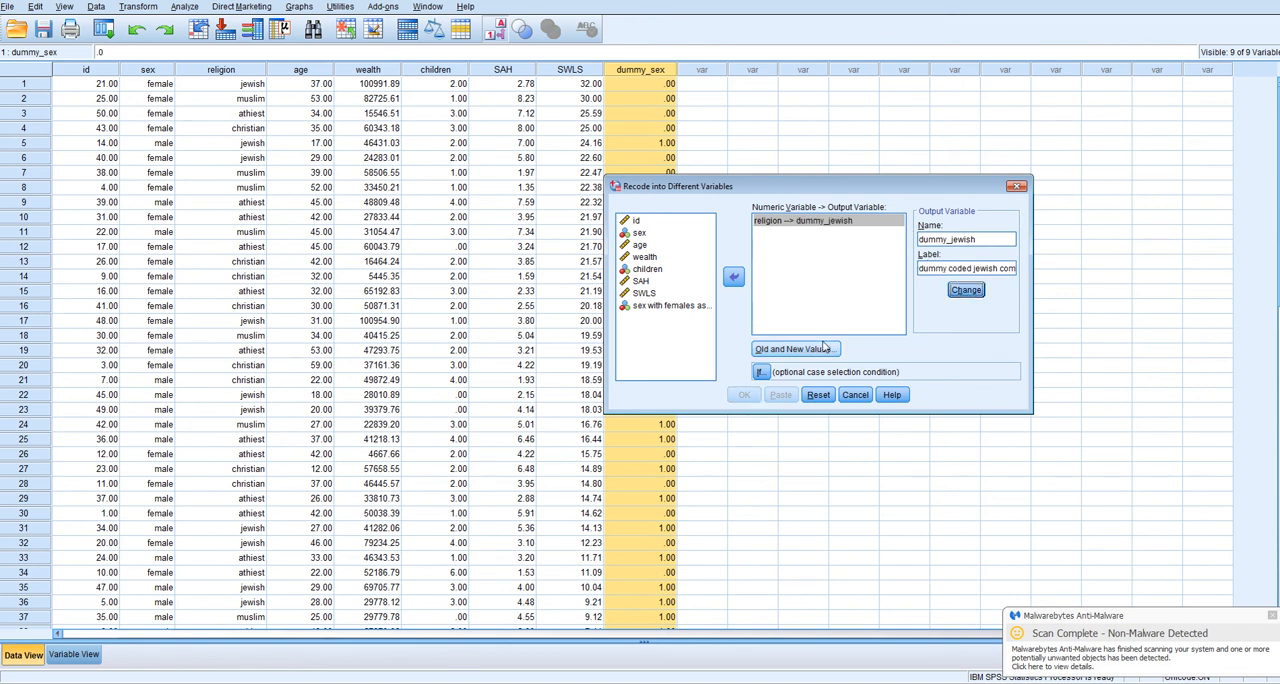
In Old and New Values, add the rule keeping religion code 1 as 1
{"action": "left_click", "coordinate": [794, 348]}
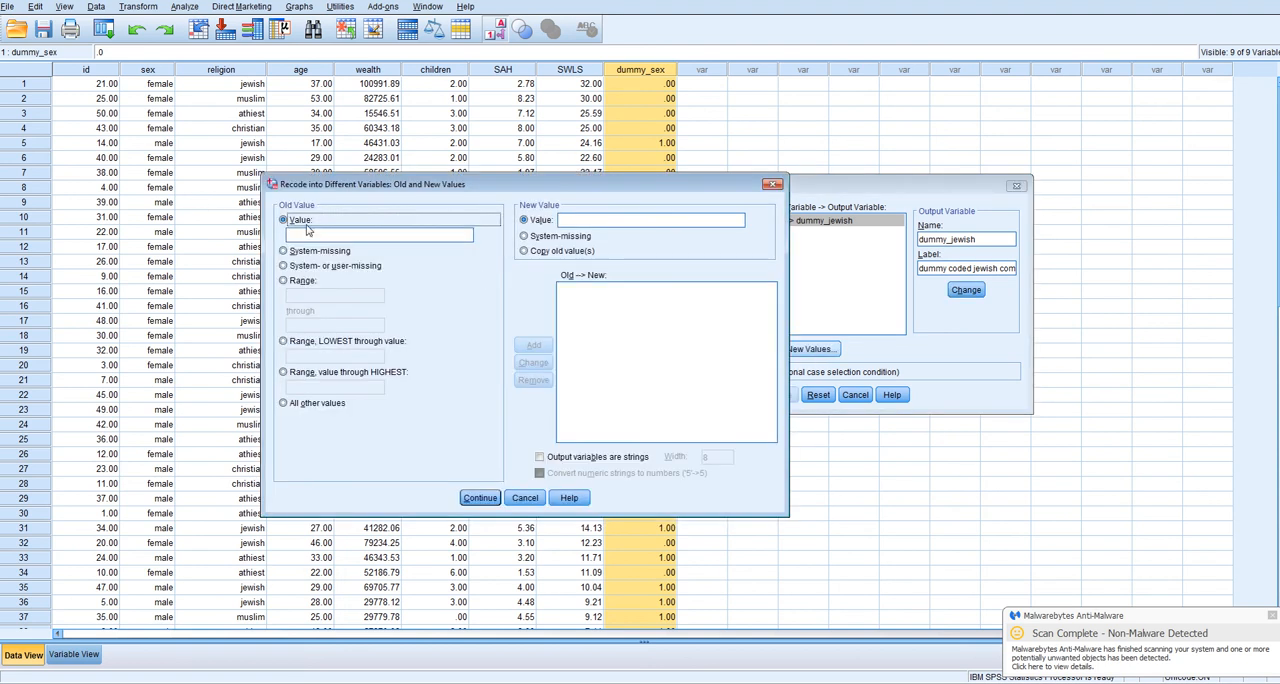
{"action": "type", "text": "1"}
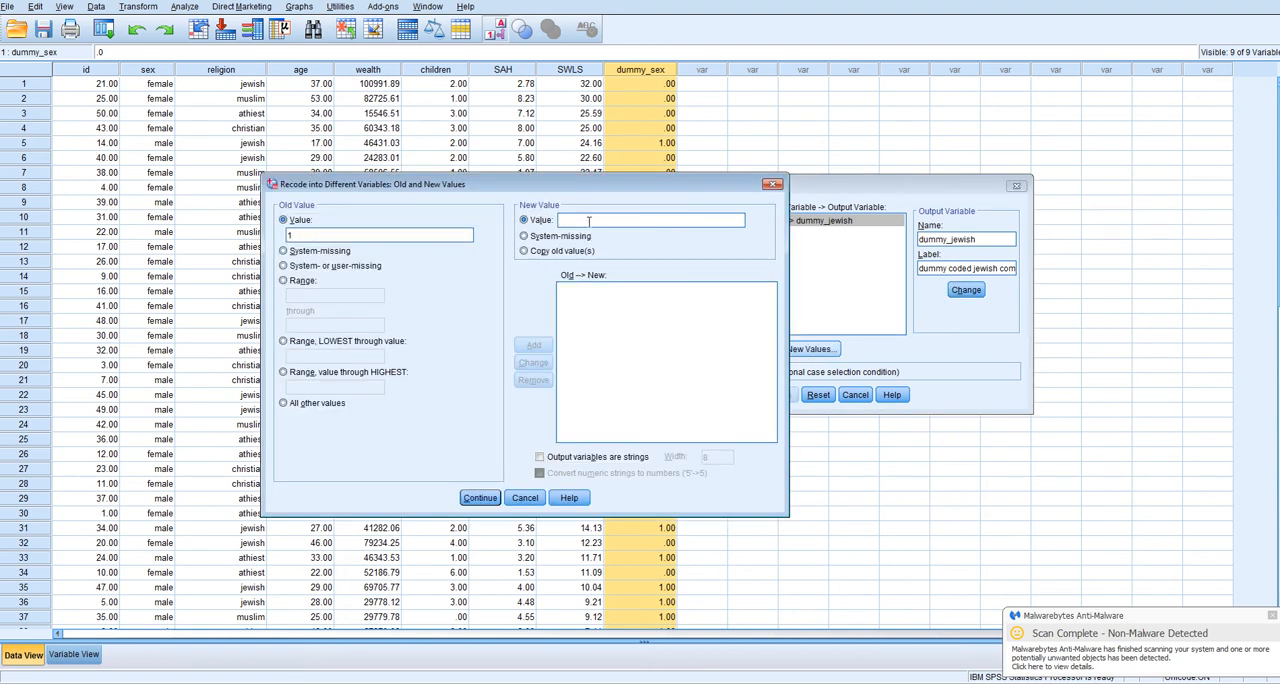
{"action": "type", "text": "1"}
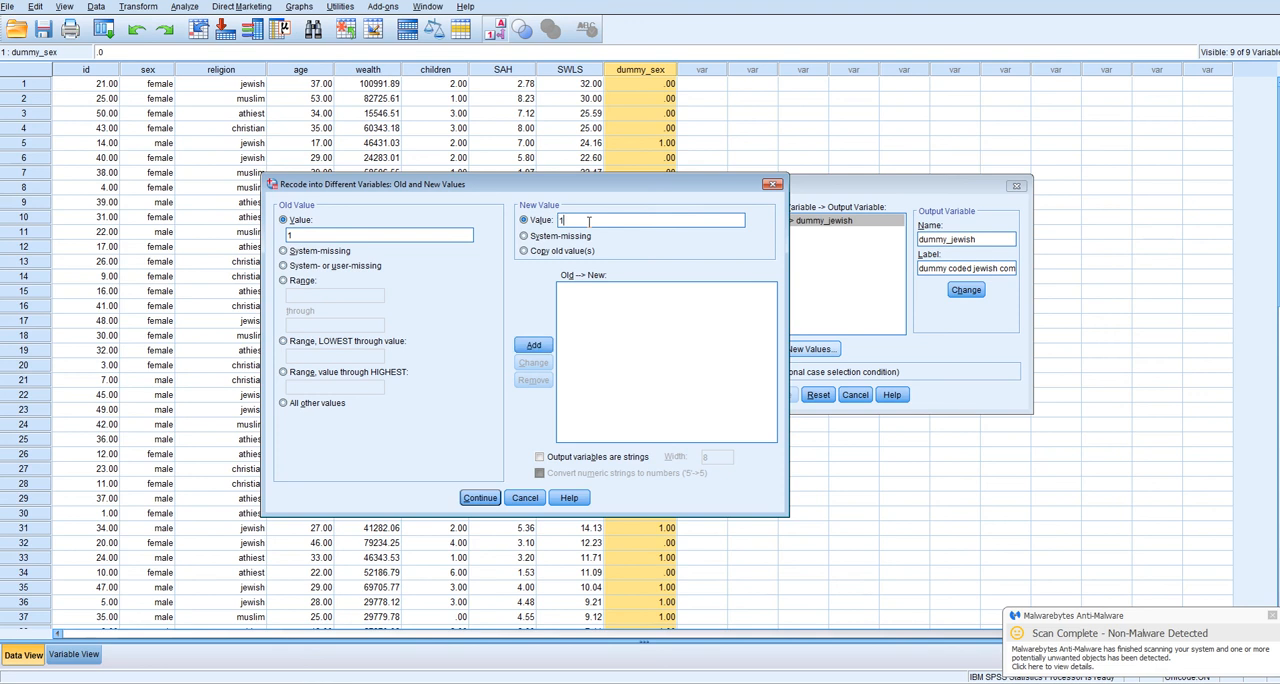
{"action": "left_click", "coordinate": [532, 344]}
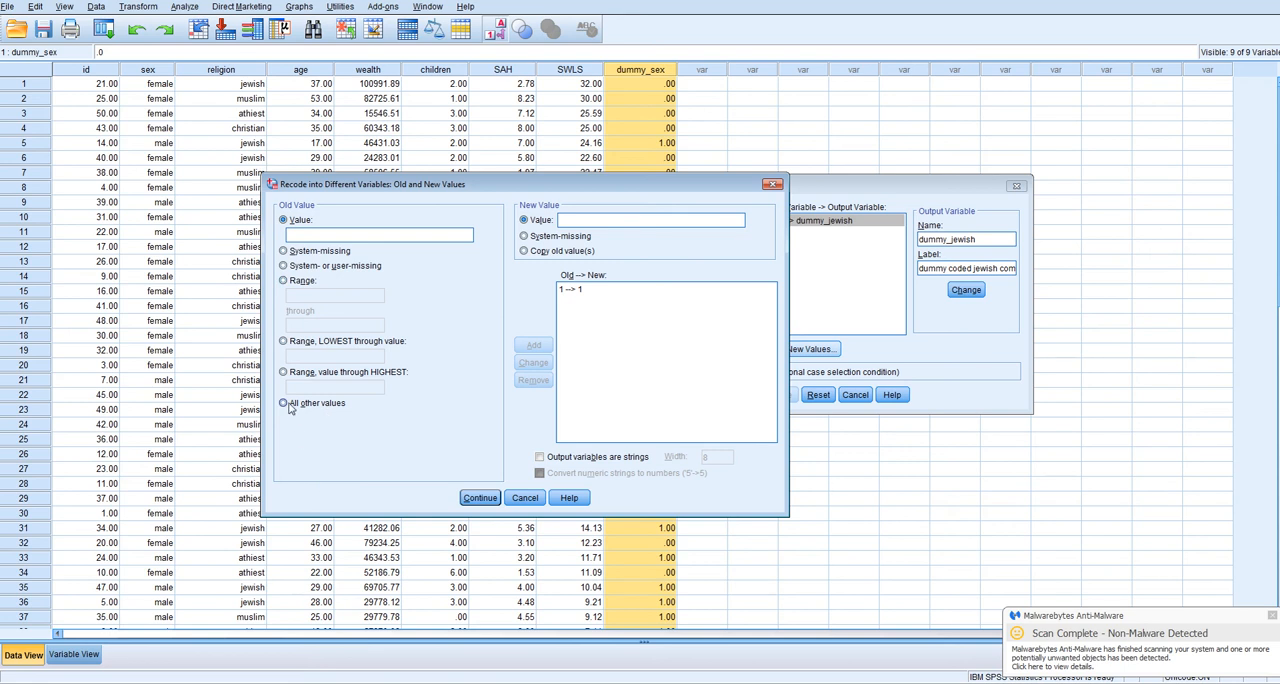
Code all other values as 0, confirm the rules and run the recode to create dummy_jewish
{"action": "left_click", "coordinate": [284, 402]}
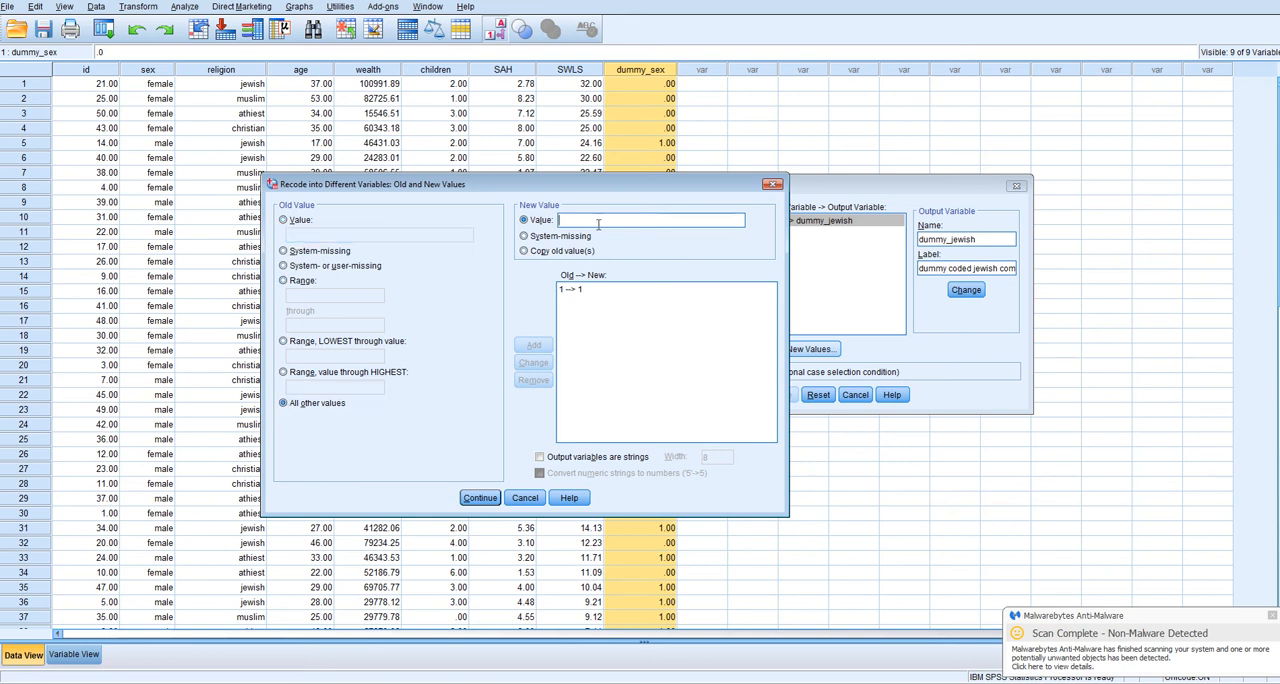
{"action": "type", "text": "0"}
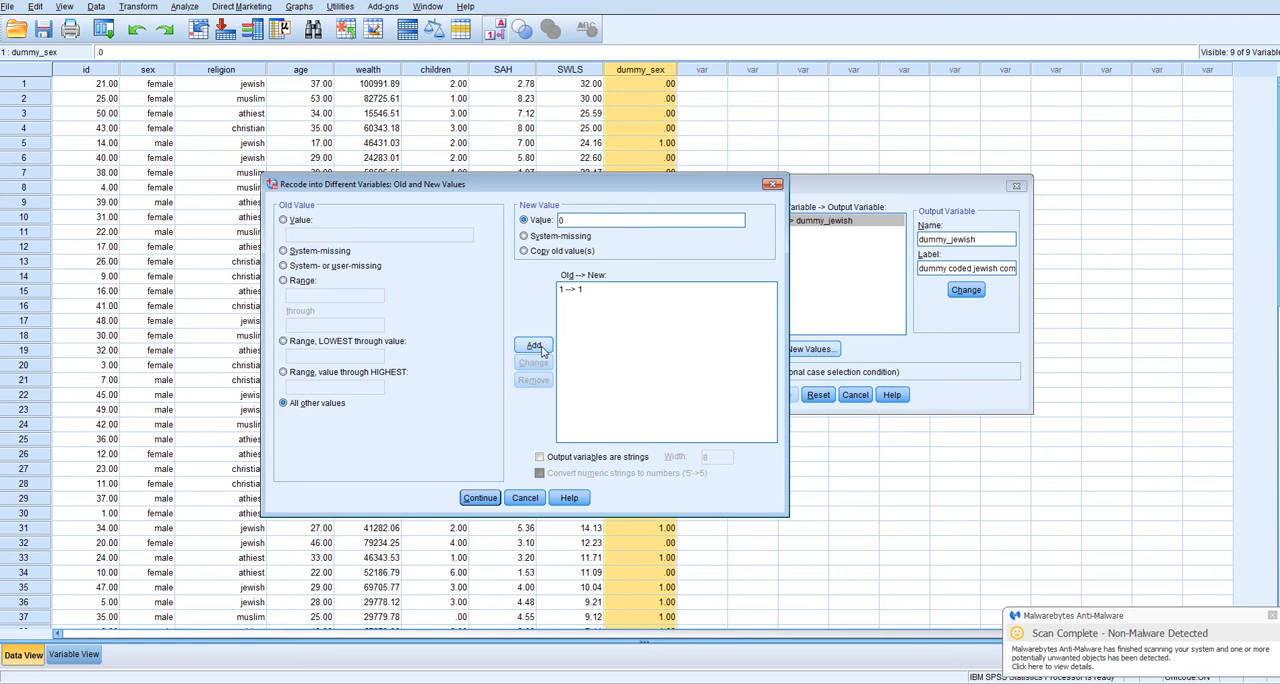
{"action": "left_click", "coordinate": [532, 344]}
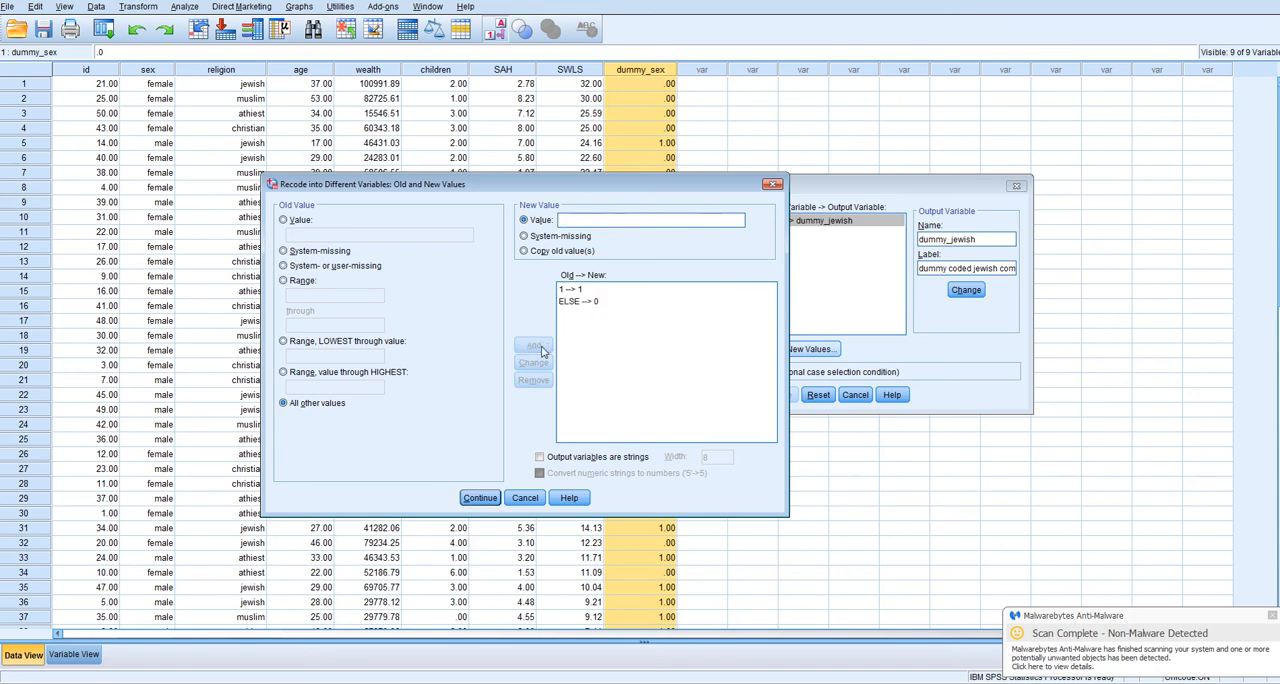
{"action": "left_click", "coordinate": [480, 496]}
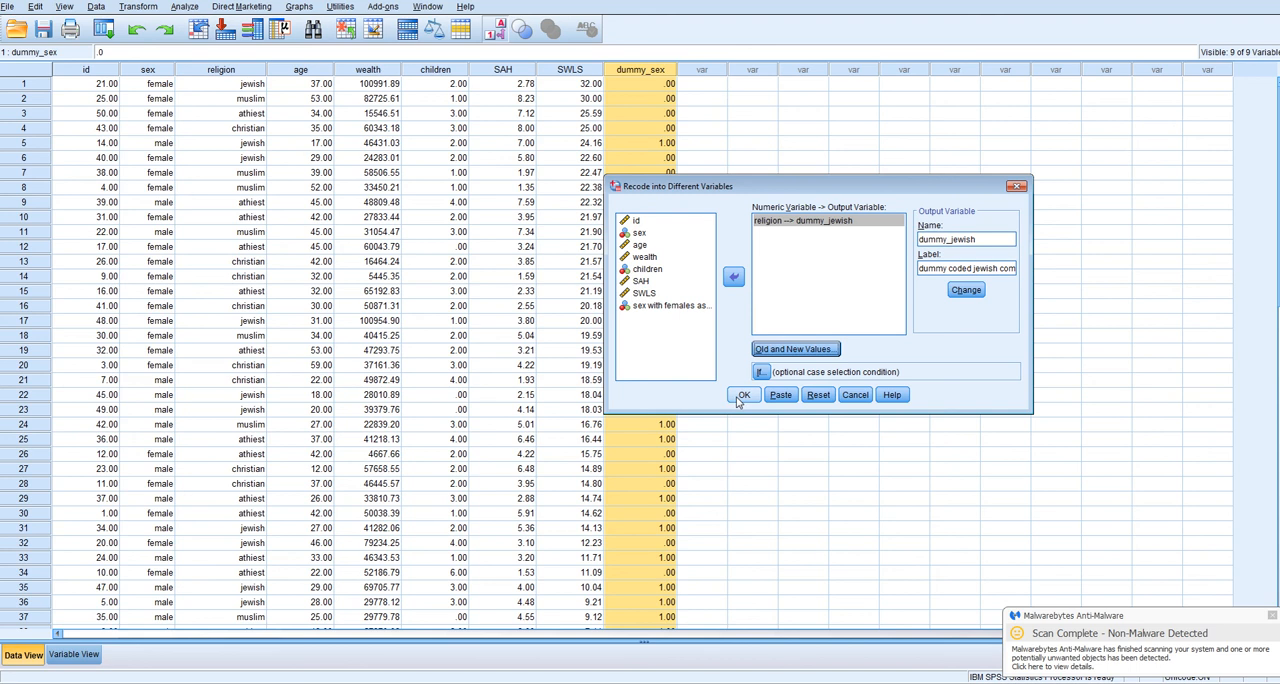
{"action": "left_click", "coordinate": [744, 394]}
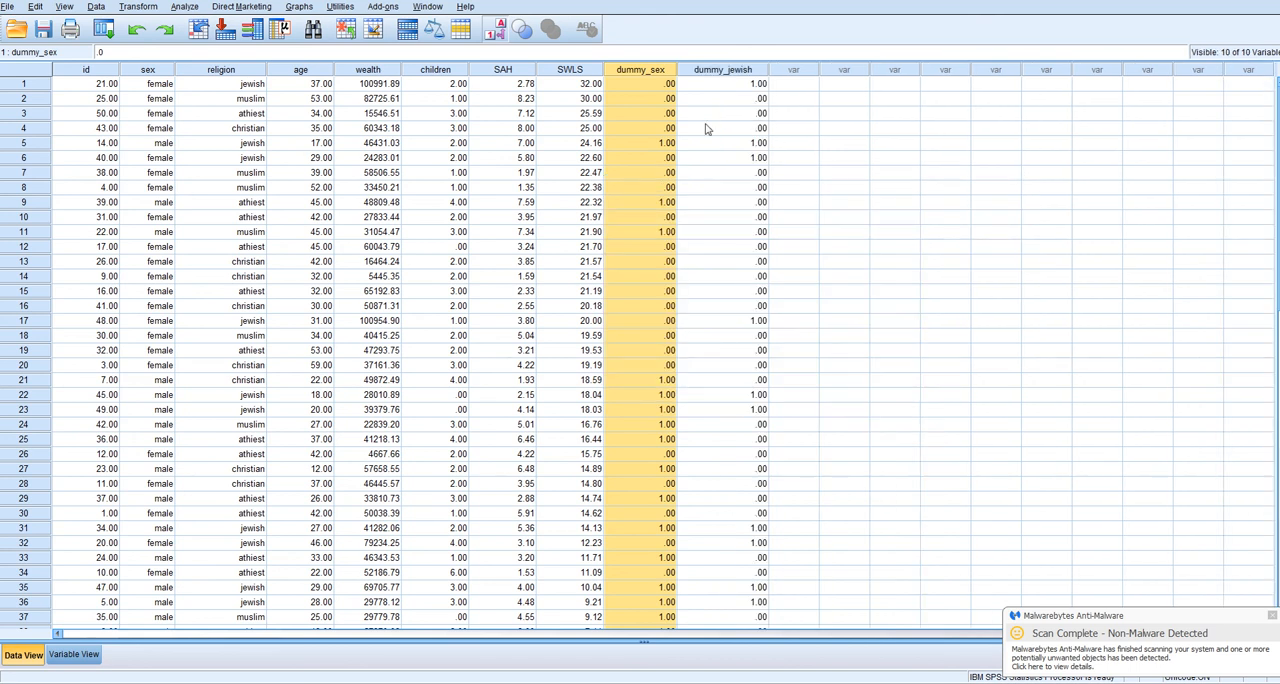
{"action": "mouse_move", "coordinate": [722, 144]}
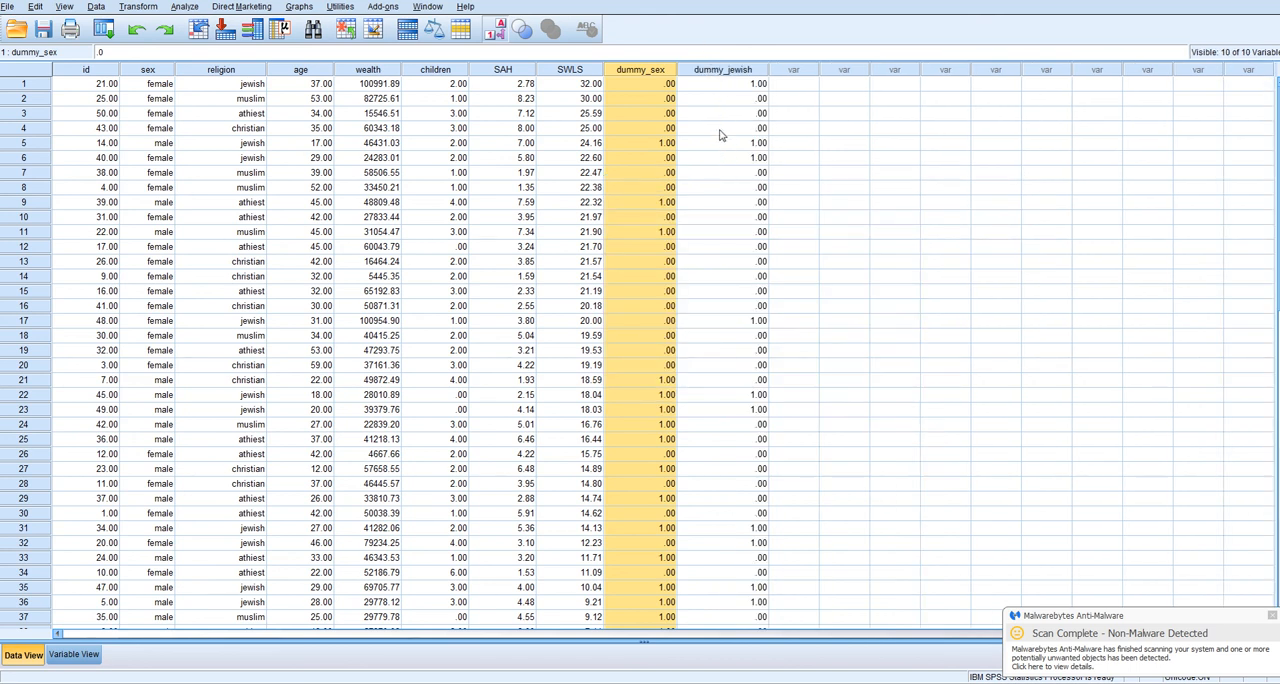
Reopen Recode into Different Variables, clear the dummy_jewish setup and set religion as input
{"action": "left_click", "coordinate": [140, 8]}
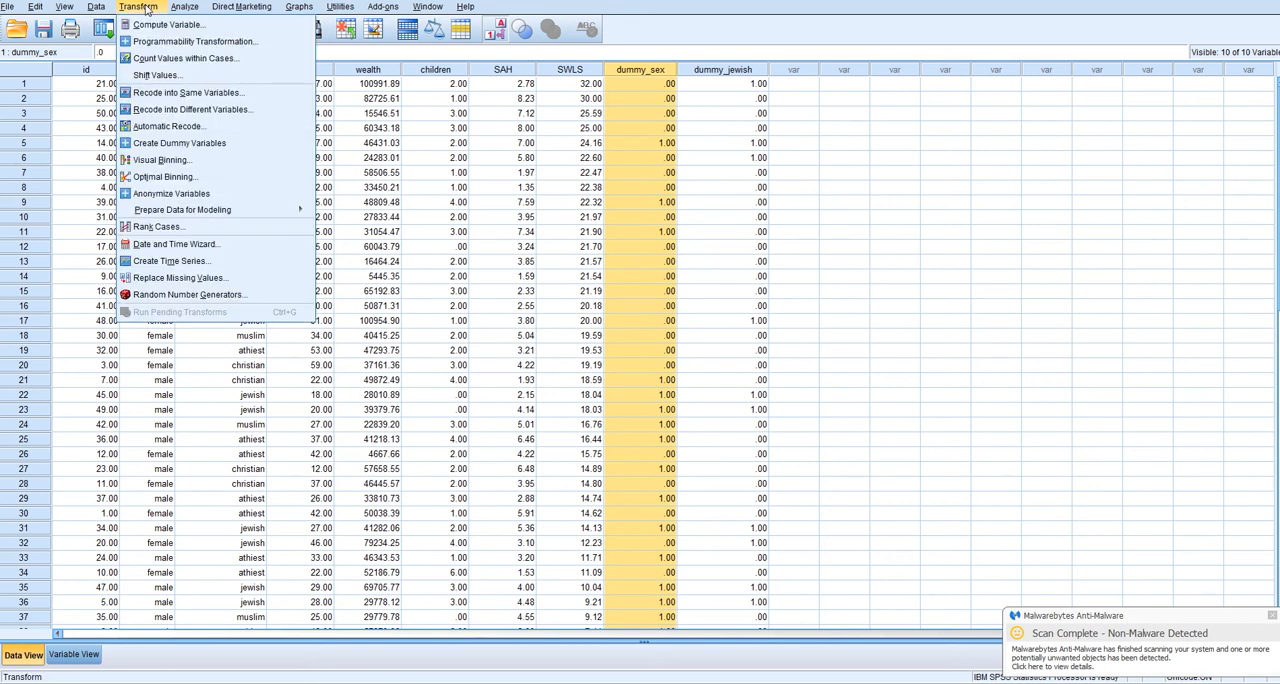
{"action": "mouse_move", "coordinate": [190, 108]}
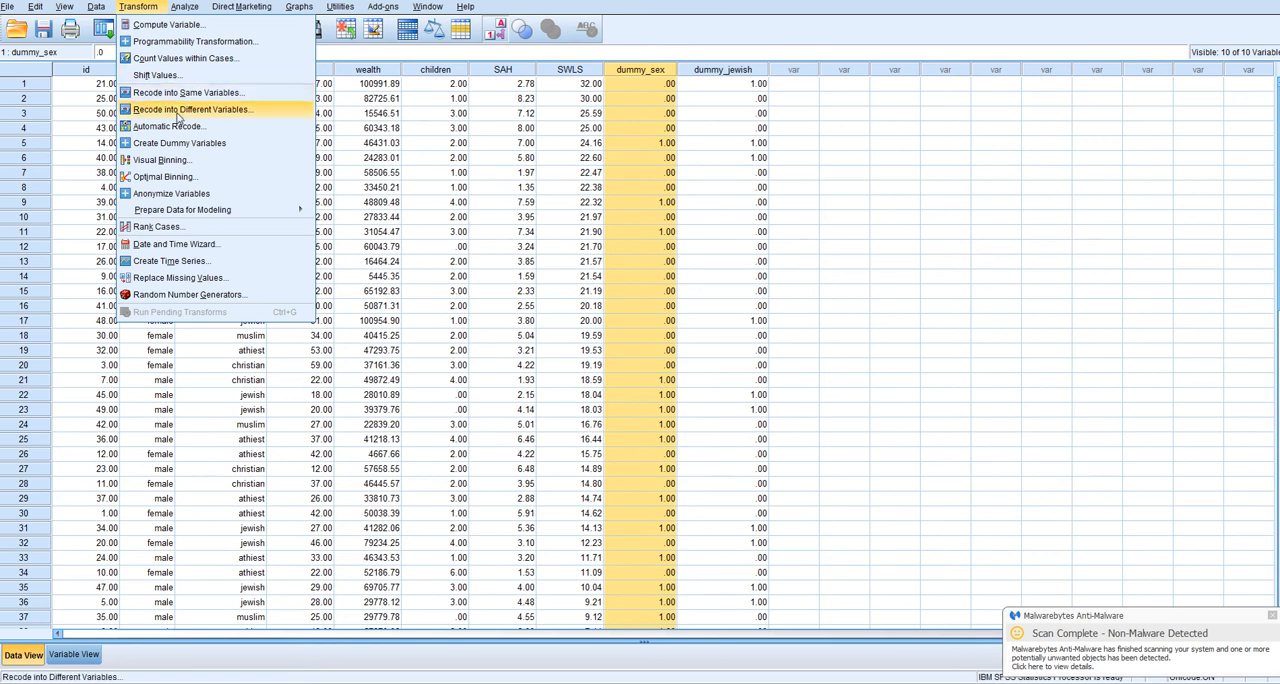
{"action": "left_click", "coordinate": [190, 108]}
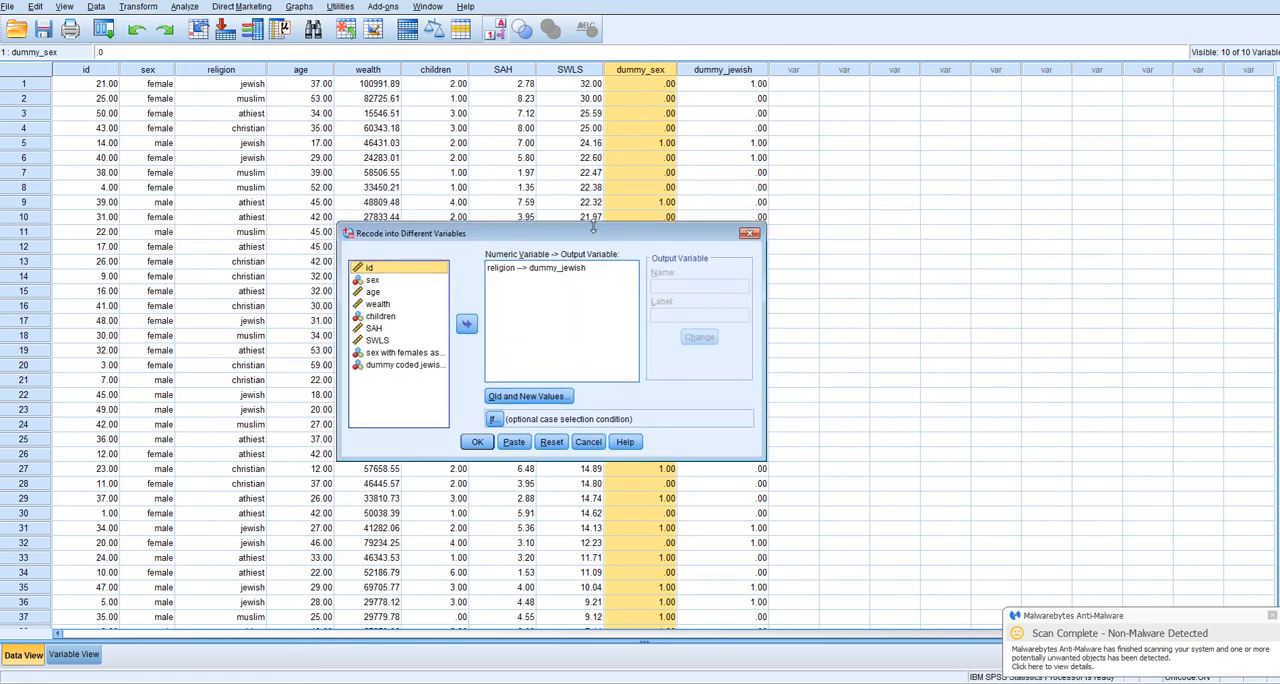
{"action": "left_click", "coordinate": [536, 268]}
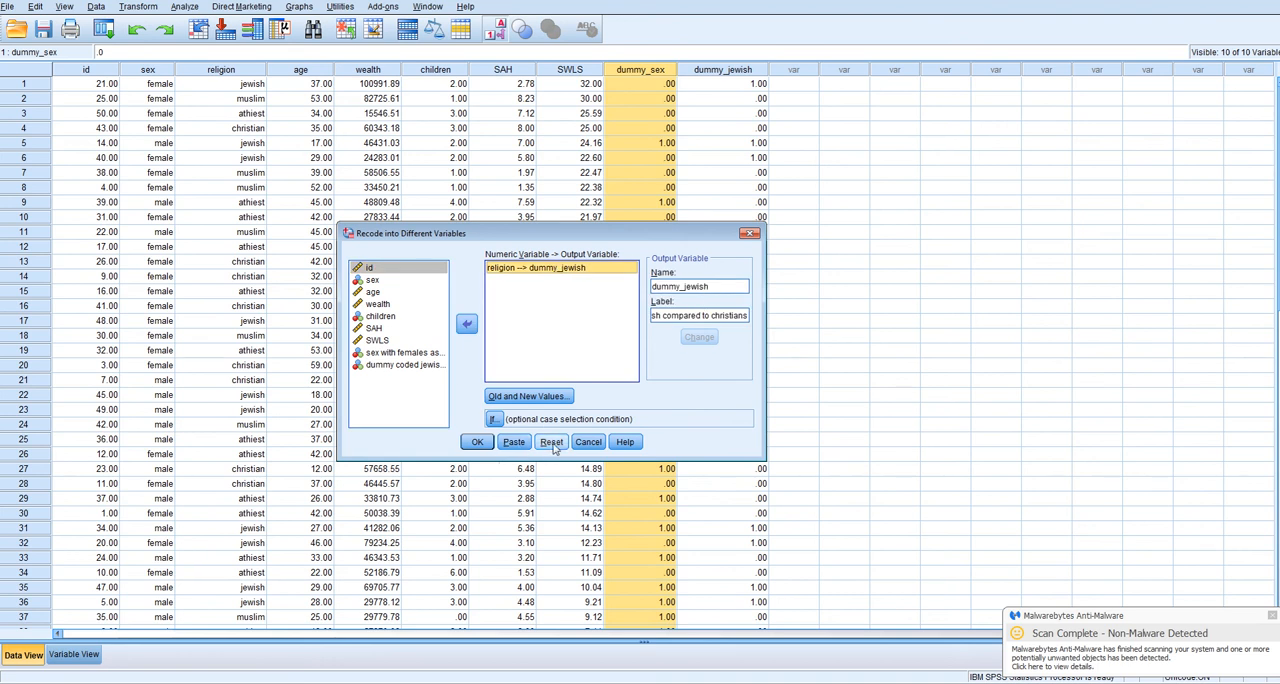
{"action": "left_click", "coordinate": [552, 442]}
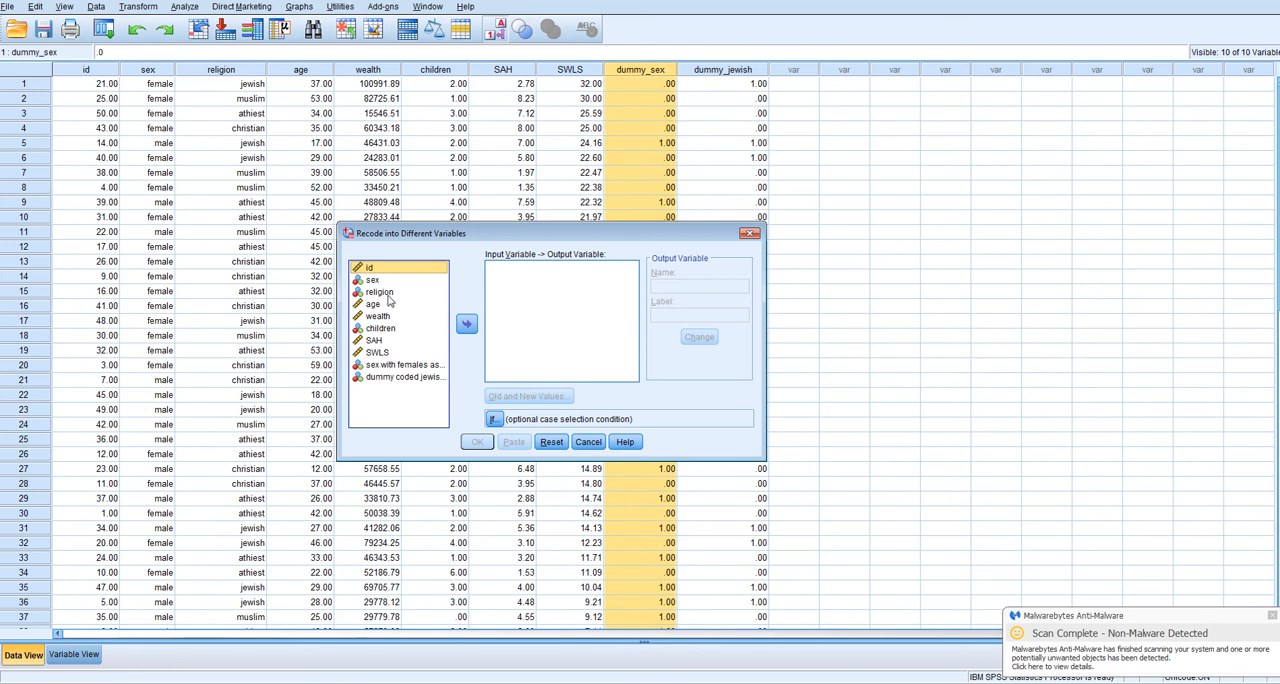
{"action": "left_click", "coordinate": [466, 324]}
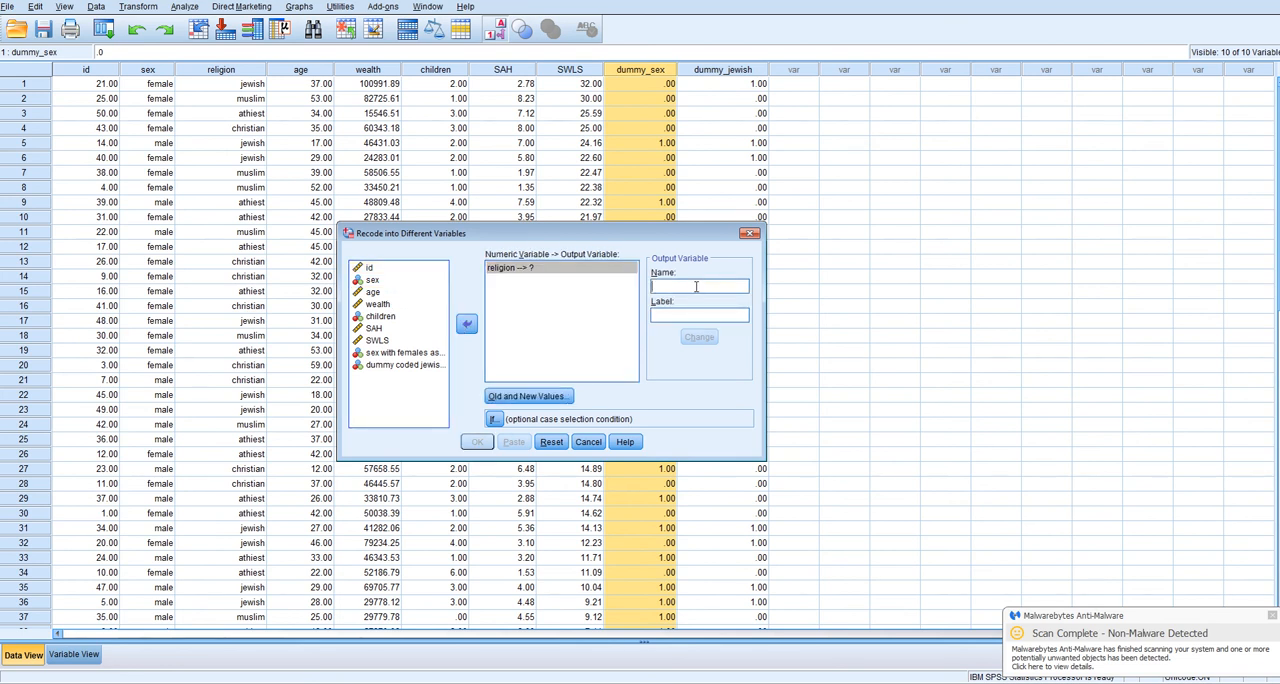
Name the output dummy_muslims, labelled 'dummy code comparing' Muslims to Christians, and apply it
{"action": "type", "text": "dummy_muslims"}
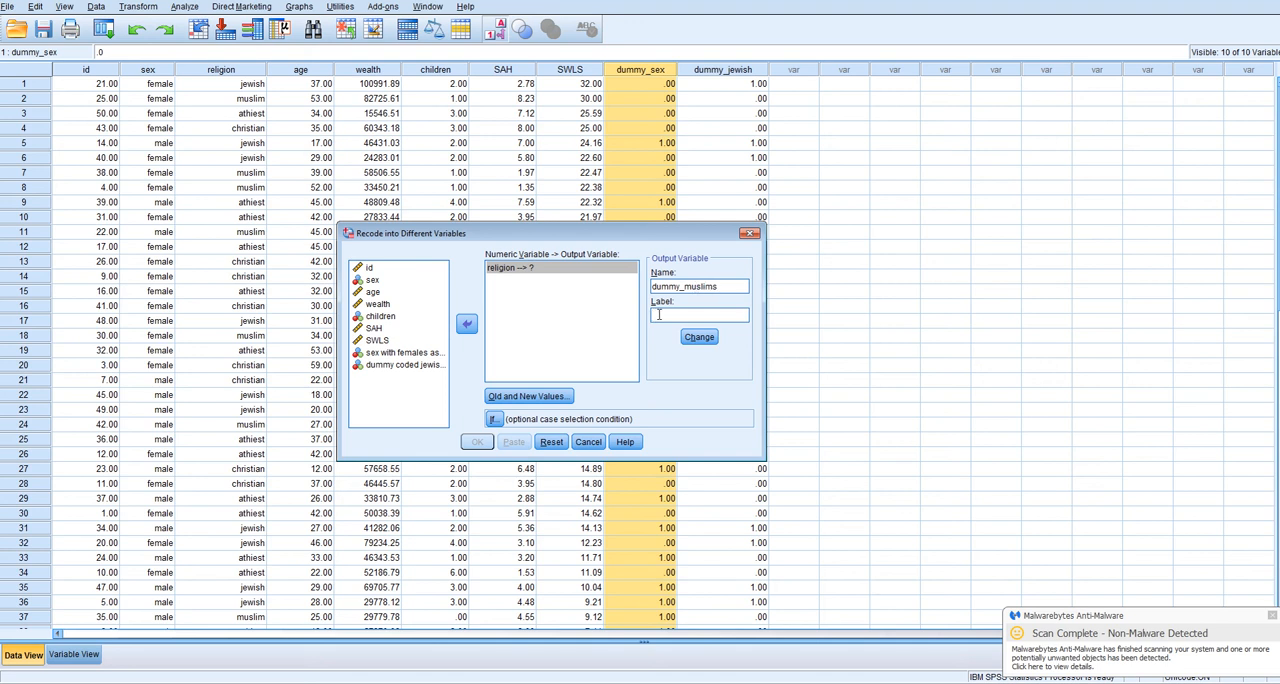
{"action": "type", "text": "dummy c"}
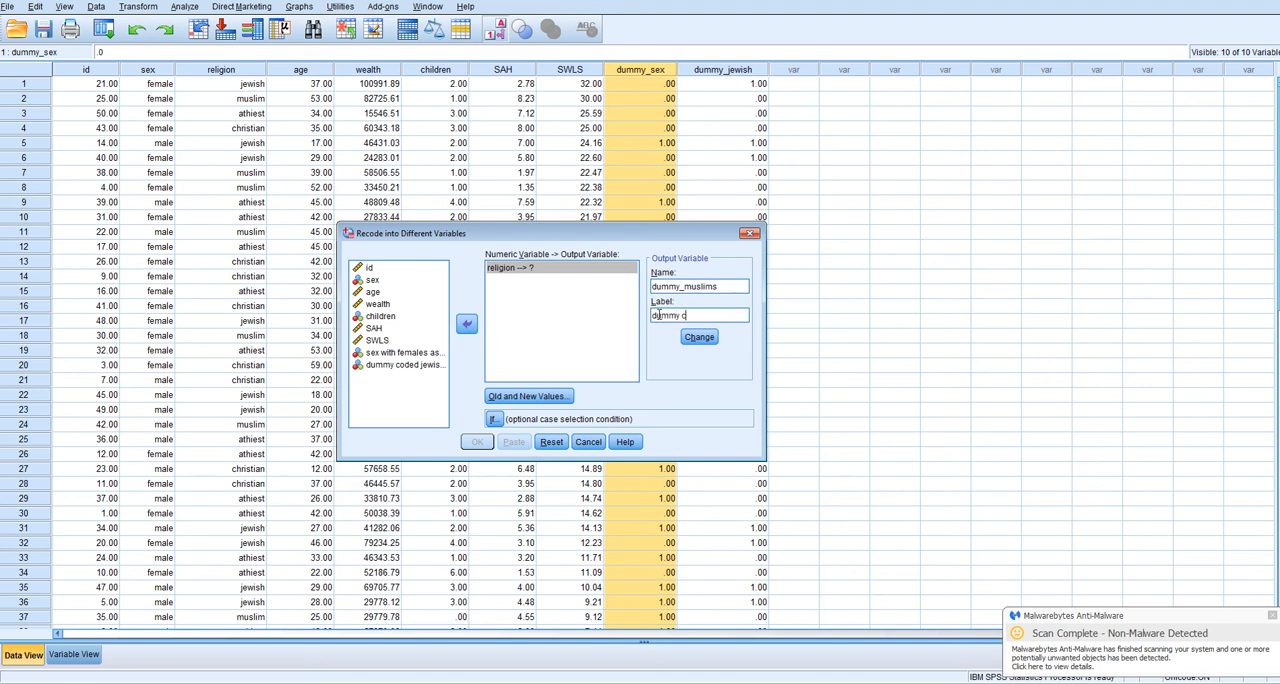
{"action": "type", "text": "ode comparing"}
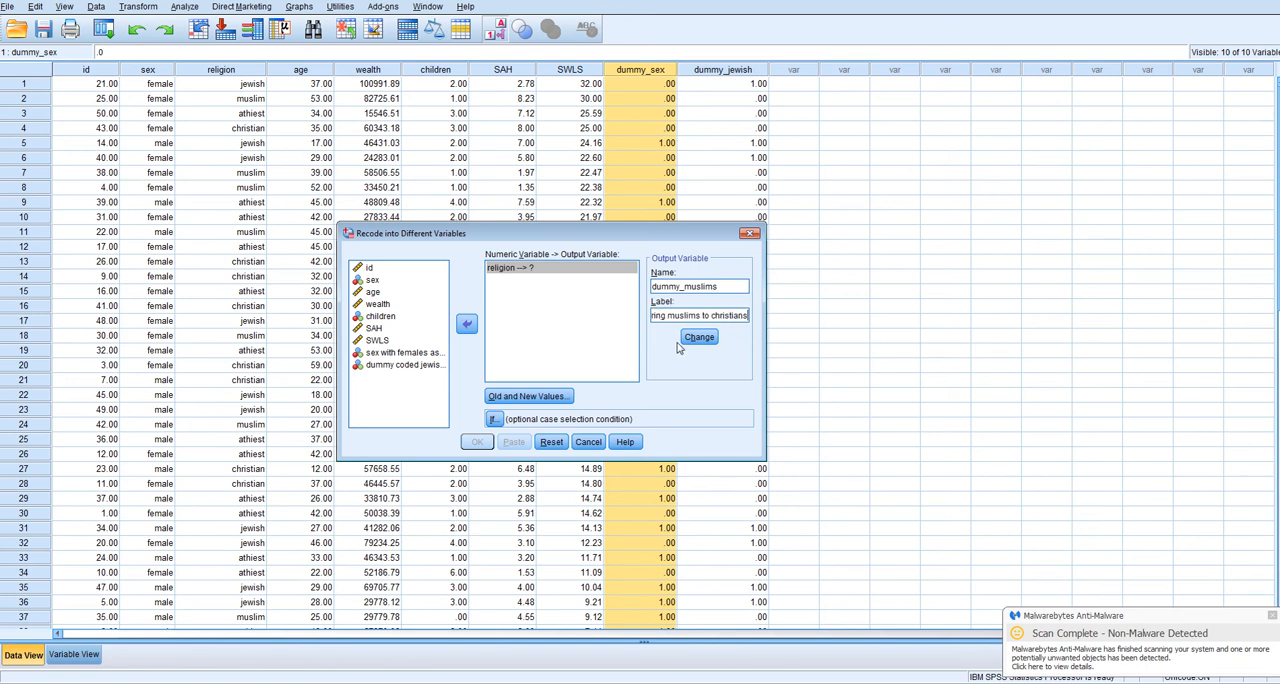
{"action": "left_click", "coordinate": [700, 336]}
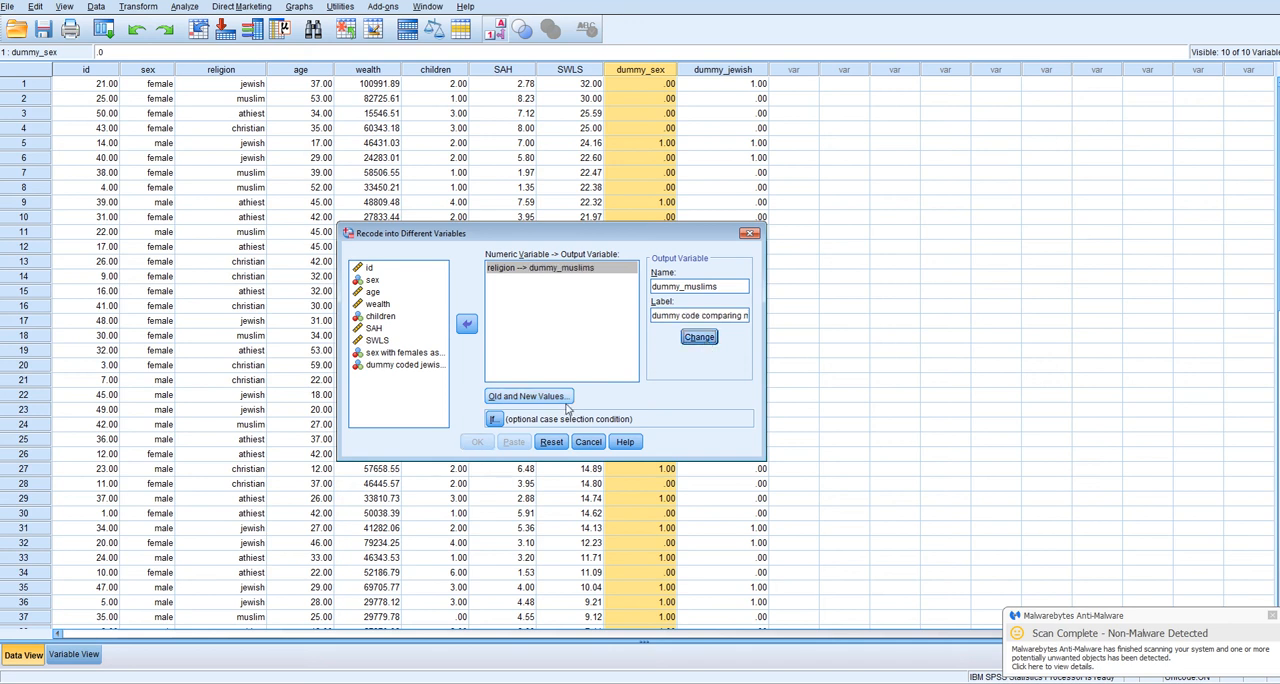
Recode religion code 2 to 1 and all other values to 0, then run the recode for dummy_muslims
{"action": "left_click", "coordinate": [528, 396]}
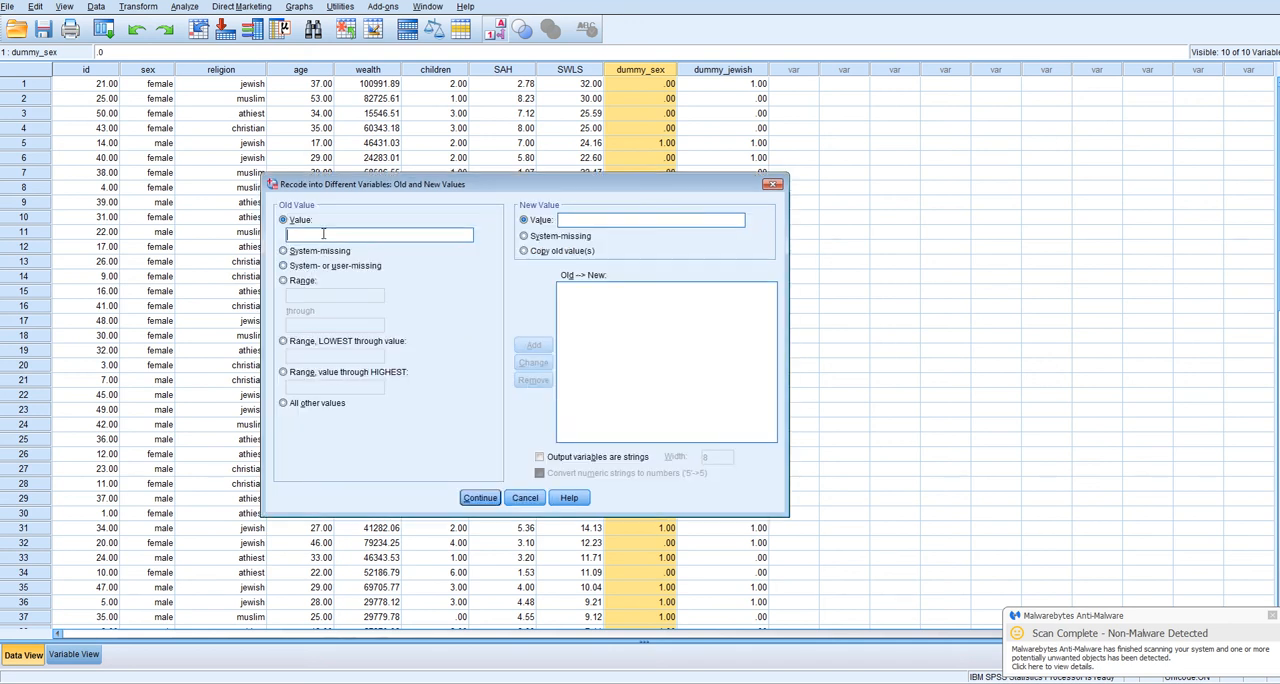
{"action": "type", "text": "2"}
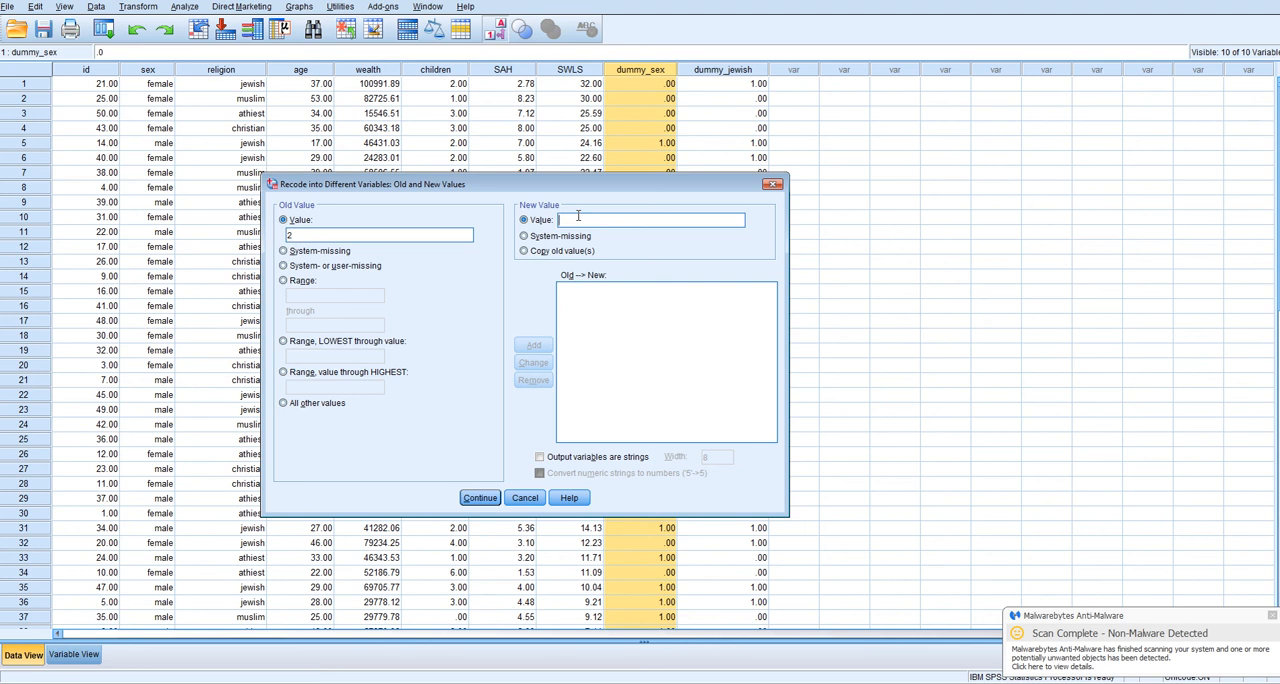
{"action": "type", "text": "1"}
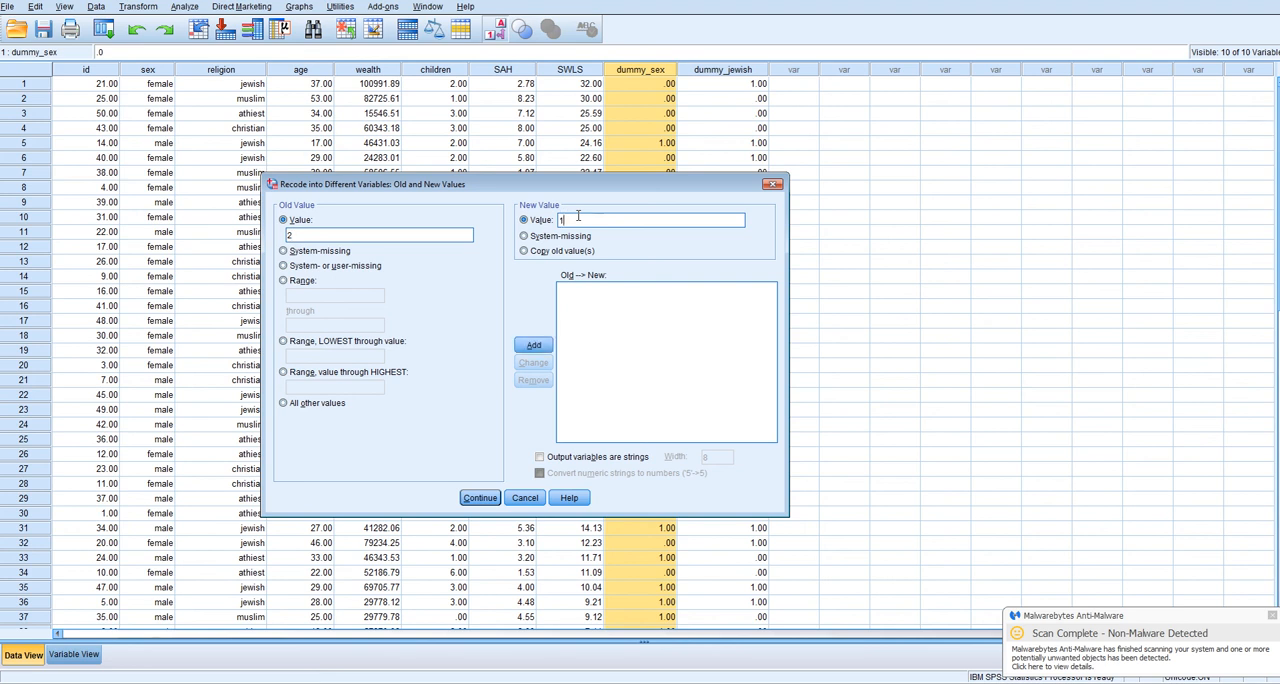
{"action": "left_click", "coordinate": [532, 344]}
{"action": "type", "text": "0"}
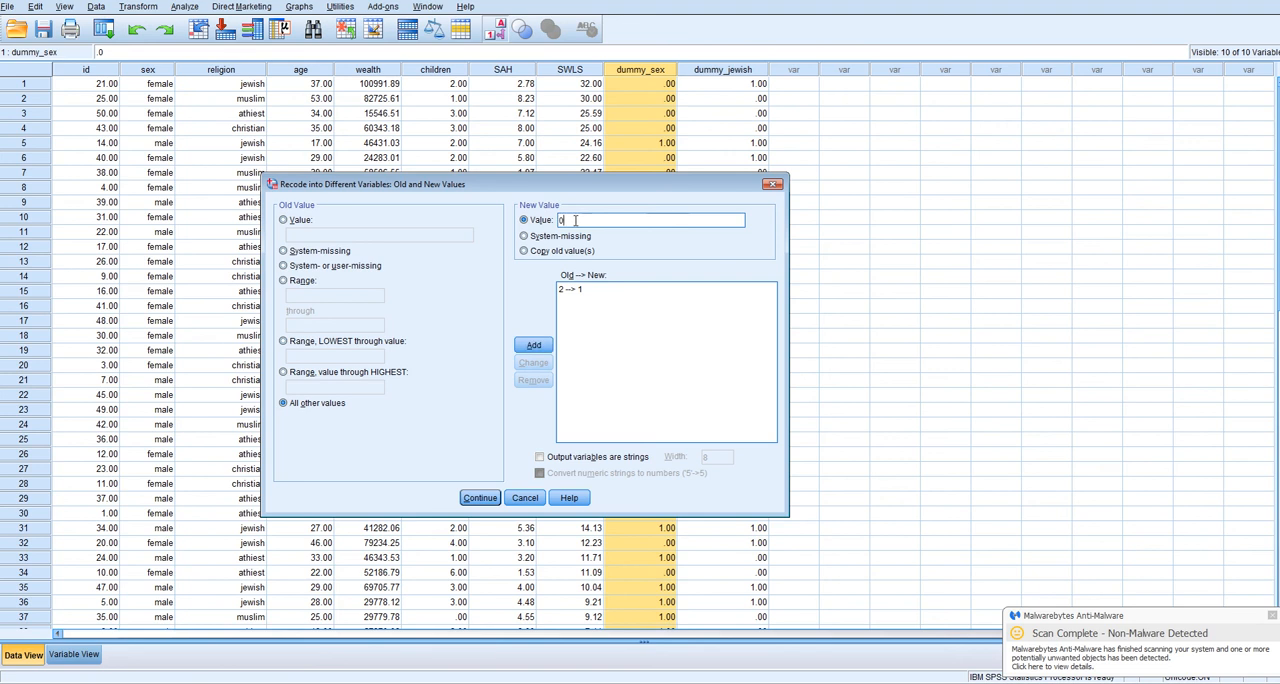
{"action": "left_click", "coordinate": [532, 344]}
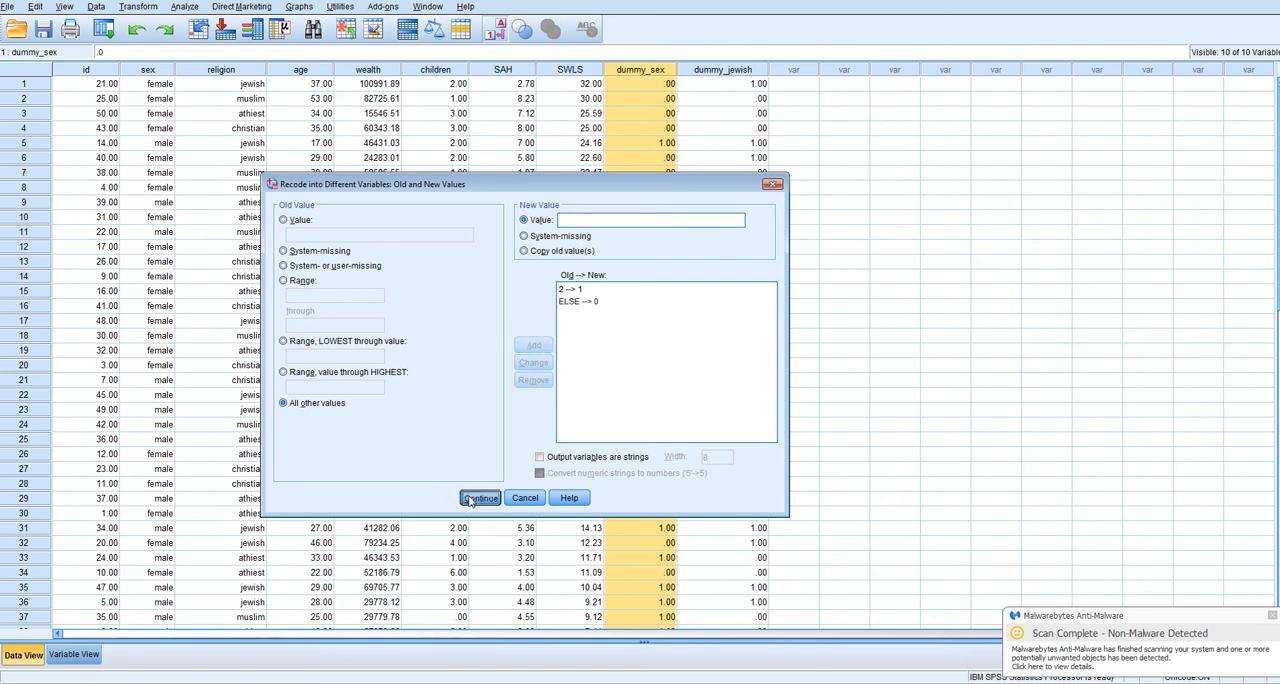
{"action": "left_click", "coordinate": [480, 498]}
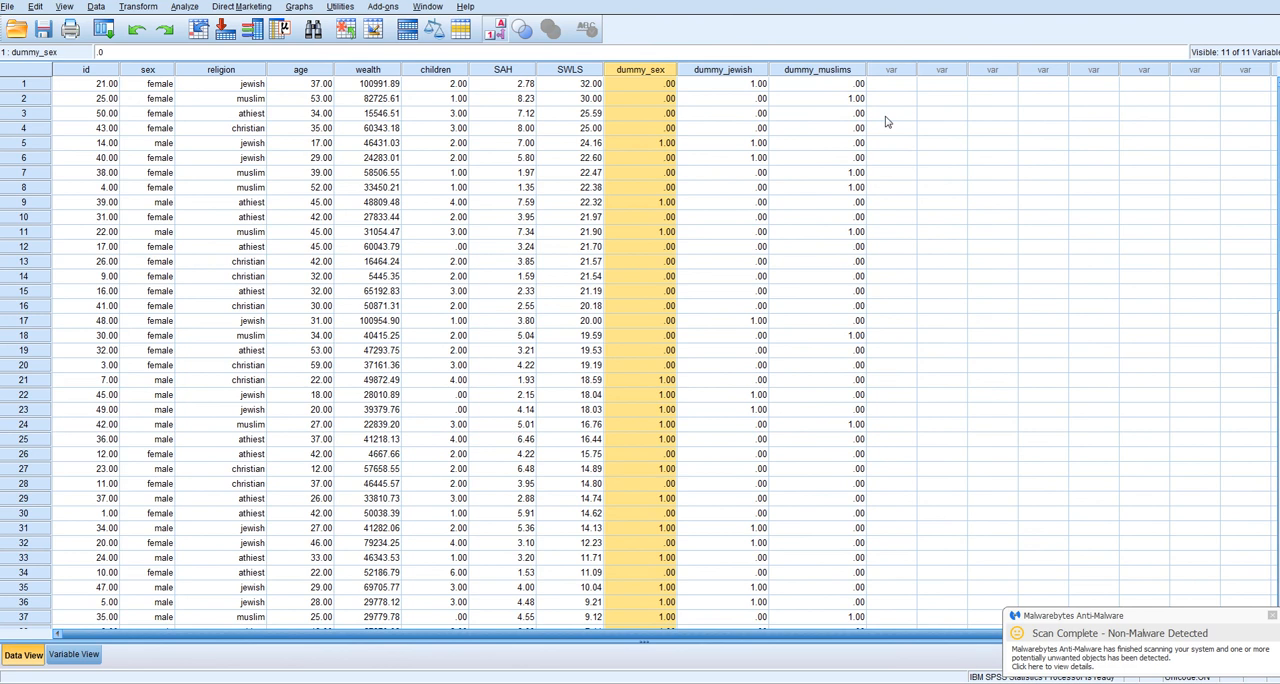
Inspect a dummy_muslims value, then reopen Recode into Different Variables
{"action": "left_click", "coordinate": [816, 98]}
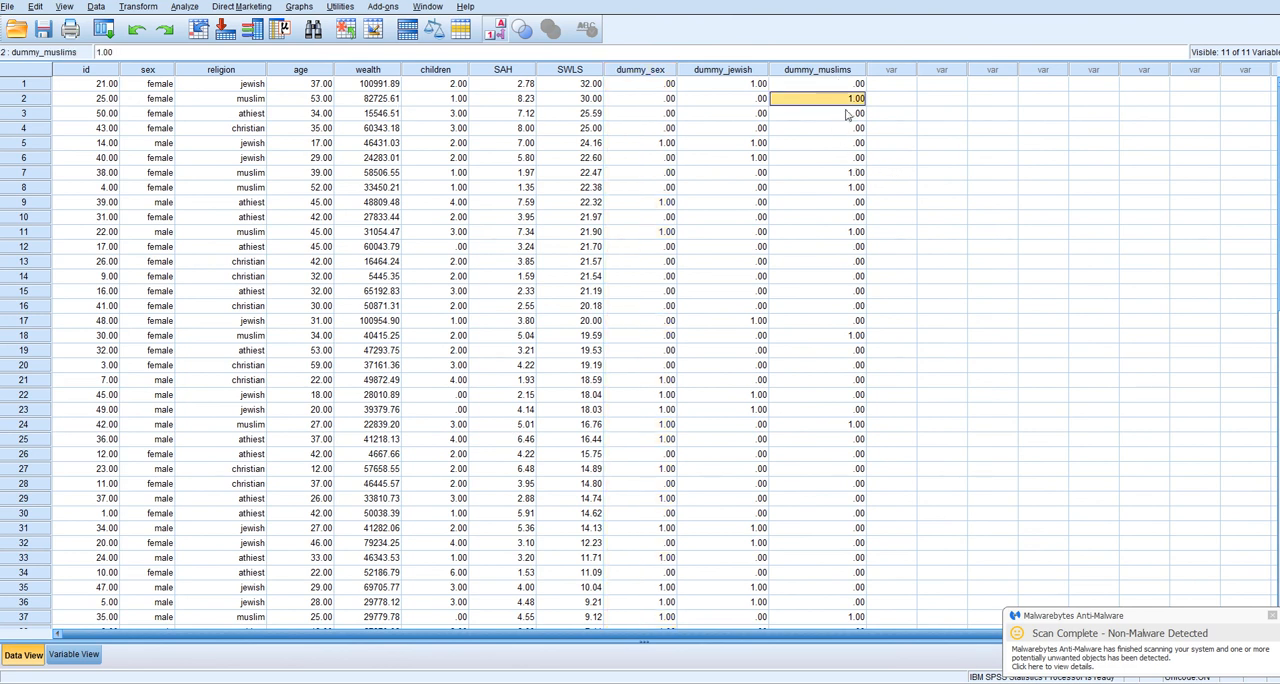
{"action": "mouse_move", "coordinate": [848, 112]}
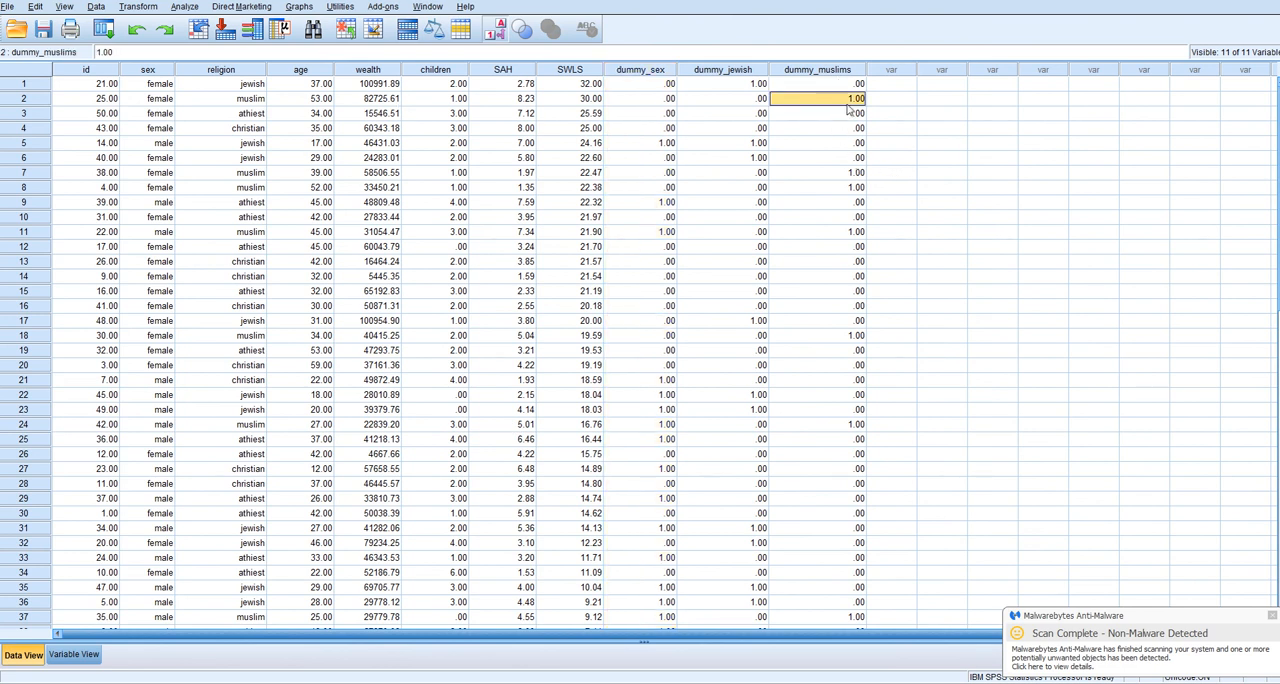
{"action": "mouse_move", "coordinate": [872, 84]}
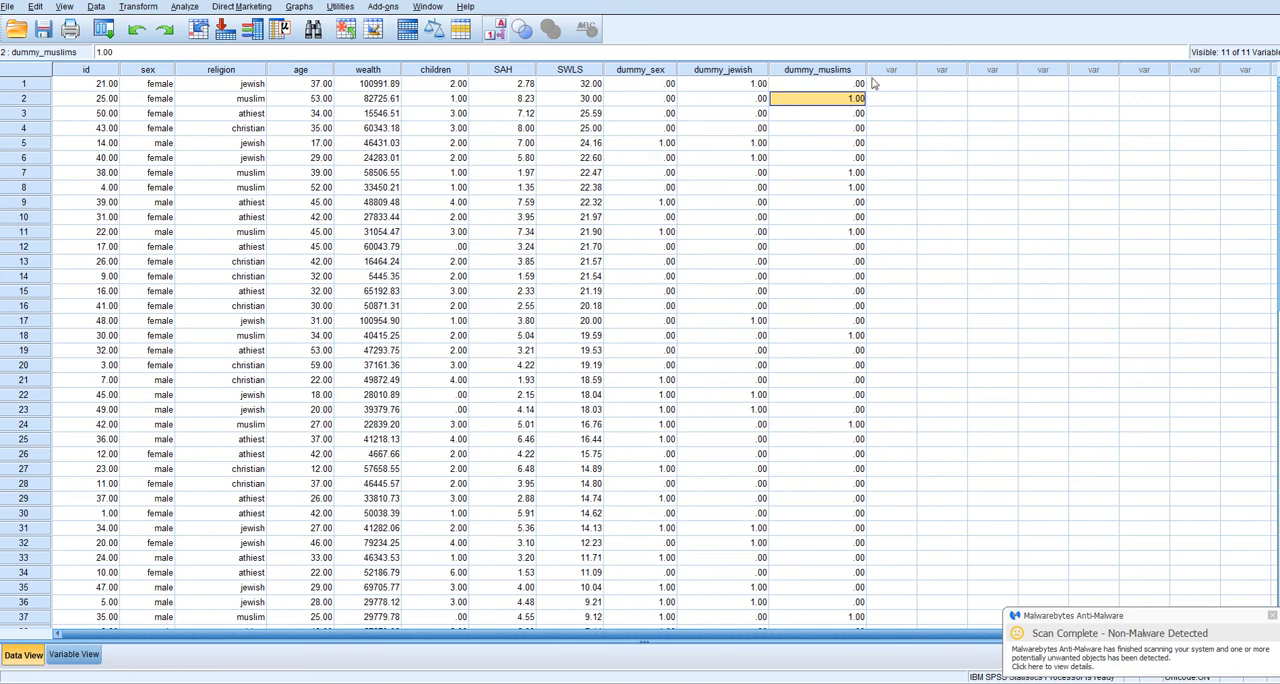
{"action": "mouse_move", "coordinate": [280, 114]}
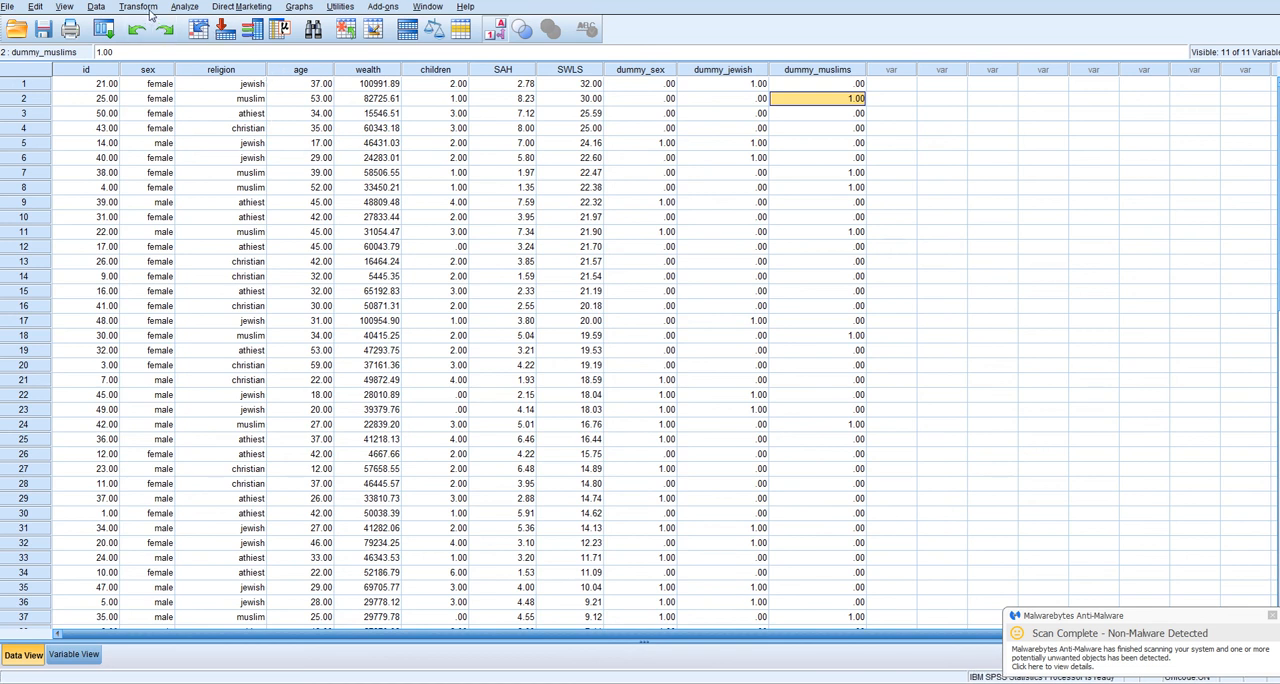
{"action": "left_click", "coordinate": [138, 6]}
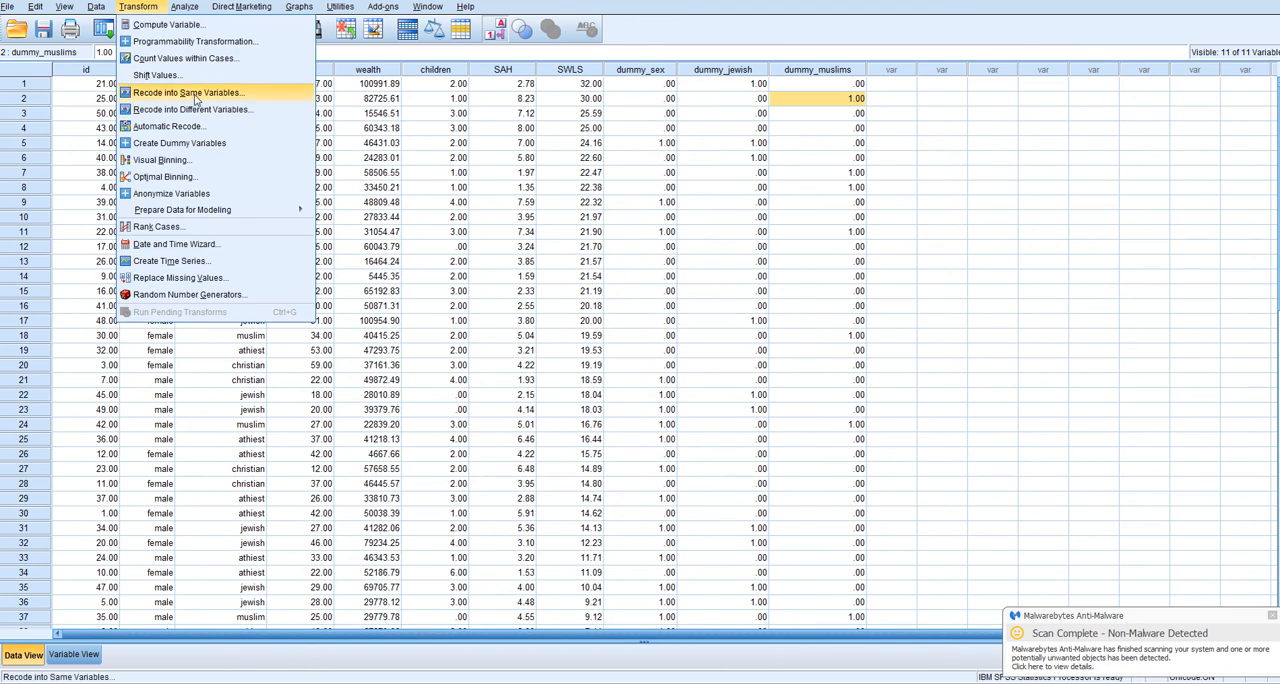
{"action": "left_click", "coordinate": [188, 108]}
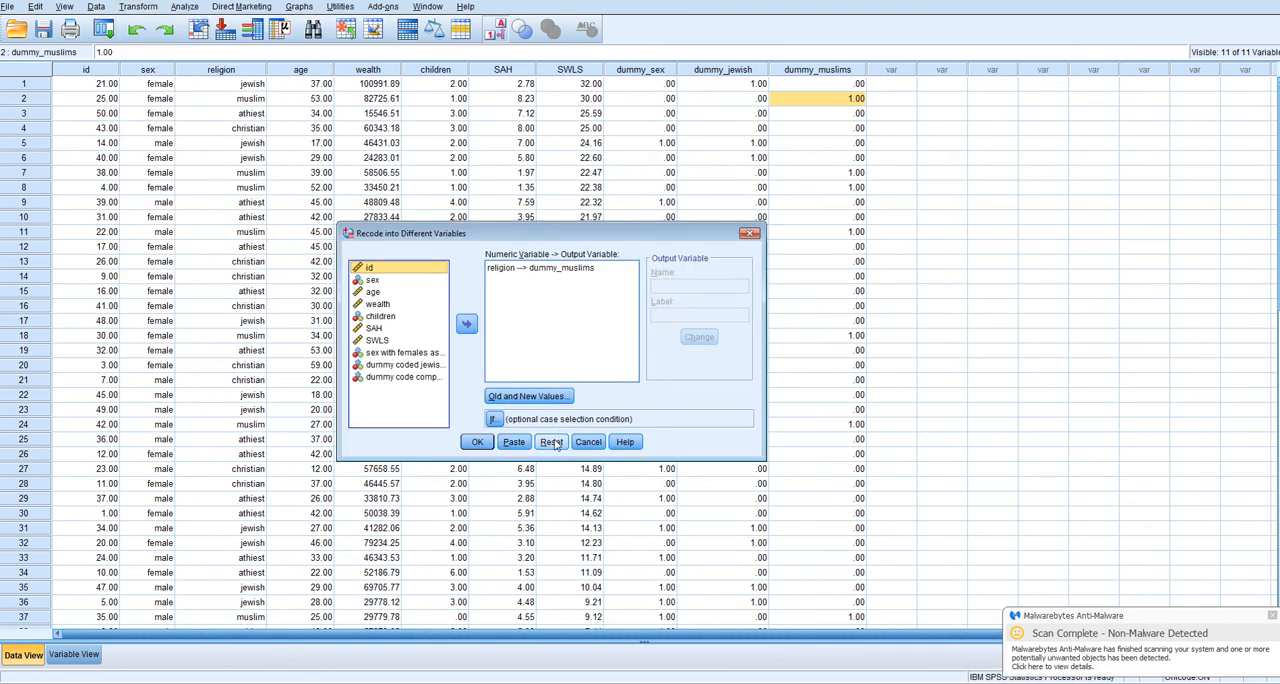
Clear the previous setup and map religion to a new output named dummy_atheists
{"action": "left_click", "coordinate": [552, 442]}
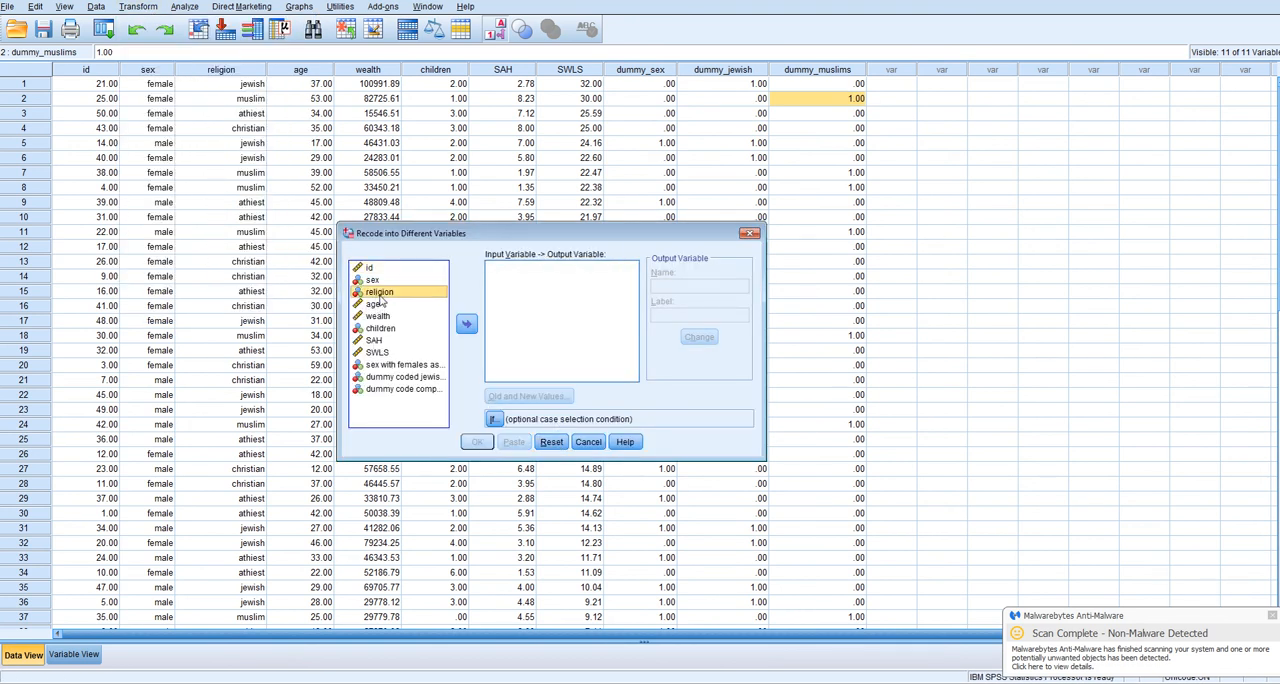
{"action": "left_click", "coordinate": [466, 324]}
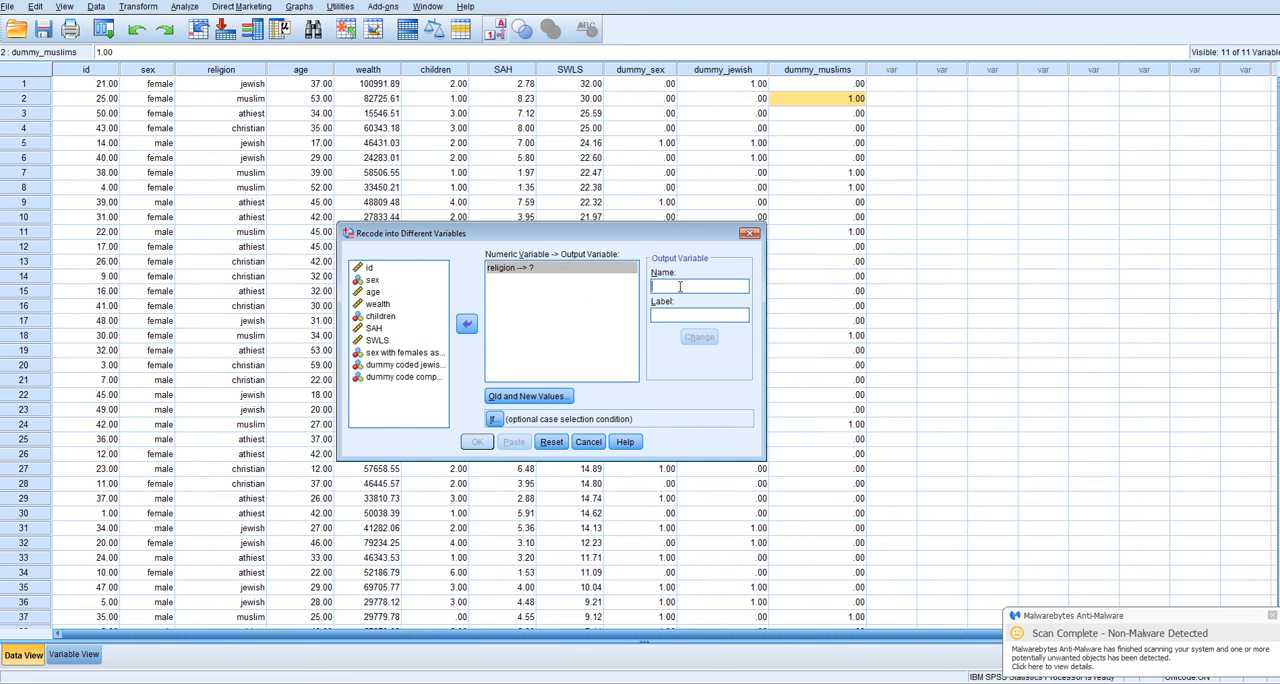
{"action": "type", "text": "de"}
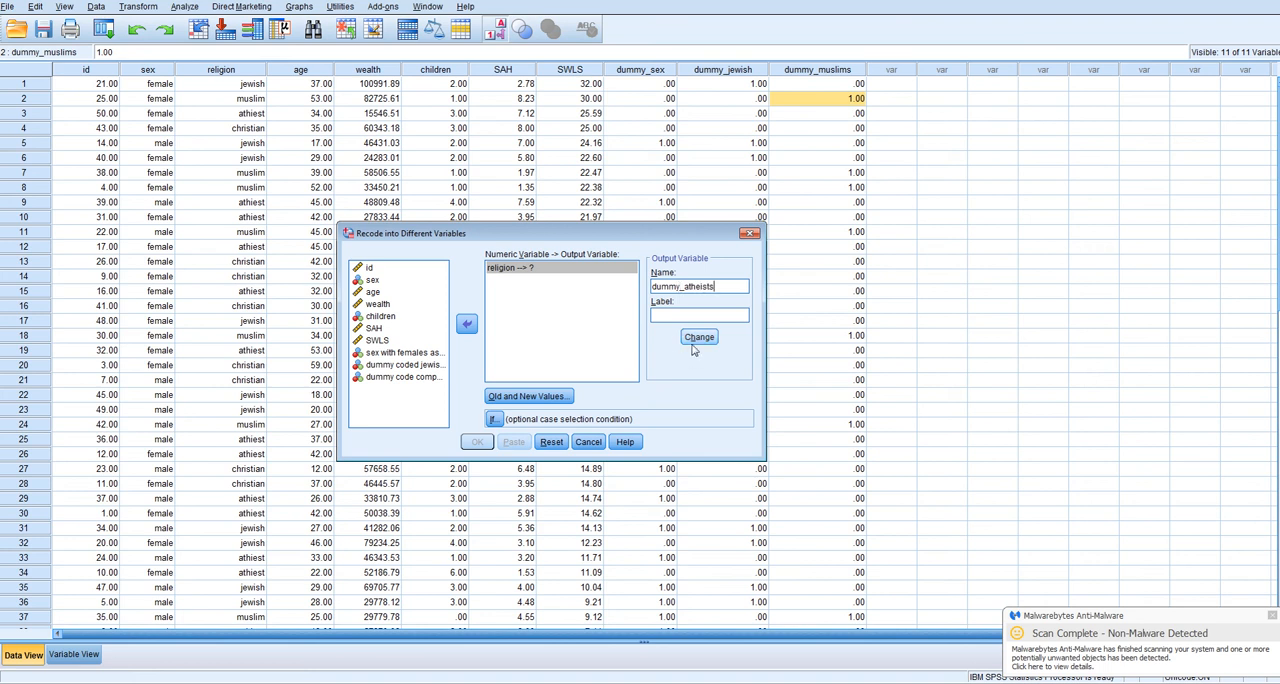
{"action": "left_click", "coordinate": [700, 336]}
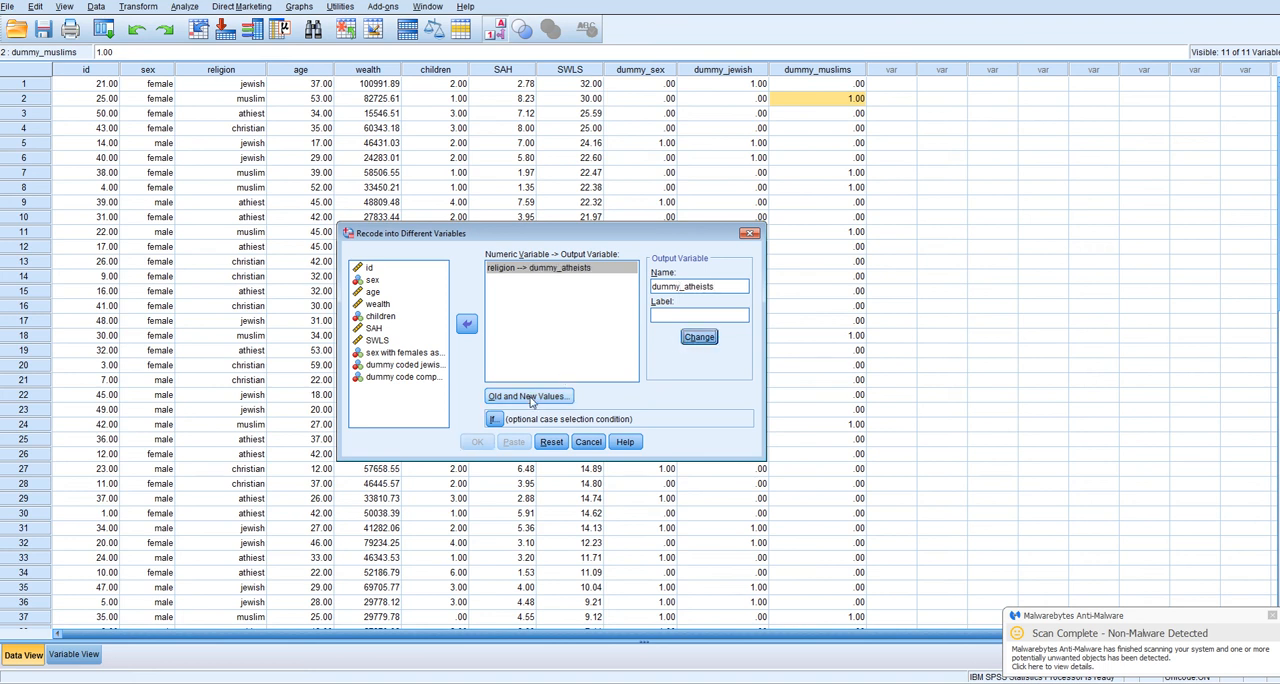
Recode religion code 3 to 1 and all other values to 0, then run the recode
{"action": "left_click", "coordinate": [528, 396]}
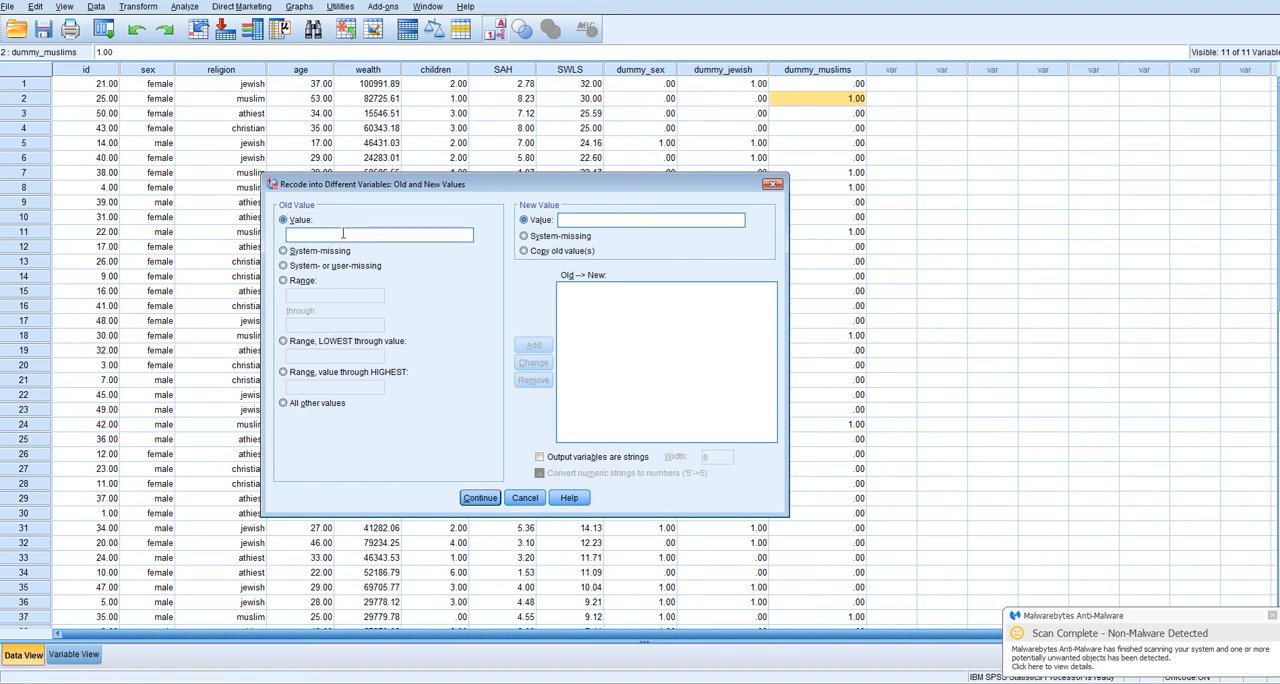
{"action": "type", "text": "3"}
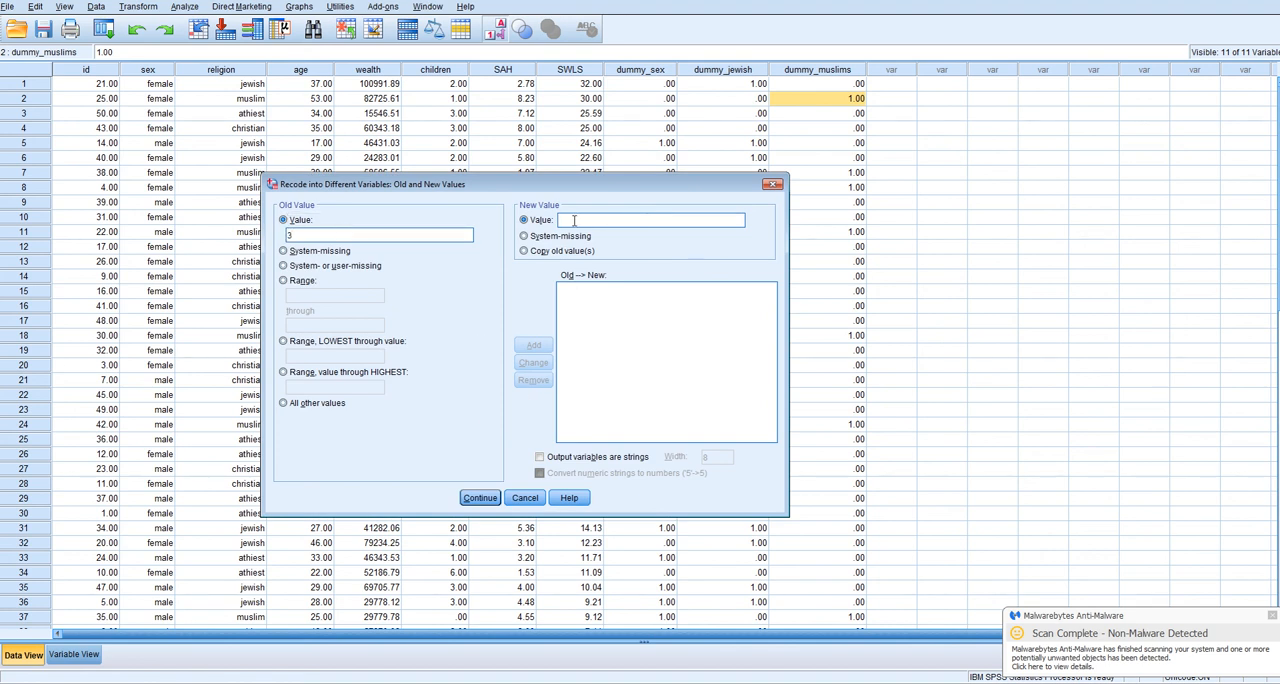
{"action": "left_click", "coordinate": [532, 344]}
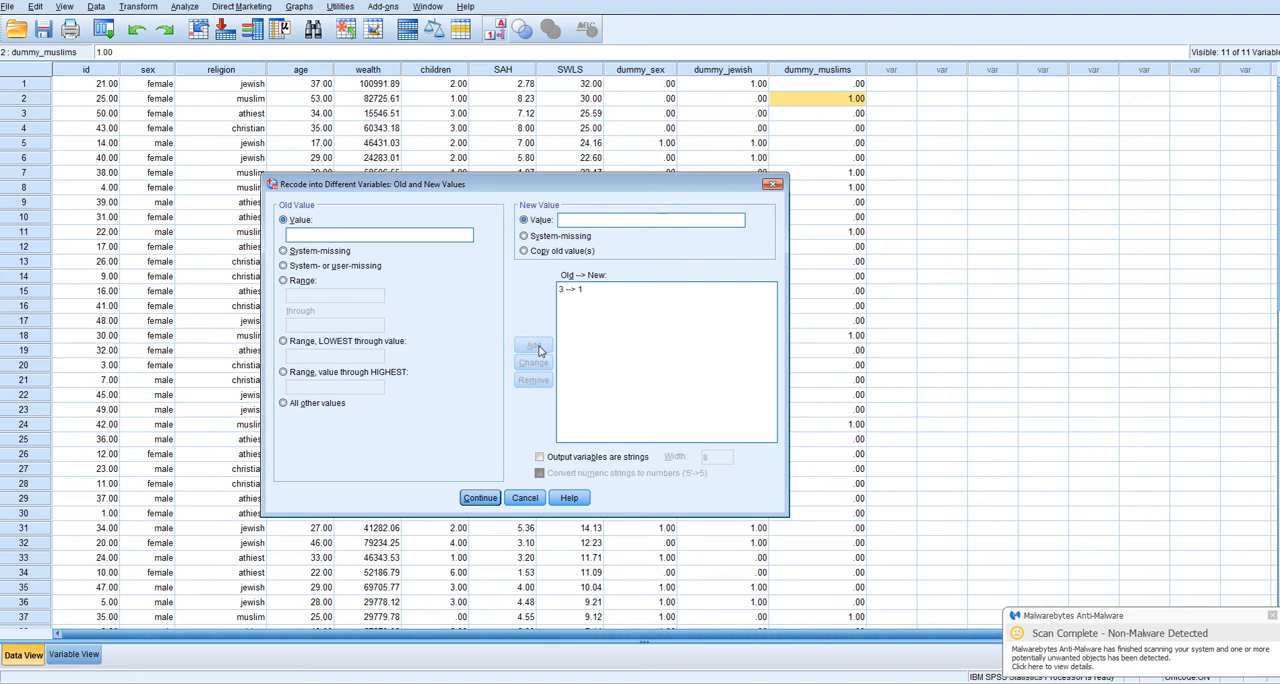
{"action": "mouse_move", "coordinate": [540, 350]}
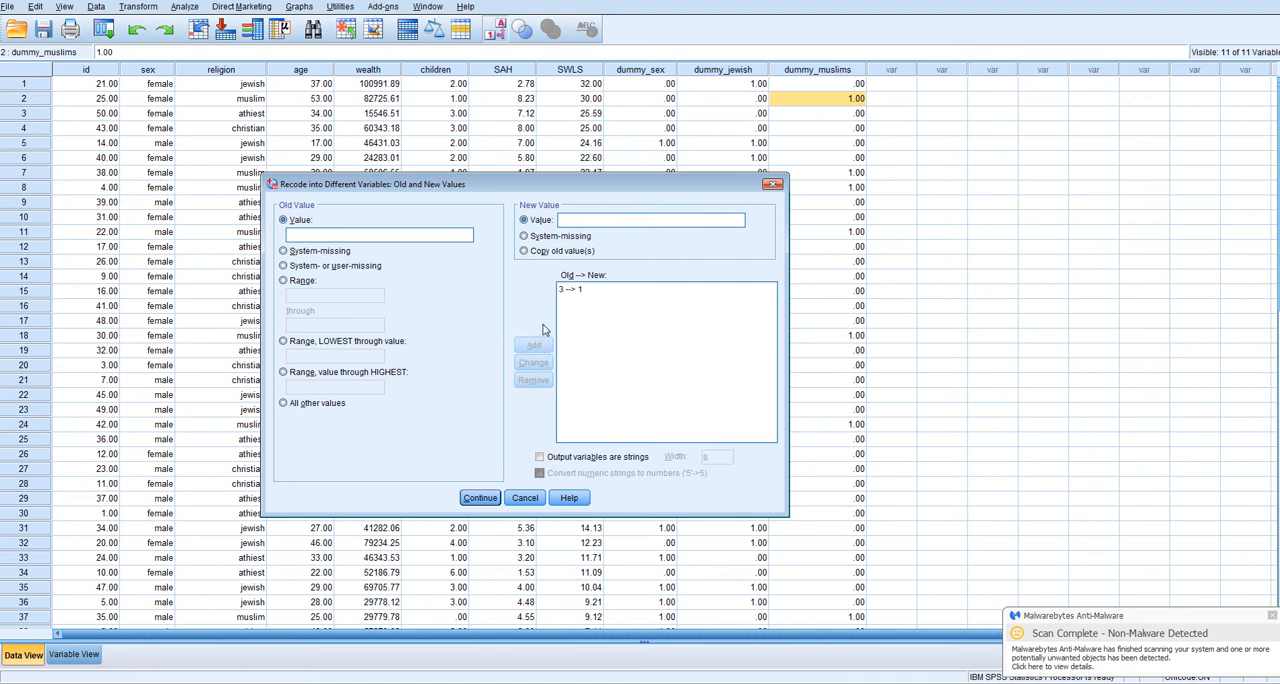
{"action": "mouse_move", "coordinate": [312, 356]}
{"action": "type", "text": "0"}
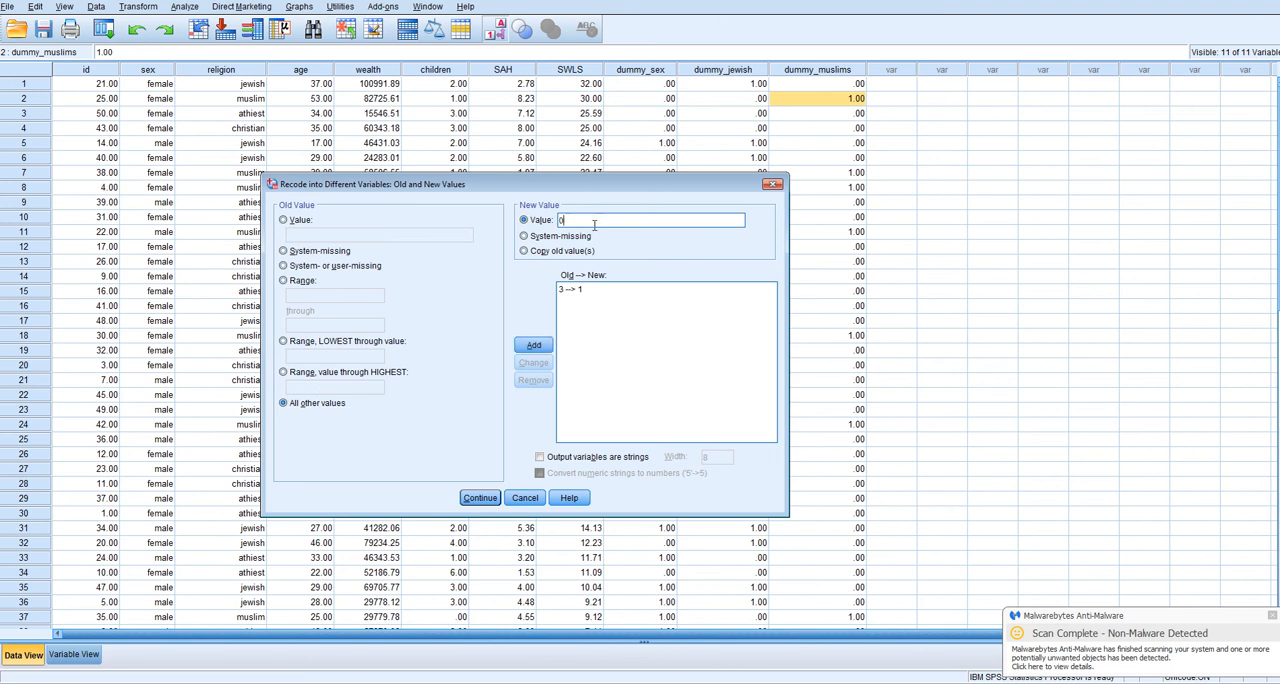
{"action": "left_click", "coordinate": [534, 344]}
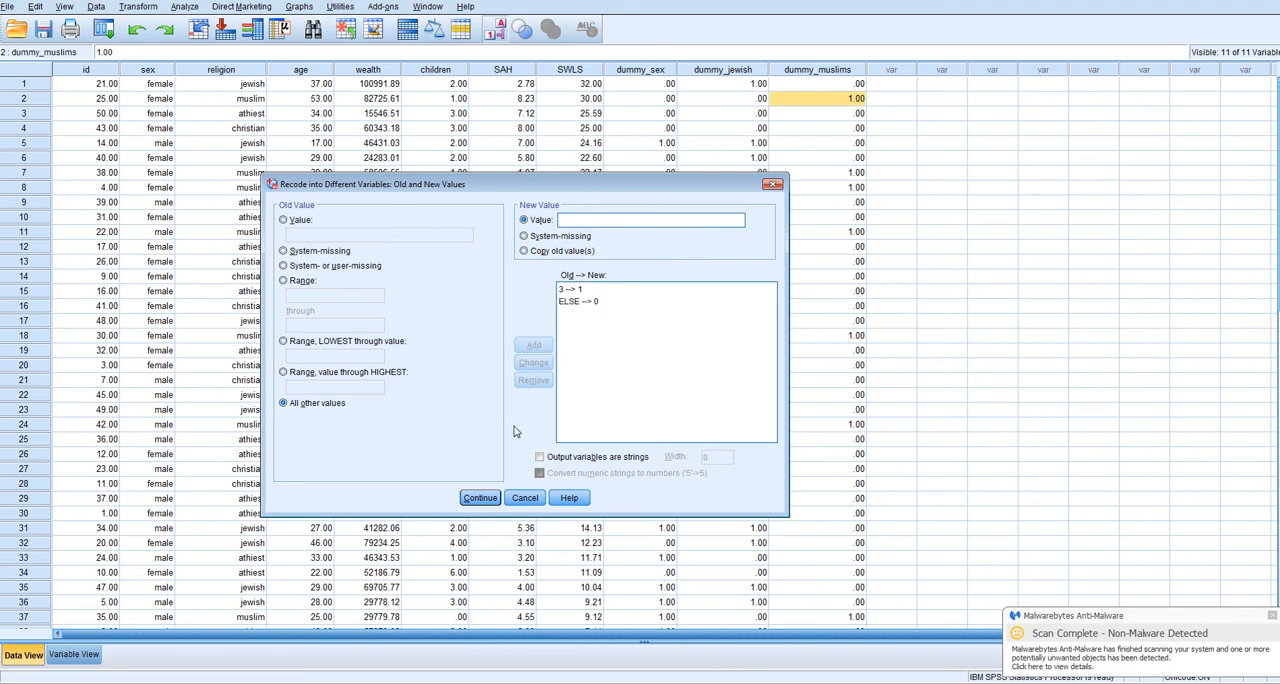
{"action": "left_click", "coordinate": [480, 496]}
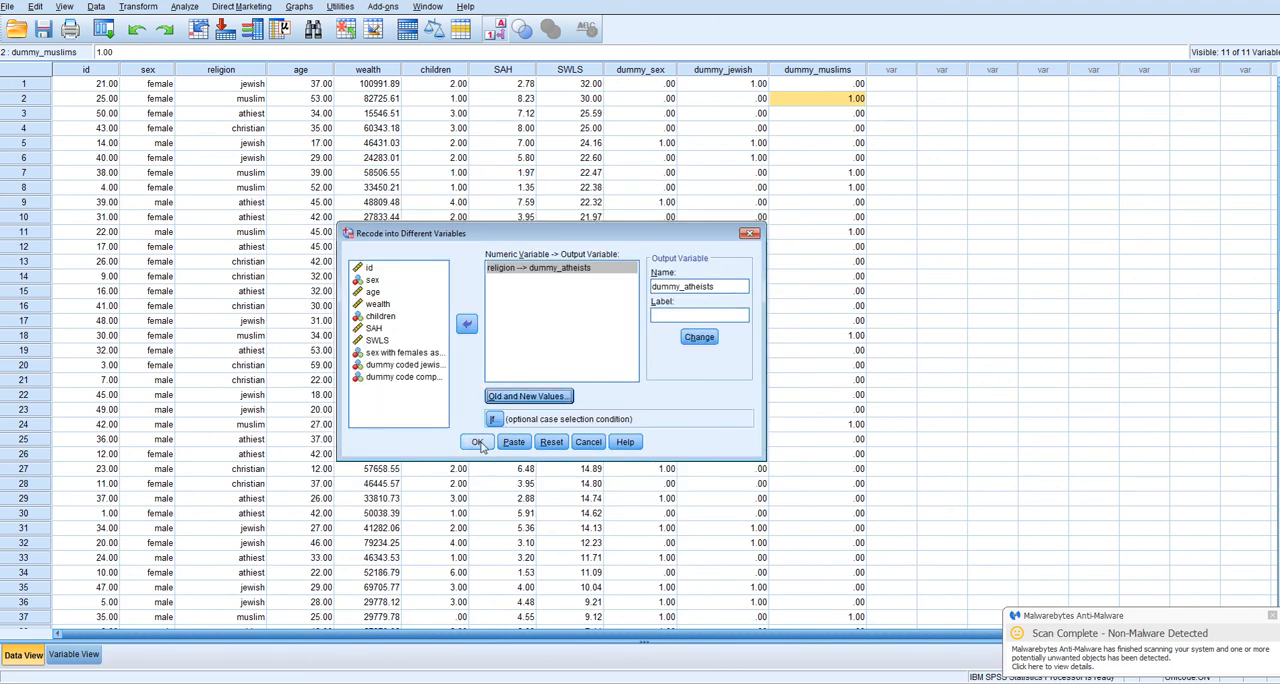
{"action": "left_click", "coordinate": [476, 442]}
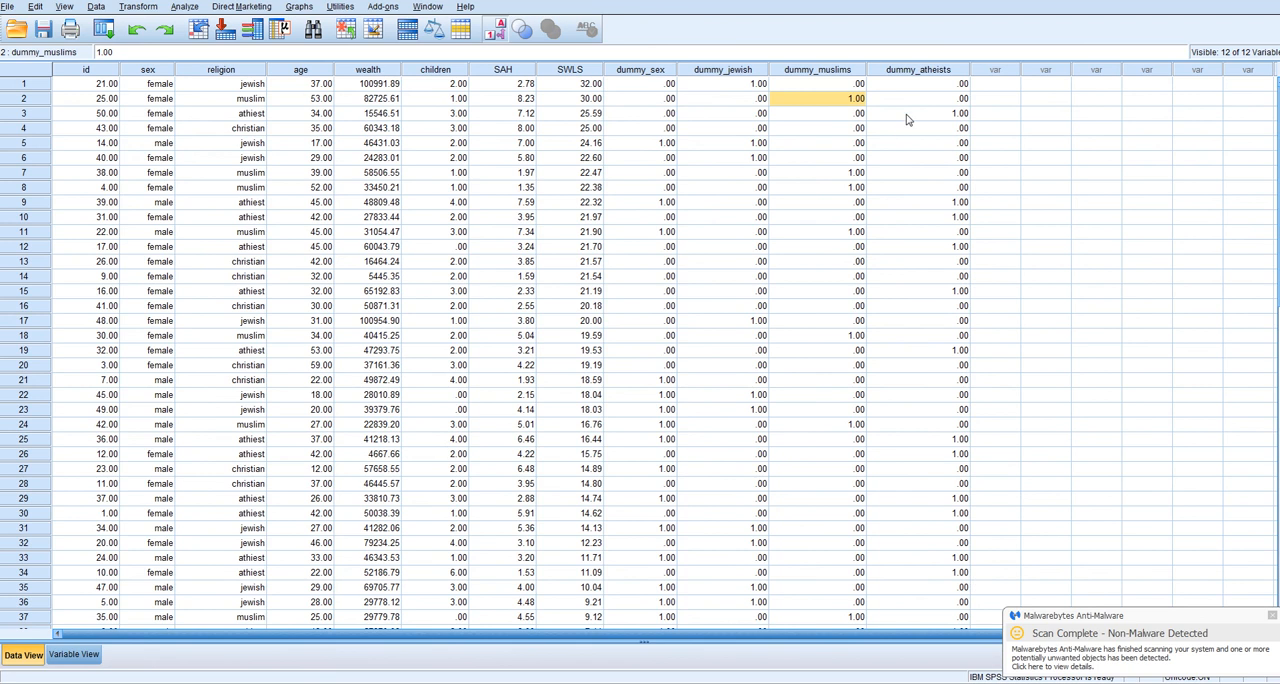
{"action": "left_click", "coordinate": [816, 112]}
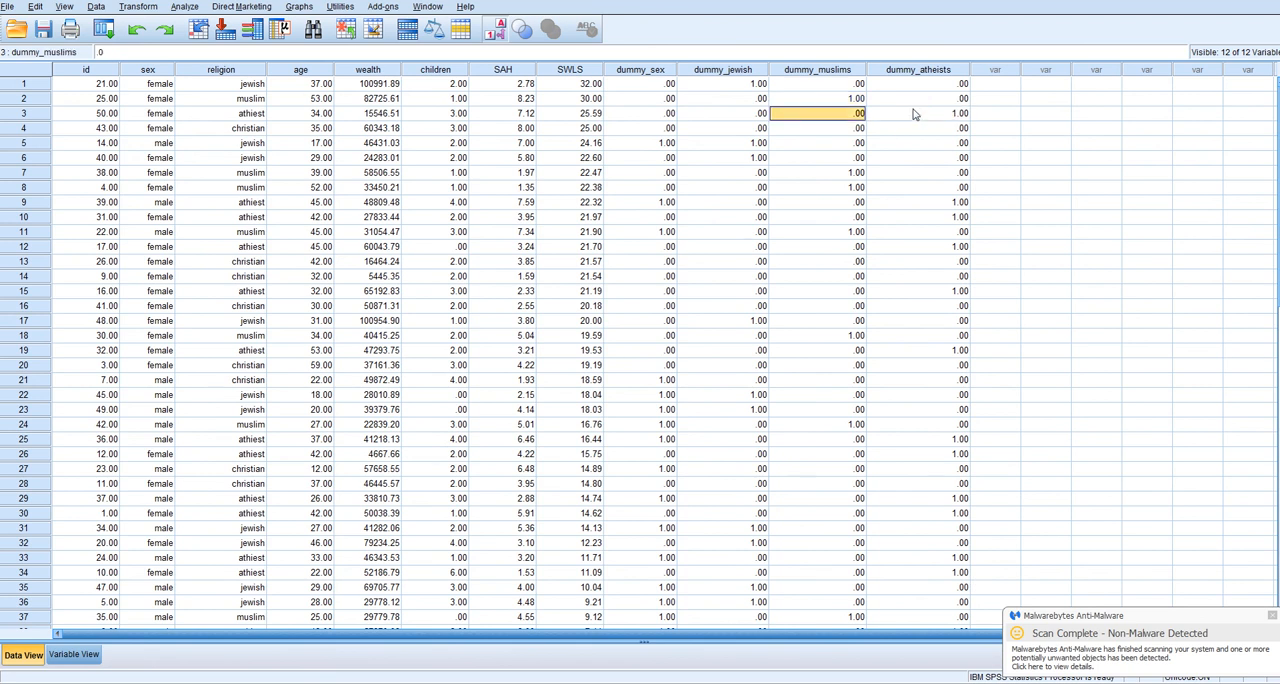
{"action": "left_click", "coordinate": [504, 112]}
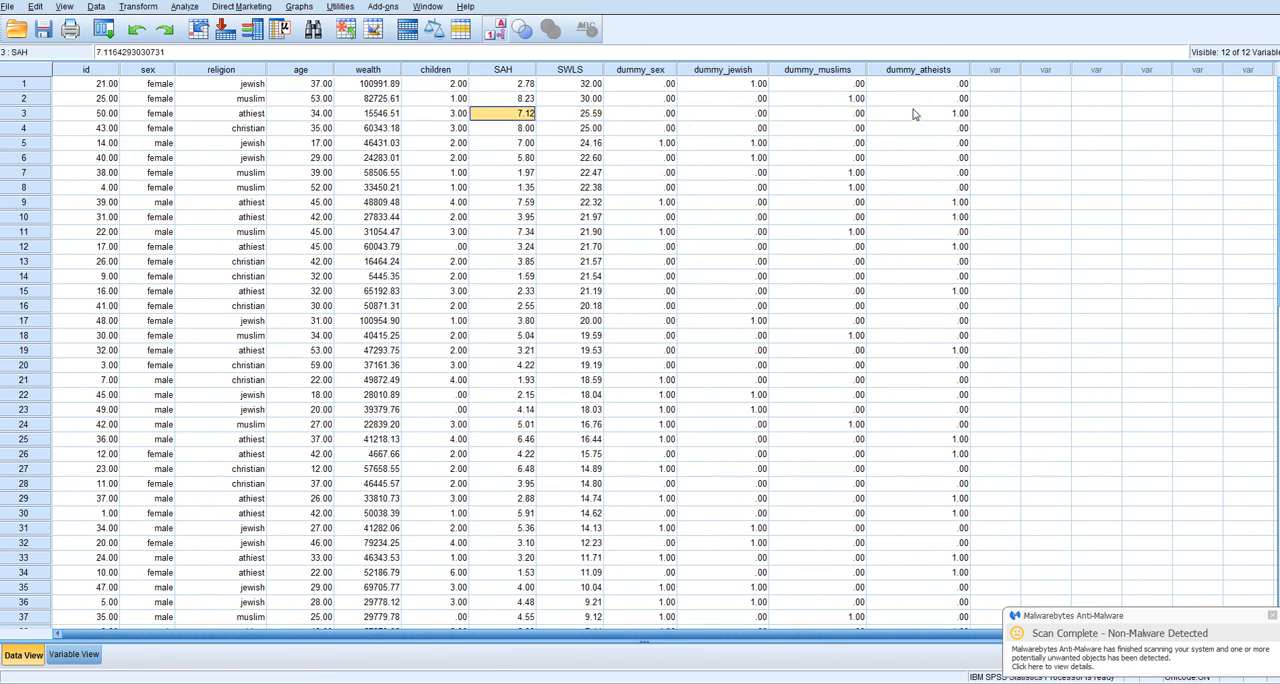
{"action": "left_click", "coordinate": [816, 112]}
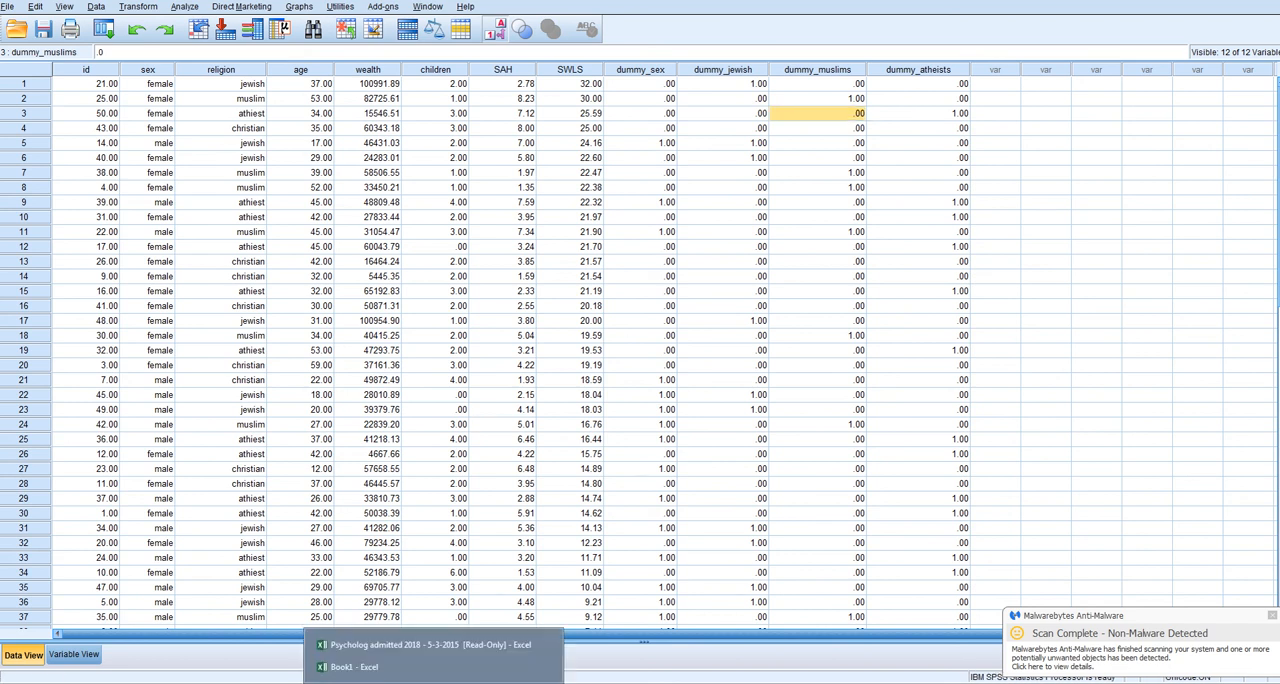
{"action": "left_click", "coordinate": [350, 666]}
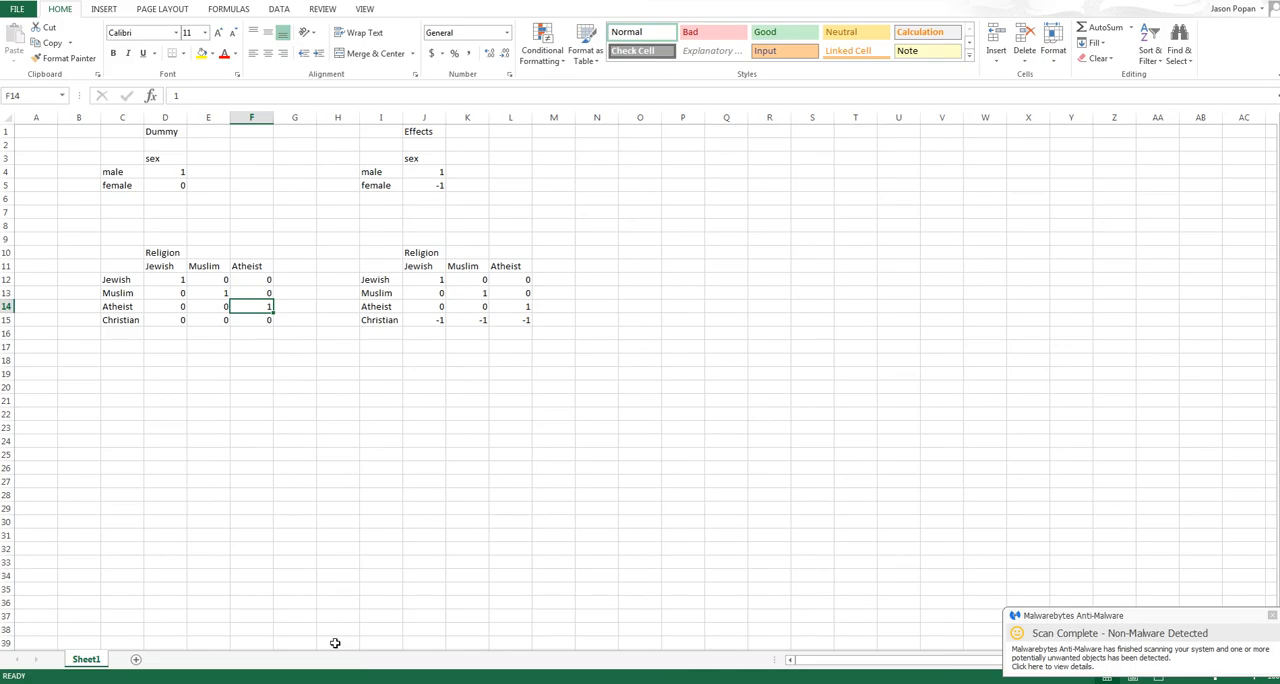
{"action": "mouse_move", "coordinate": [160, 266]}
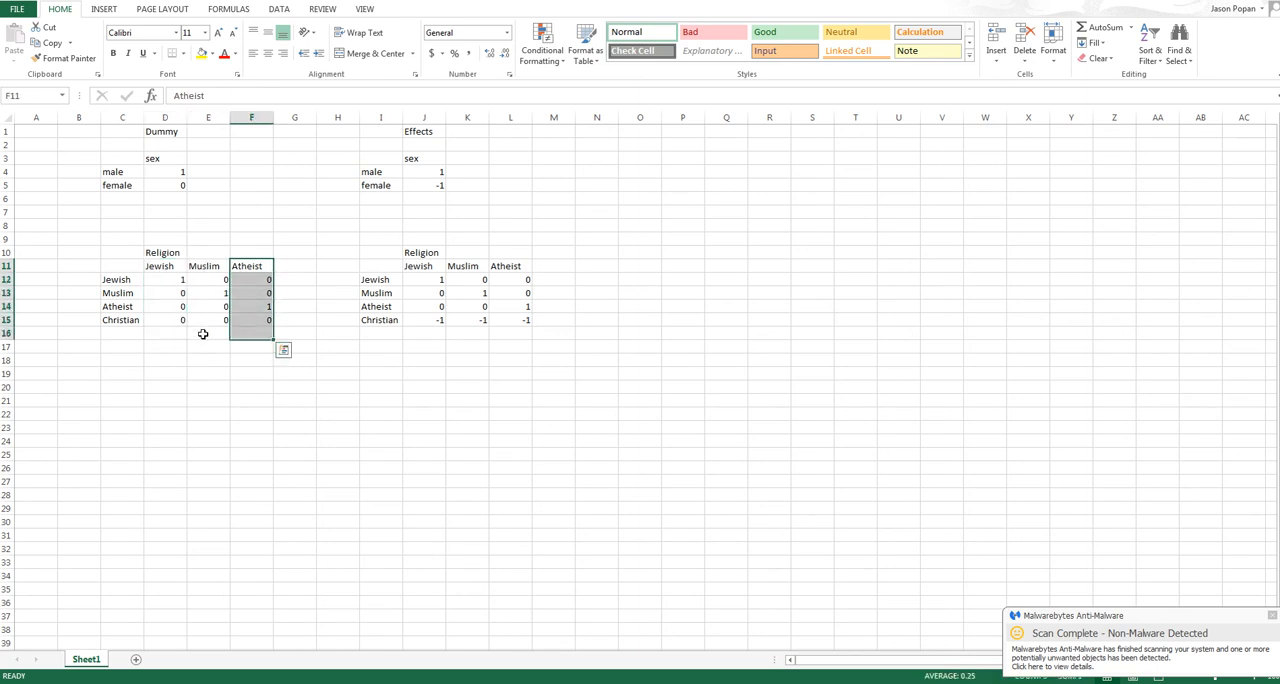
{"action": "left_click", "coordinate": [208, 320]}
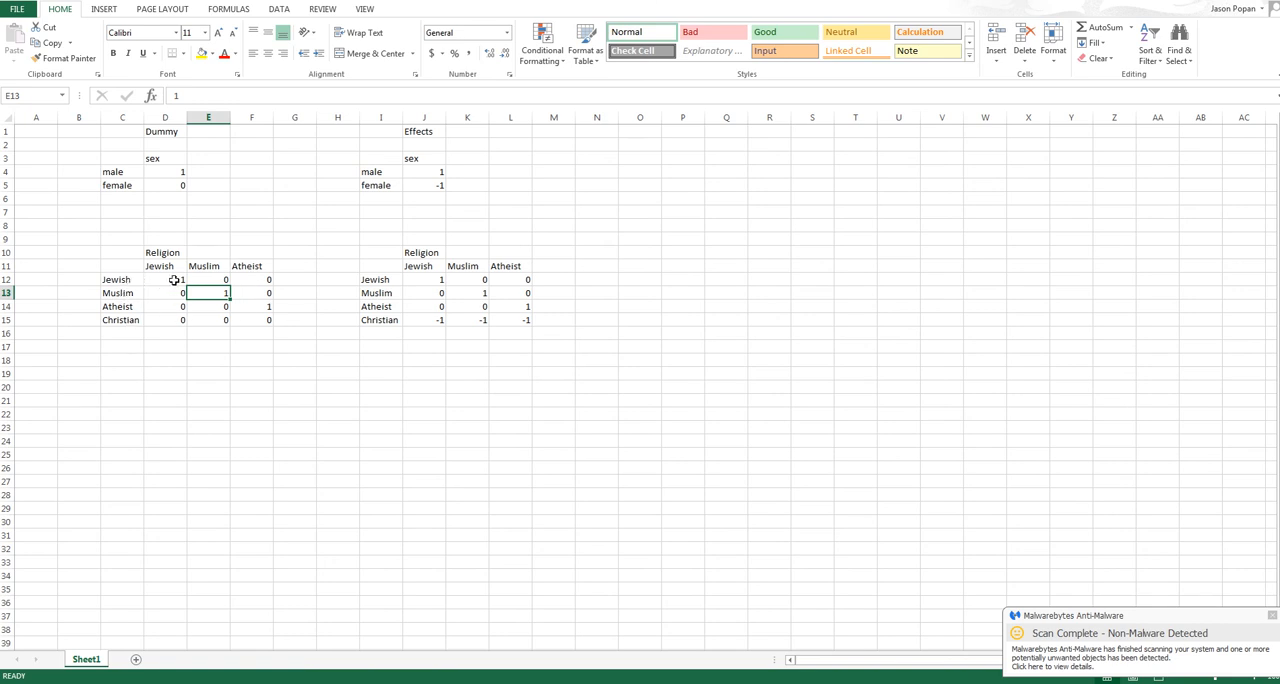
{"action": "mouse_move", "coordinate": [152, 300]}
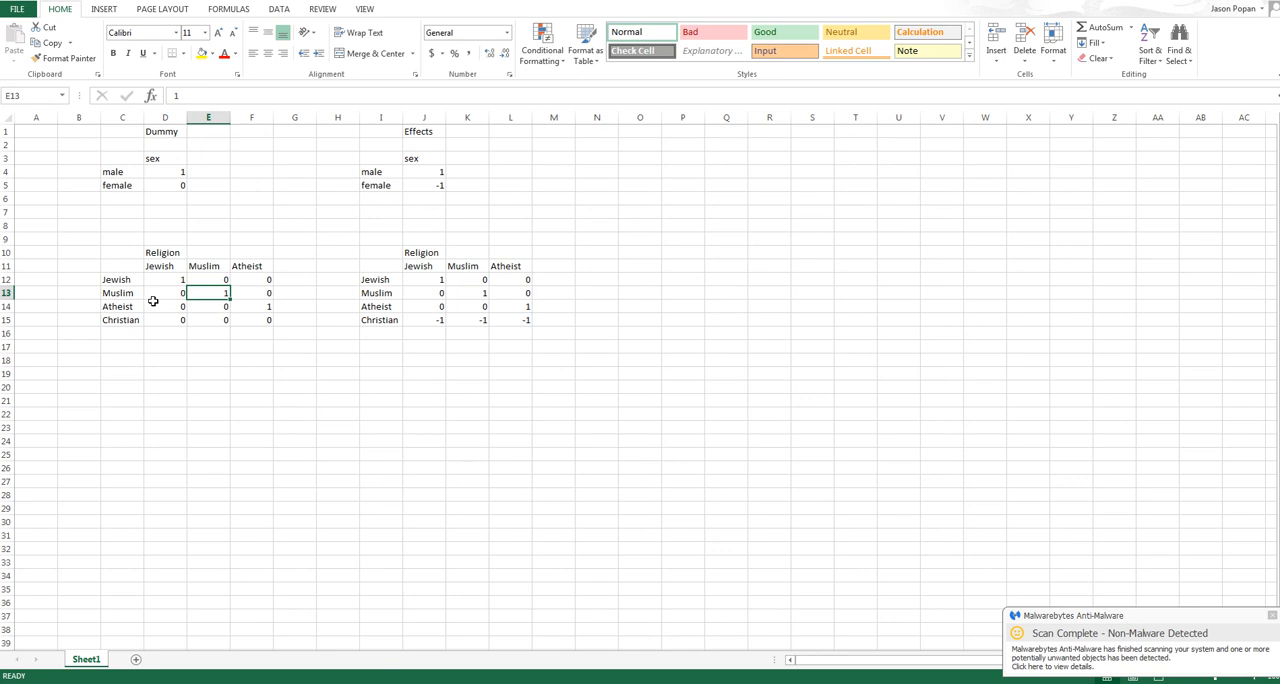
{"action": "mouse_move", "coordinate": [160, 306]}
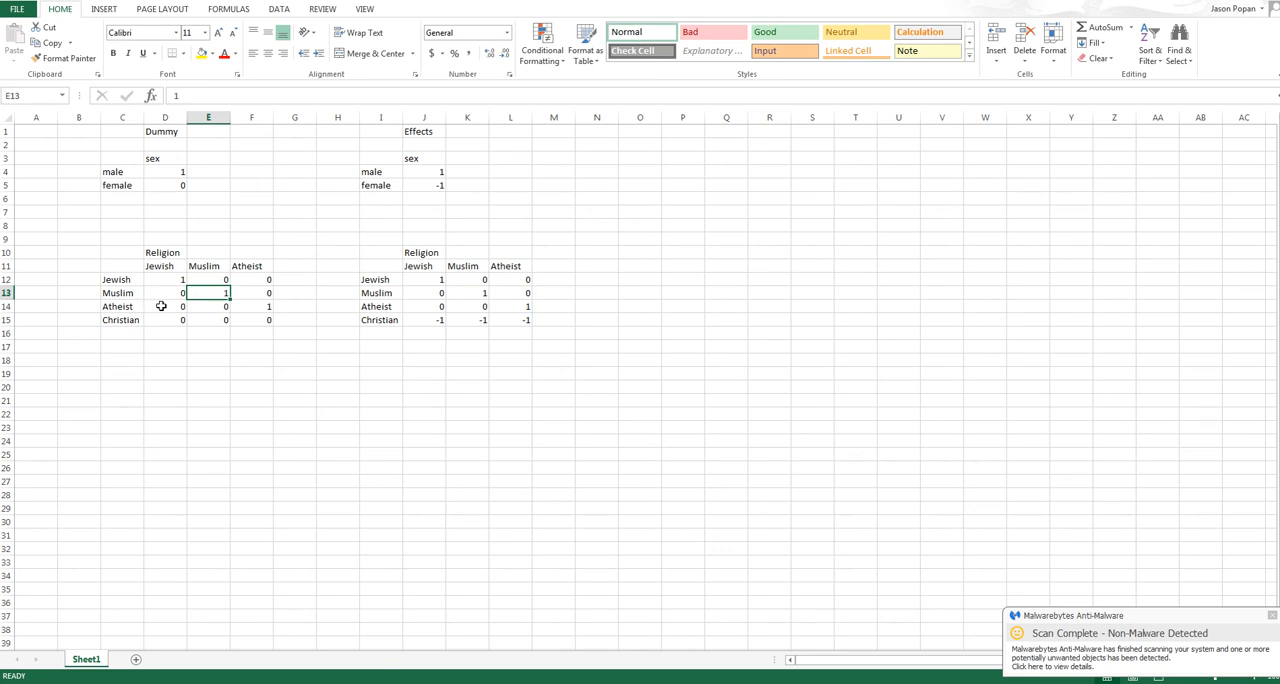
{"action": "left_click", "coordinate": [164, 320]}
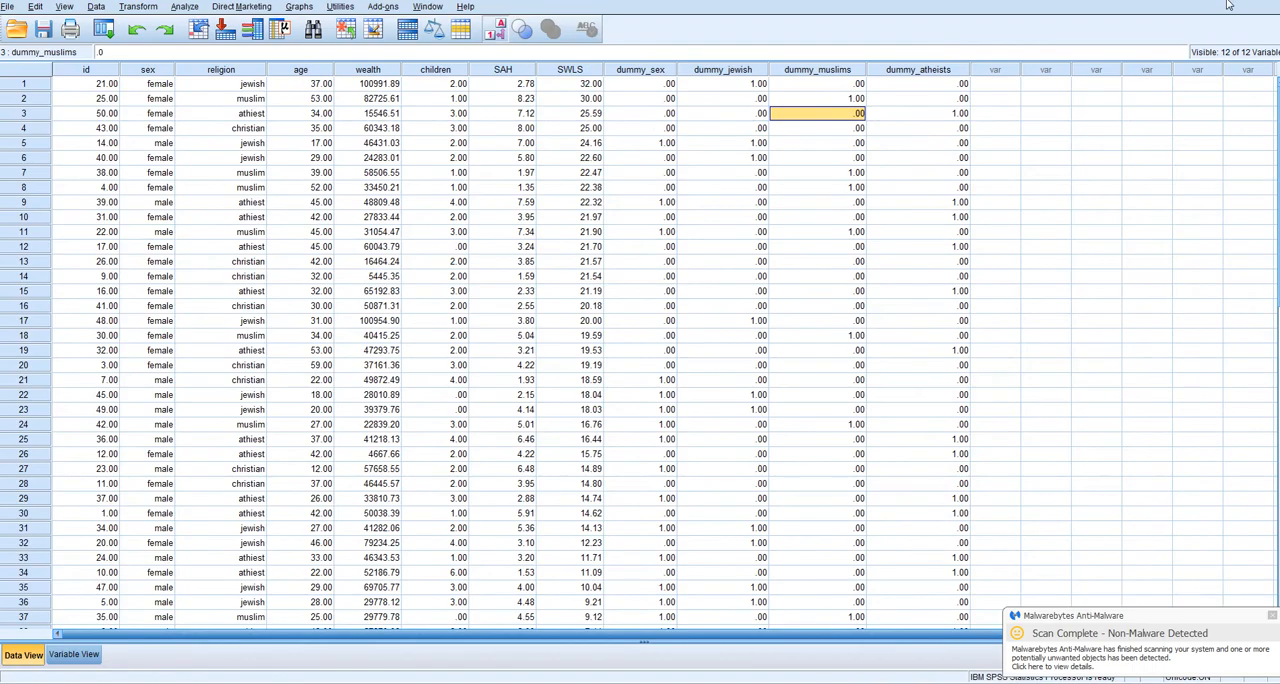
{"action": "mouse_move", "coordinate": [622, 128]}
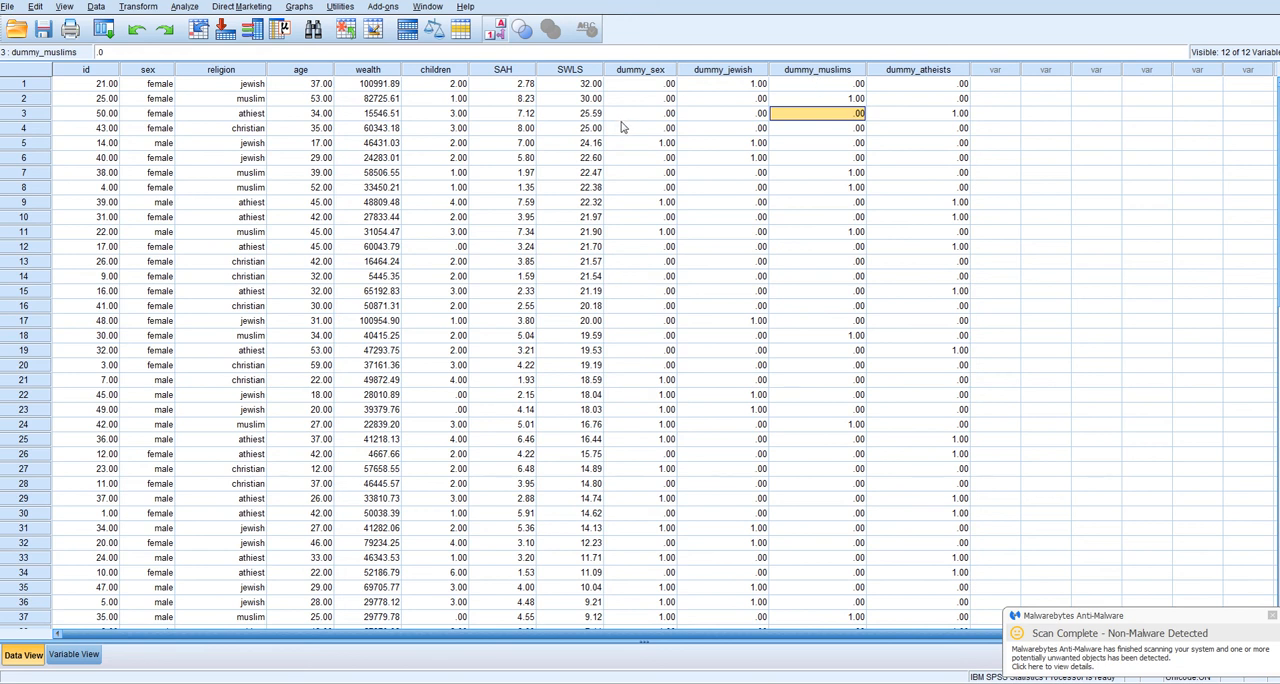
{"action": "mouse_move", "coordinate": [680, 86]}
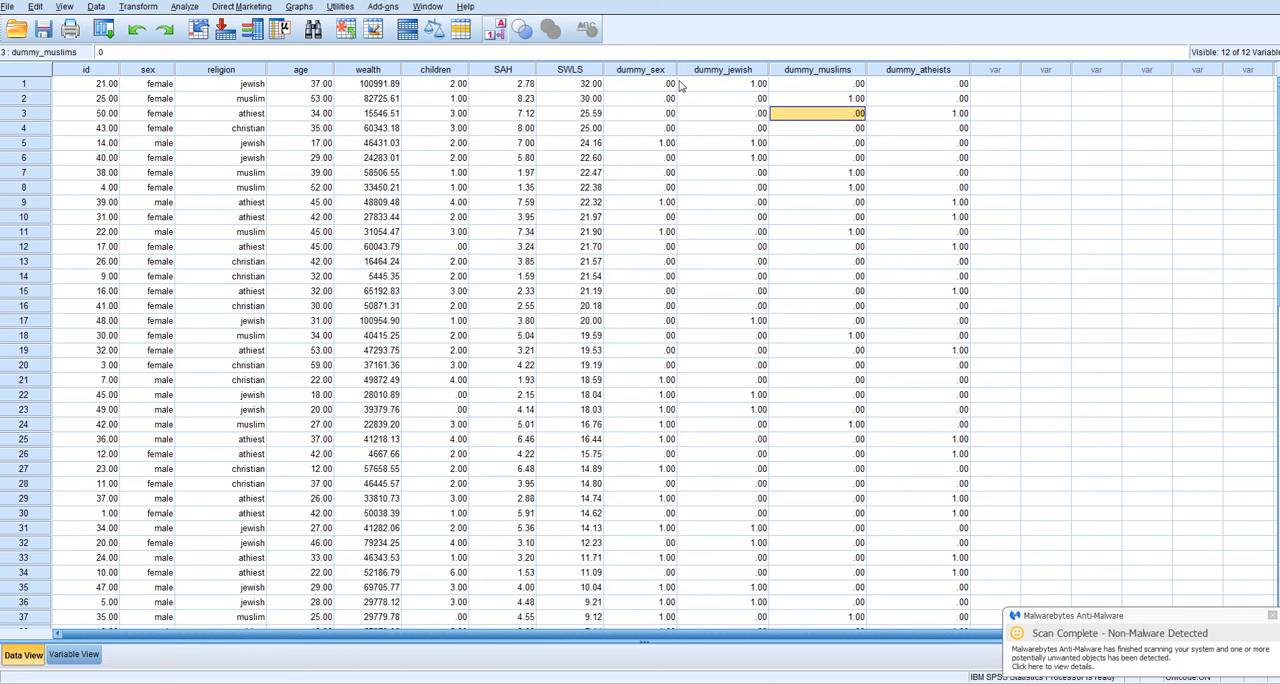
{"action": "mouse_move", "coordinate": [712, 84]}
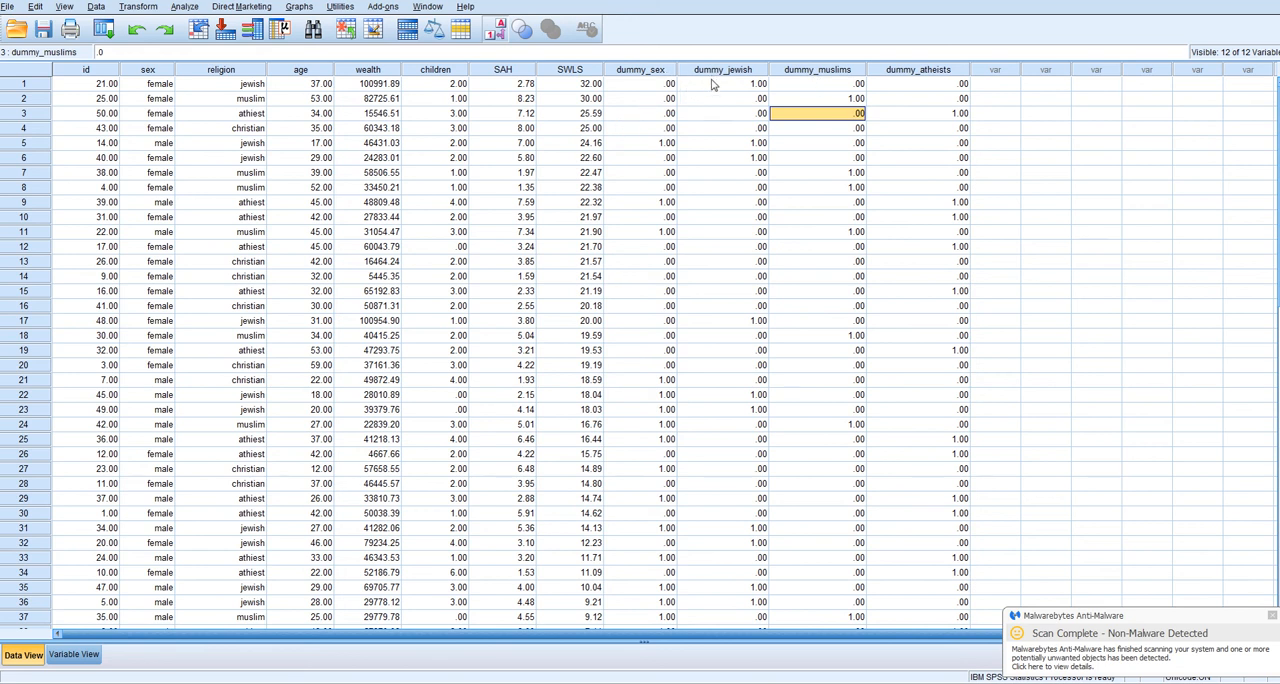
{"action": "mouse_move", "coordinate": [548, 84]}
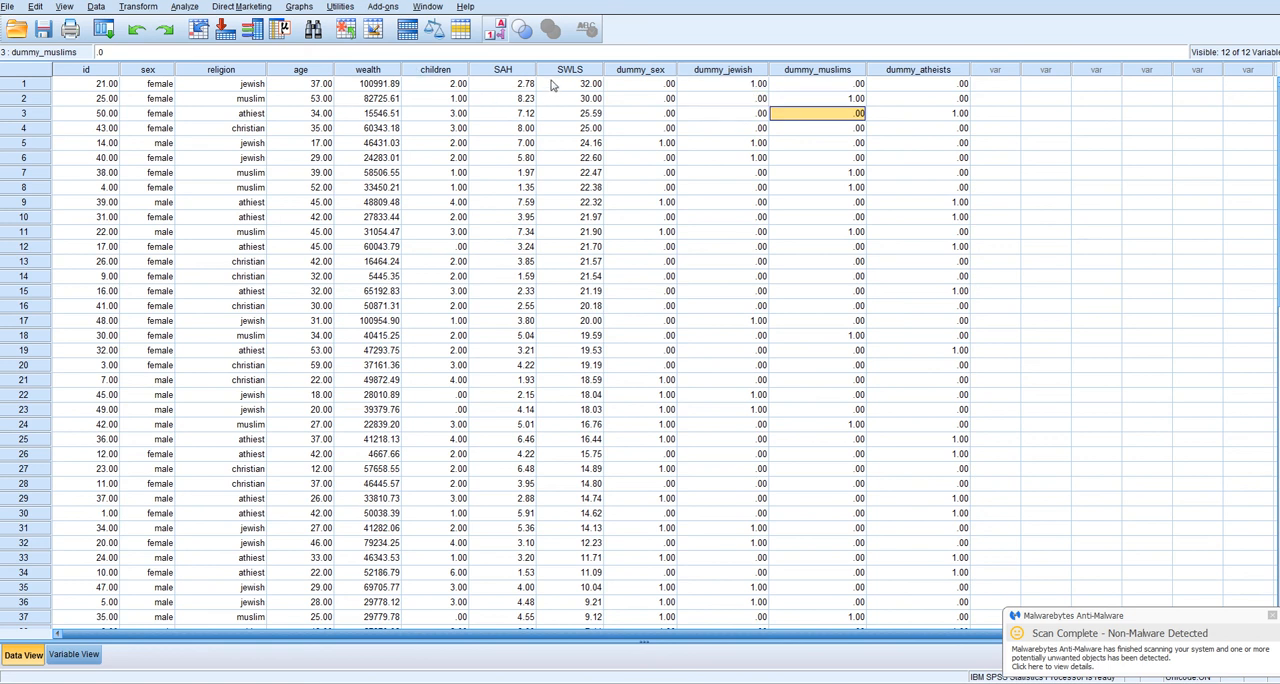
{"action": "mouse_move", "coordinate": [576, 78]}
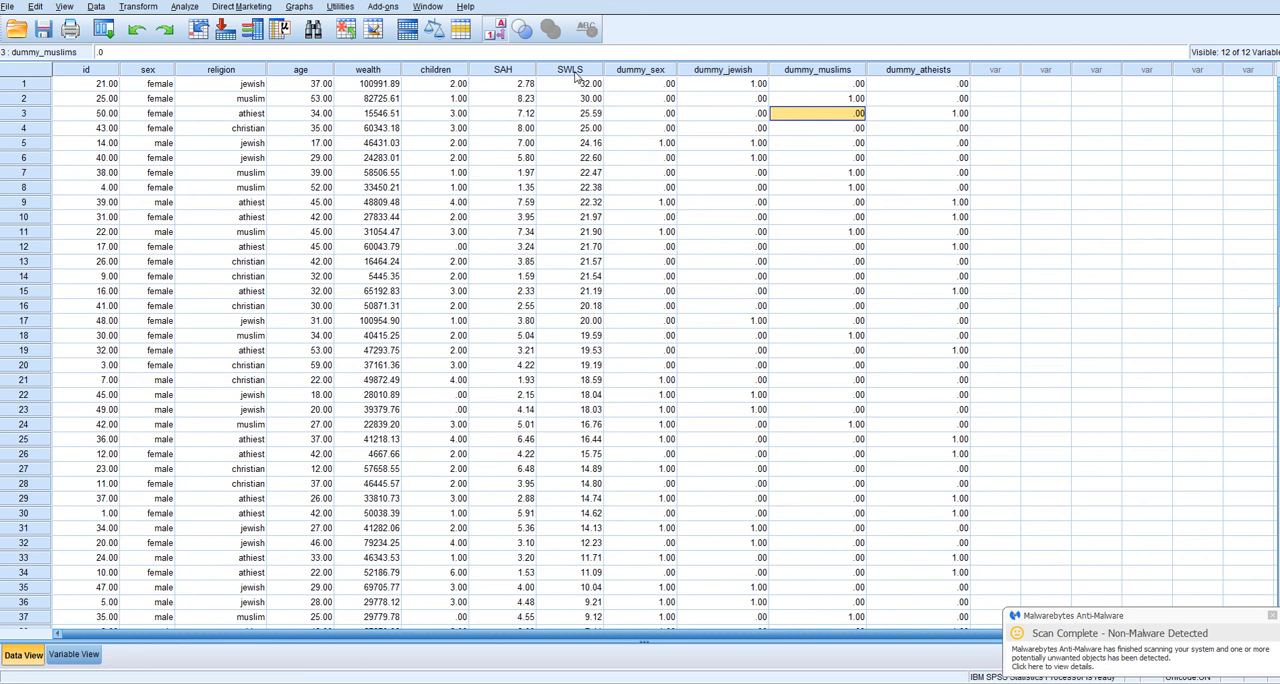
{"action": "mouse_move", "coordinate": [576, 80]}
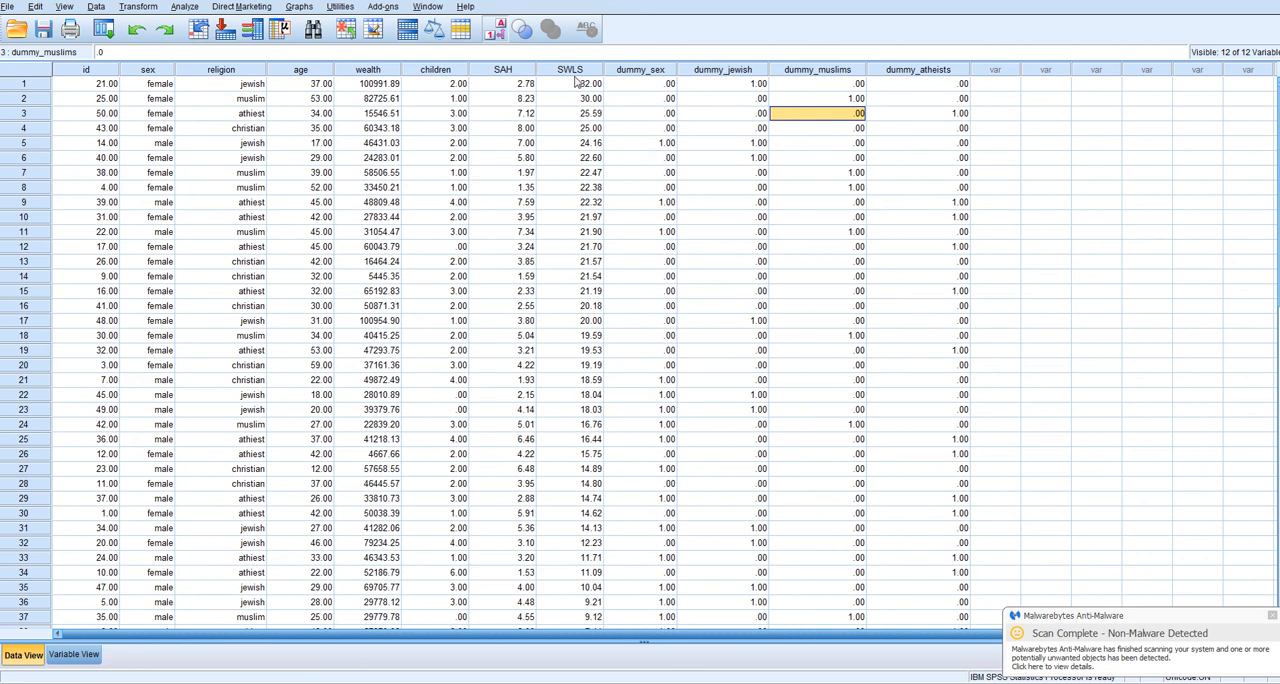
{"action": "mouse_move", "coordinate": [378, 78]}
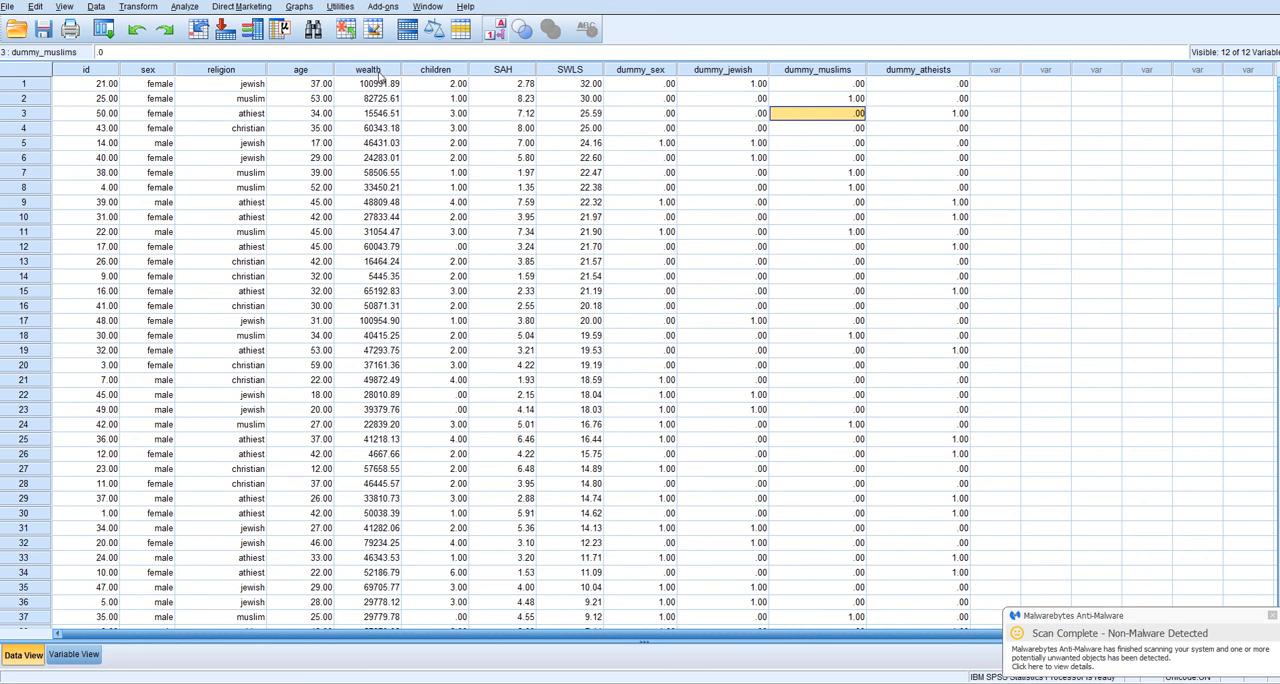
{"action": "mouse_move", "coordinate": [210, 88]}
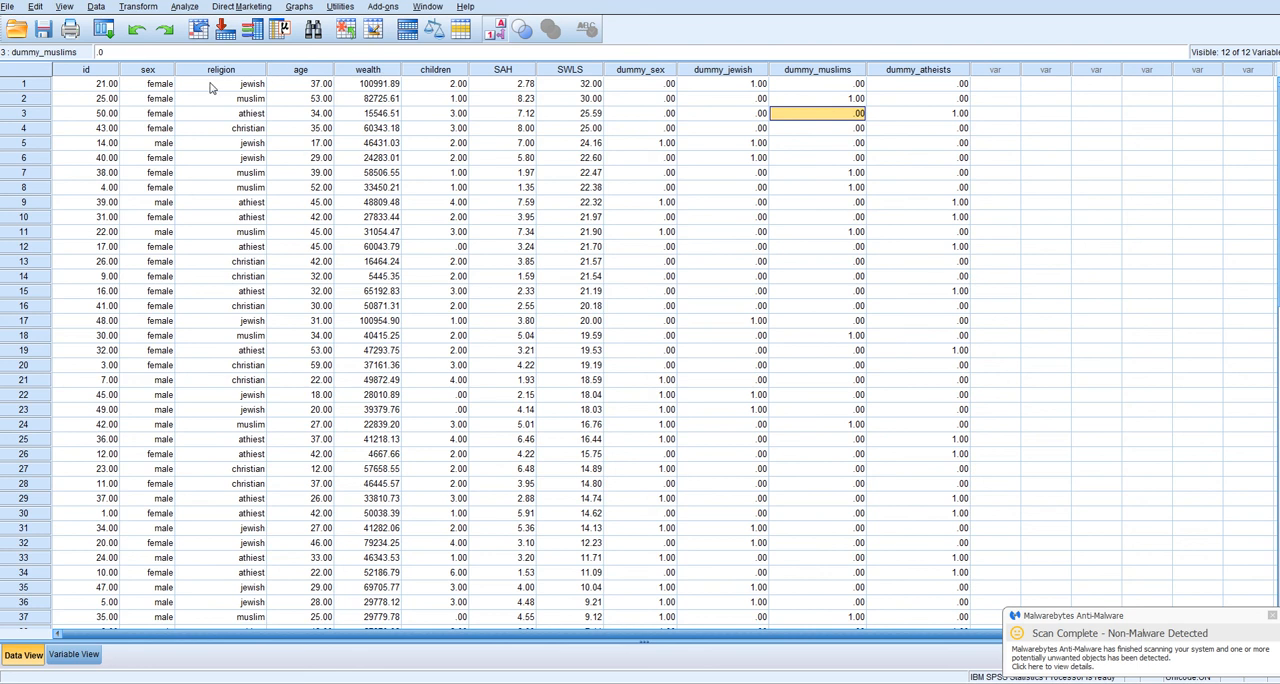
{"action": "mouse_move", "coordinate": [742, 138]}
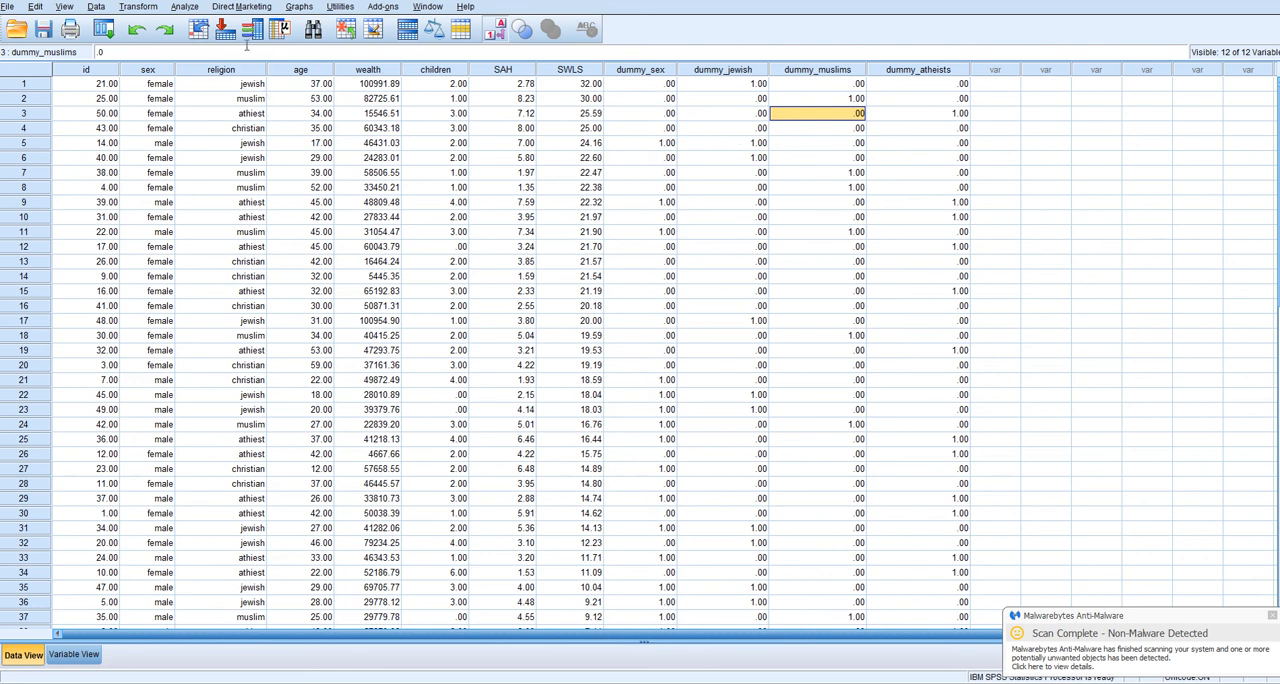
Start a linear regression with SWLS as the dependent variable
{"action": "left_click", "coordinate": [184, 6]}
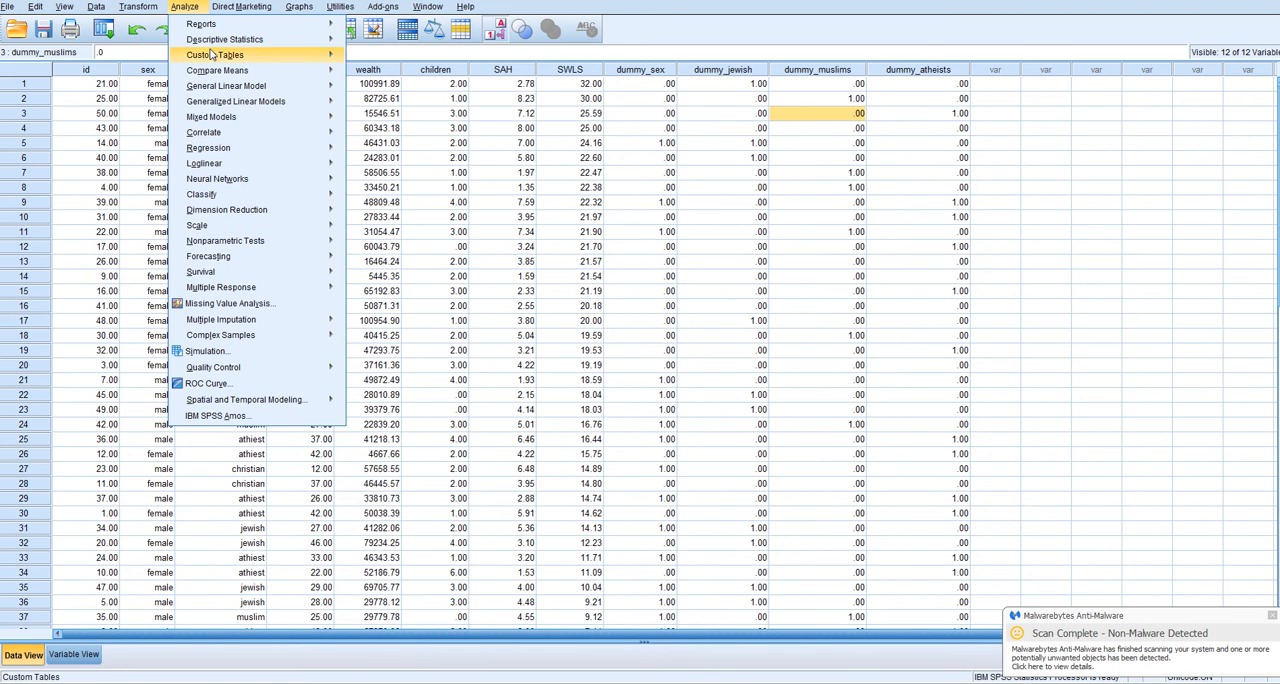
{"action": "left_click", "coordinate": [208, 148]}
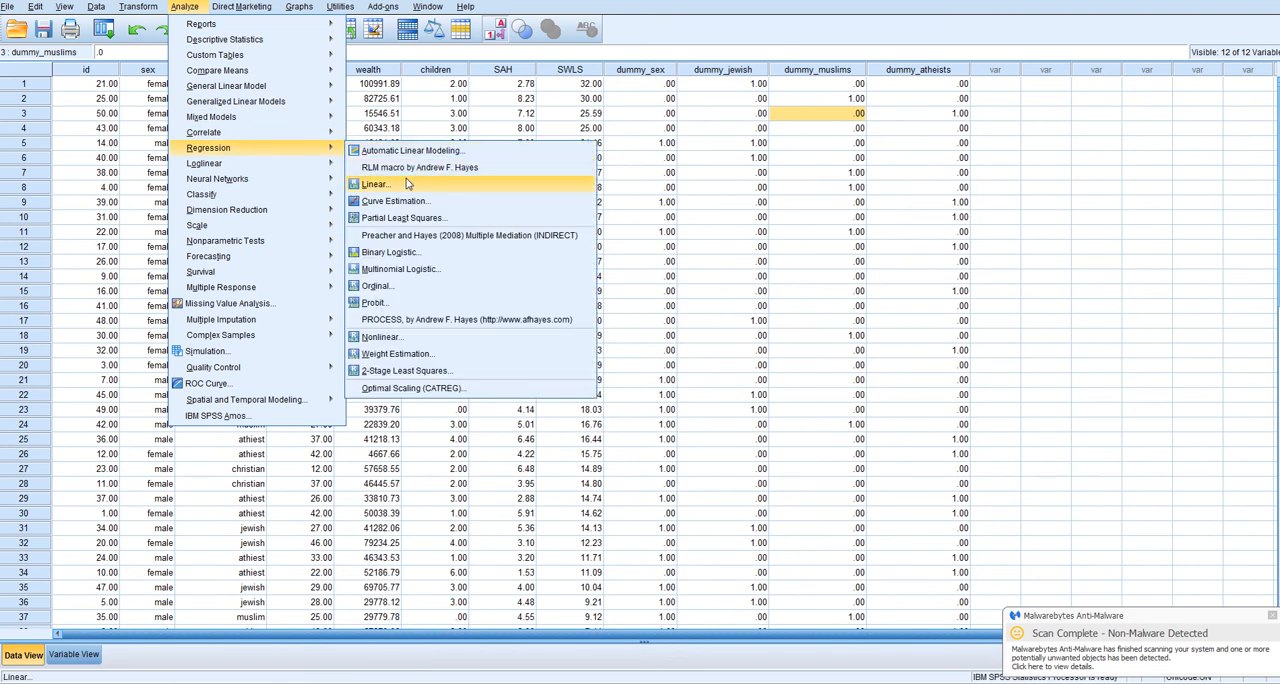
{"action": "left_click", "coordinate": [376, 184]}
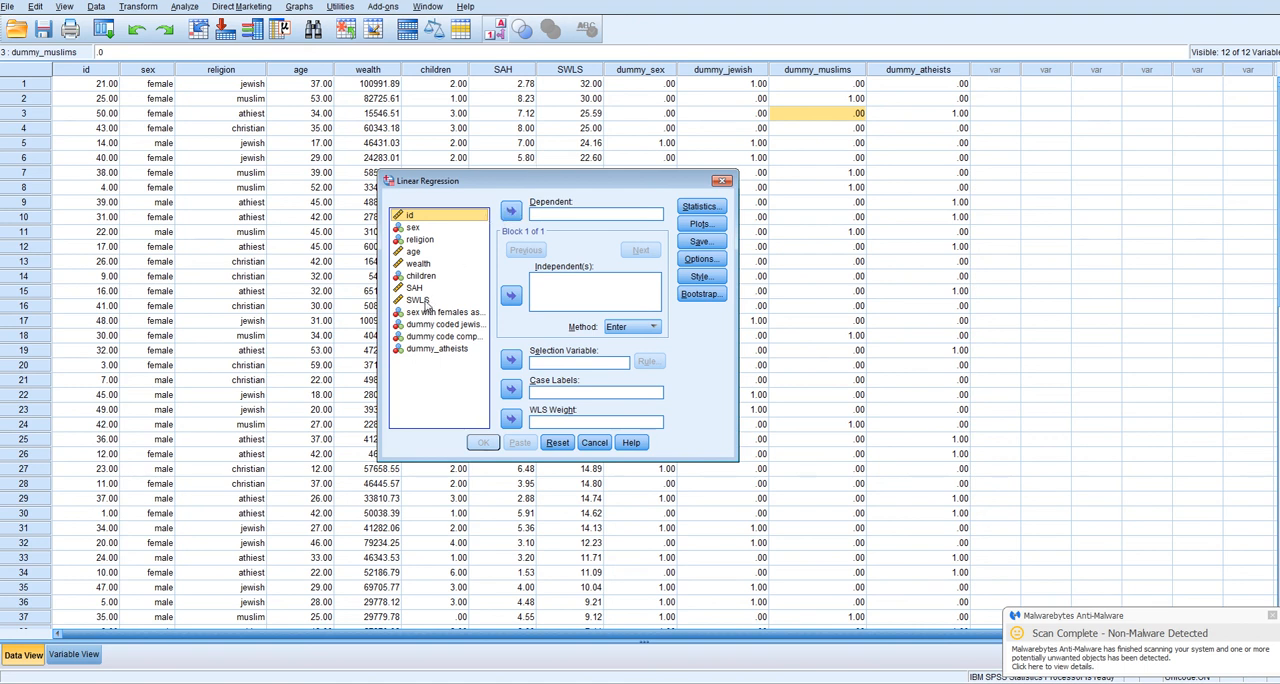
{"action": "left_click", "coordinate": [418, 300]}
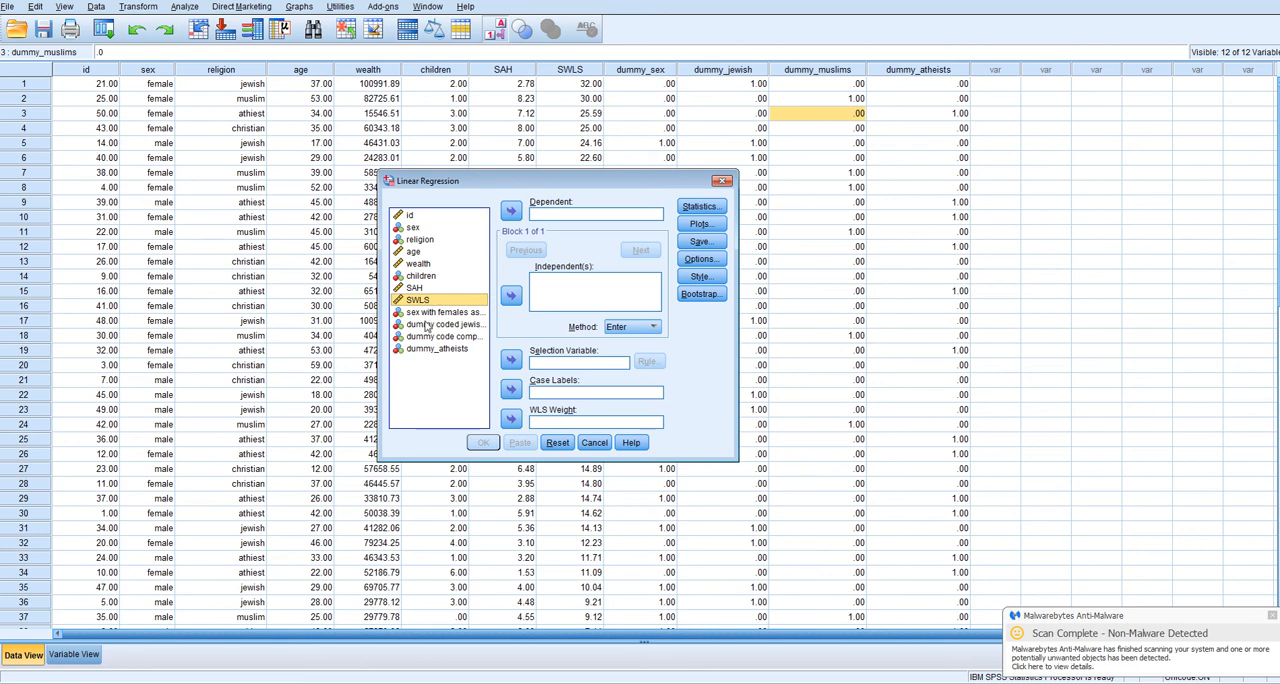
{"action": "left_click", "coordinate": [512, 210]}
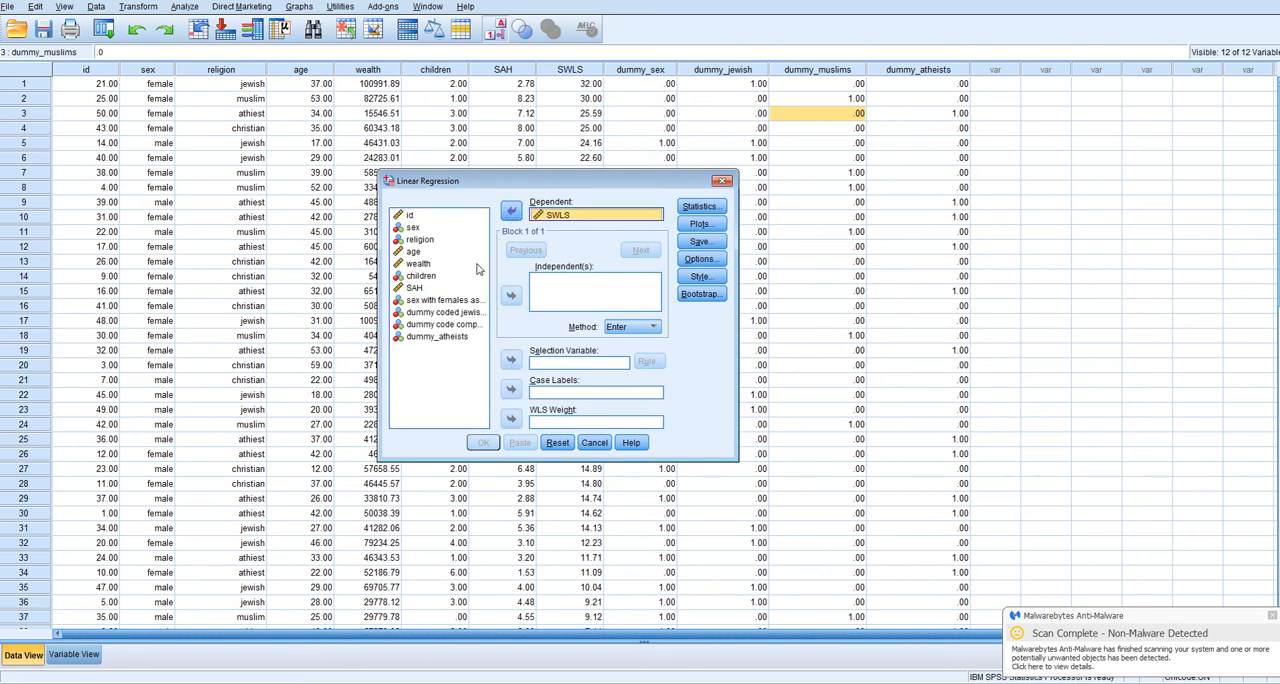
Add the sex dummy (females as reference) and wealth as Block 1 independents
{"action": "left_click", "coordinate": [420, 276]}
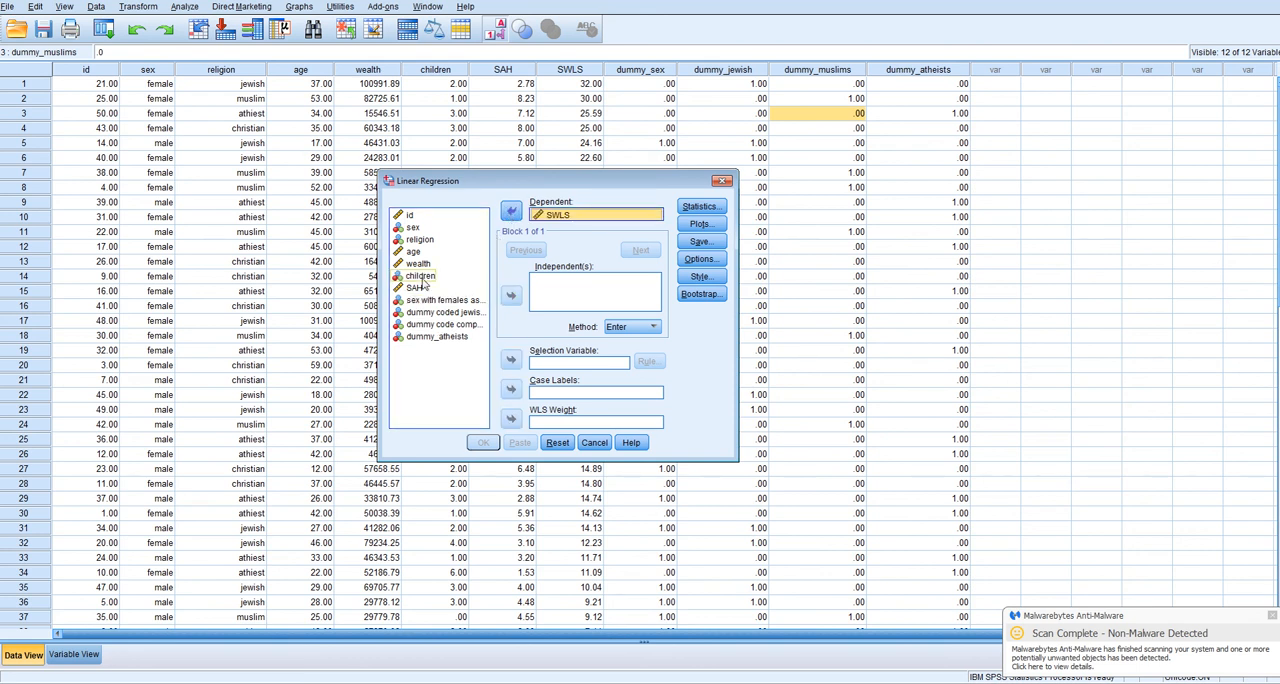
{"action": "left_click", "coordinate": [420, 276]}
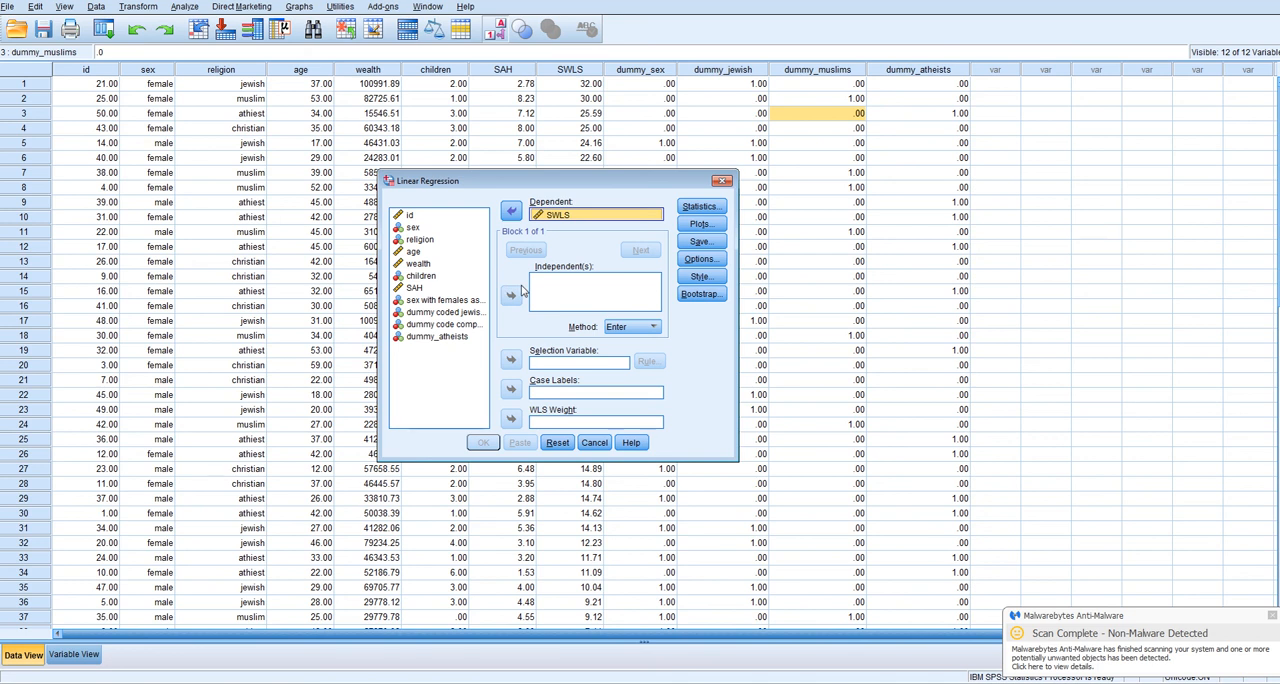
{"action": "mouse_move", "coordinate": [456, 296]}
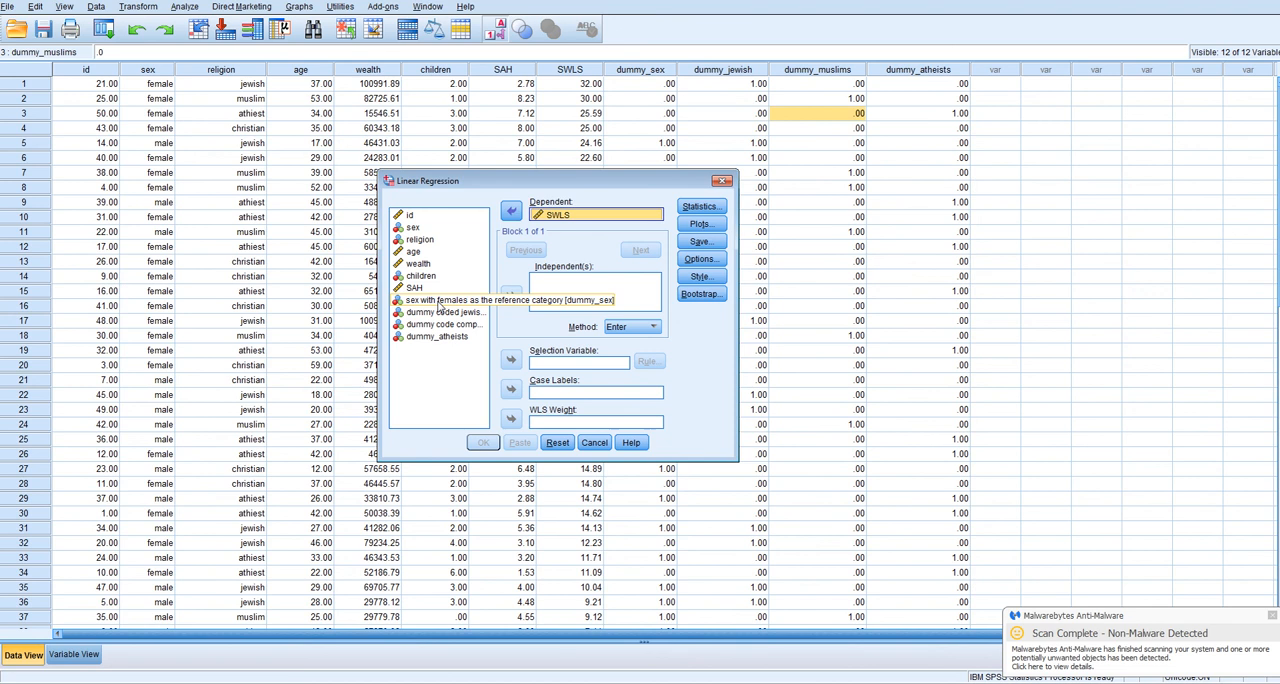
{"action": "left_click", "coordinate": [512, 296]}
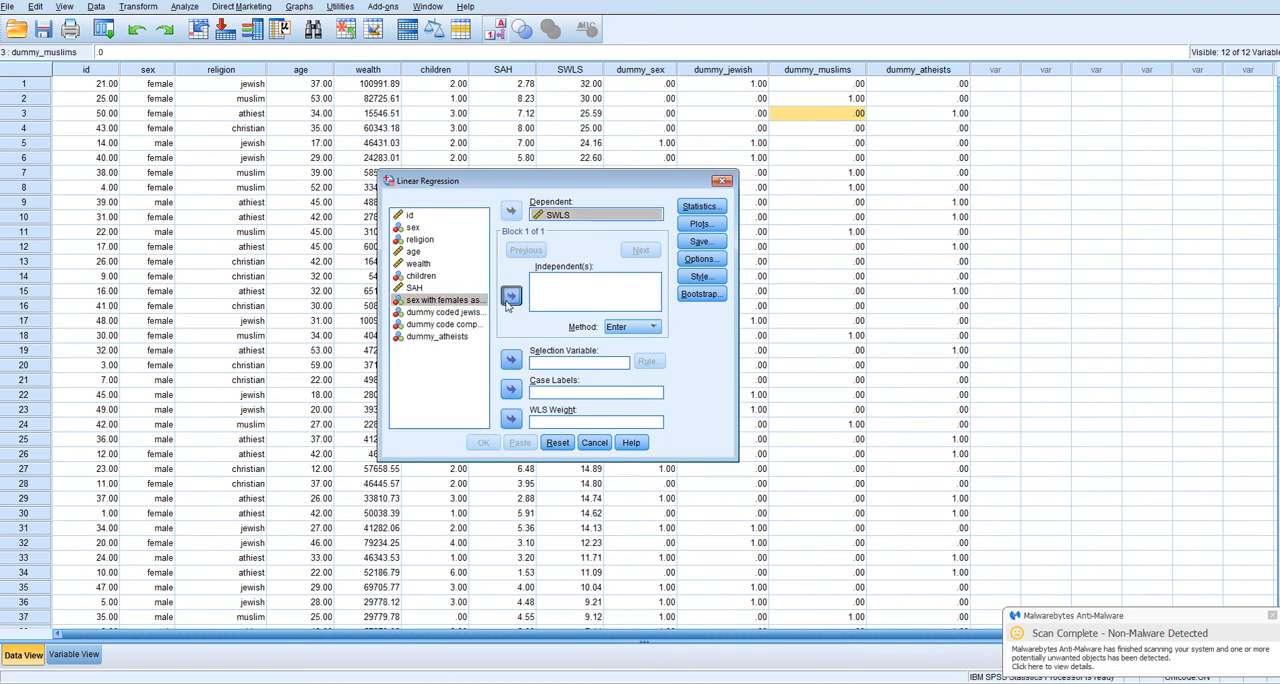
{"action": "left_click", "coordinate": [510, 296]}
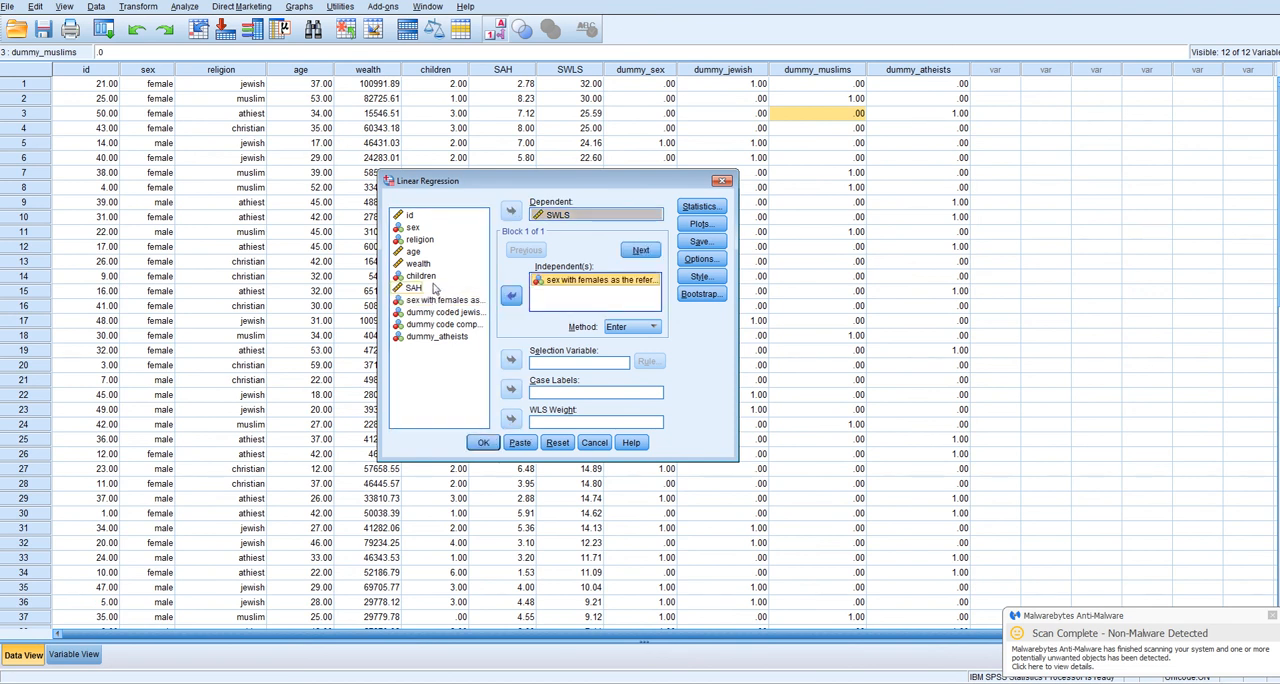
{"action": "left_click", "coordinate": [512, 296]}
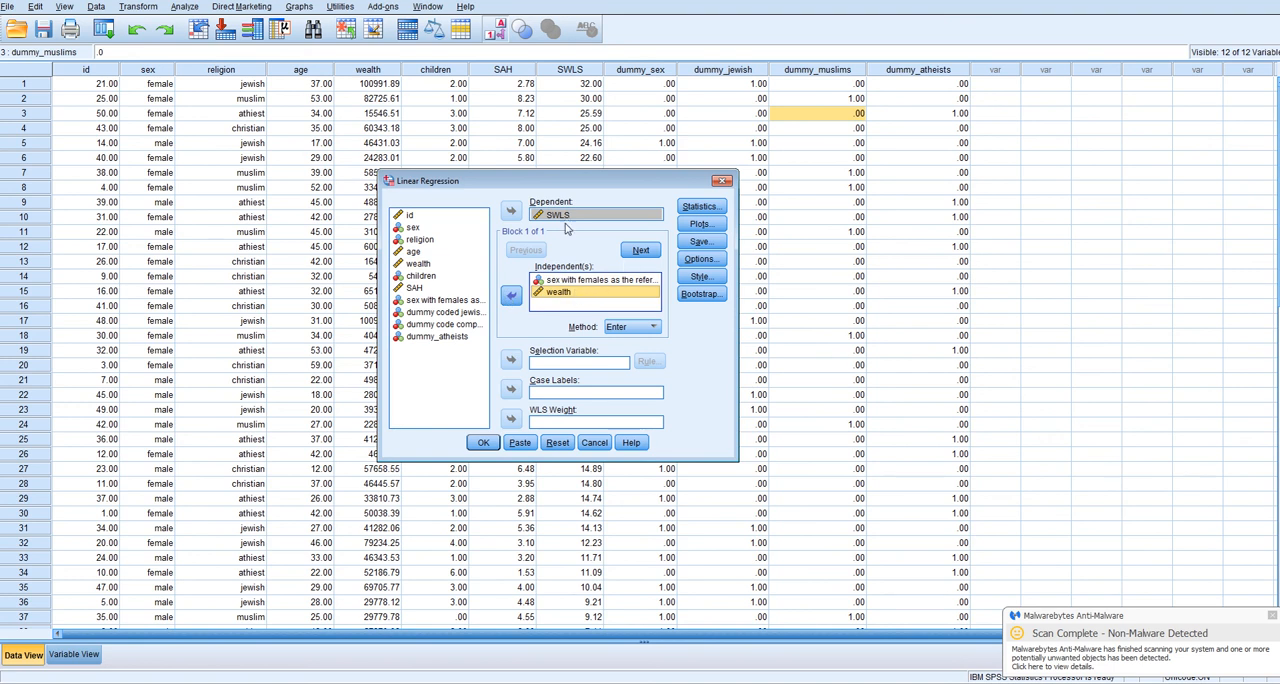
{"action": "mouse_move", "coordinate": [640, 250]}
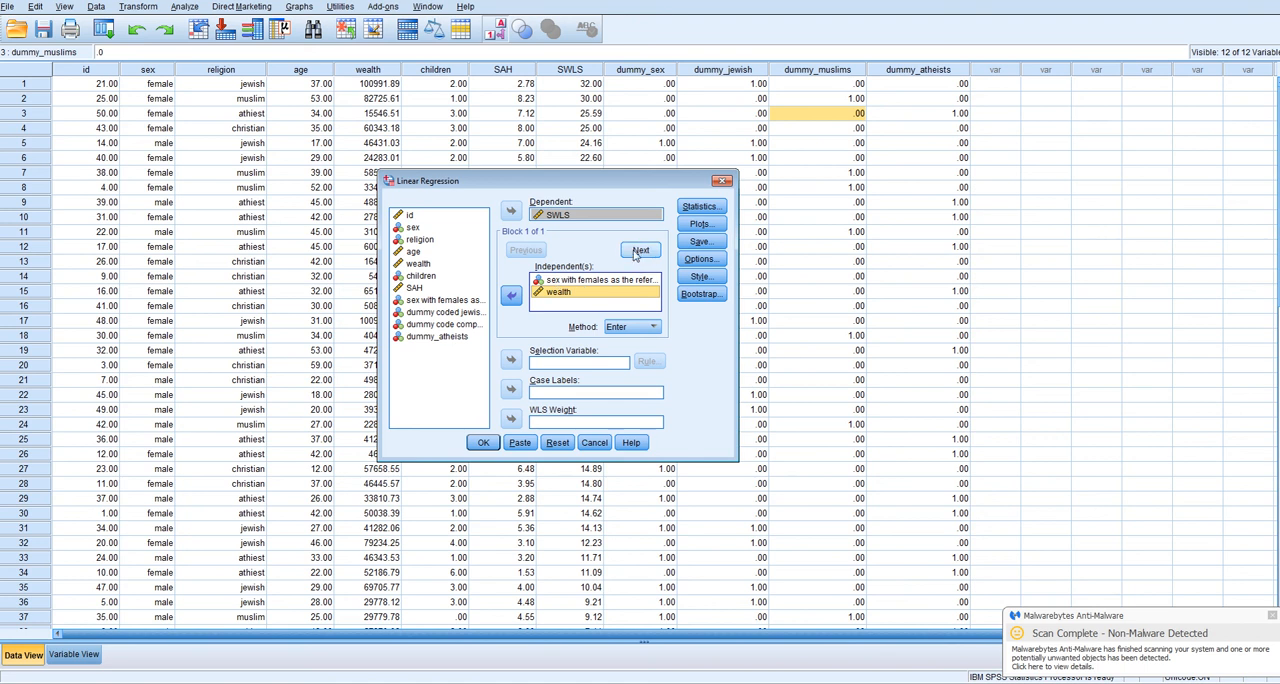
Create Block 2 holding dummy_jewish, dummy_muslims and dummy_atheists as predictors
{"action": "left_click", "coordinate": [640, 250]}
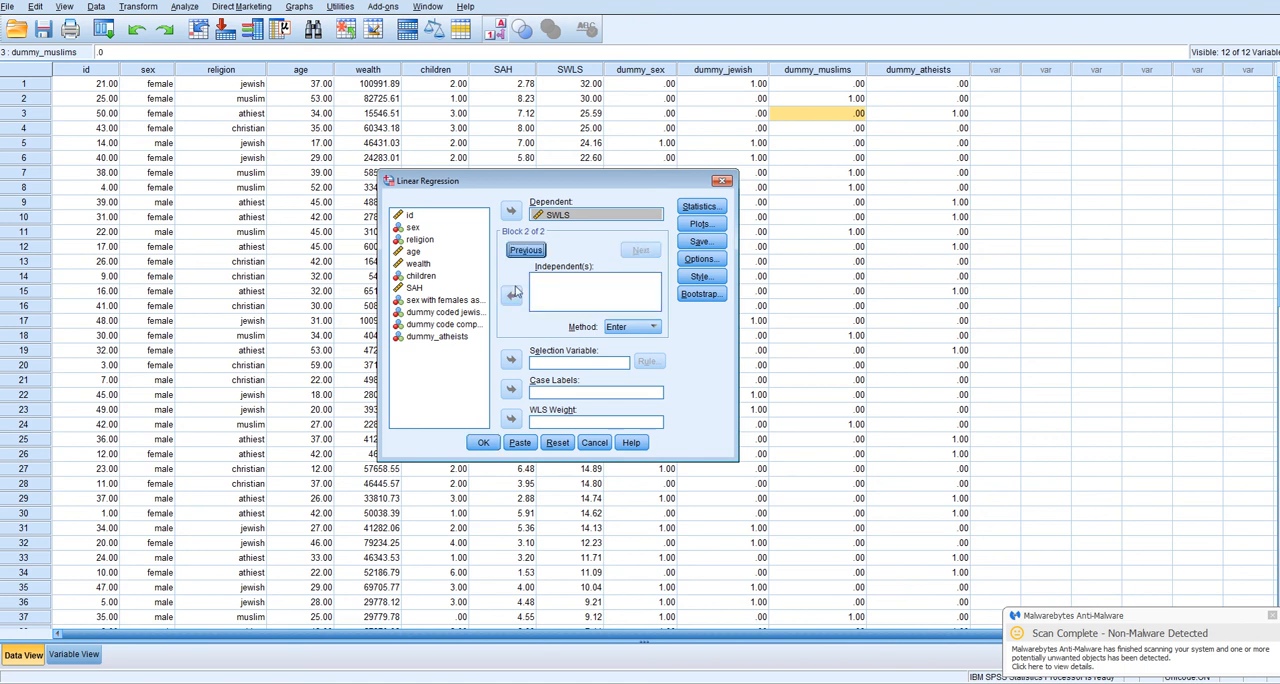
{"action": "left_click", "coordinate": [512, 296]}
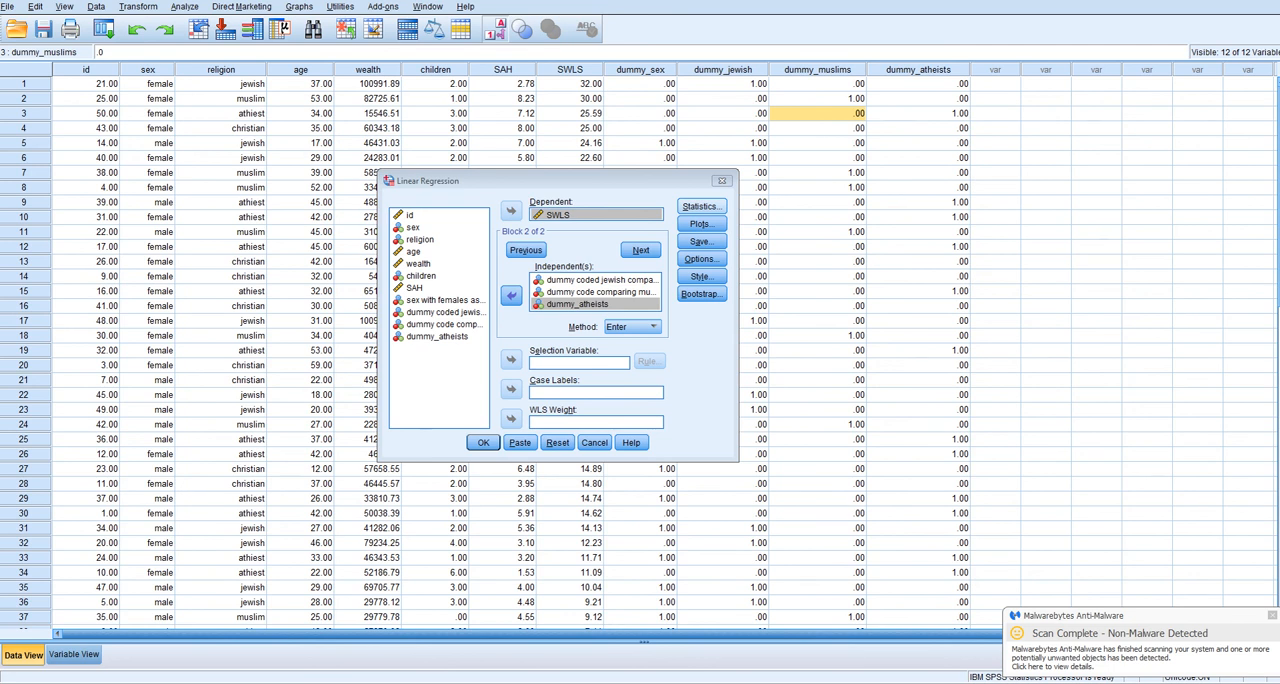
Request the R squared change statistic and run the two-block regression
{"action": "left_click", "coordinate": [700, 206]}
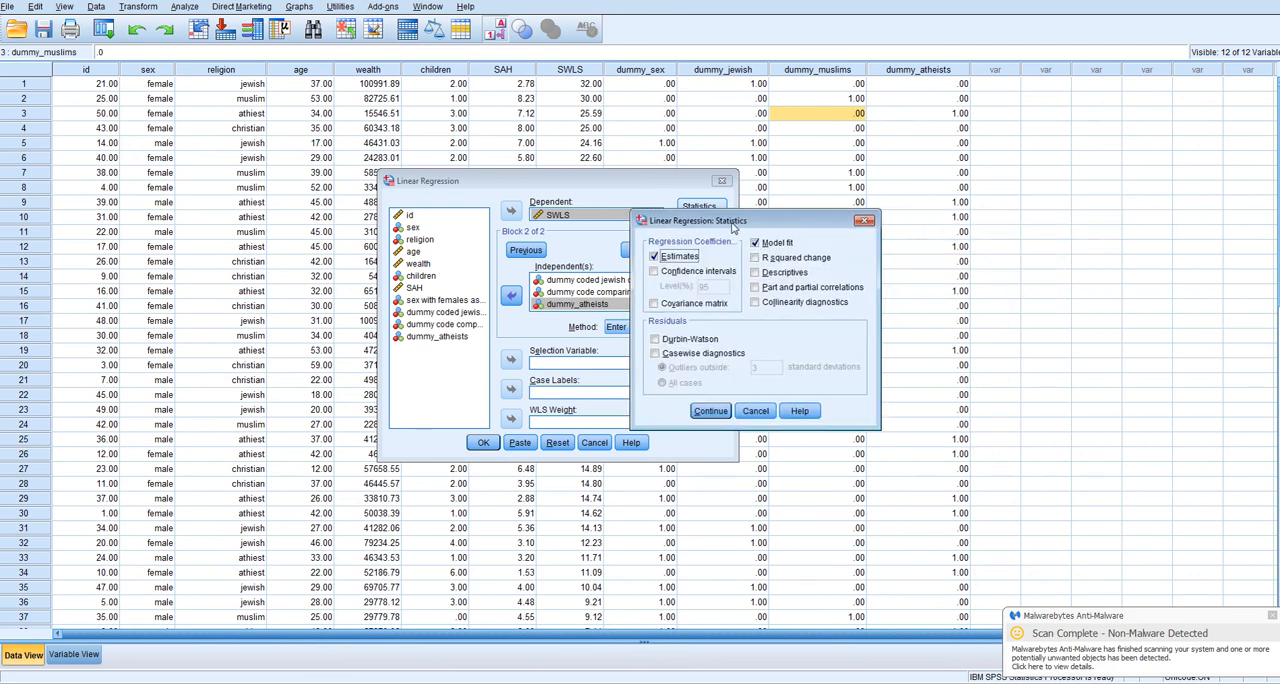
{"action": "left_click", "coordinate": [756, 258]}
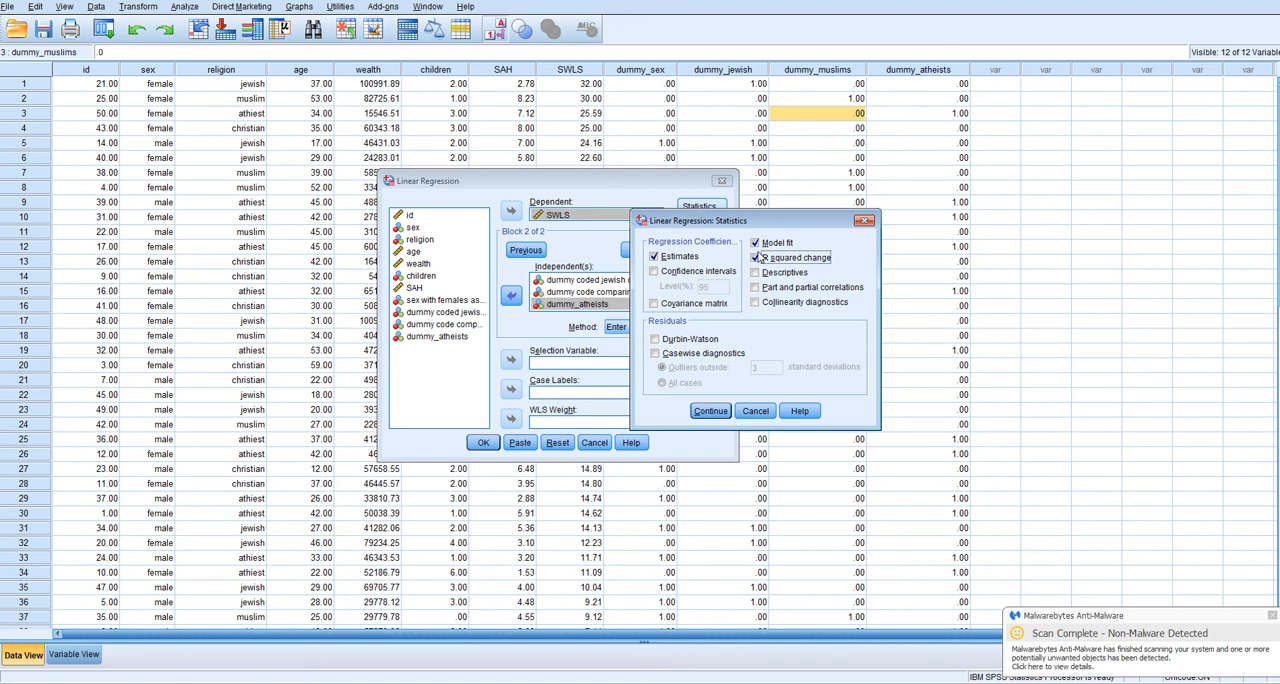
{"action": "left_click", "coordinate": [756, 288]}
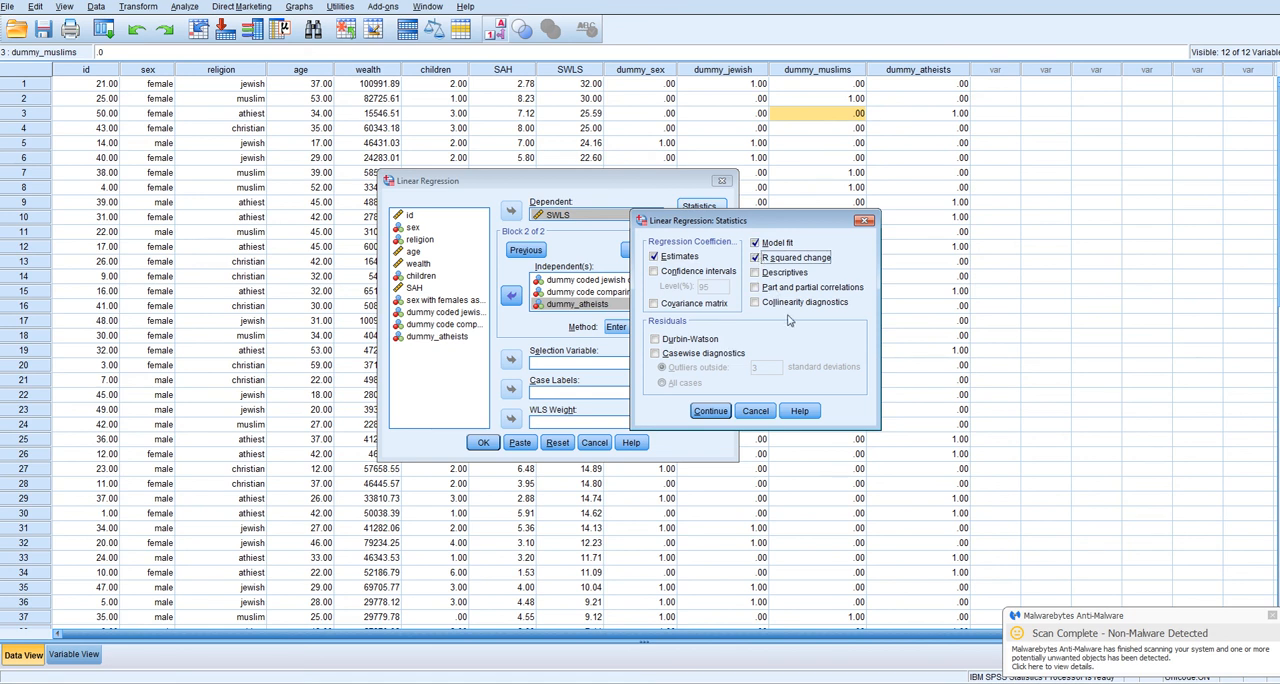
{"action": "mouse_move", "coordinate": [784, 232]}
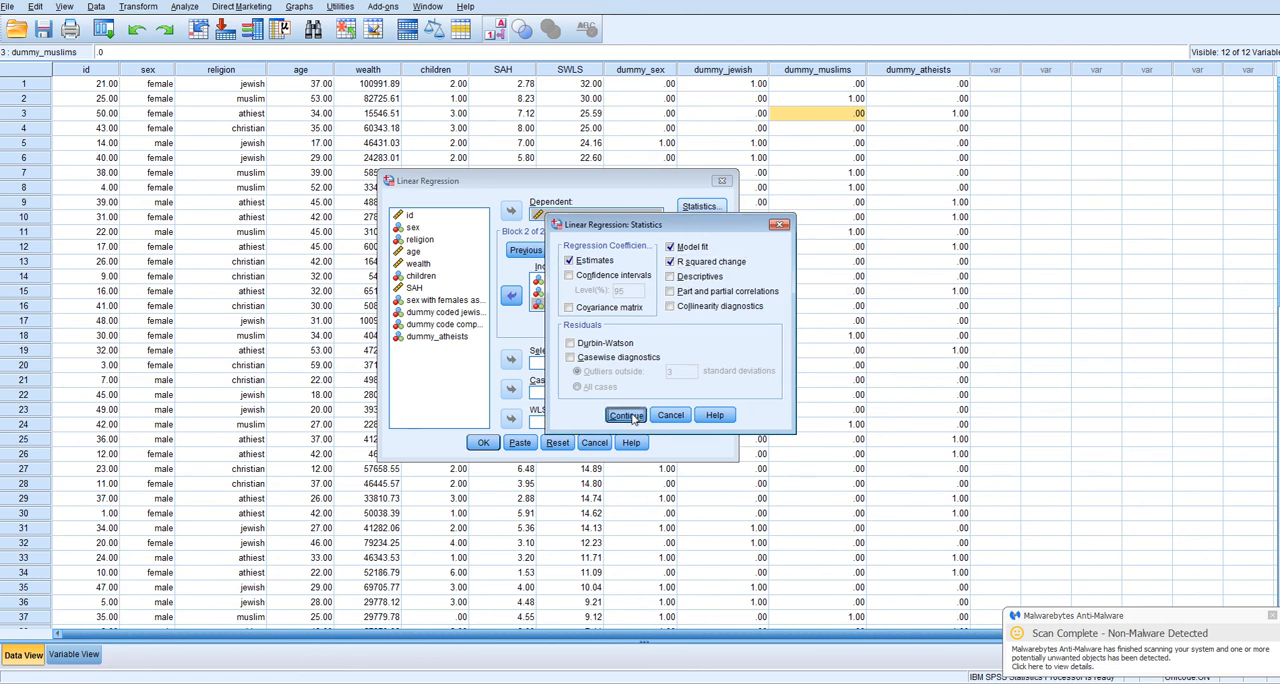
{"action": "left_click", "coordinate": [624, 416]}
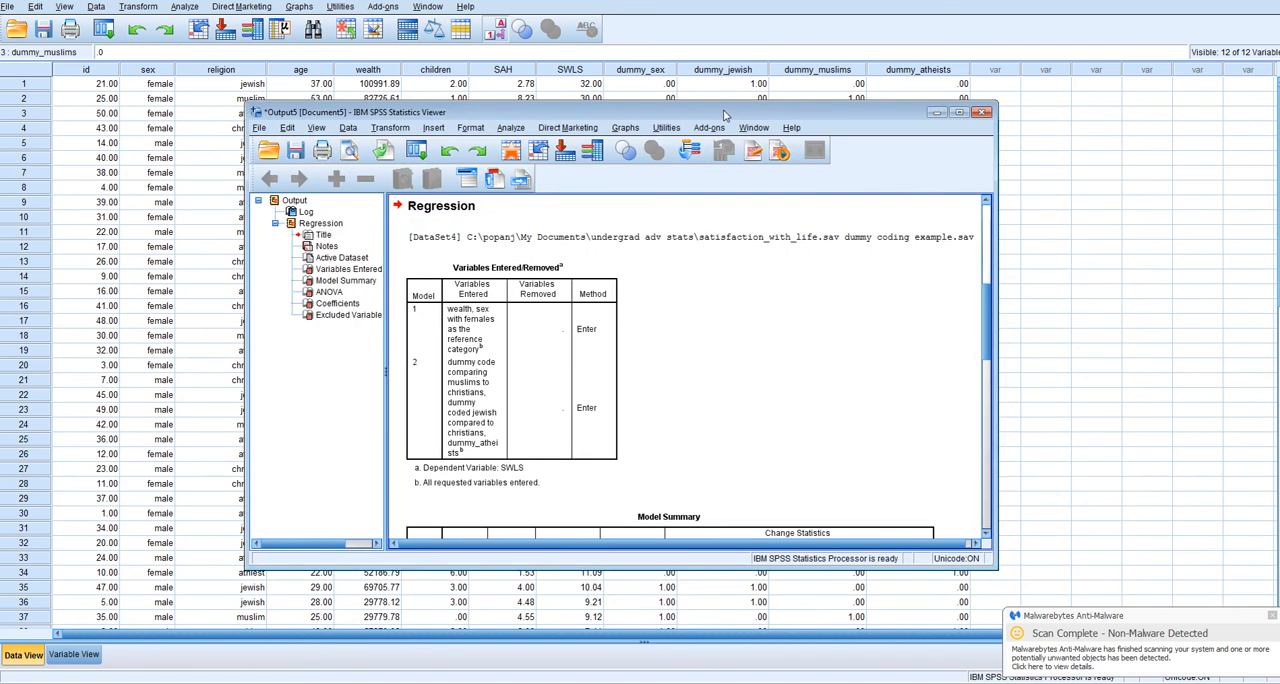
Maximize the Output Viewer and scroll to the Model Summary and ANOVA tables
{"action": "left_click", "coordinate": [956, 112]}
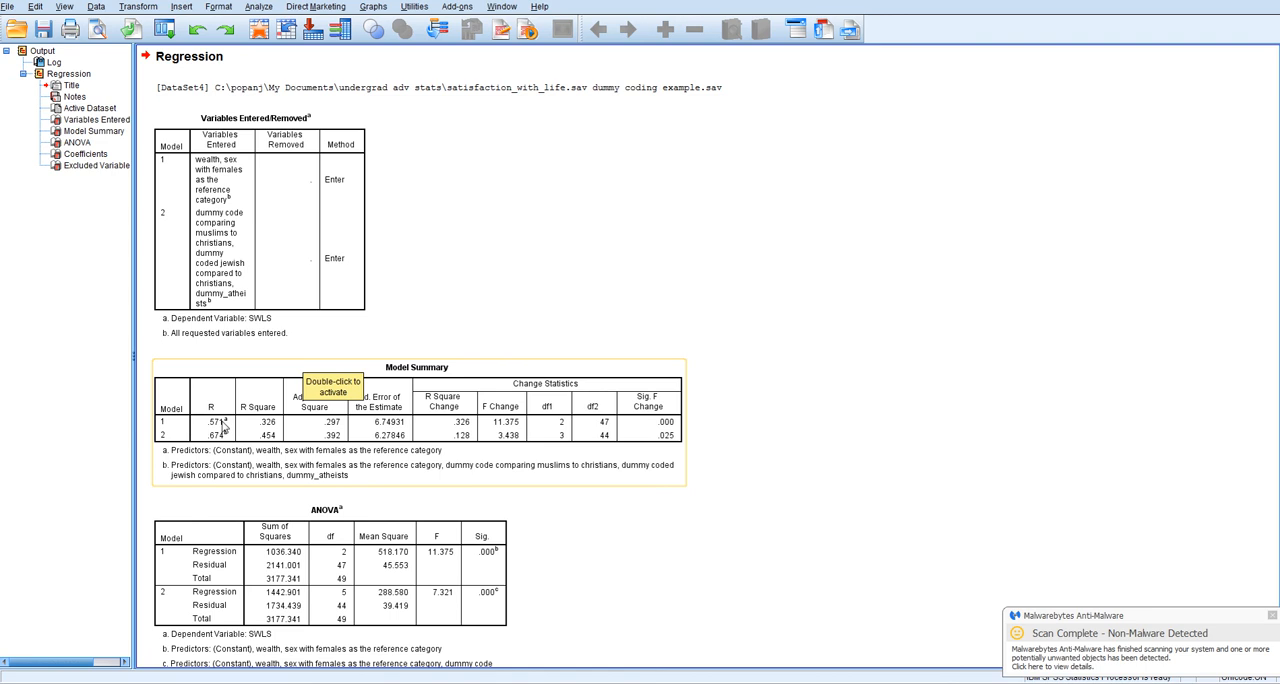
{"action": "mouse_move", "coordinate": [558, 224]}
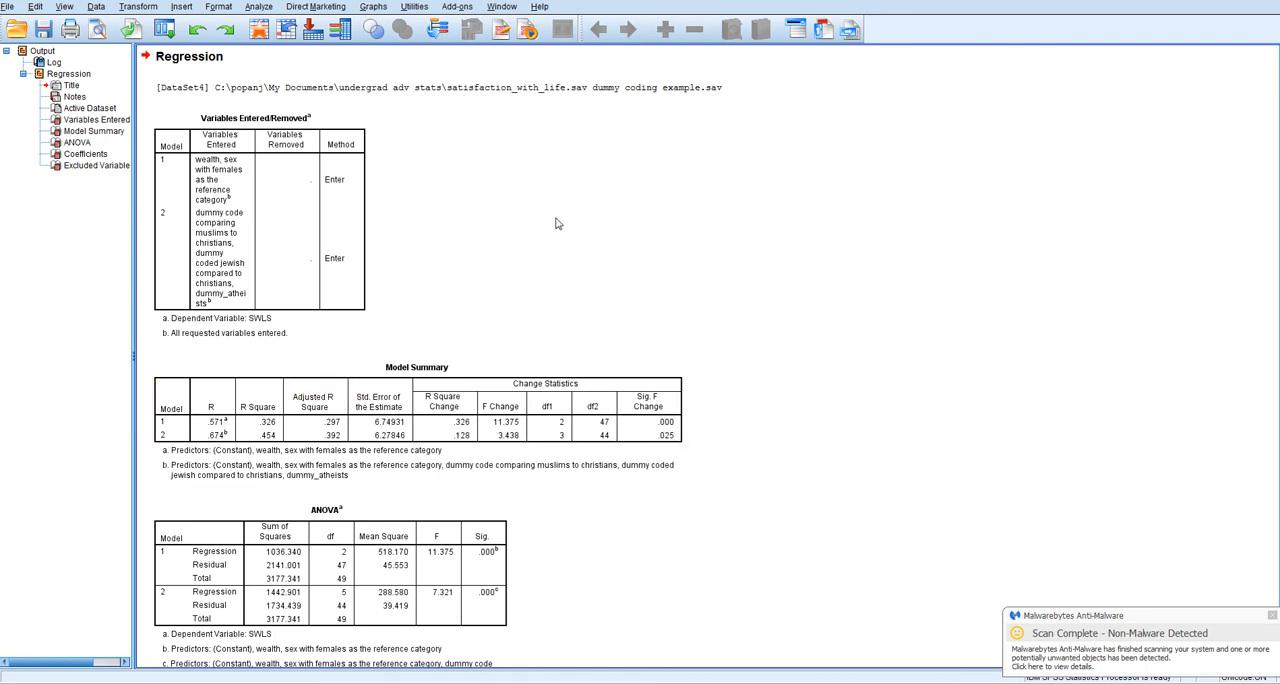
{"action": "left_click", "coordinate": [258, 416]}
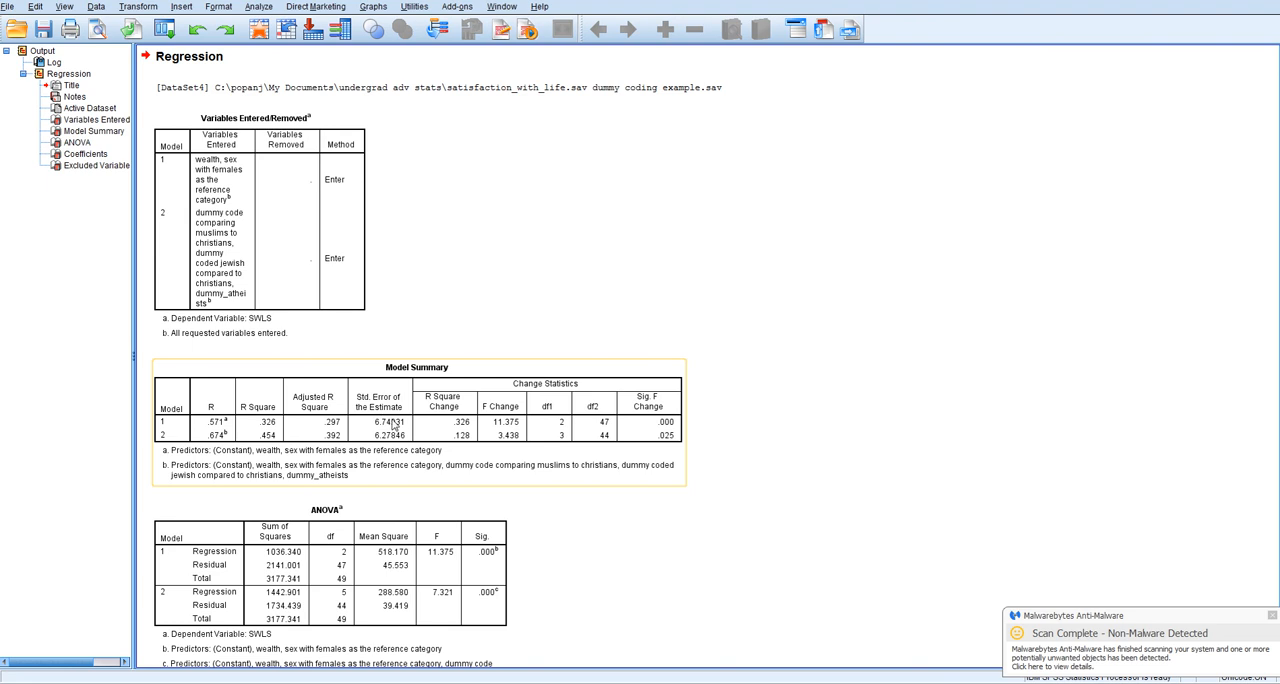
{"action": "mouse_move", "coordinate": [258, 432]}
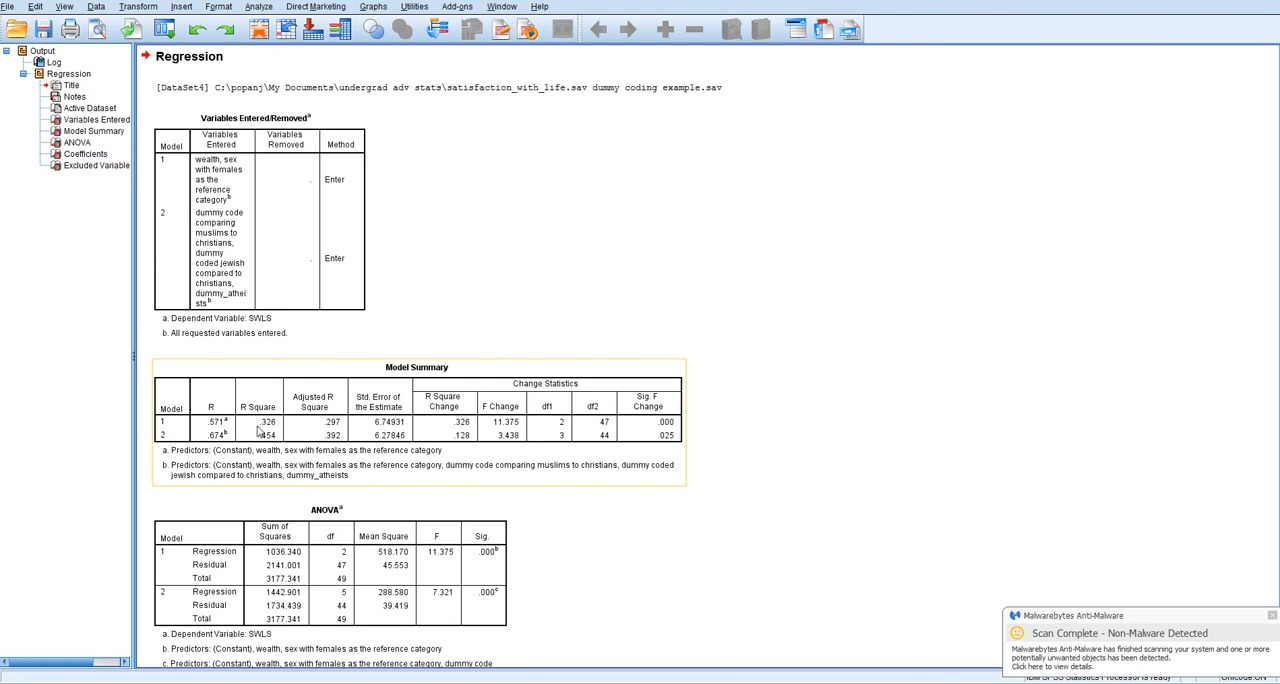
{"action": "mouse_move", "coordinate": [264, 436]}
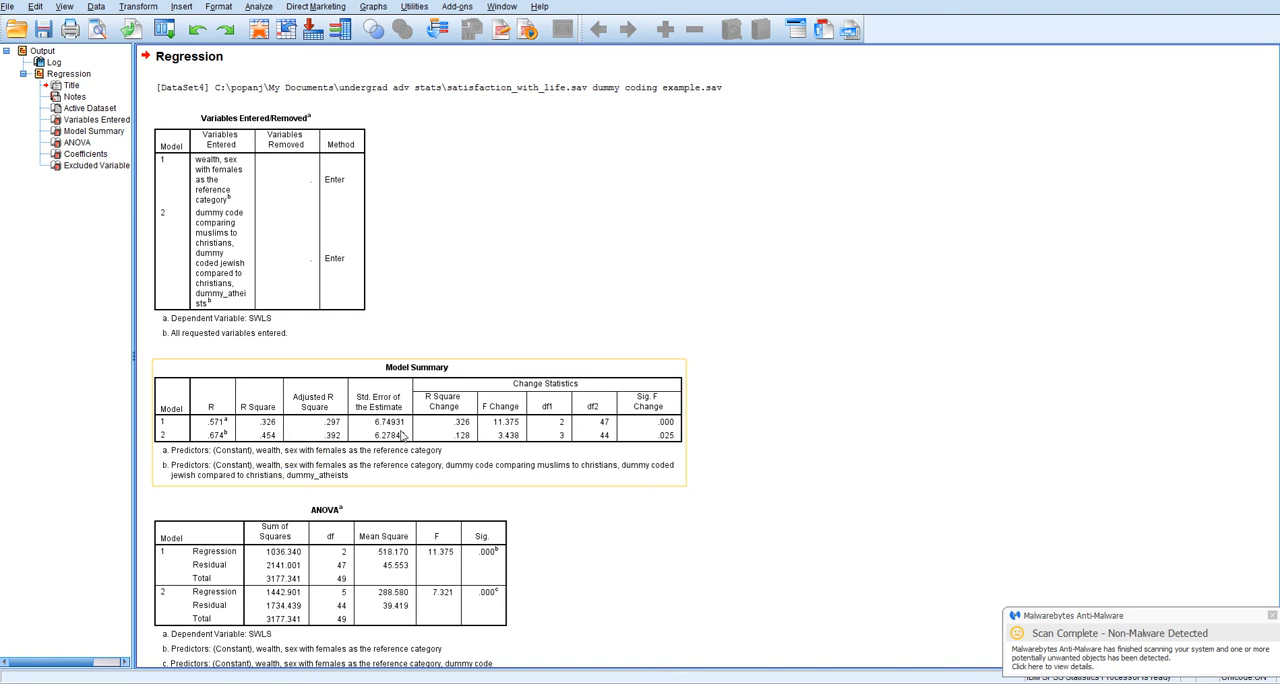
{"action": "mouse_move", "coordinate": [642, 444]}
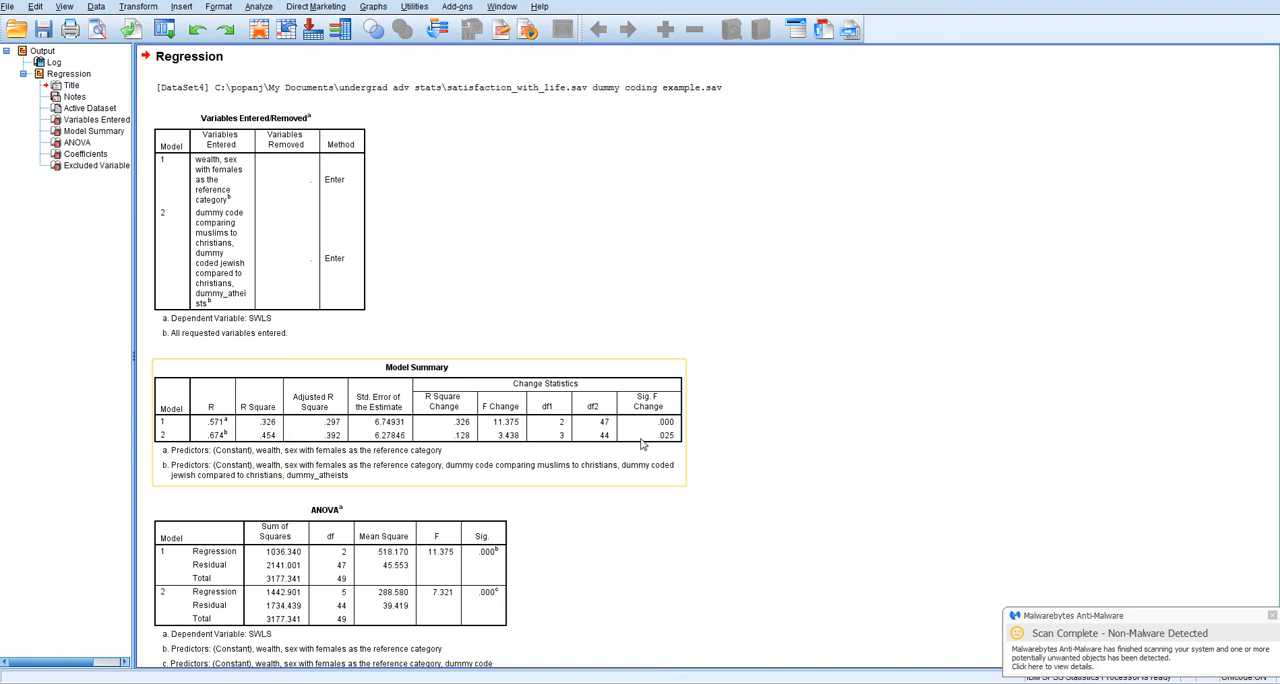
{"action": "scroll", "scroll_direction": "down", "scroll_amount": 3}
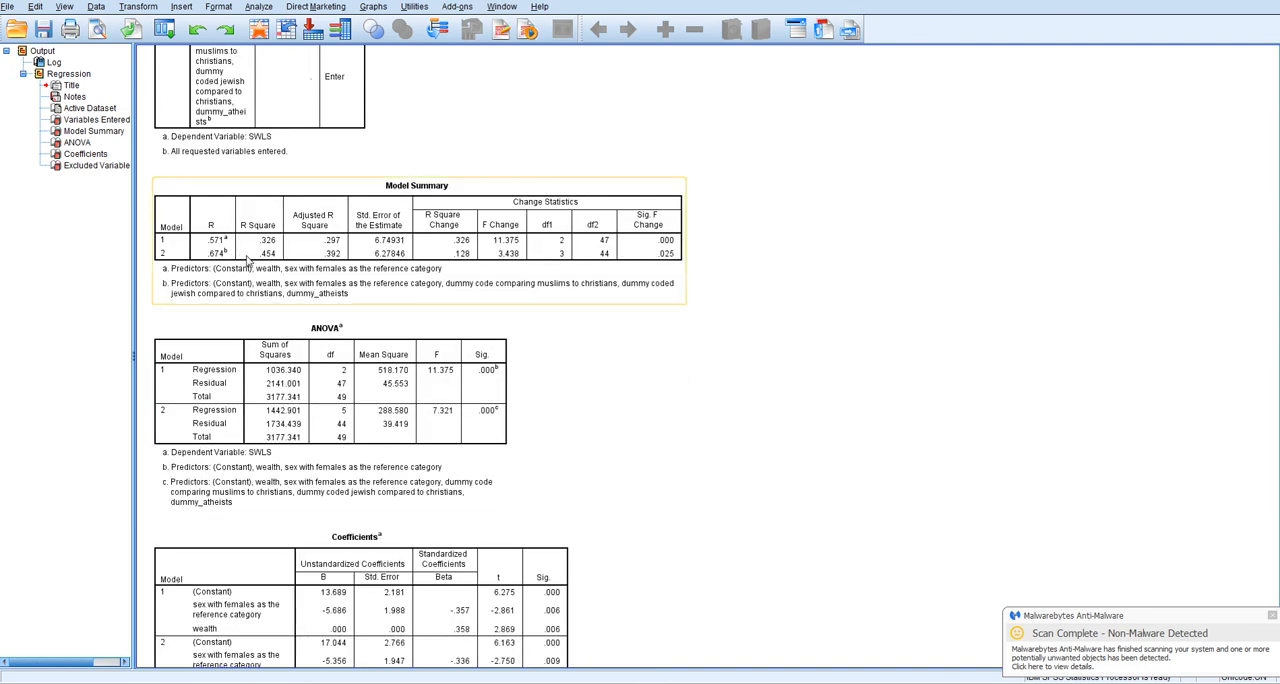
{"action": "mouse_move", "coordinate": [466, 264]}
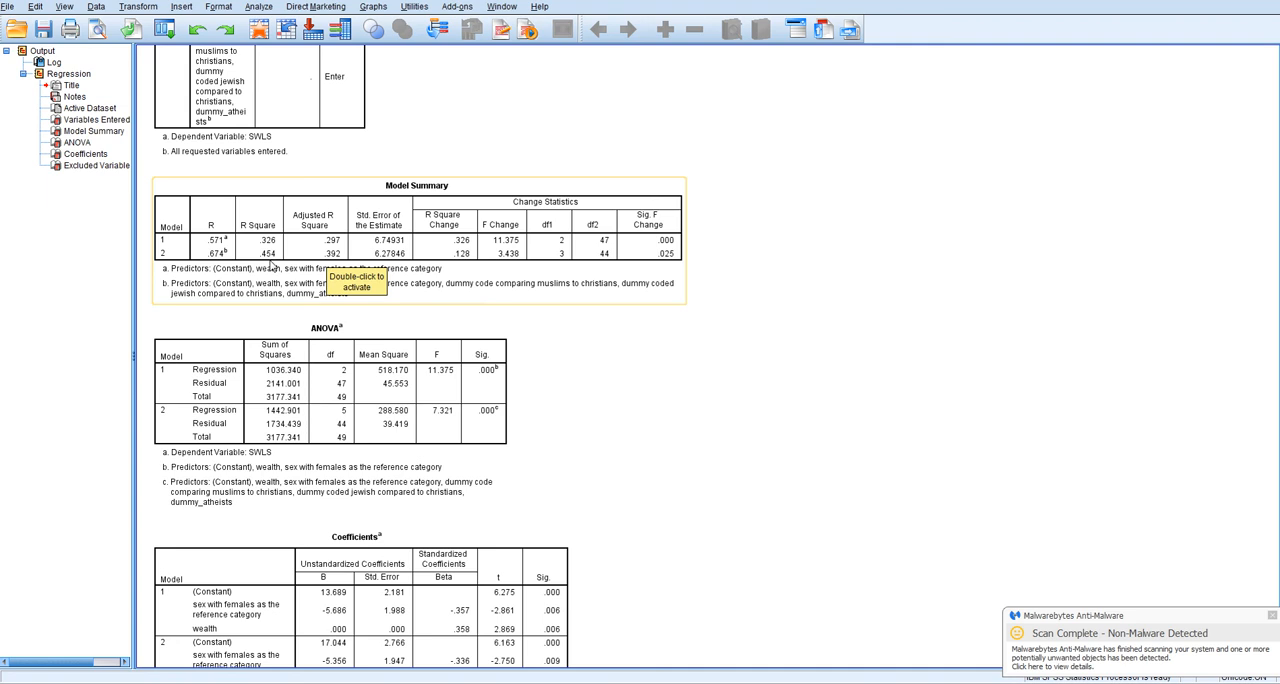
{"action": "mouse_move", "coordinate": [272, 266]}
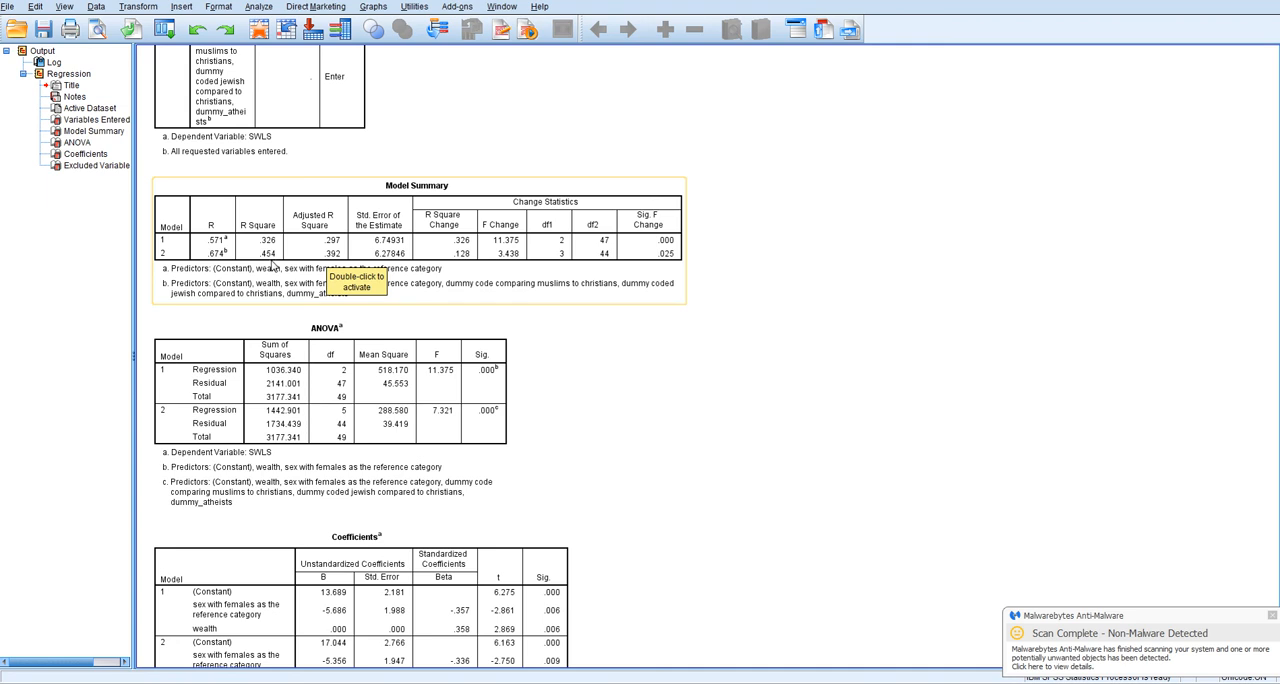
{"action": "mouse_move", "coordinate": [668, 264]}
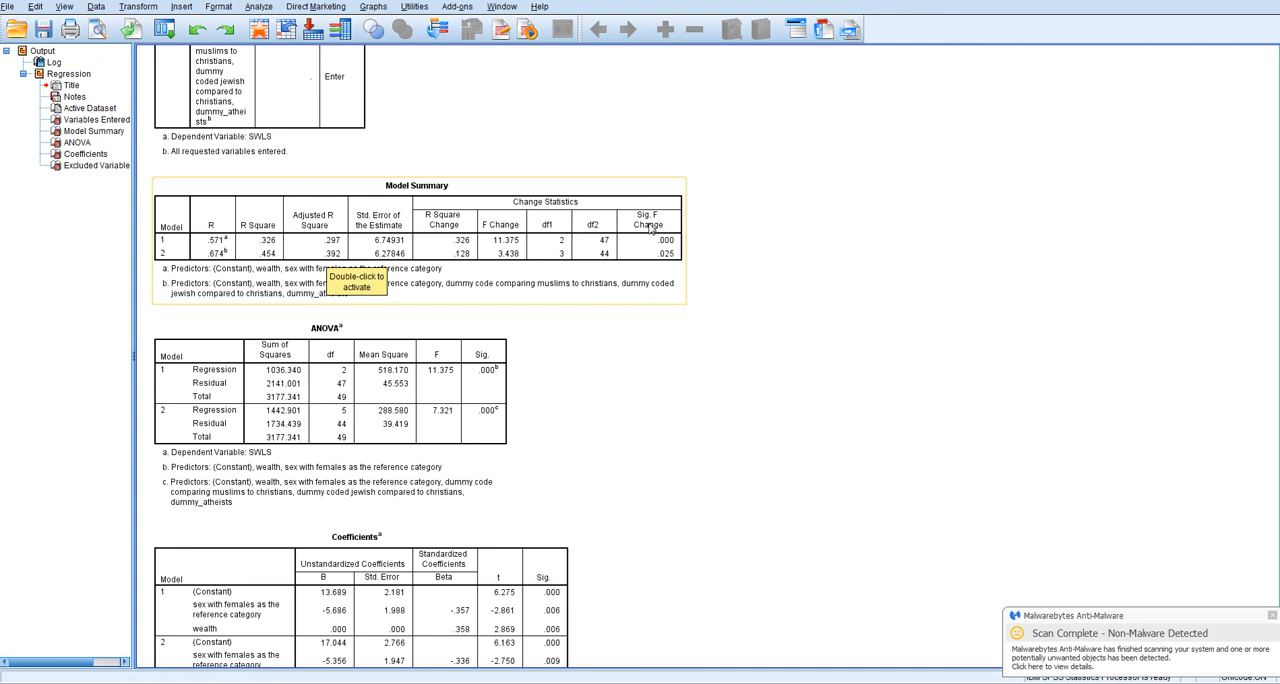
{"action": "mouse_move", "coordinate": [656, 260]}
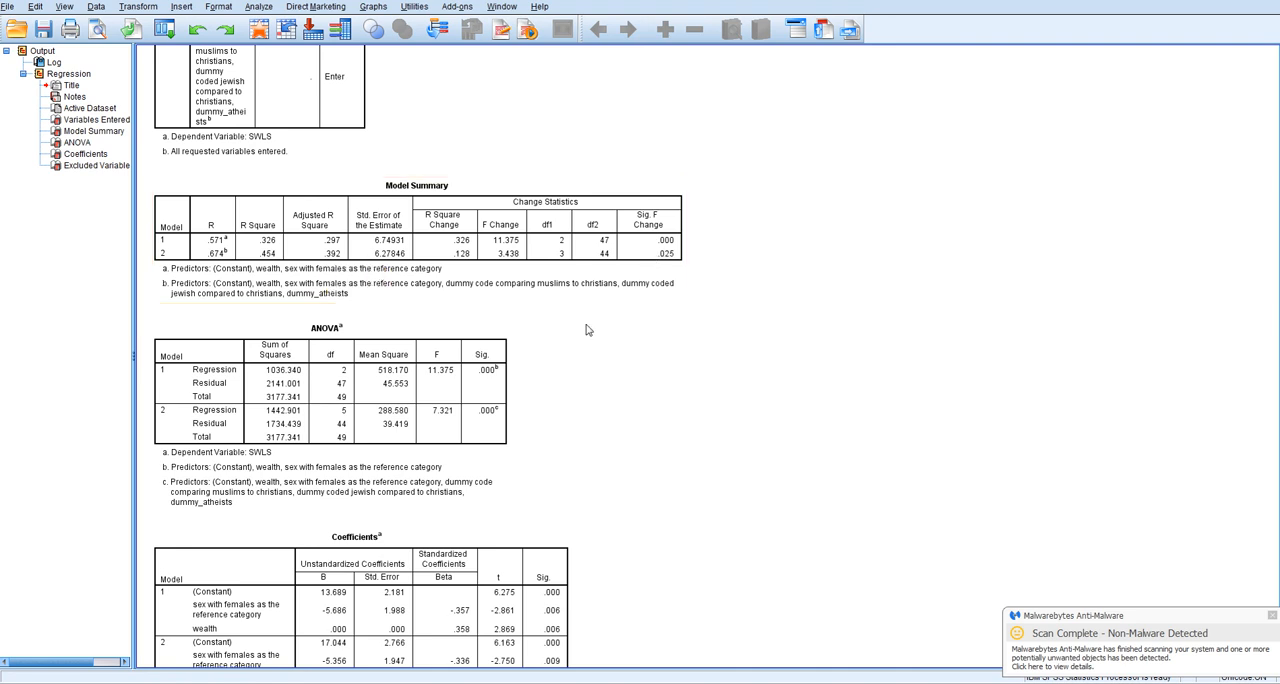
{"action": "mouse_move", "coordinate": [582, 368]}
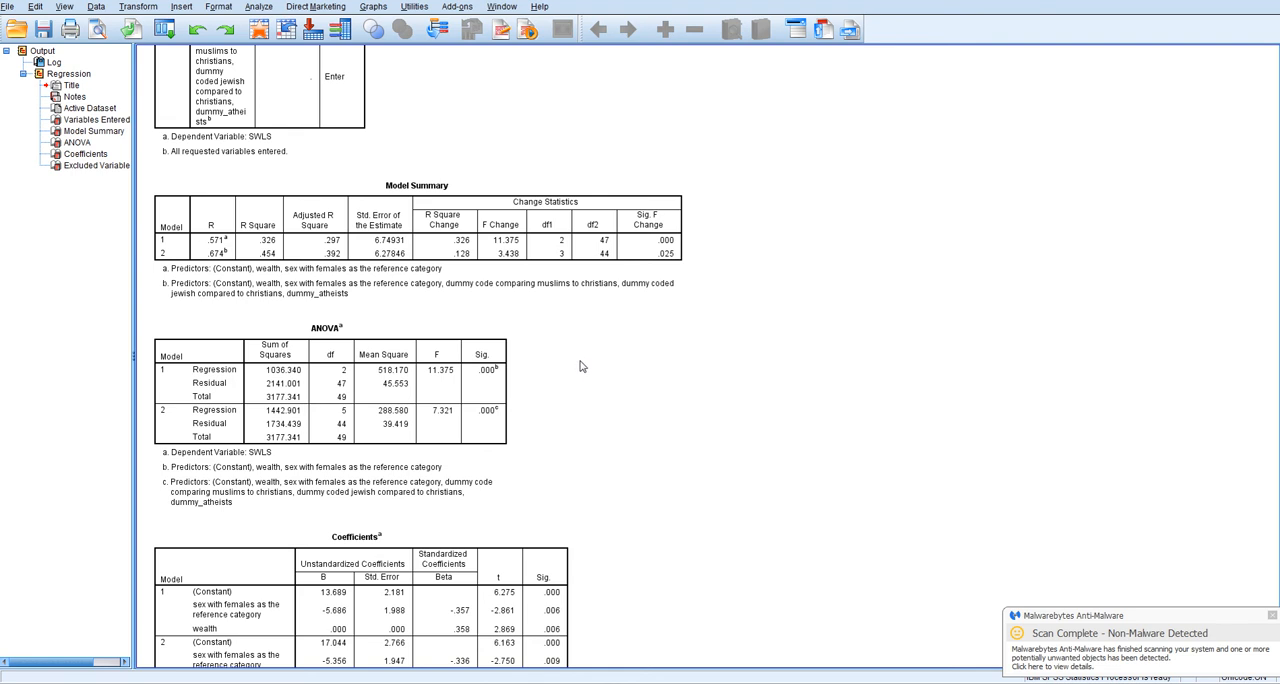
{"action": "scroll", "scroll_direction": "down", "scroll_amount": 3}
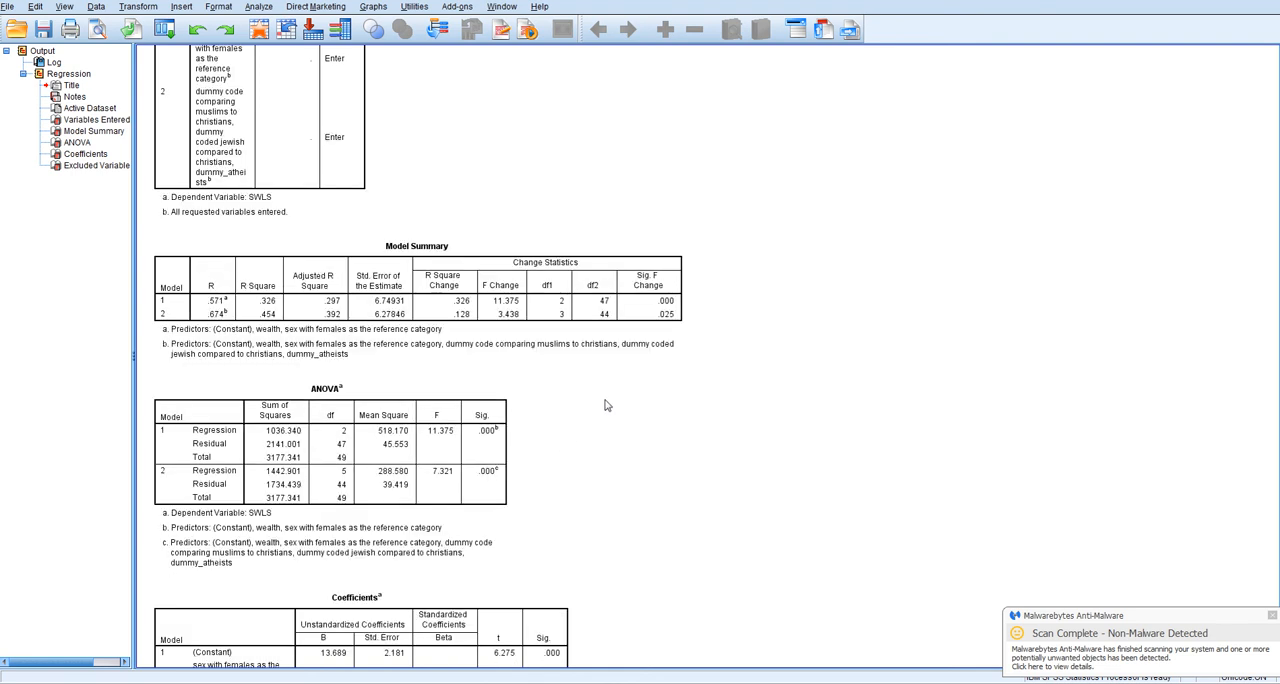
{"action": "mouse_move", "coordinate": [606, 396]}
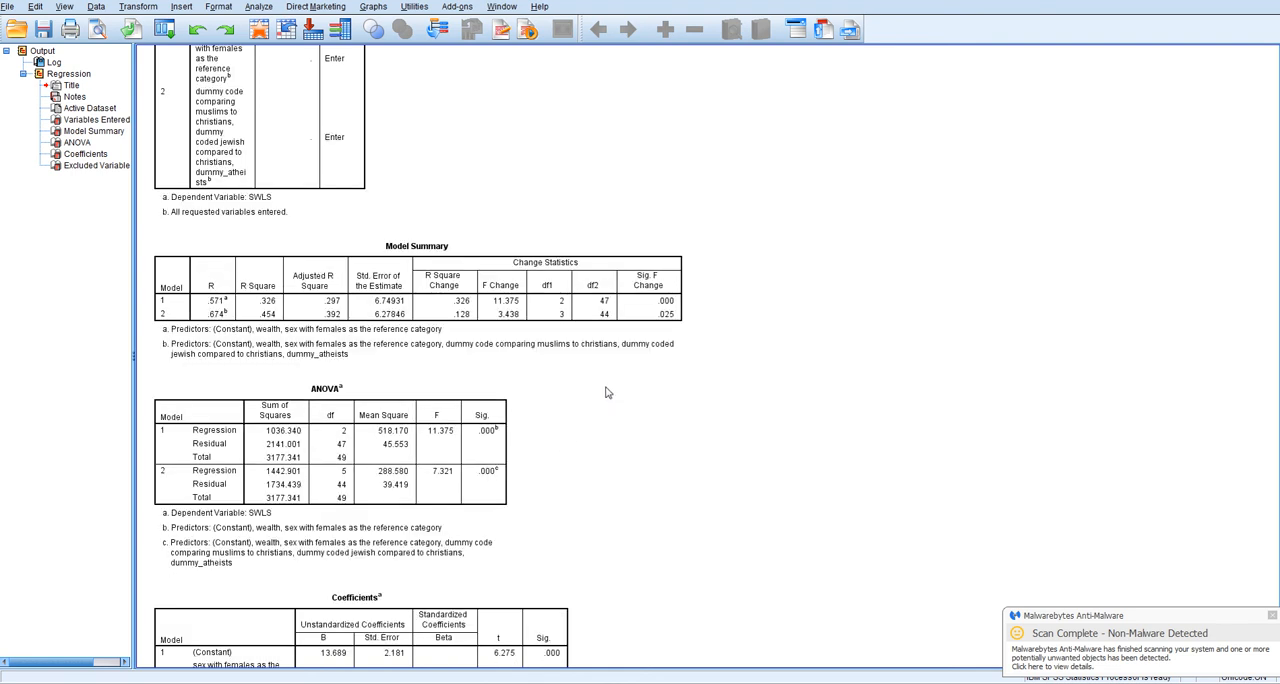
{"action": "scroll", "scroll_direction": "down", "scroll_amount": 3}
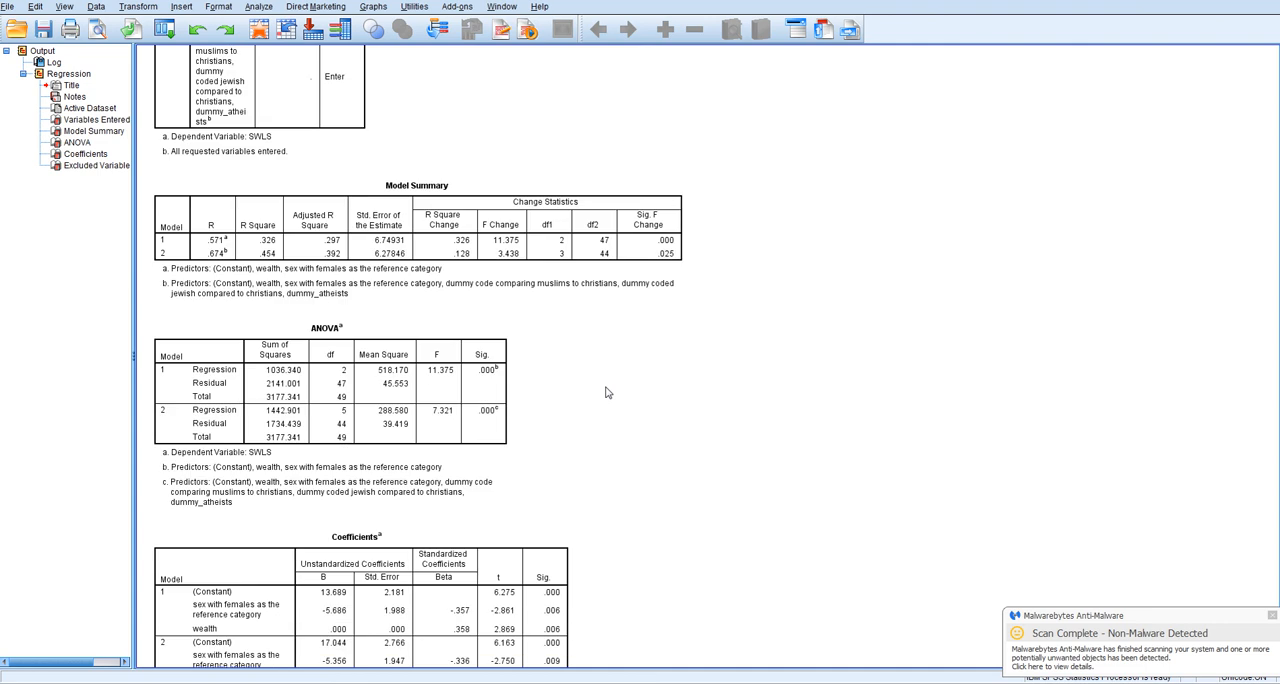
{"action": "scroll", "scroll_direction": "down", "scroll_amount": 3}
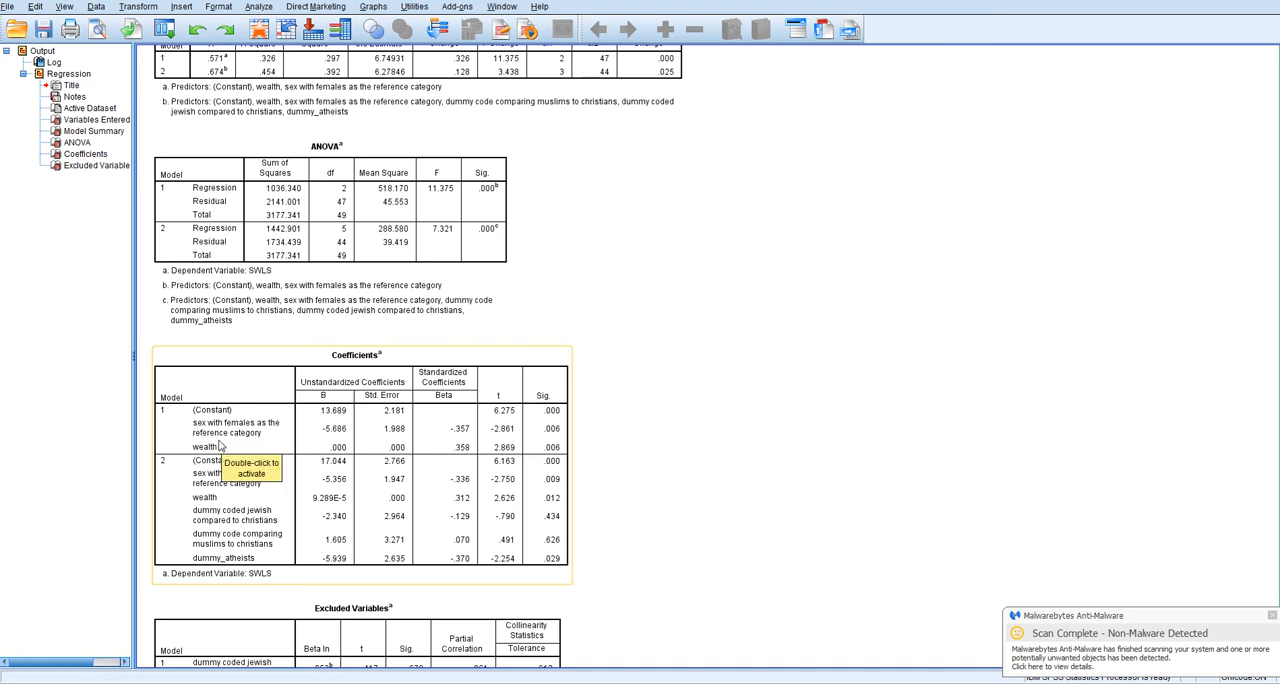
{"action": "mouse_move", "coordinate": [344, 460]}
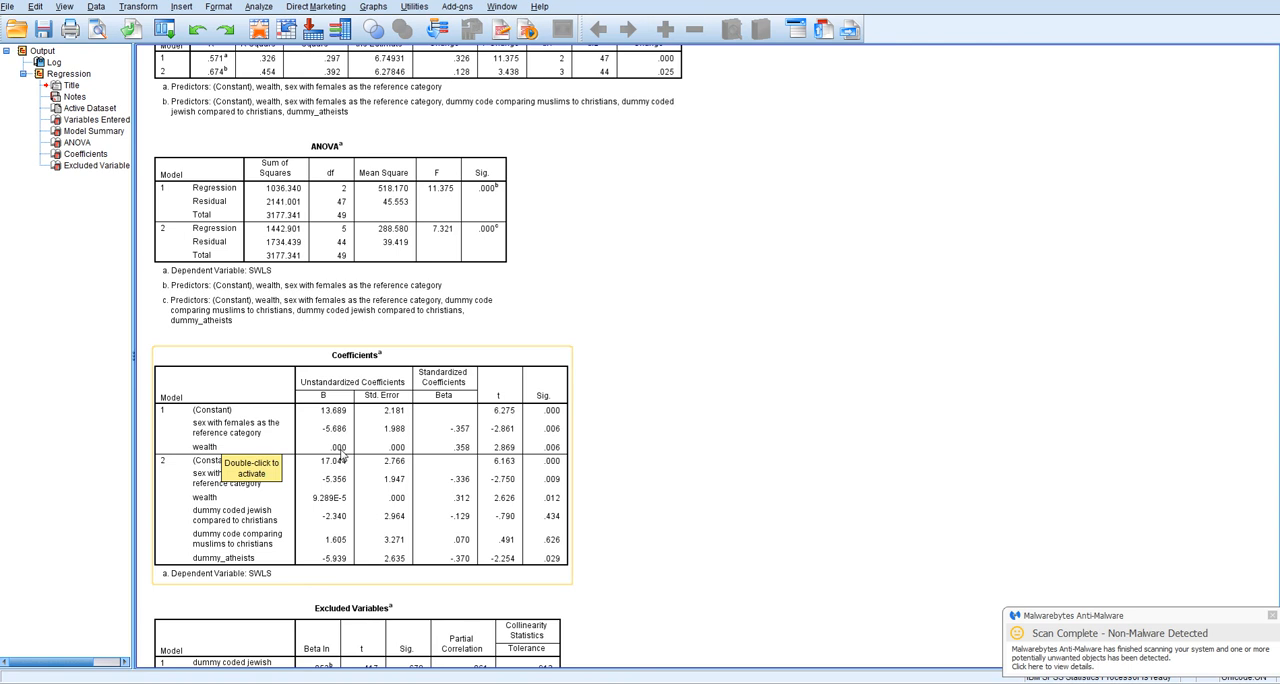
{"action": "mouse_move", "coordinate": [344, 476]}
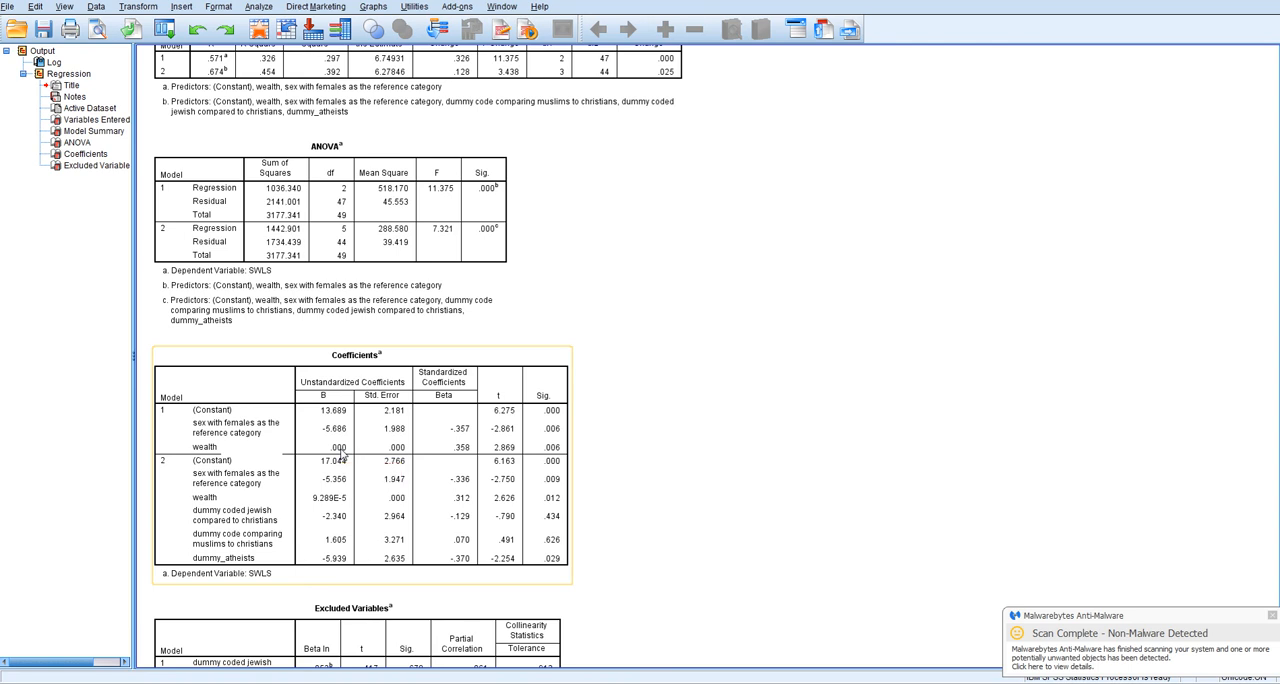
{"action": "mouse_move", "coordinate": [458, 456]}
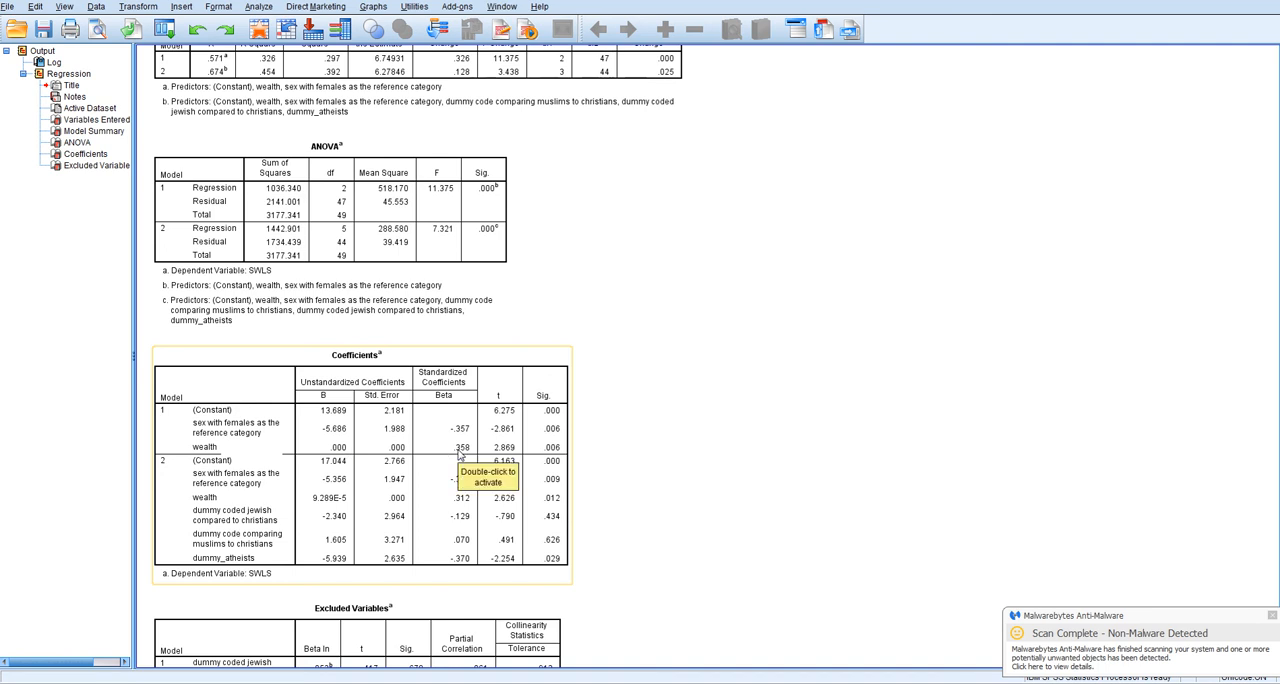
{"action": "mouse_move", "coordinate": [540, 450]}
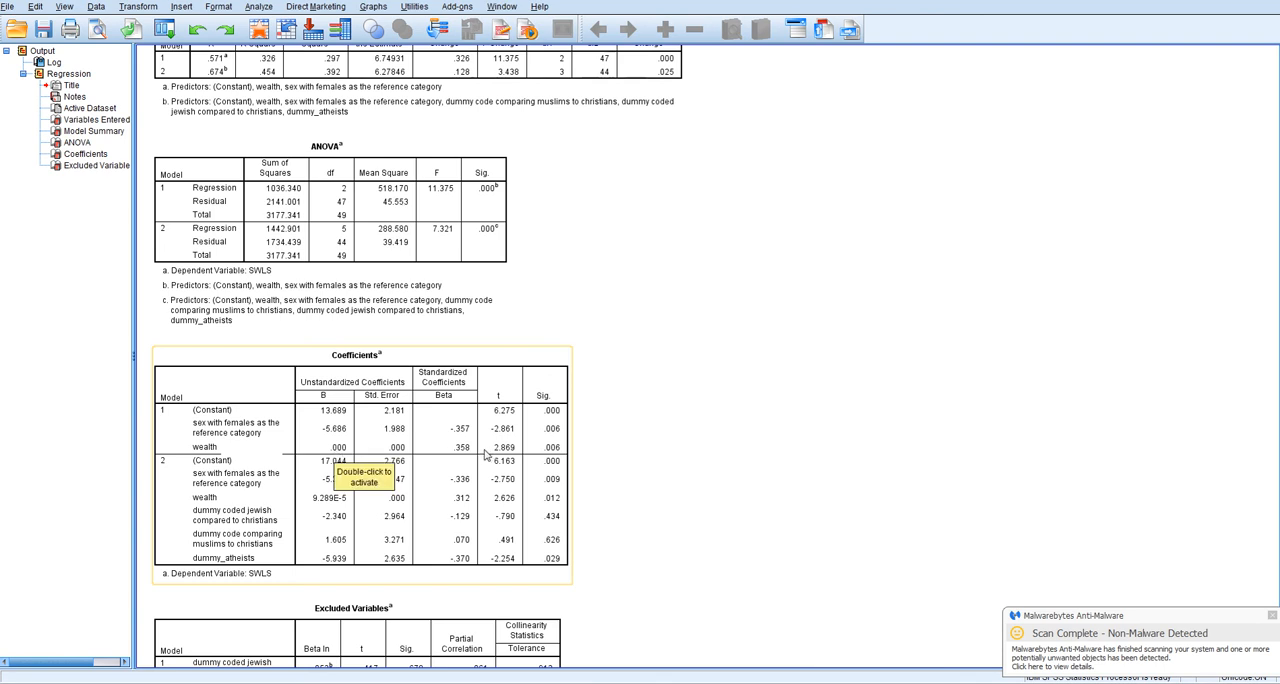
{"action": "mouse_move", "coordinate": [408, 448]}
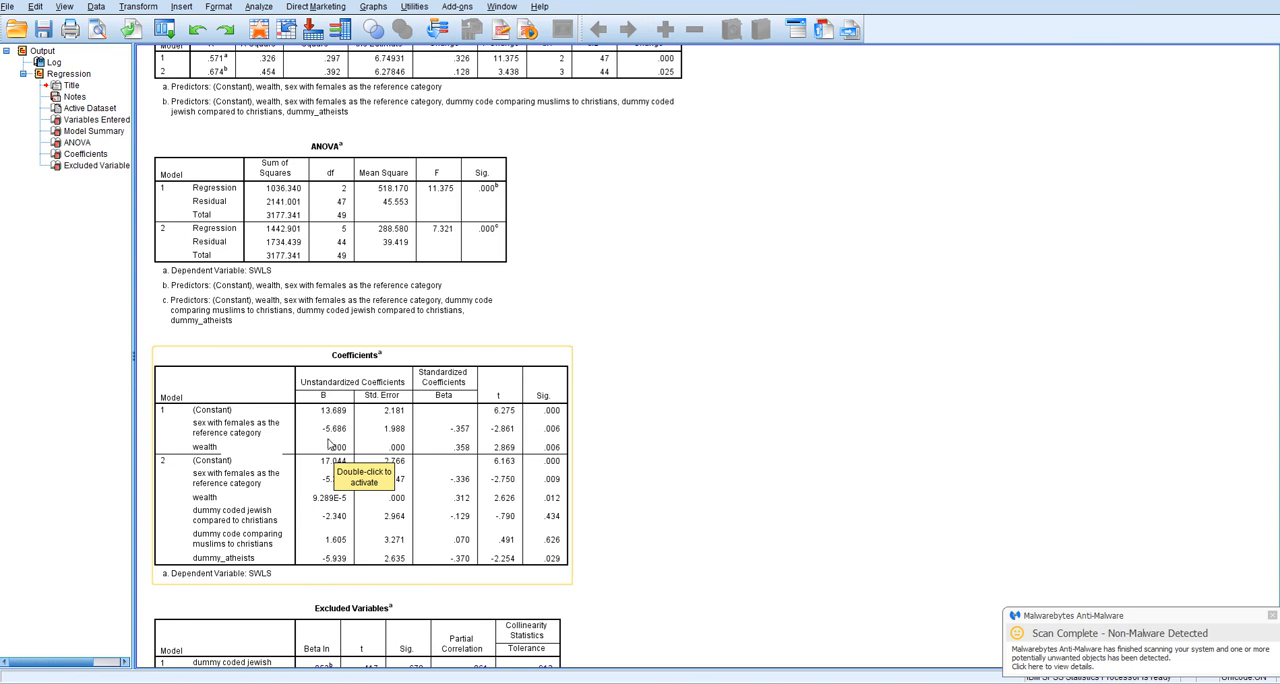
{"action": "mouse_move", "coordinate": [272, 434]}
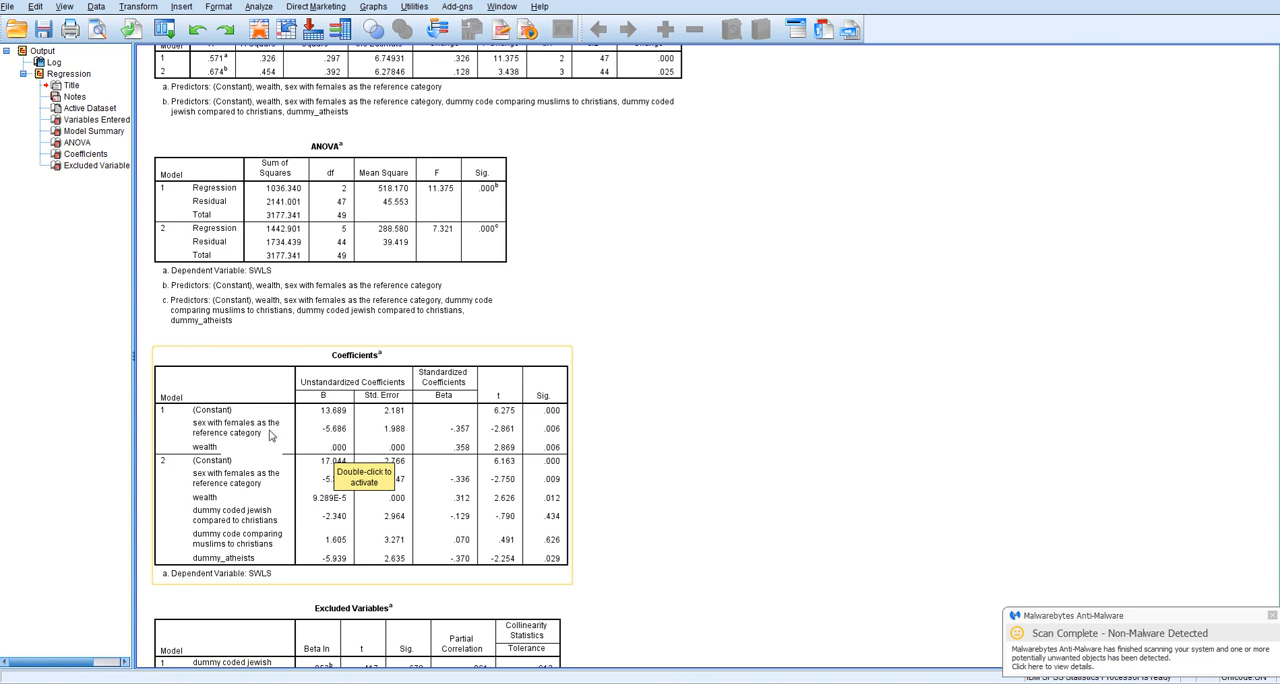
{"action": "mouse_move", "coordinate": [332, 436]}
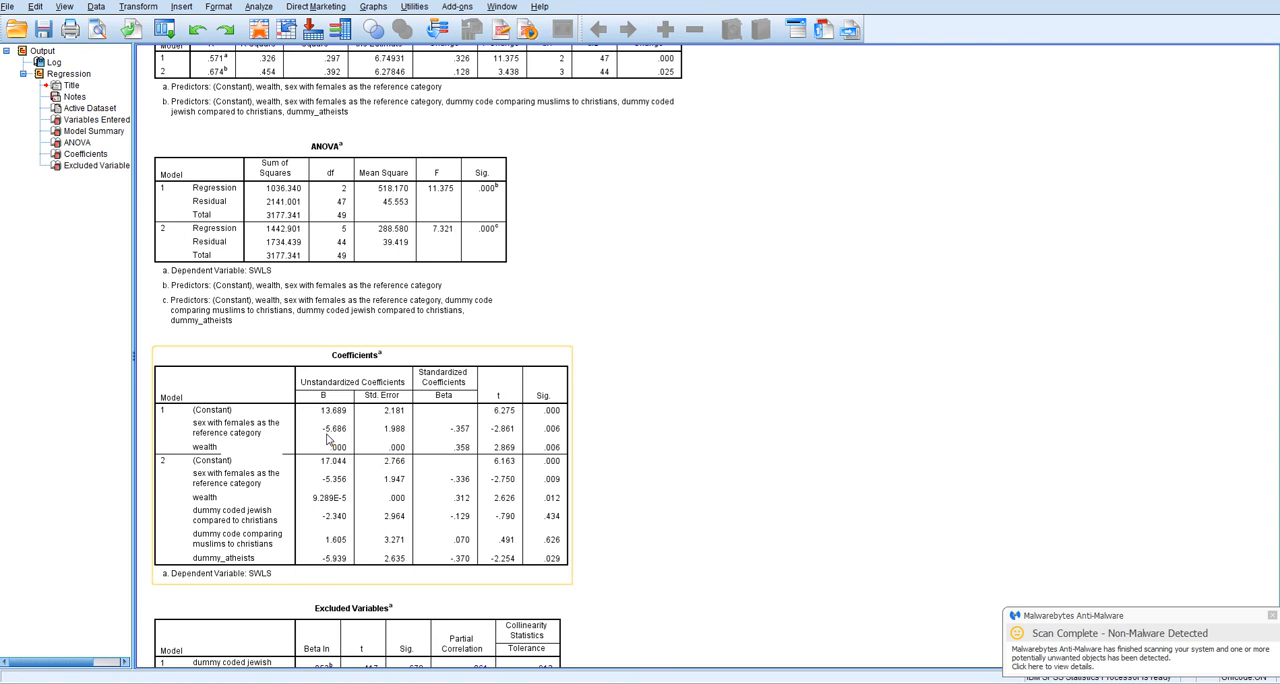
{"action": "mouse_move", "coordinate": [330, 440]}
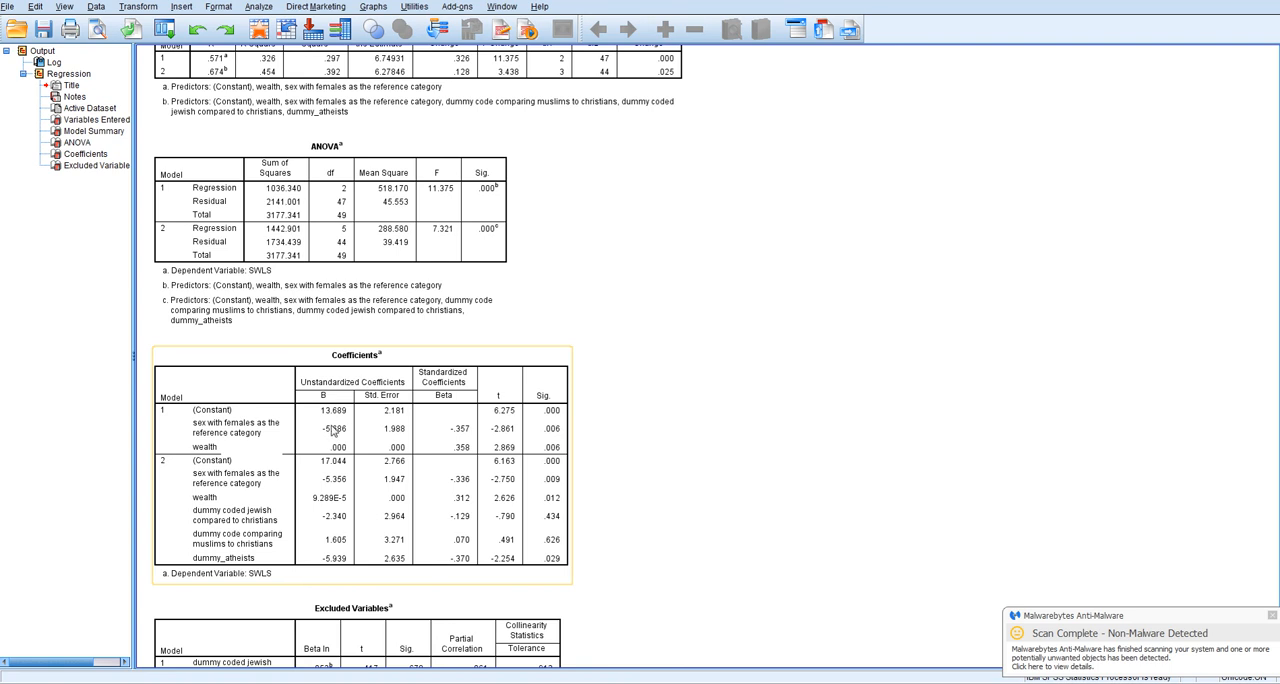
{"action": "mouse_move", "coordinate": [322, 438]}
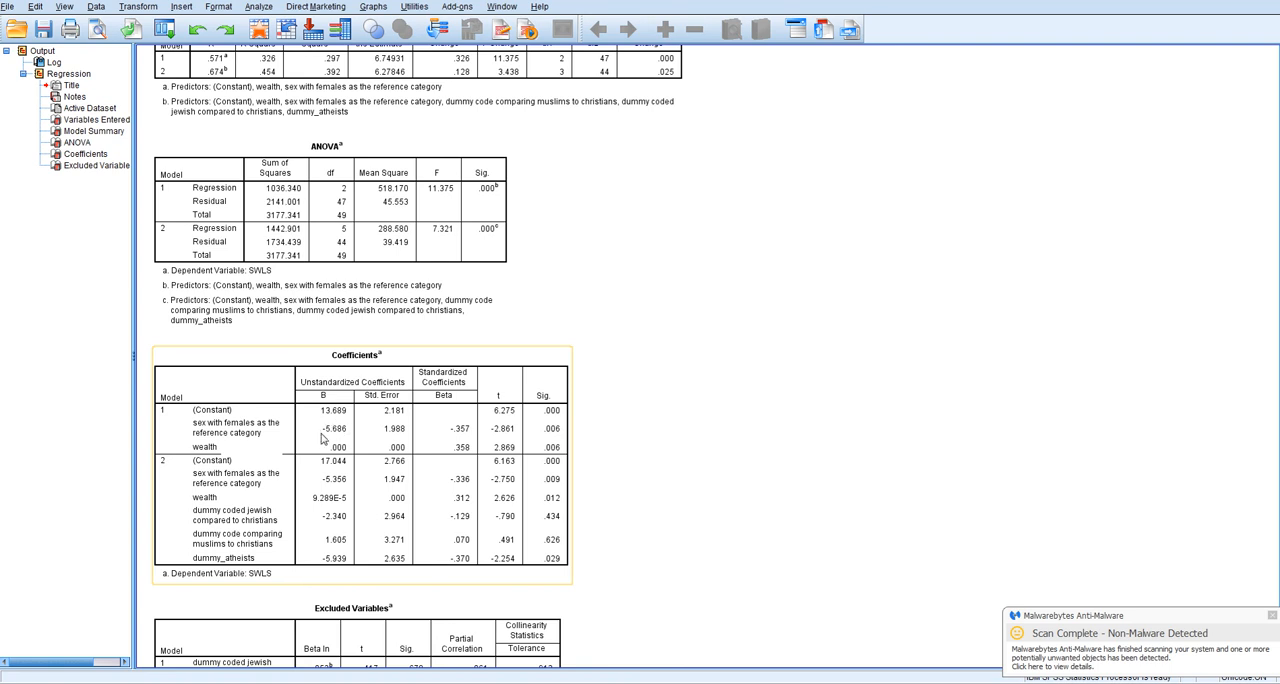
{"action": "mouse_move", "coordinate": [328, 436]}
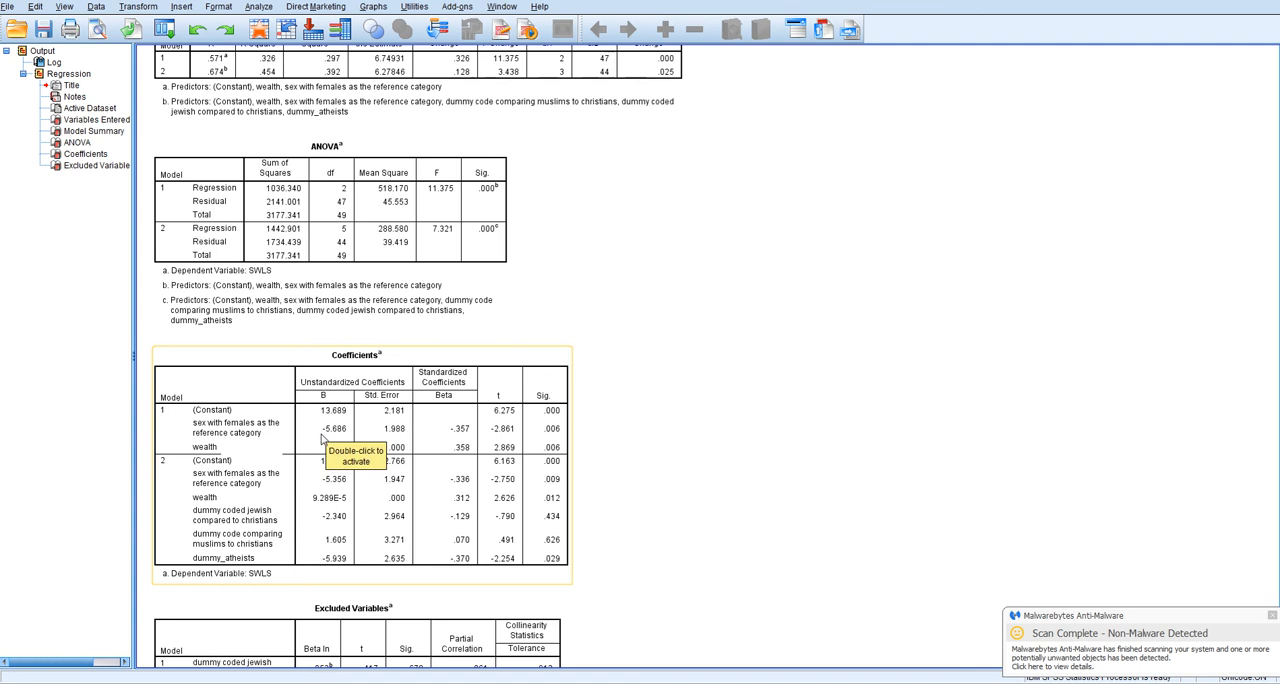
{"action": "mouse_move", "coordinate": [328, 436]}
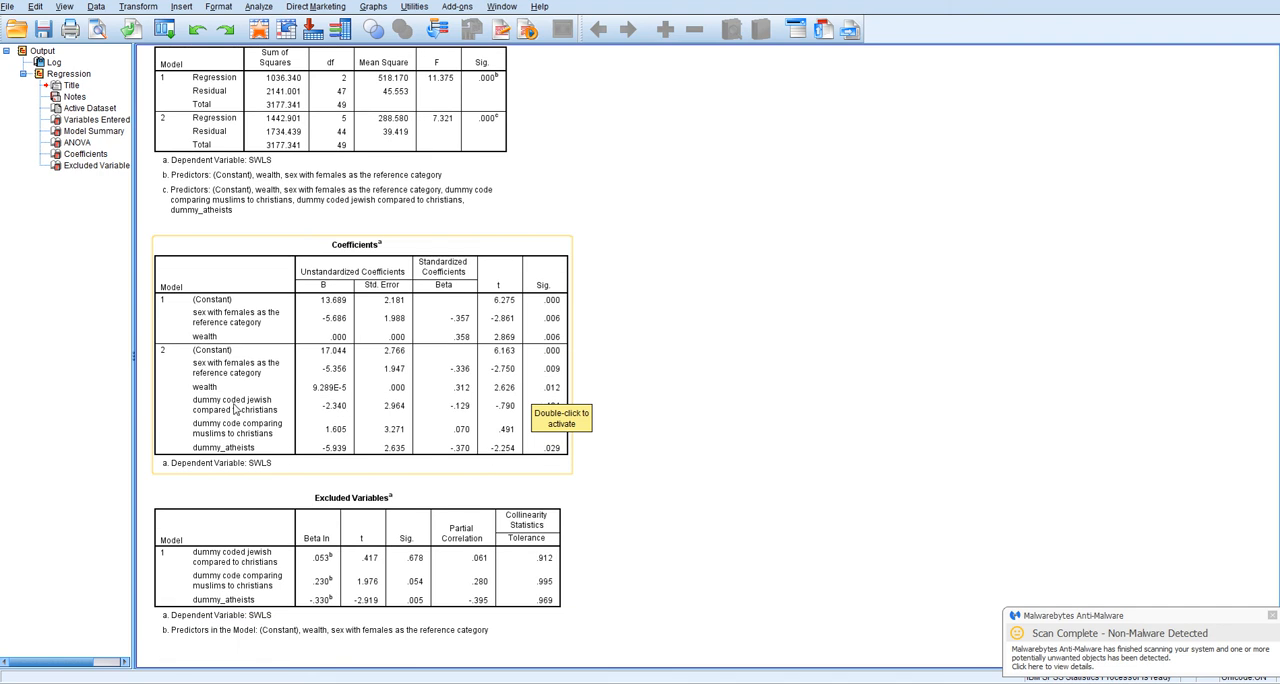
{"action": "mouse_move", "coordinate": [400, 430]}
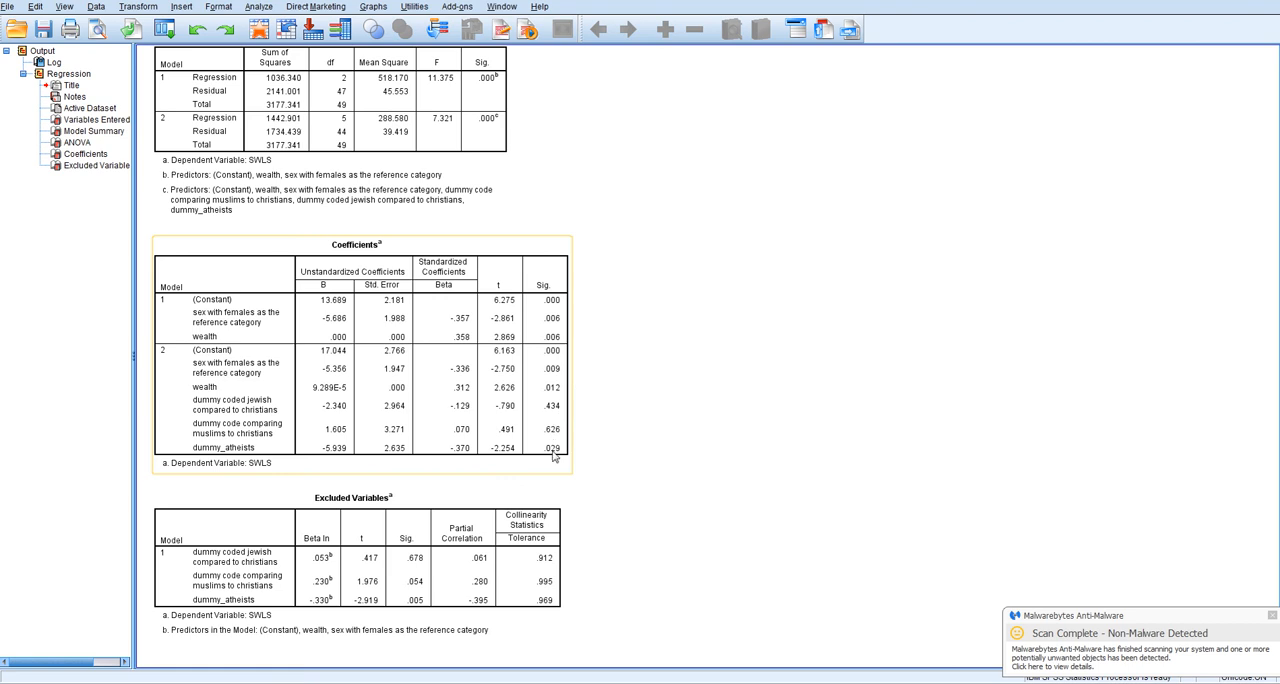
{"action": "mouse_move", "coordinate": [552, 452]}
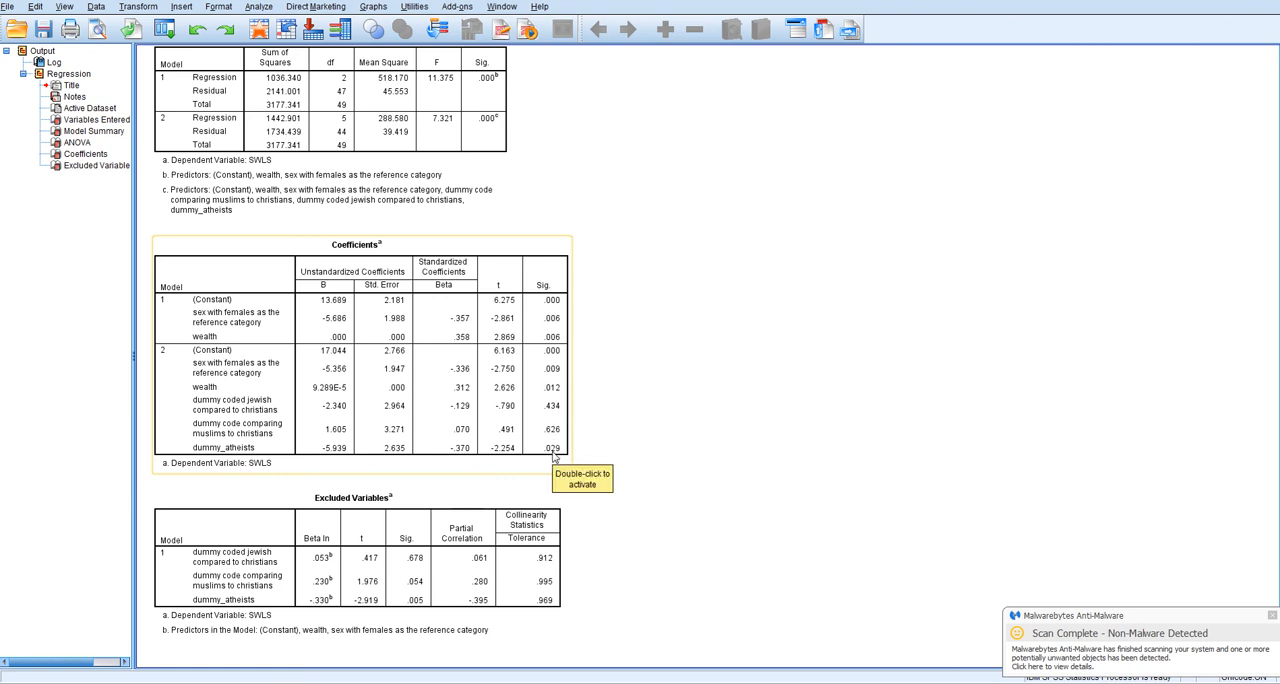
{"action": "mouse_move", "coordinate": [332, 452]}
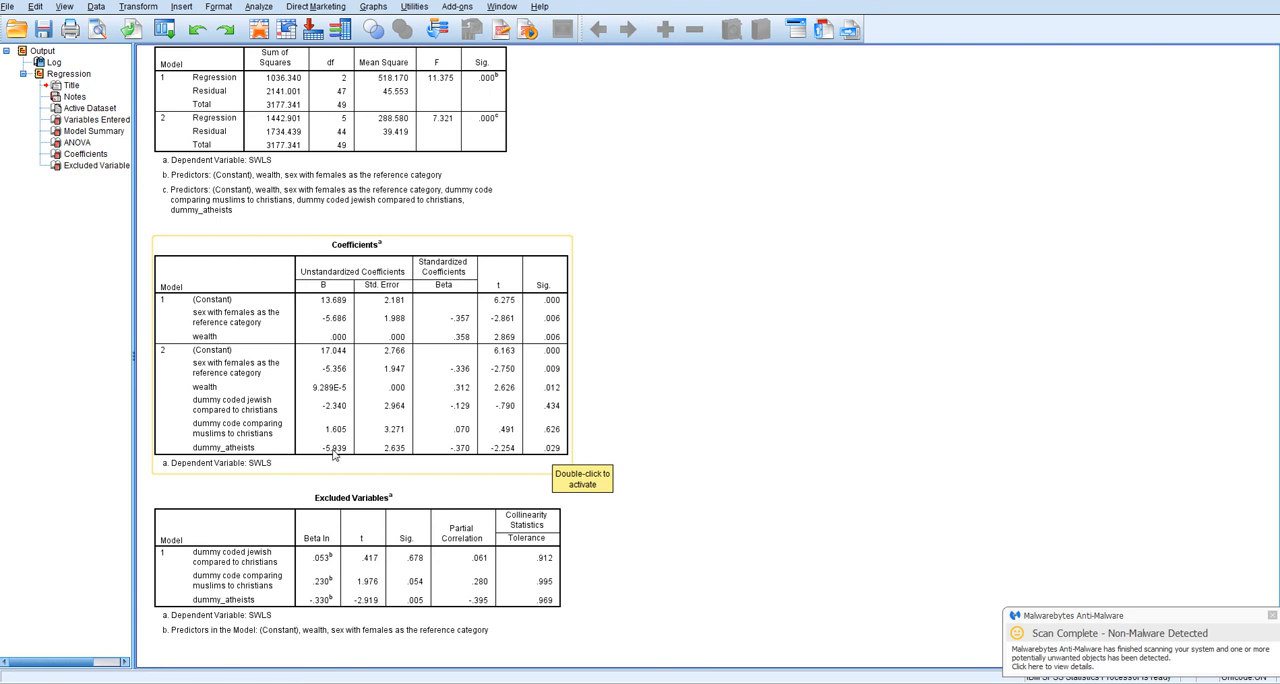
{"action": "mouse_move", "coordinate": [338, 456]}
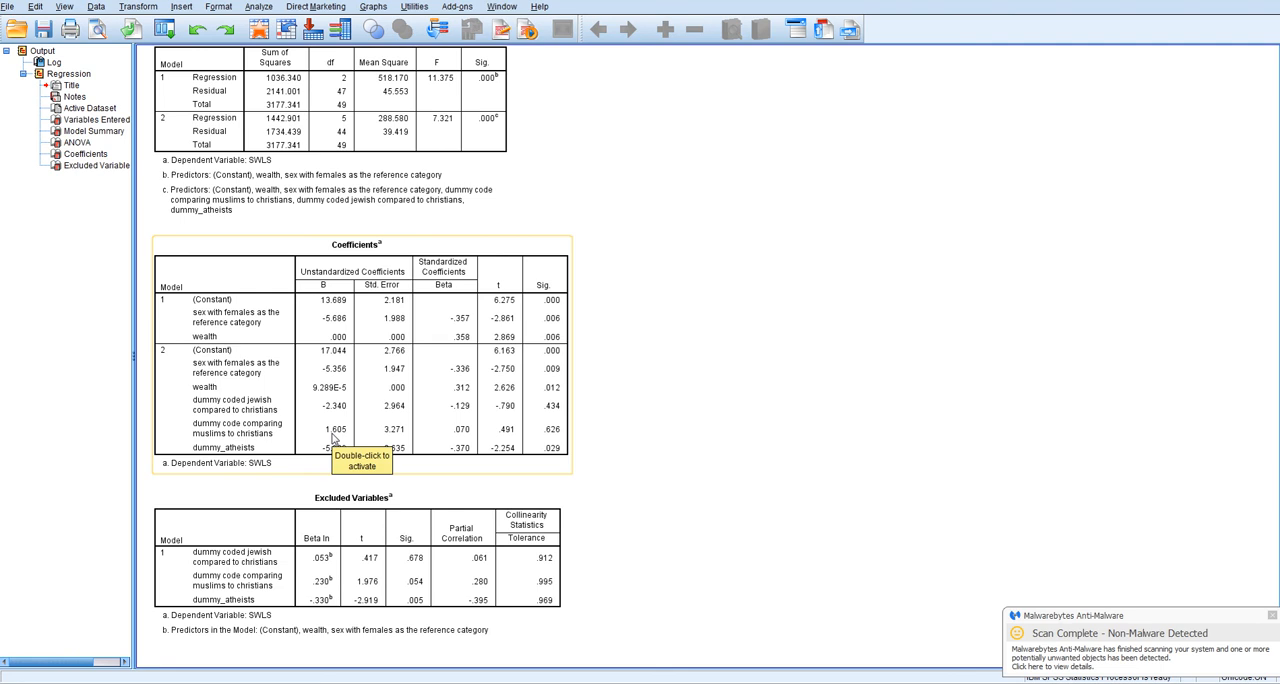
{"action": "mouse_move", "coordinate": [544, 436]}
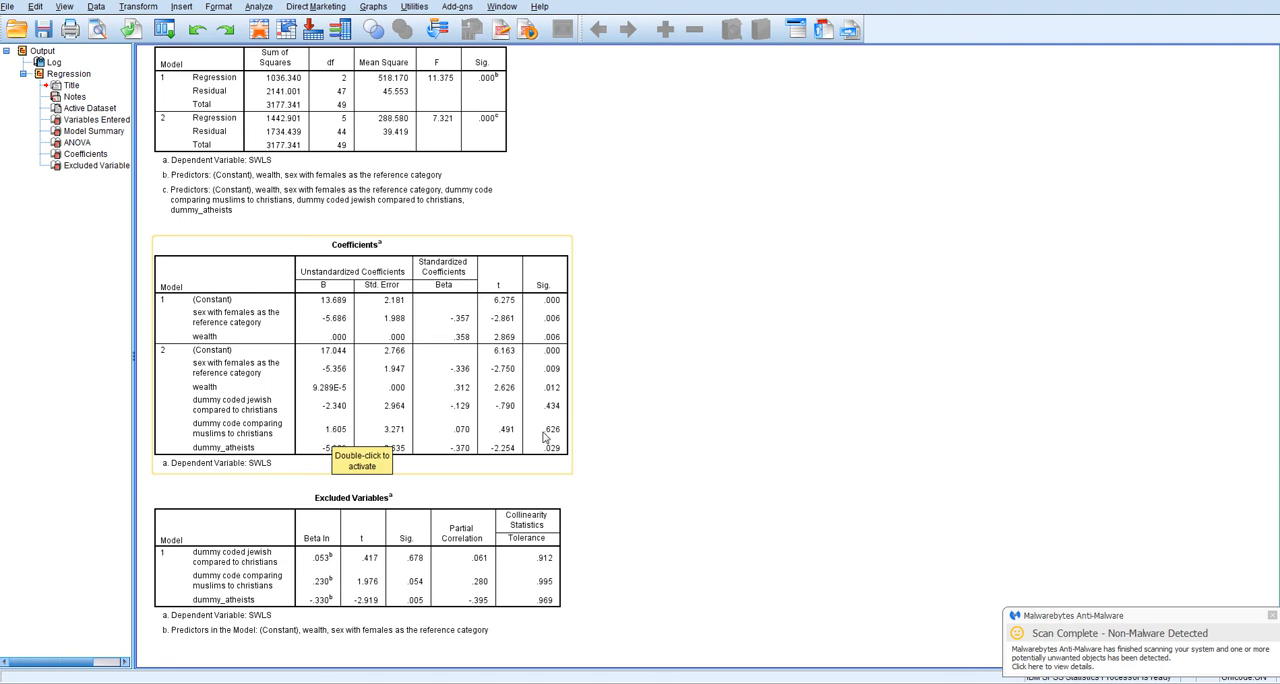
{"action": "mouse_move", "coordinate": [560, 442]}
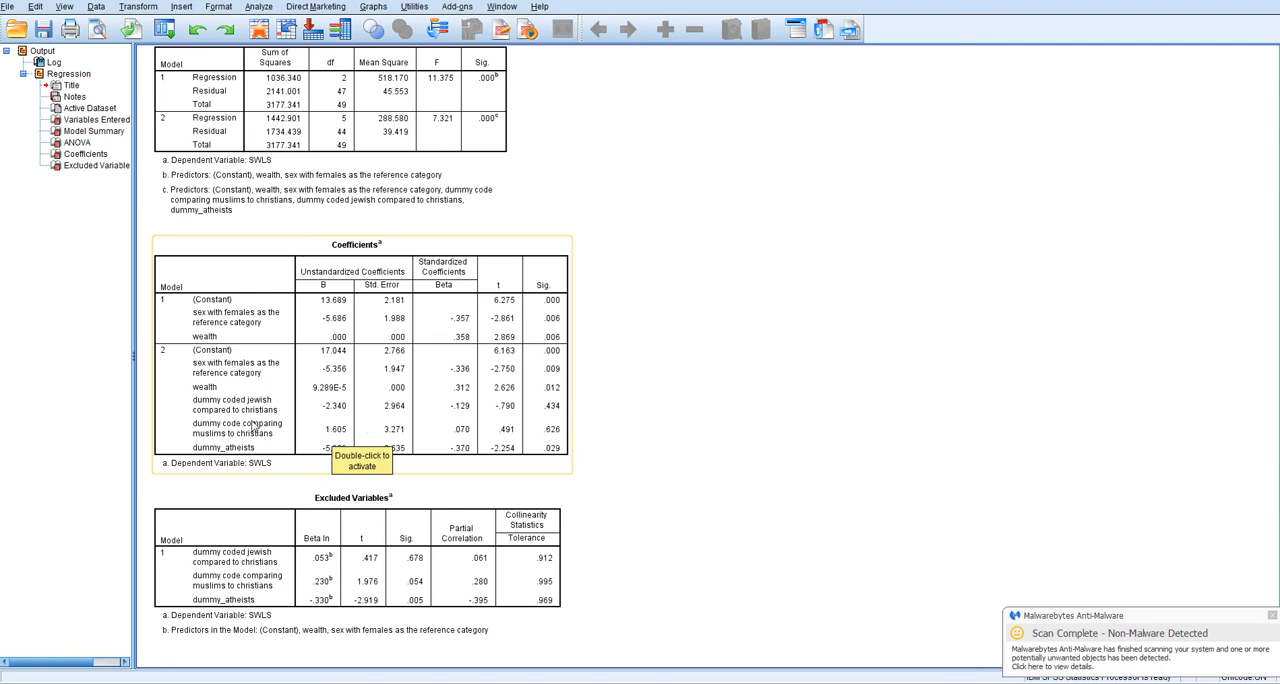
{"action": "mouse_move", "coordinate": [260, 410]}
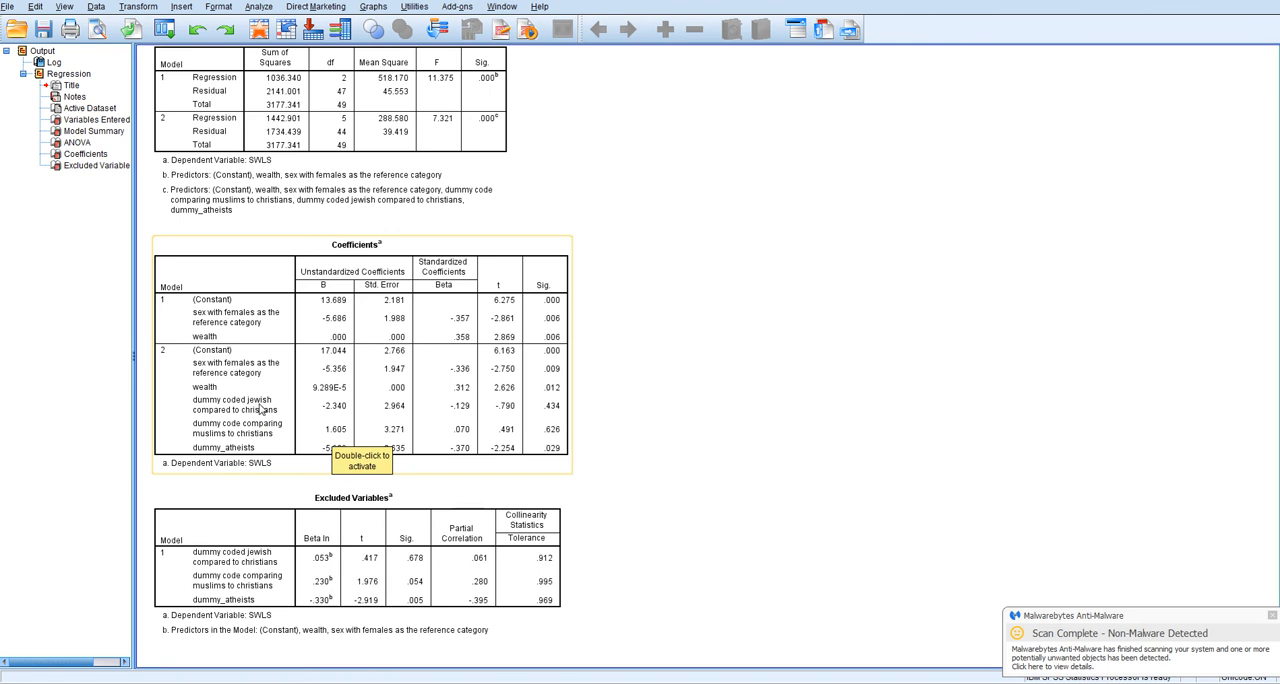
{"action": "mouse_move", "coordinate": [322, 414]}
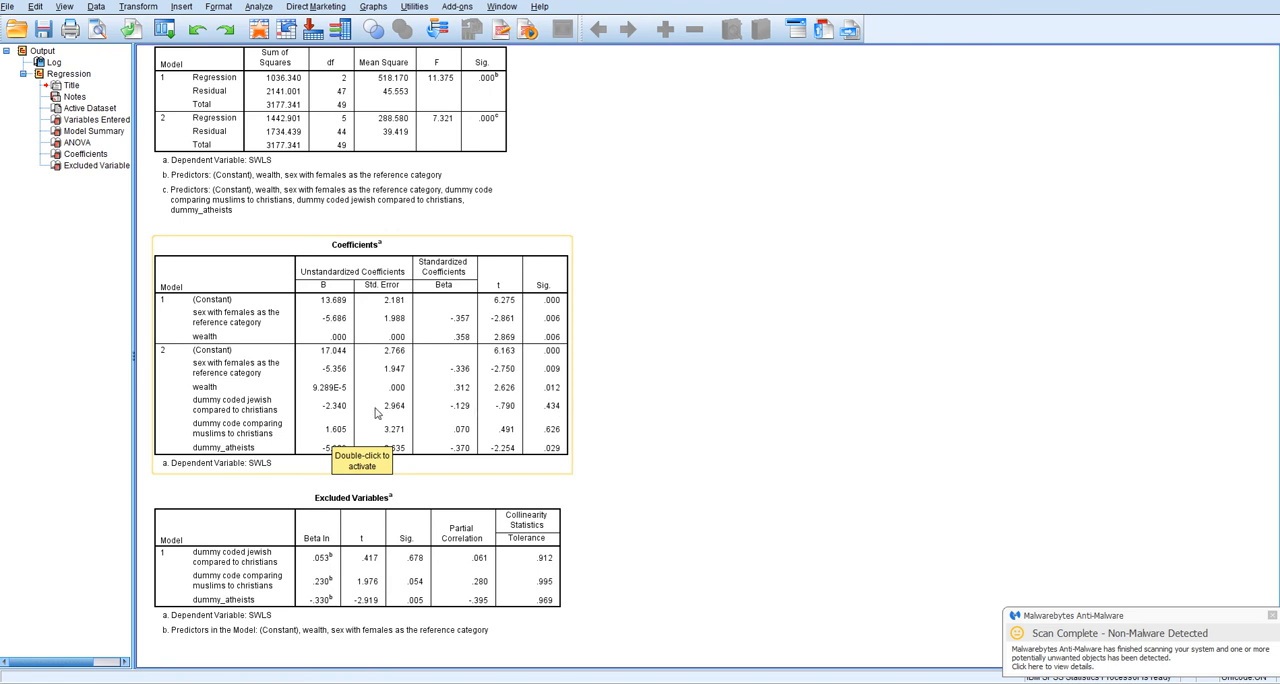
{"action": "mouse_move", "coordinate": [548, 412]}
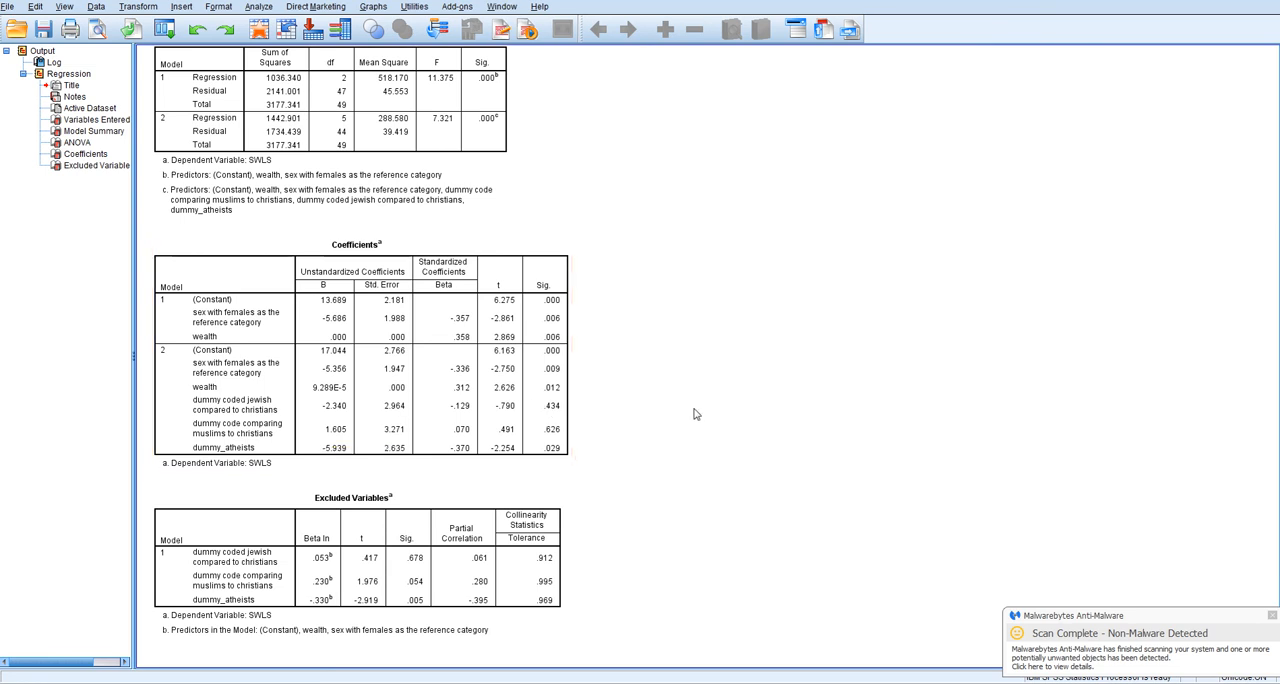
{"action": "mouse_move", "coordinate": [694, 420]}
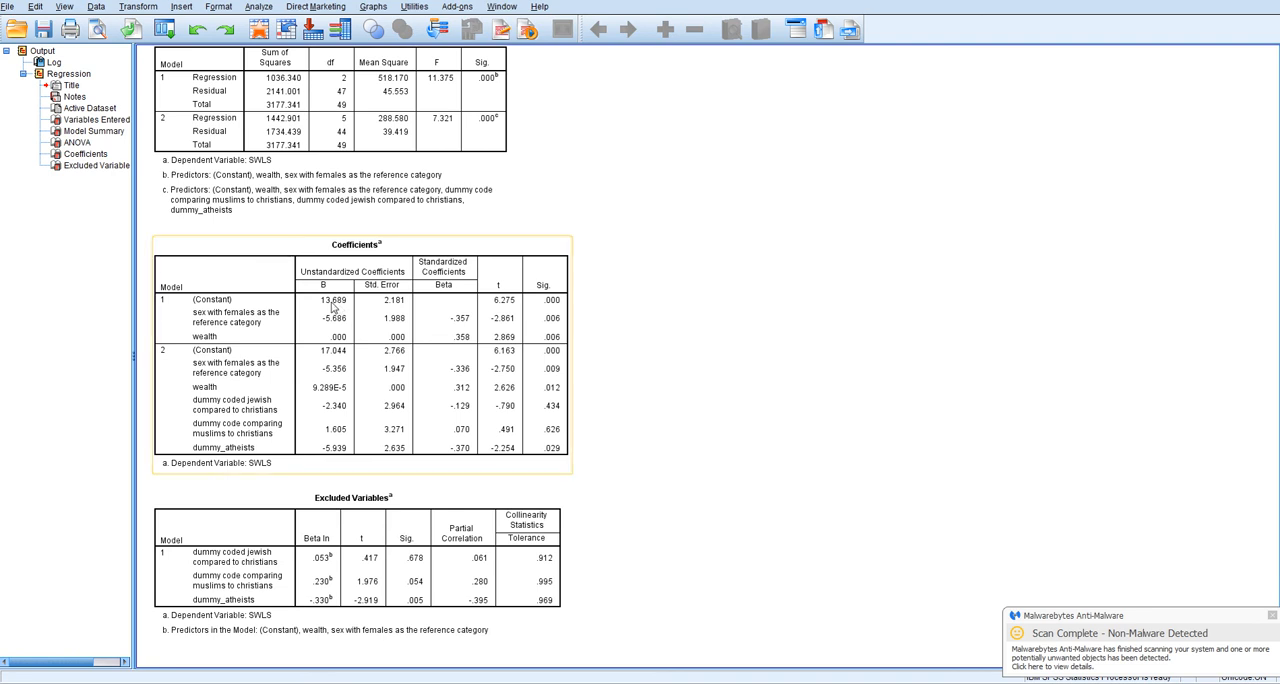
{"action": "mouse_move", "coordinate": [340, 318]}
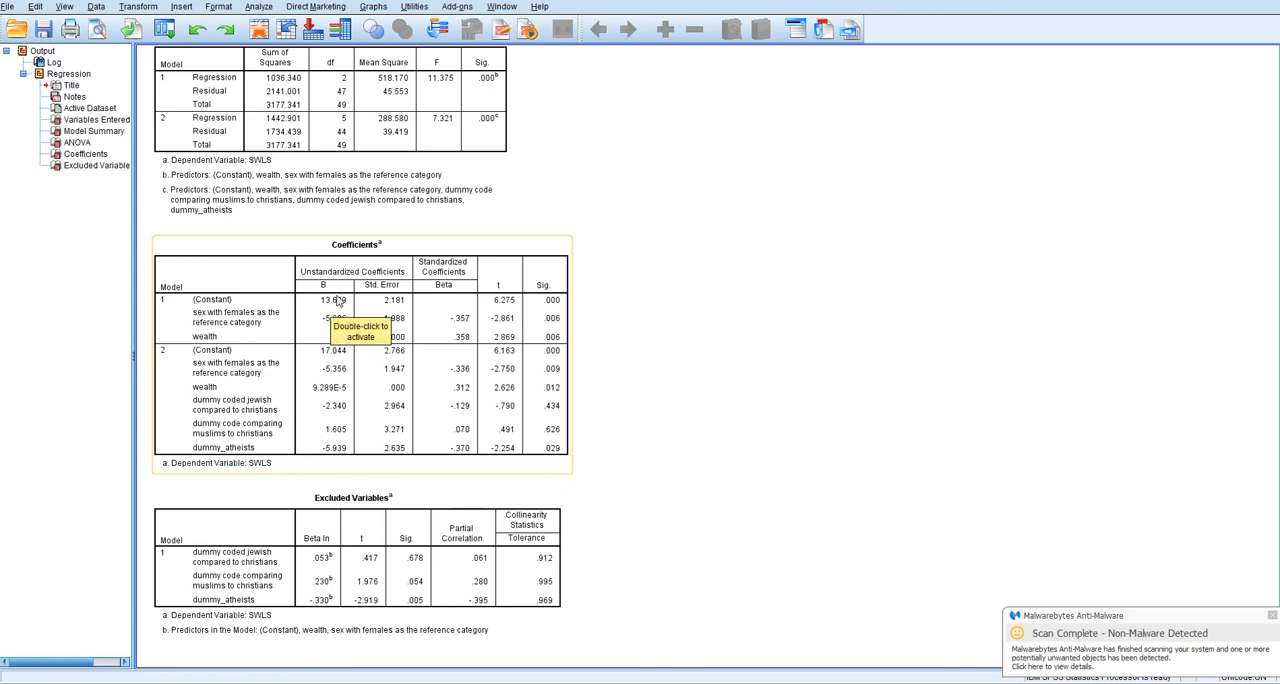
{"action": "mouse_move", "coordinate": [248, 330]}
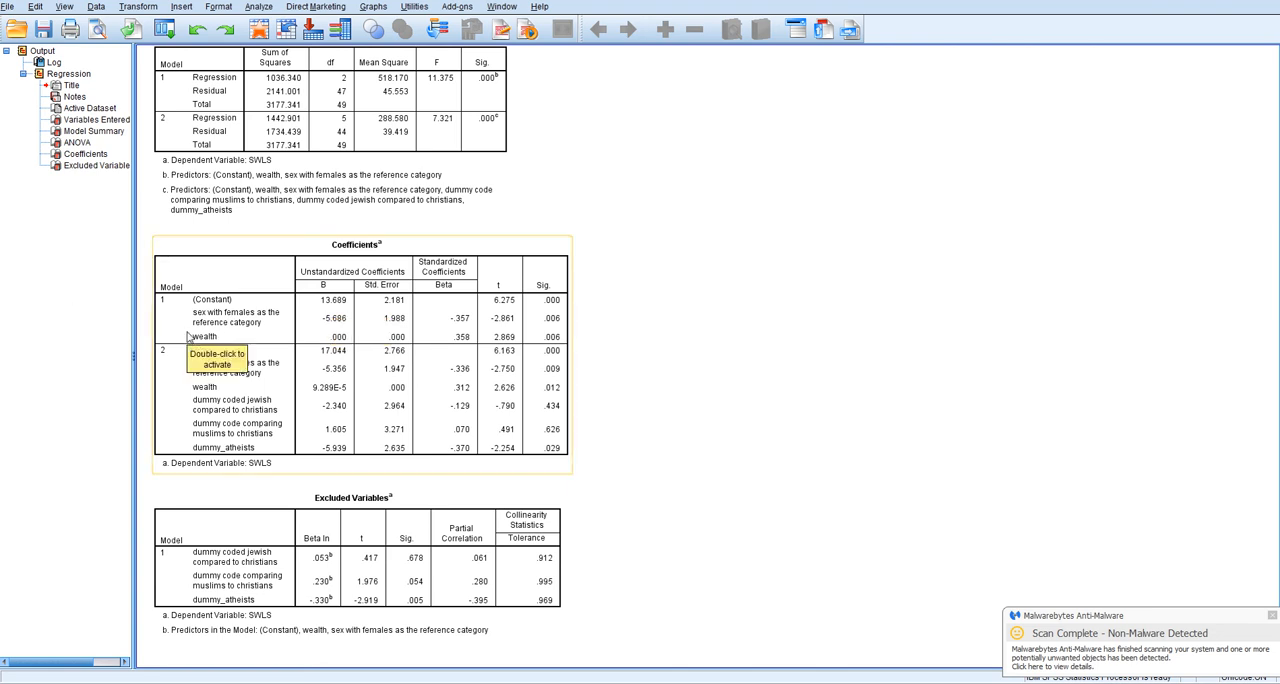
{"action": "mouse_move", "coordinate": [210, 330]}
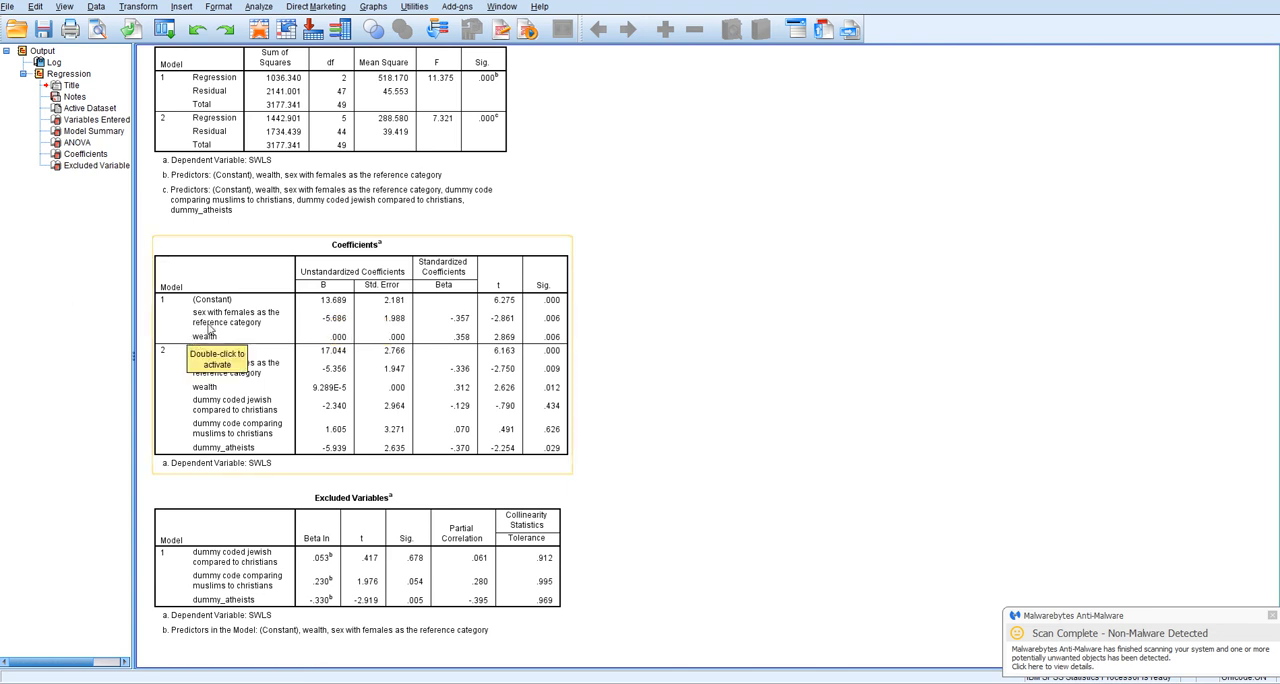
{"action": "mouse_move", "coordinate": [322, 324]}
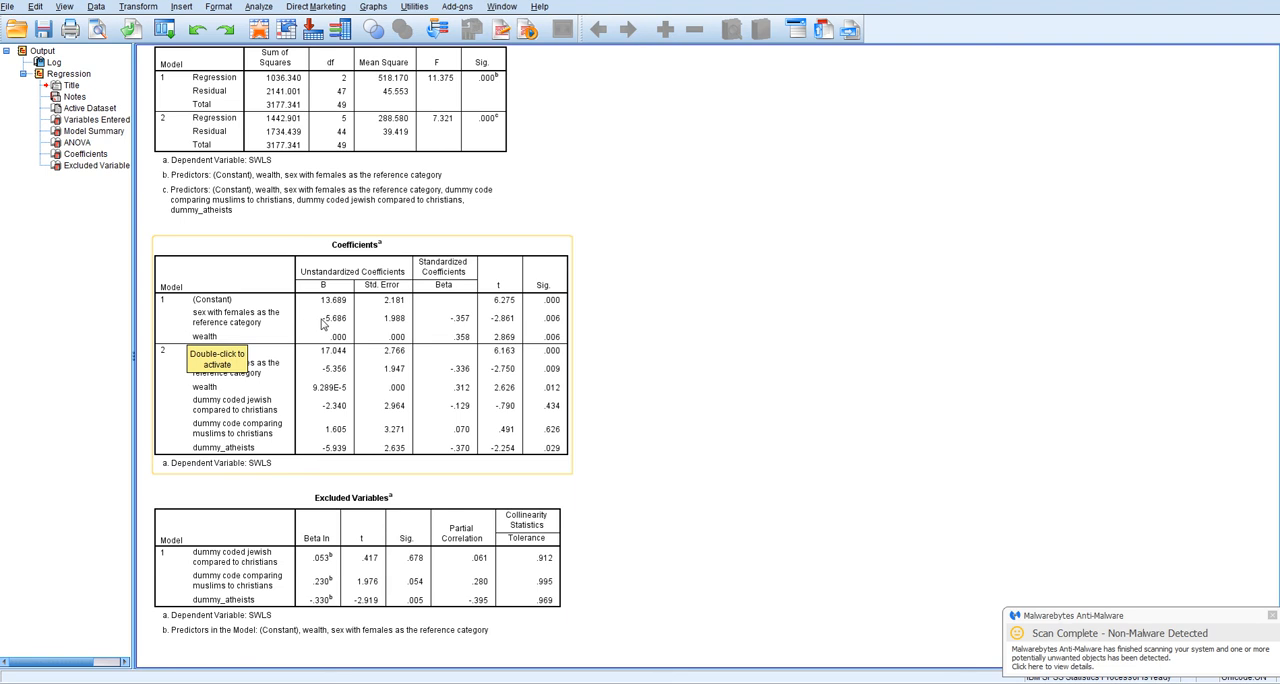
{"action": "mouse_move", "coordinate": [280, 456]}
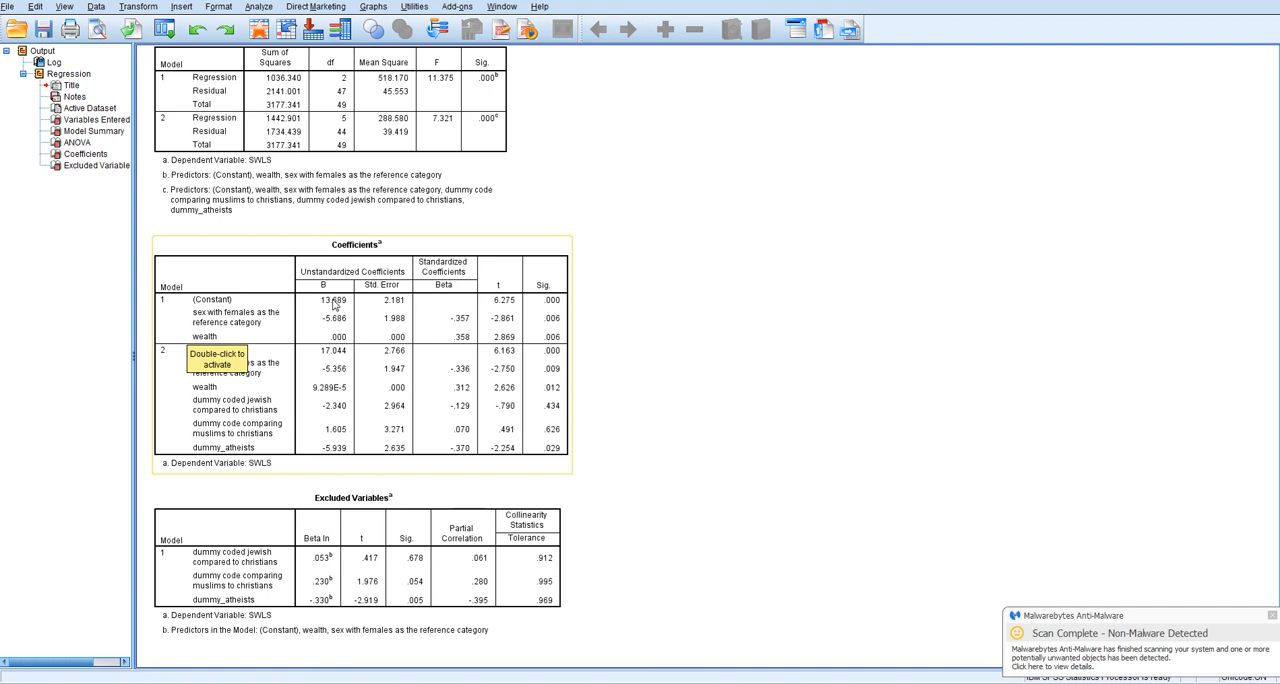
{"action": "mouse_move", "coordinate": [336, 308]}
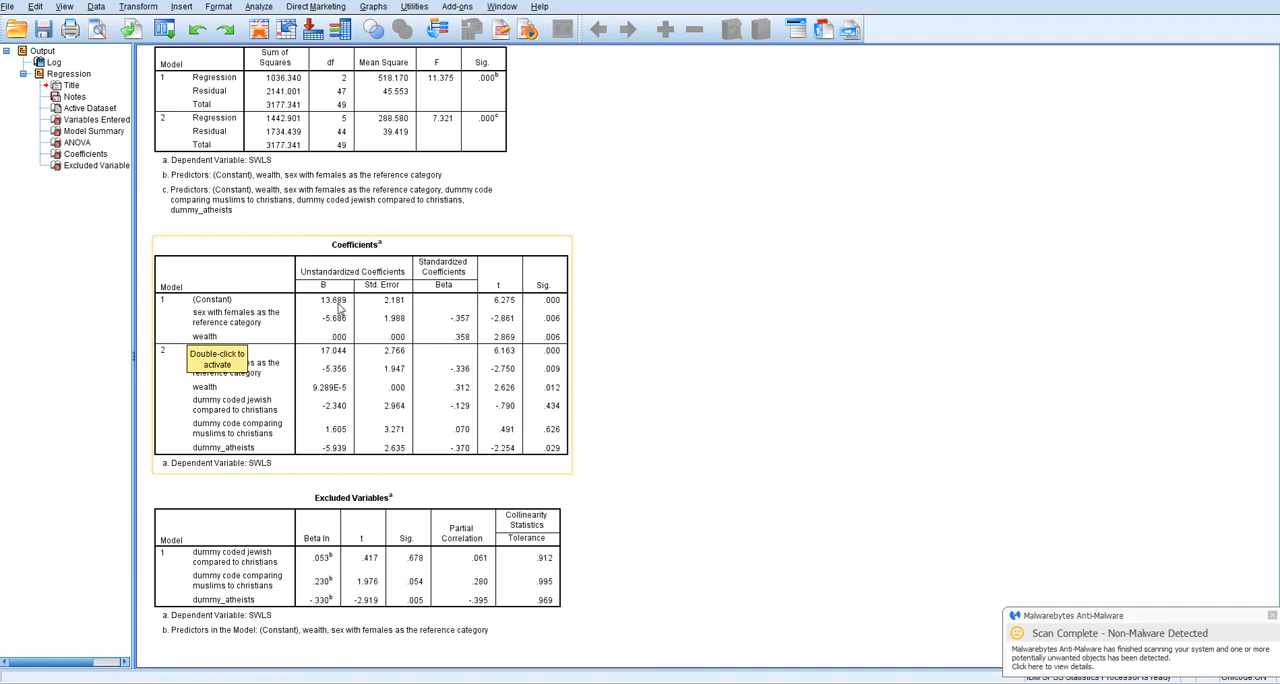
{"action": "mouse_move", "coordinate": [366, 452]}
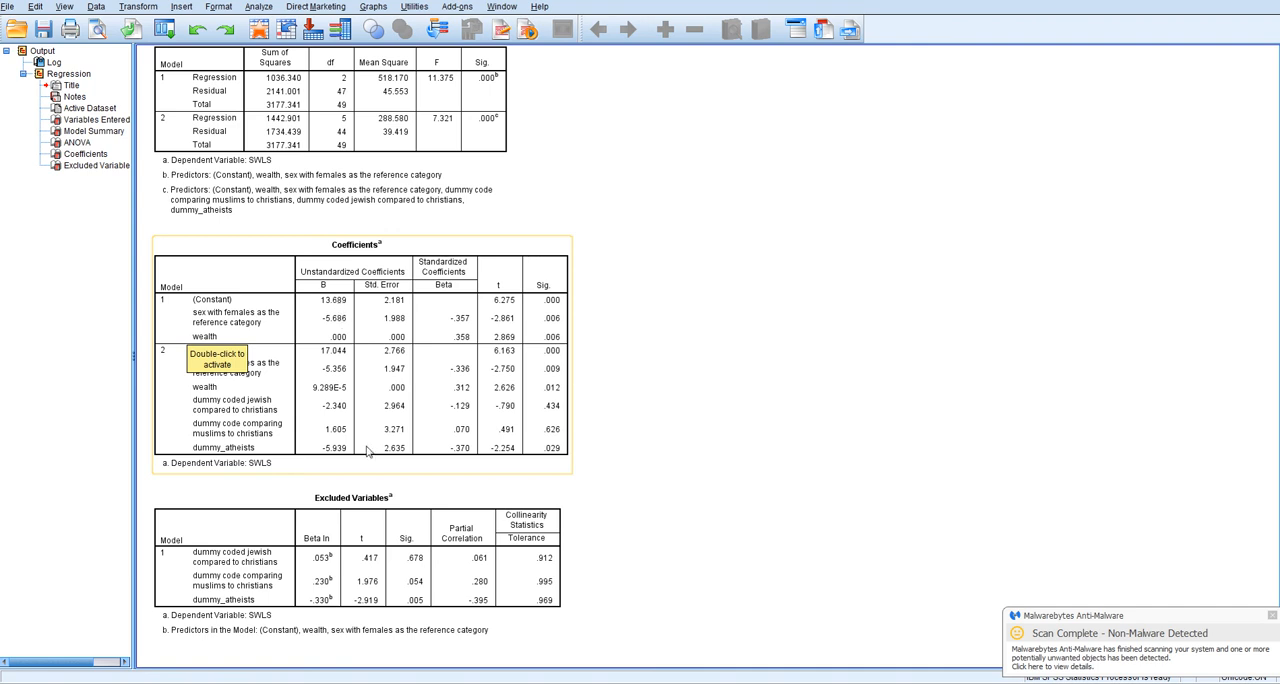
{"action": "scroll", "scroll_direction": "down", "scroll_amount": 3}
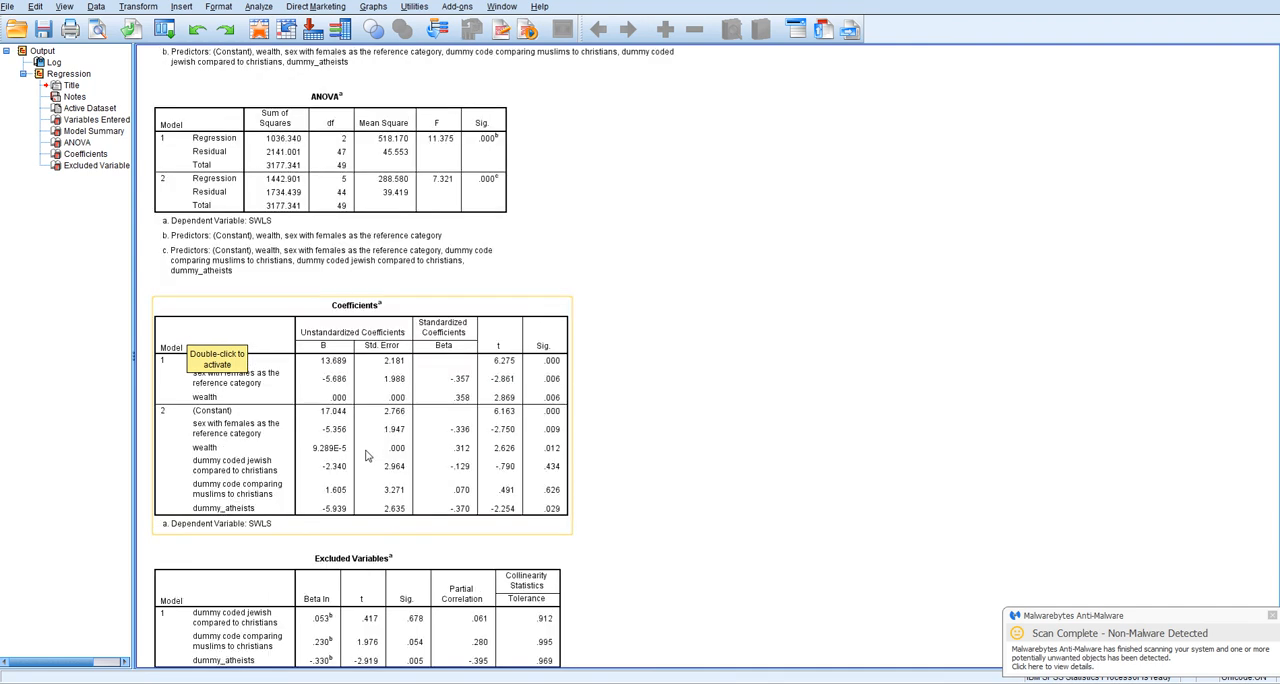